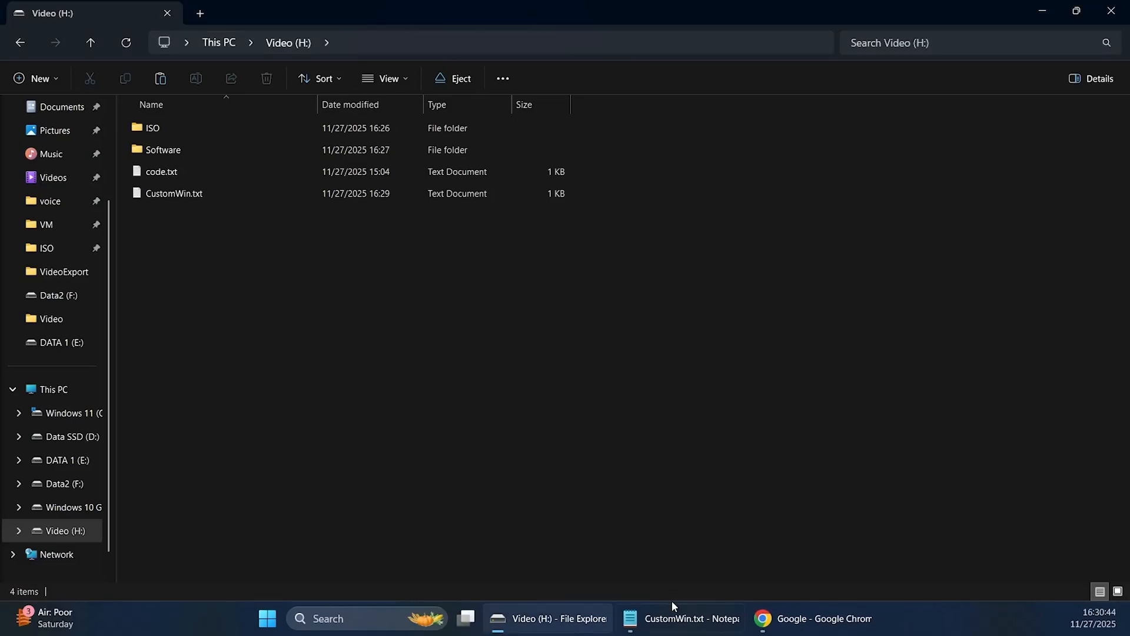
Switch to Chrome and search Google for windows 11 to find Microsoft's download page
{"action": "left_click", "coordinate": [678, 618]}
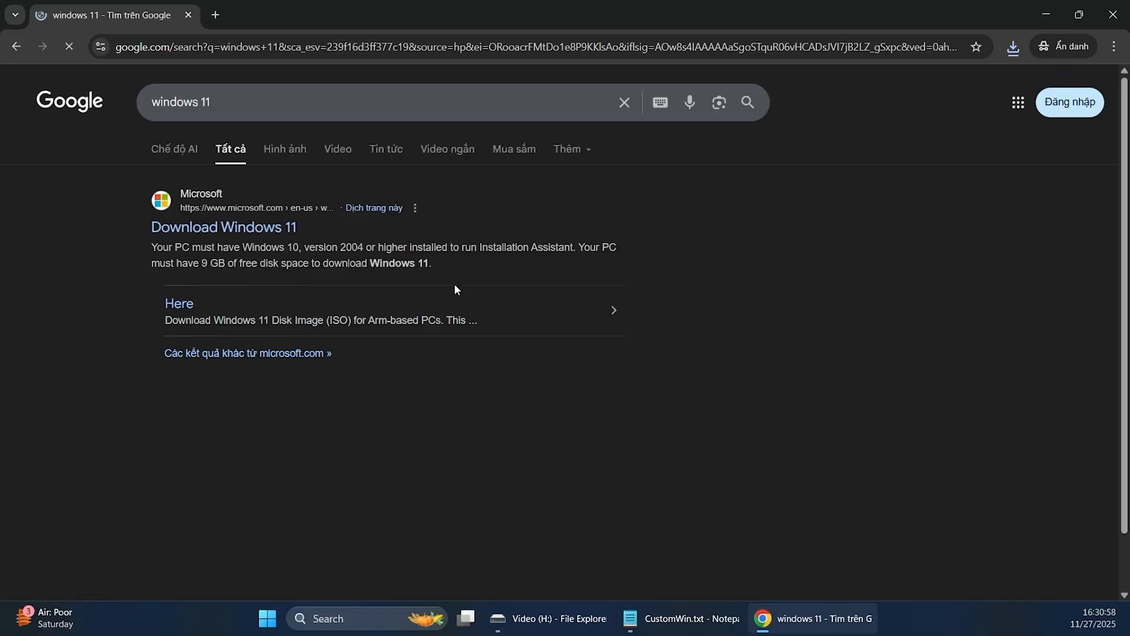
Request the Windows 11 multi-edition x64 ISO in English (United States) to get the 64-bit link
{"action": "left_click", "coordinate": [224, 226]}
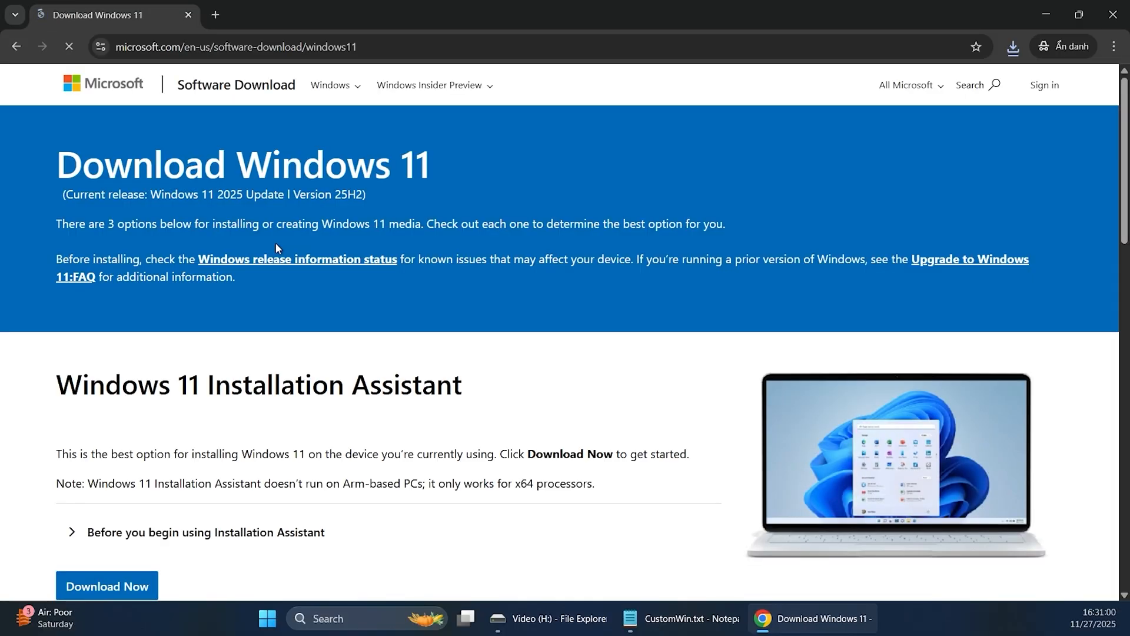
{"action": "left_click", "coordinate": [210, 298]}
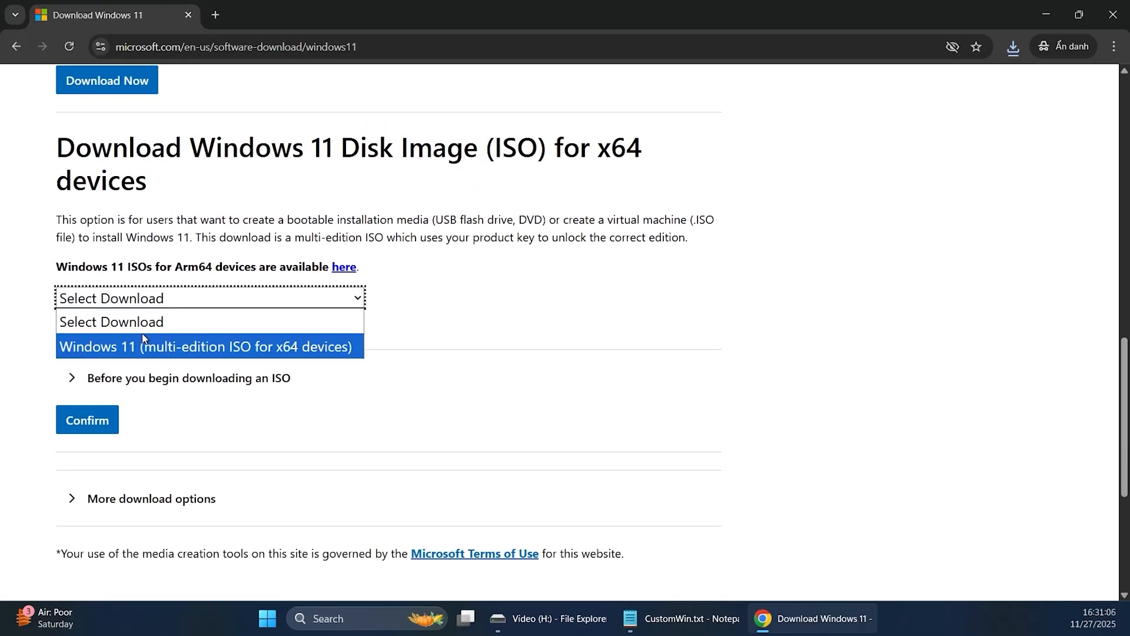
{"action": "left_click", "coordinate": [86, 419]}
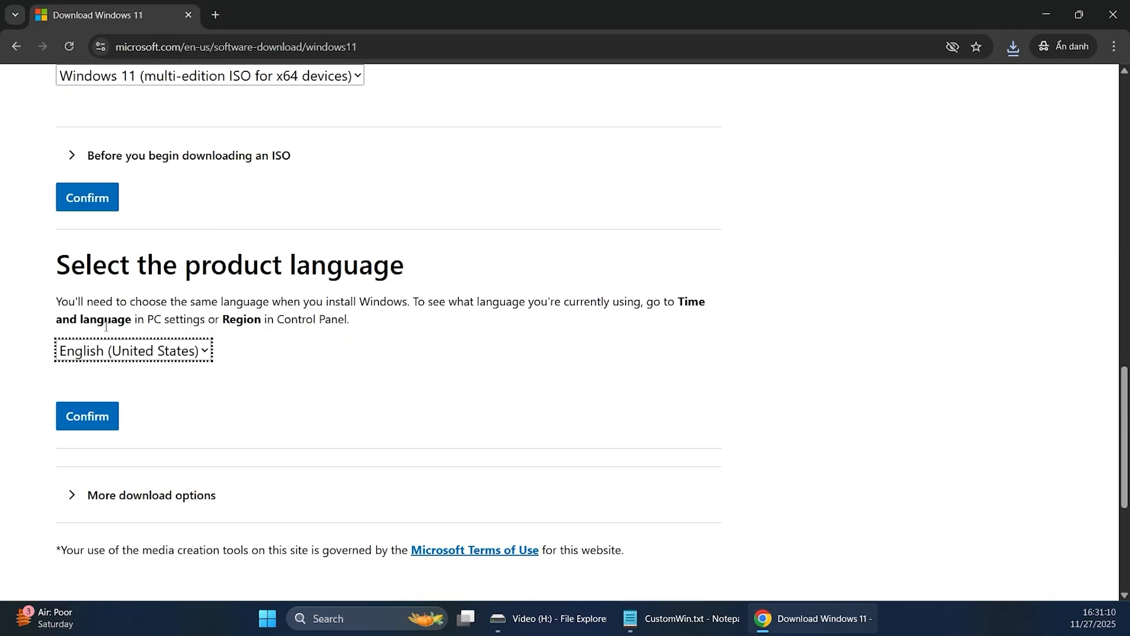
{"action": "left_click", "coordinate": [85, 415]}
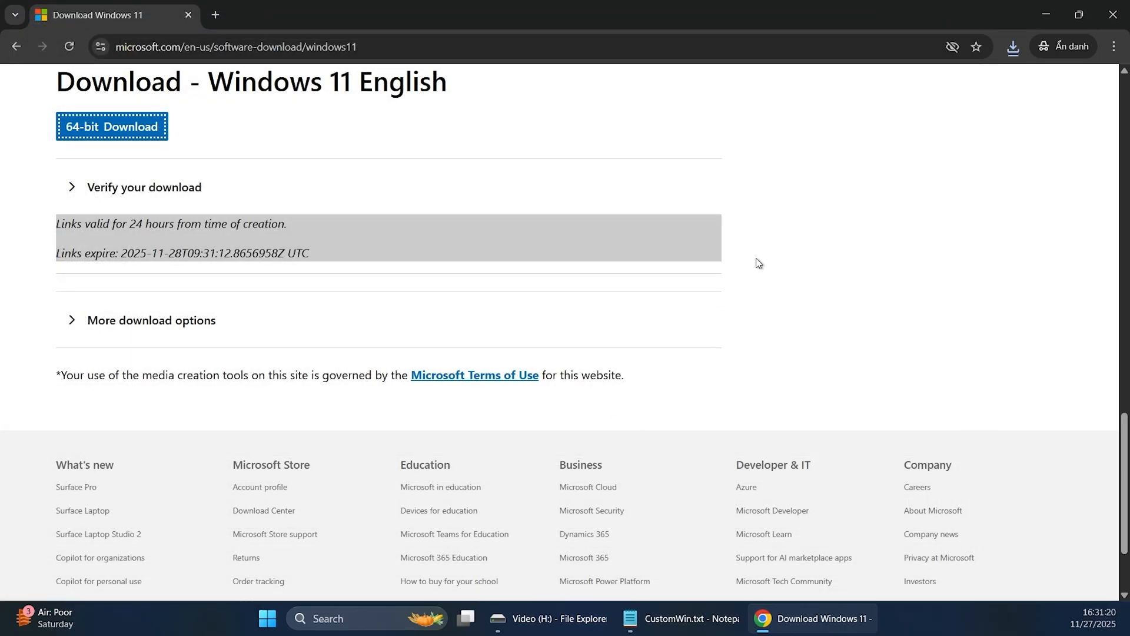
Check the installers in the Software folder on H:, then bring up VMware Workstation Home
{"action": "left_click", "coordinate": [727, 618]}
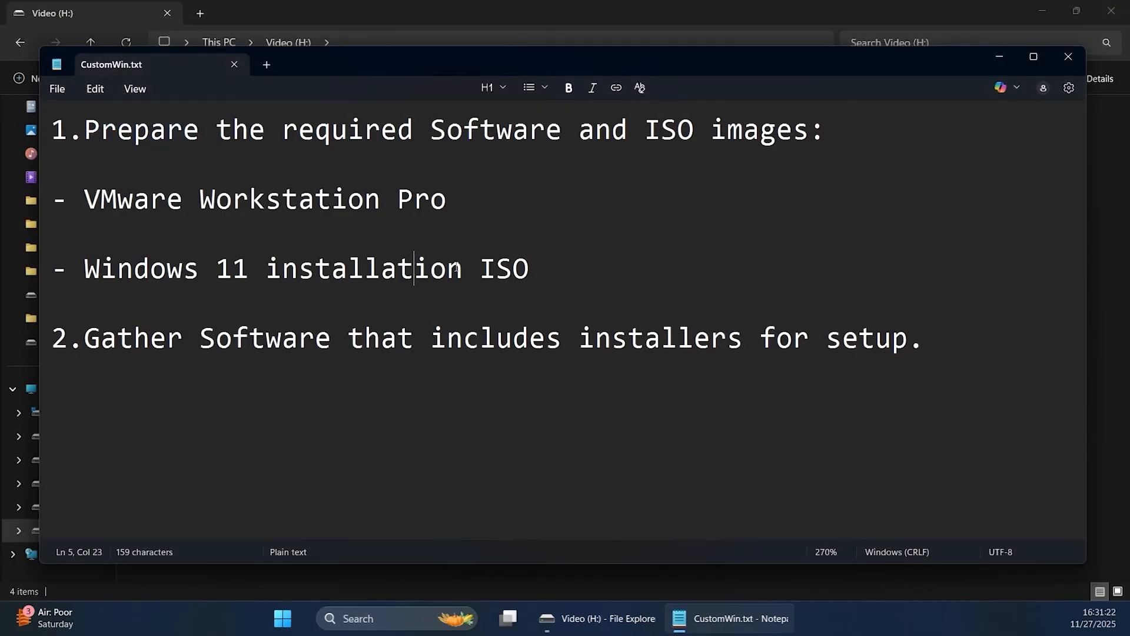
{"action": "left_click_drag", "start_coordinate": [60, 338], "coordinate": [825, 338]}
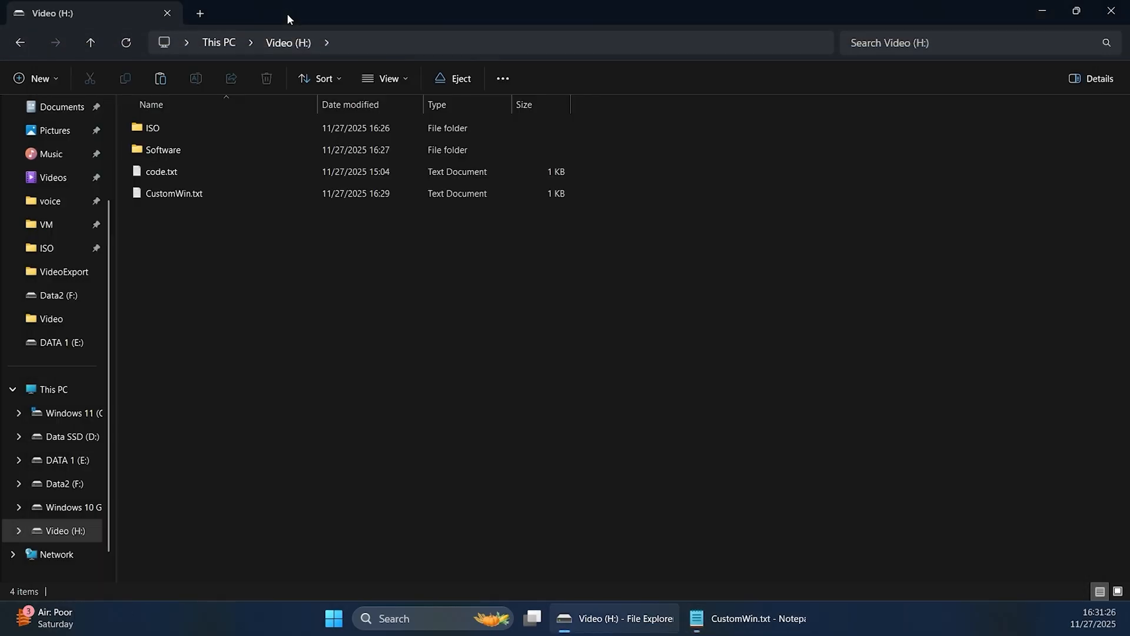
{"action": "double_click", "coordinate": [164, 150]}
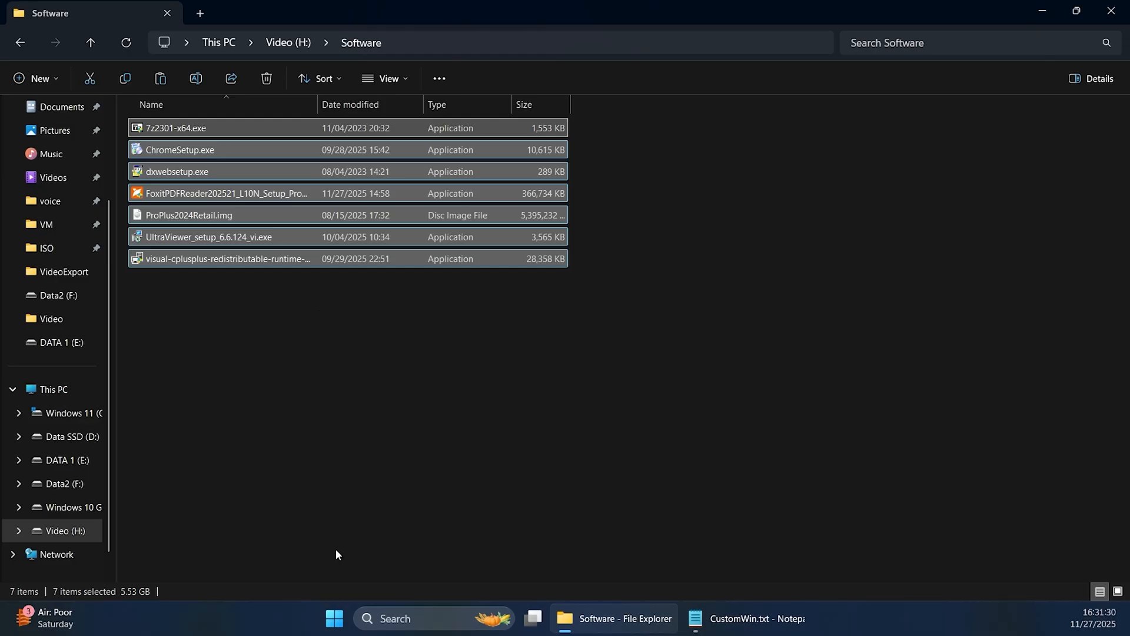
{"action": "left_click", "coordinate": [333, 623]}
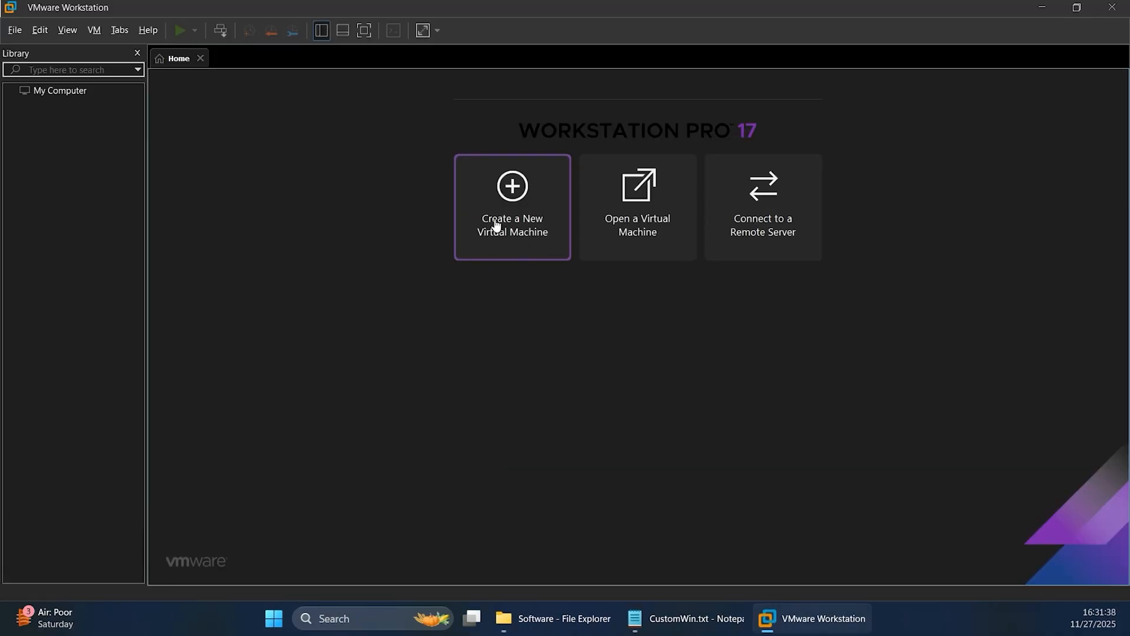
Start a custom Windows 11 x64 VM, OS installed later, with TPM encryption password and UEFI firmware
{"action": "left_click", "coordinate": [512, 208]}
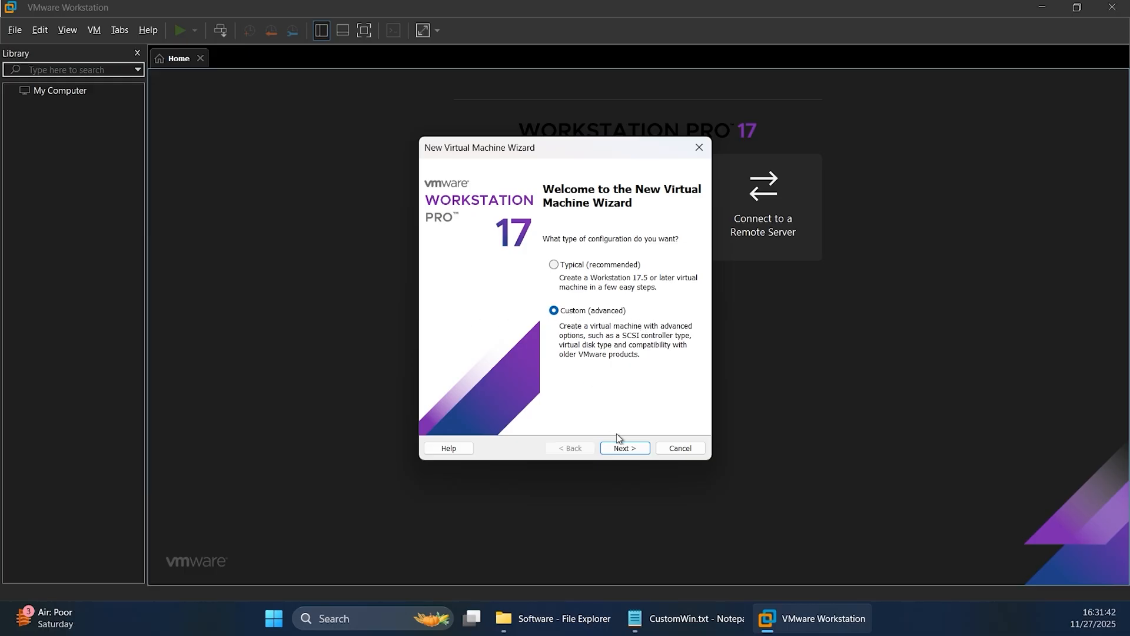
{"action": "left_click", "coordinate": [624, 447]}
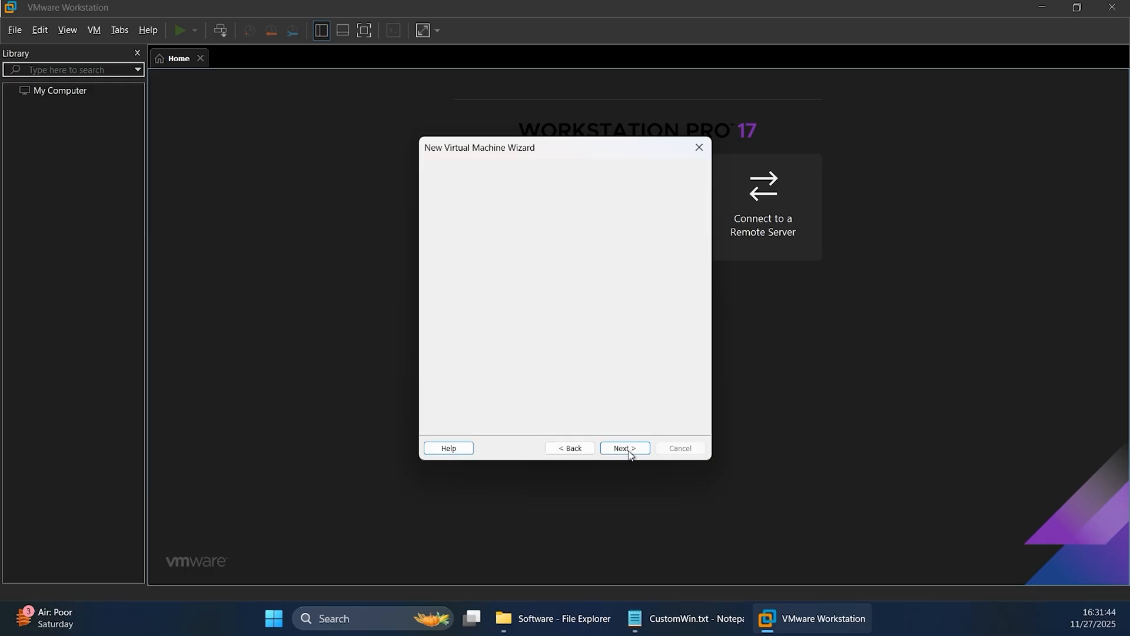
{"action": "left_click", "coordinate": [624, 447]}
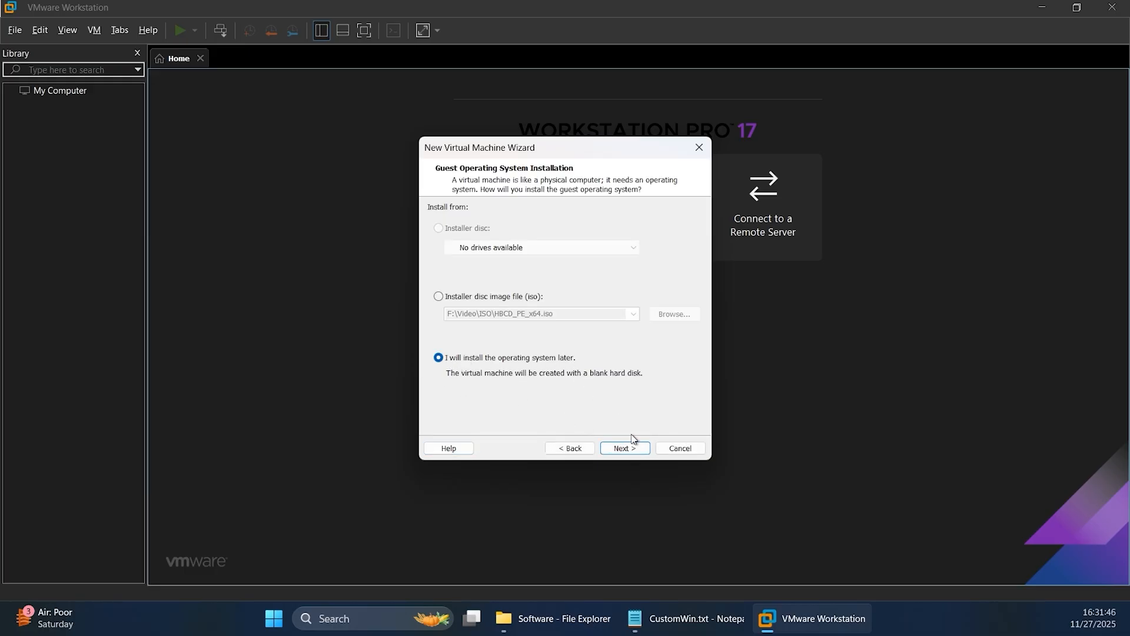
{"action": "left_click", "coordinate": [624, 447]}
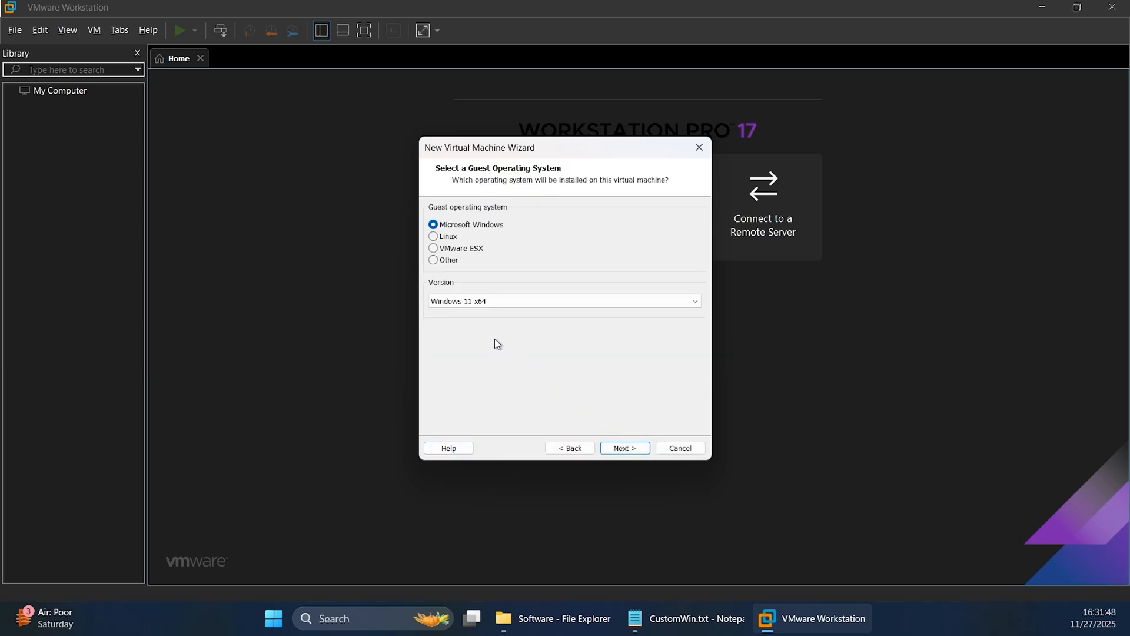
{"action": "left_click", "coordinate": [624, 447]}
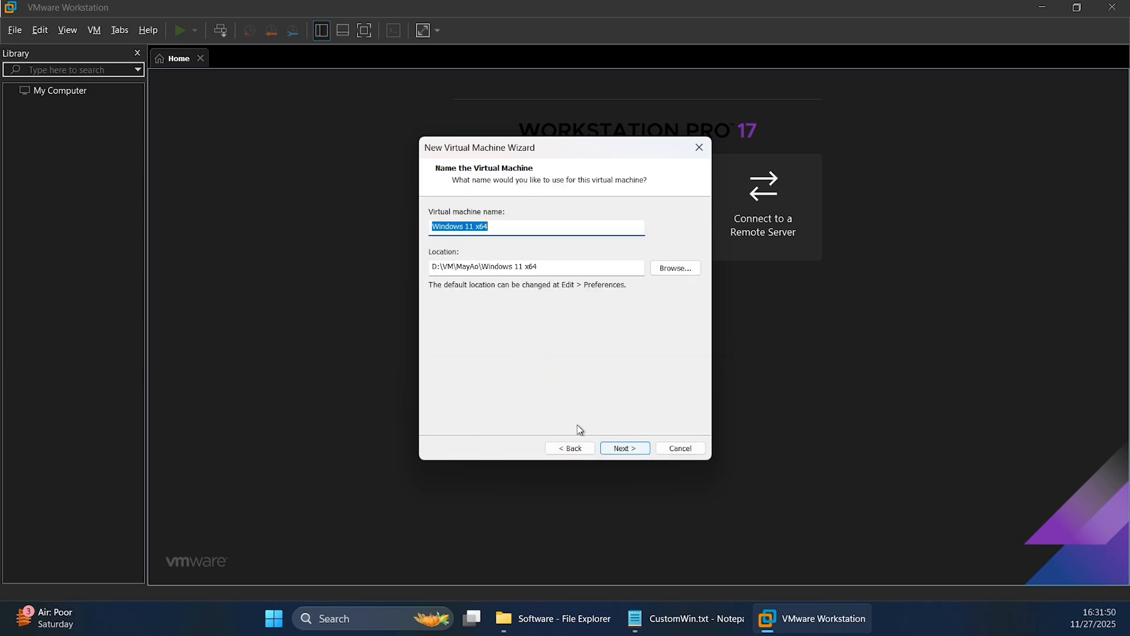
{"action": "left_click", "coordinate": [624, 447]}
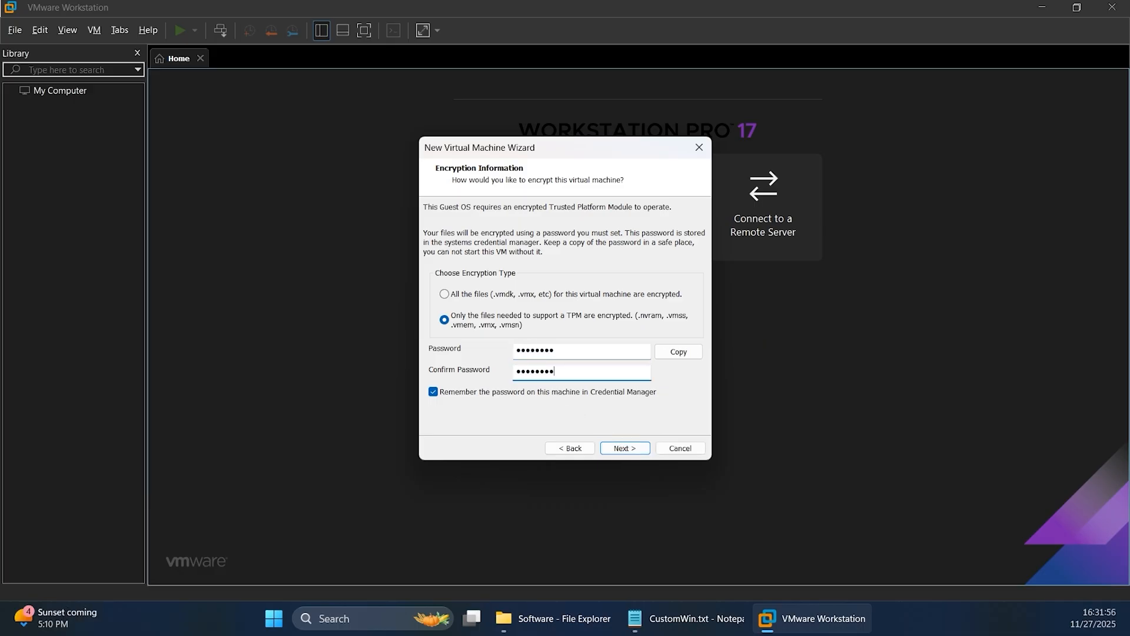
{"action": "left_click", "coordinate": [624, 448]}
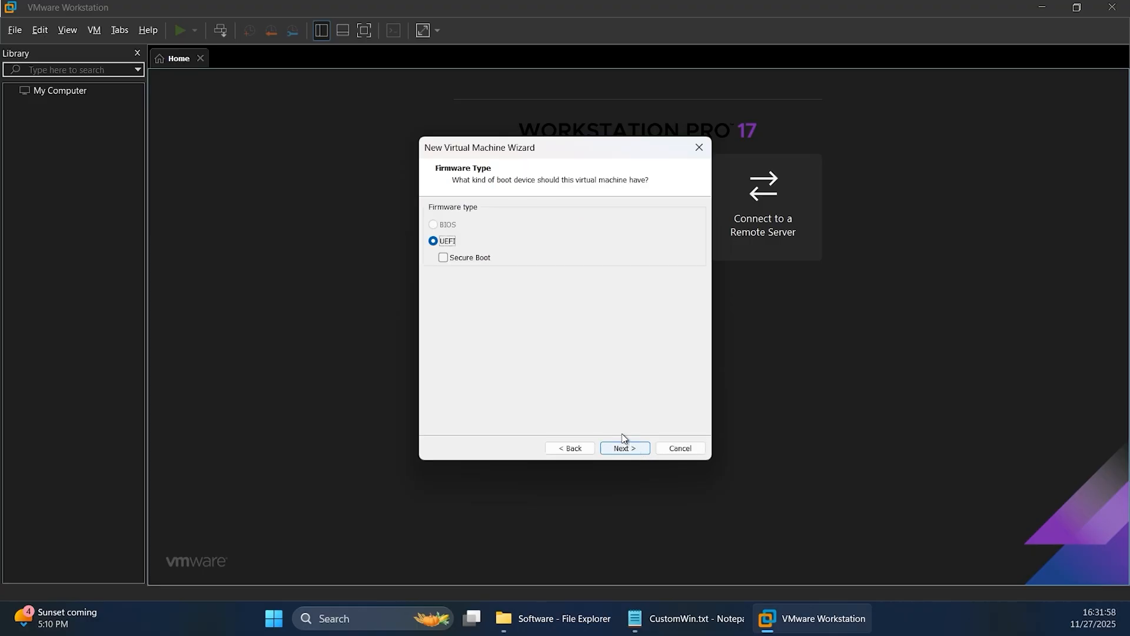
{"action": "left_click", "coordinate": [624, 448]}
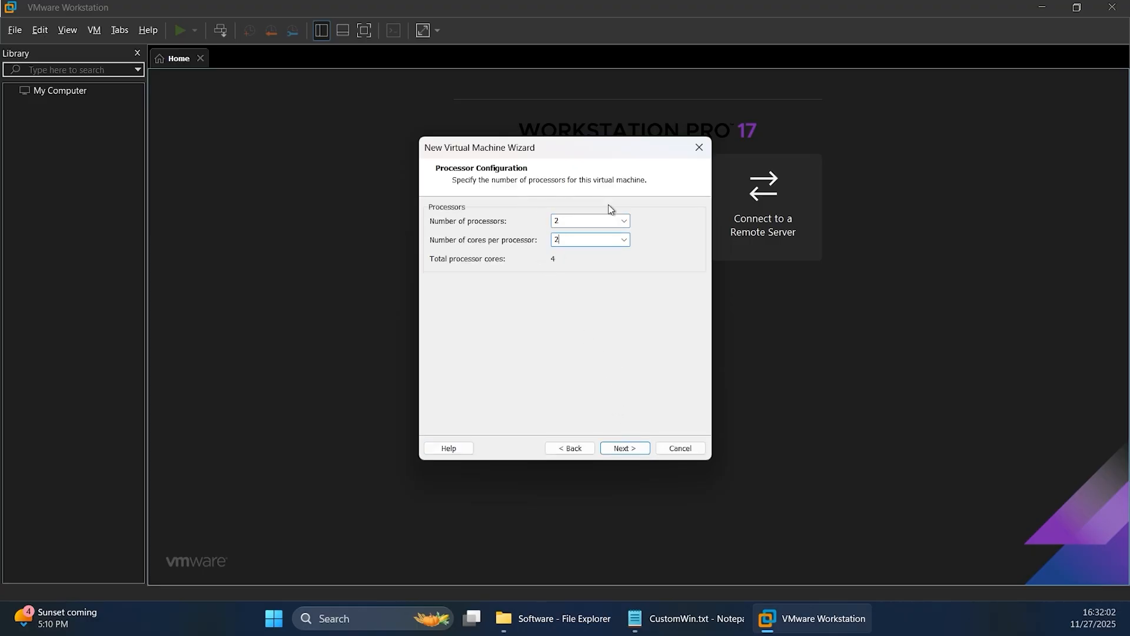
Give it 2x2 CPU cores, 8192 MB memory, bridged network and a new 90 GB single-file disk
{"action": "left_click", "coordinate": [623, 447]}
{"action": "type", "text": "8192"}
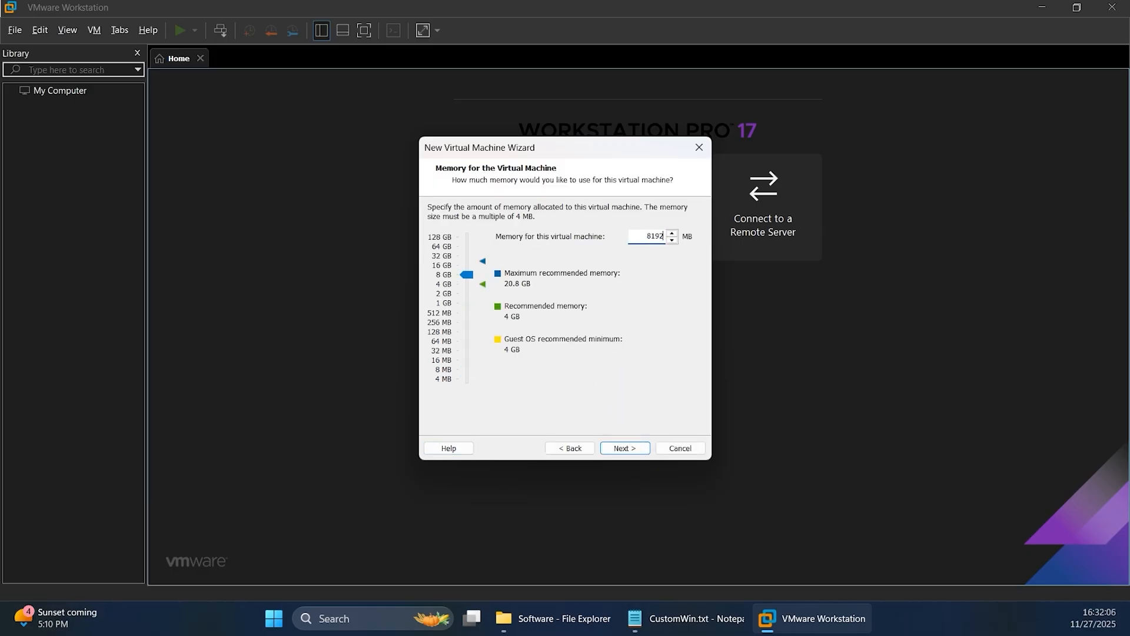
{"action": "left_click", "coordinate": [624, 447]}
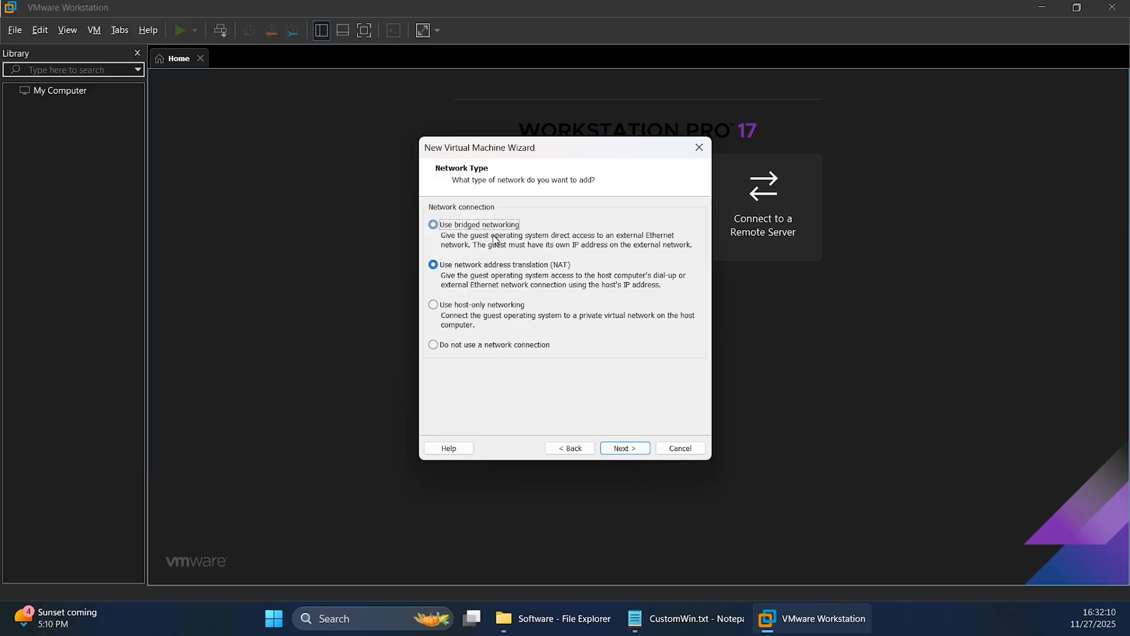
{"action": "left_click", "coordinate": [623, 447]}
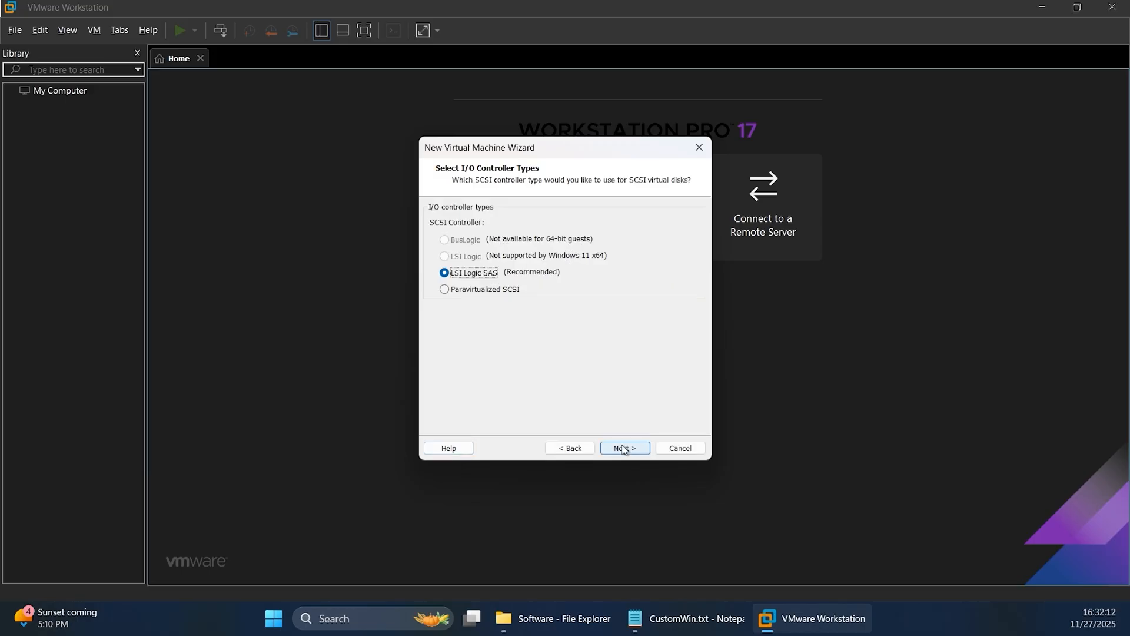
{"action": "left_click", "coordinate": [624, 447]}
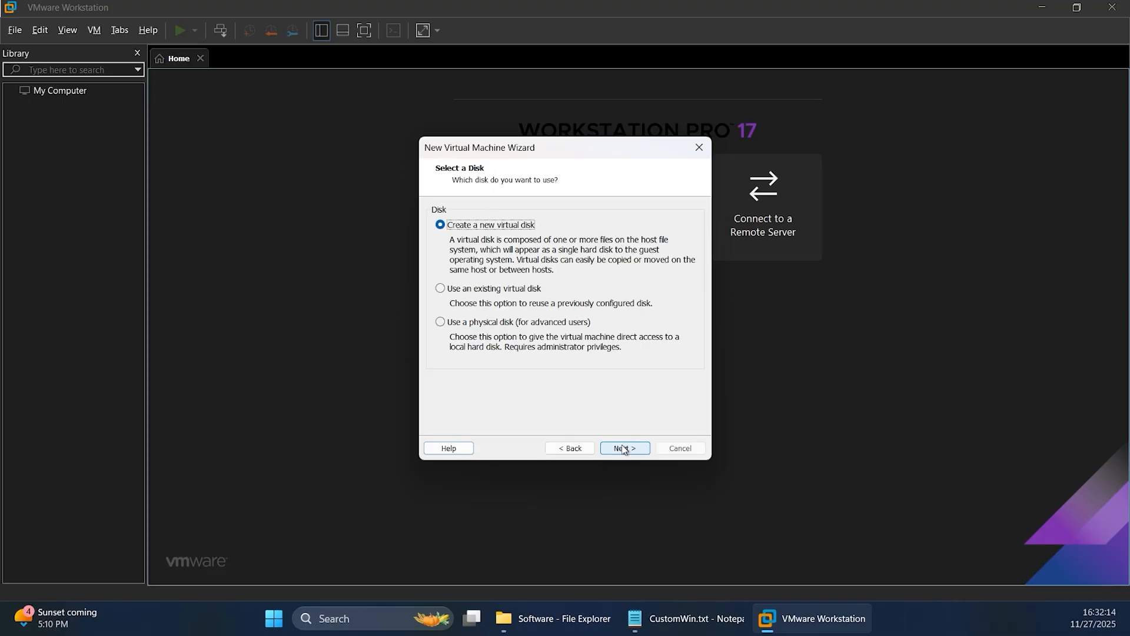
{"action": "left_click", "coordinate": [624, 447]}
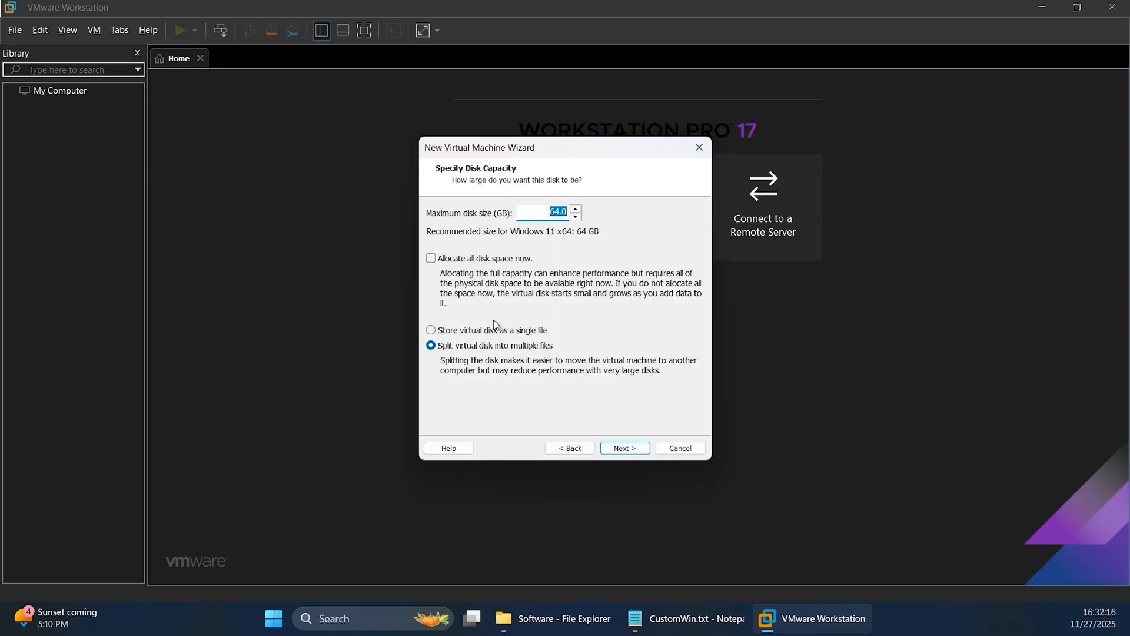
{"action": "left_click", "coordinate": [430, 329]}
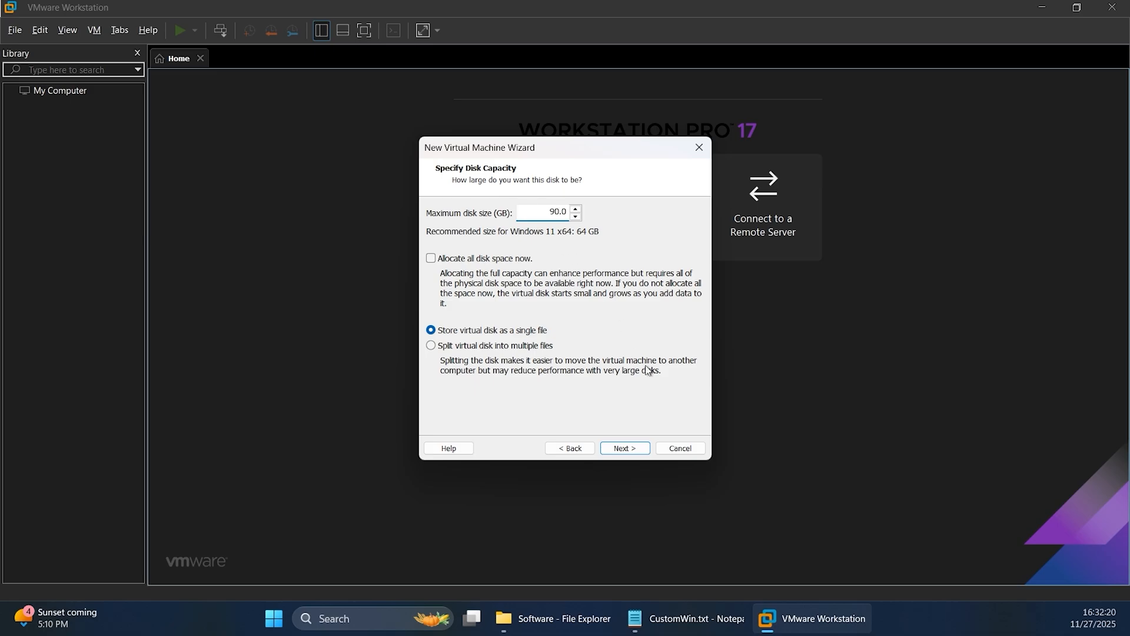
{"action": "left_click", "coordinate": [624, 447]}
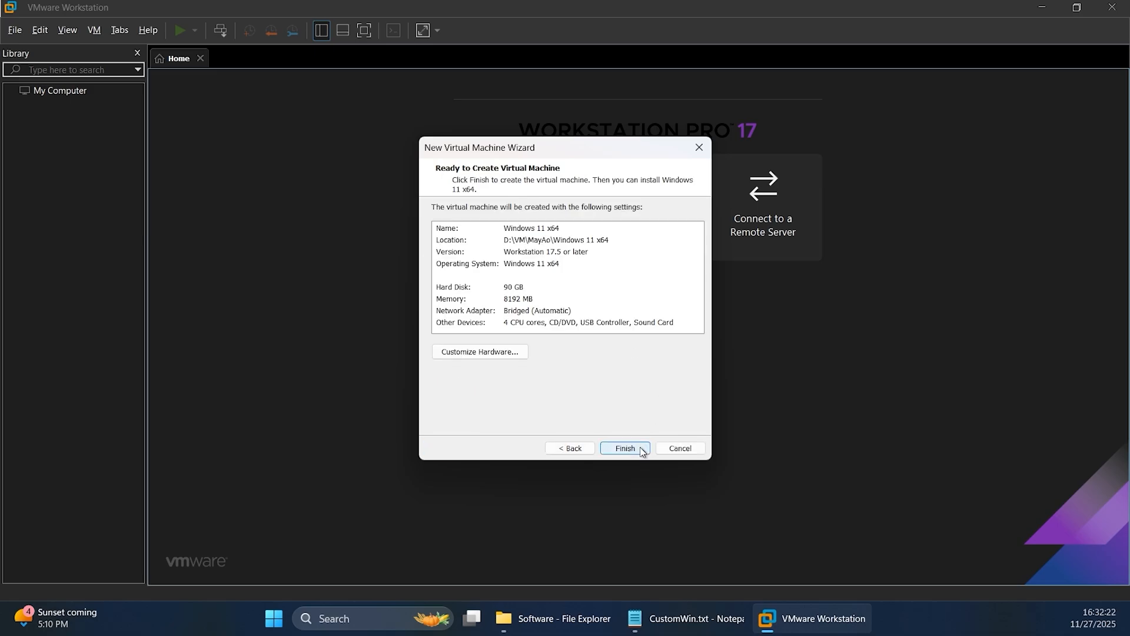
Finish the VM and set its CD/DVD drive to H:\ISO\Win11_25H2_English_x64.iso
{"action": "left_click", "coordinate": [624, 447]}
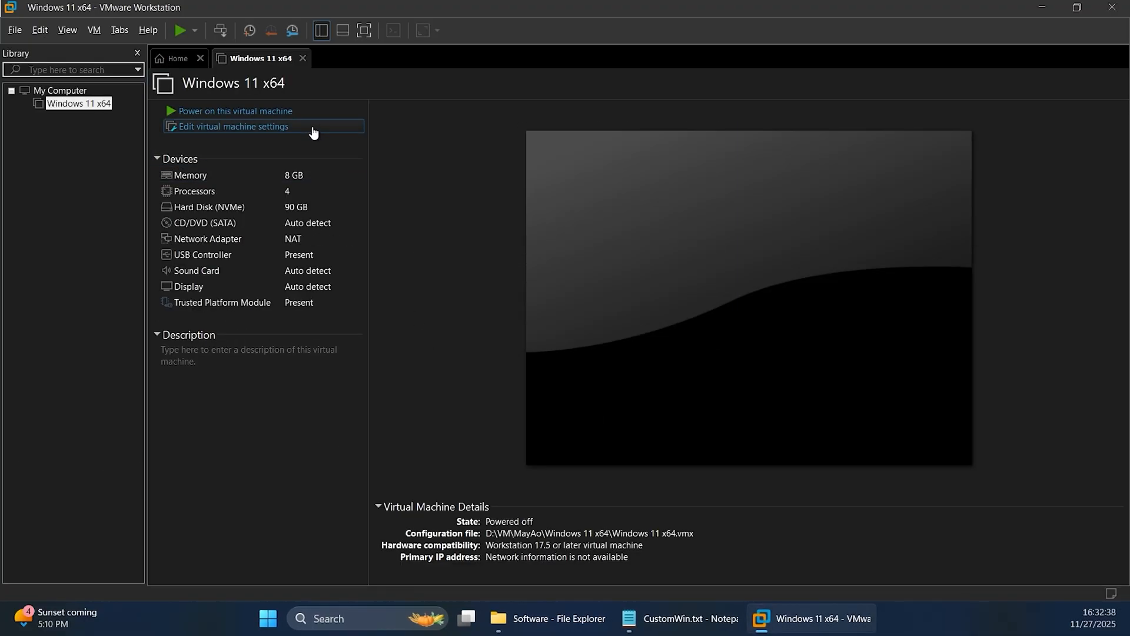
{"action": "left_click", "coordinate": [232, 126]}
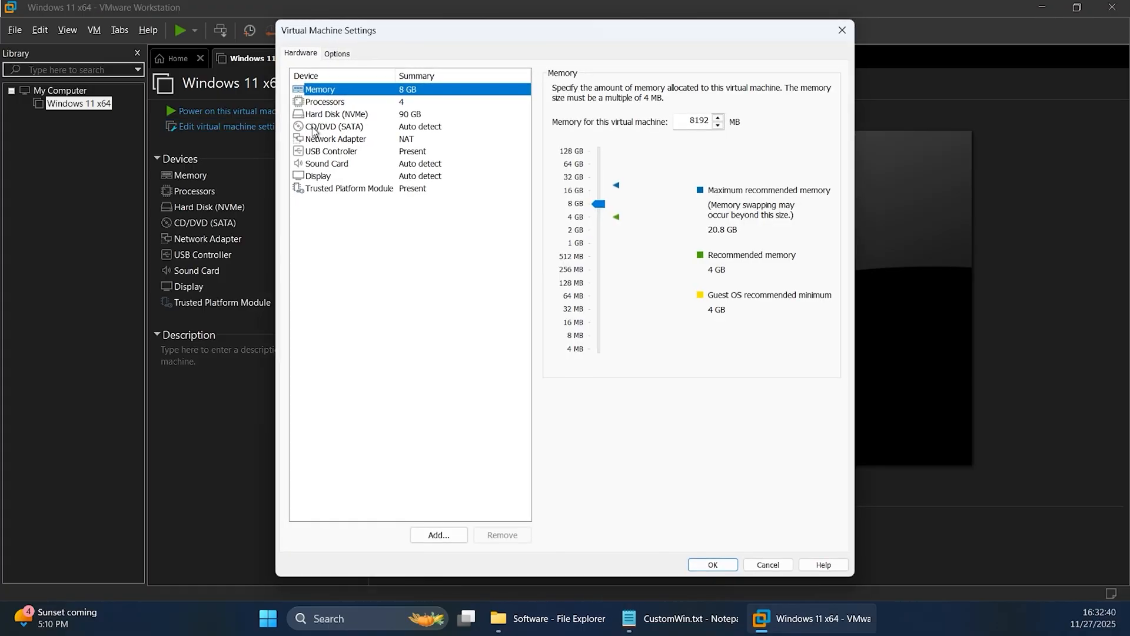
{"action": "left_click", "coordinate": [334, 126]}
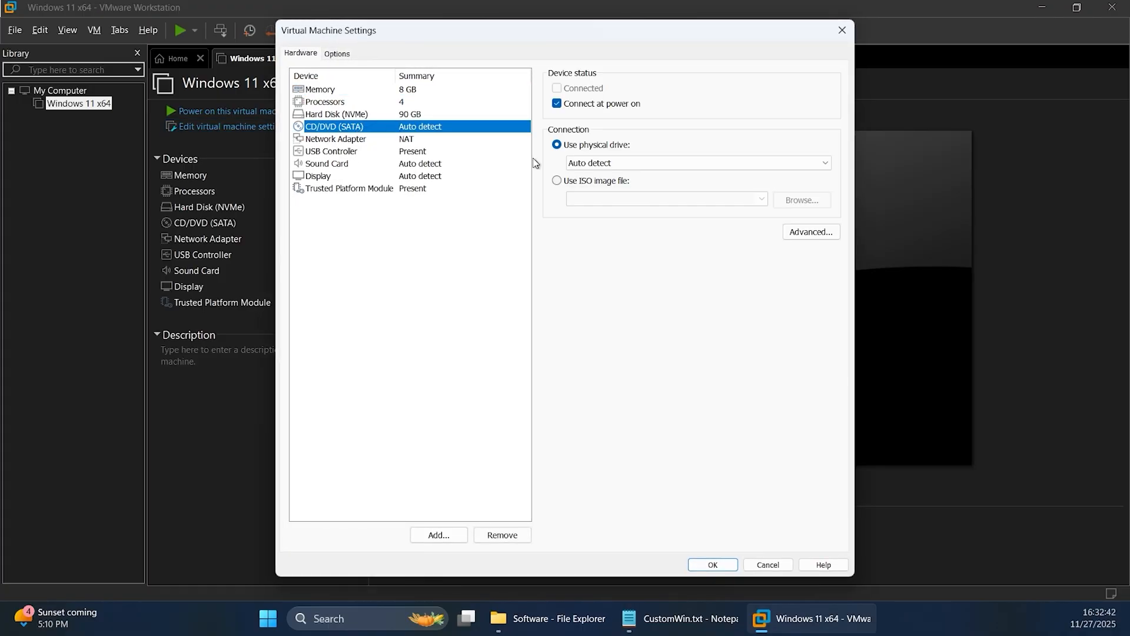
{"action": "left_click", "coordinate": [557, 181]}
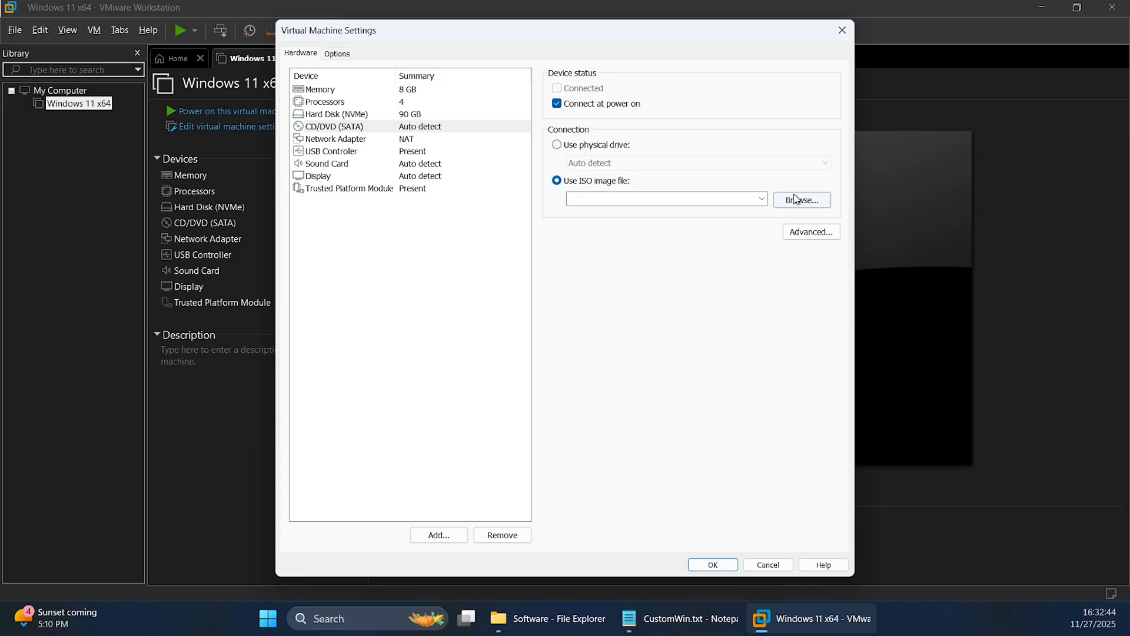
{"action": "left_click", "coordinate": [800, 200]}
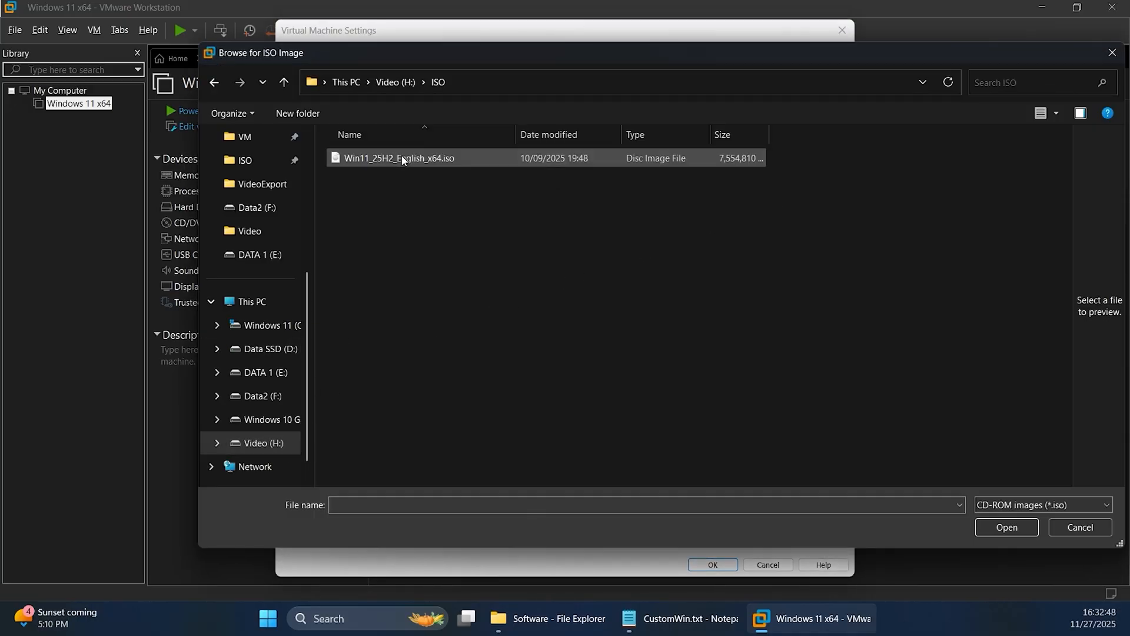
{"action": "left_click", "coordinate": [1007, 527]}
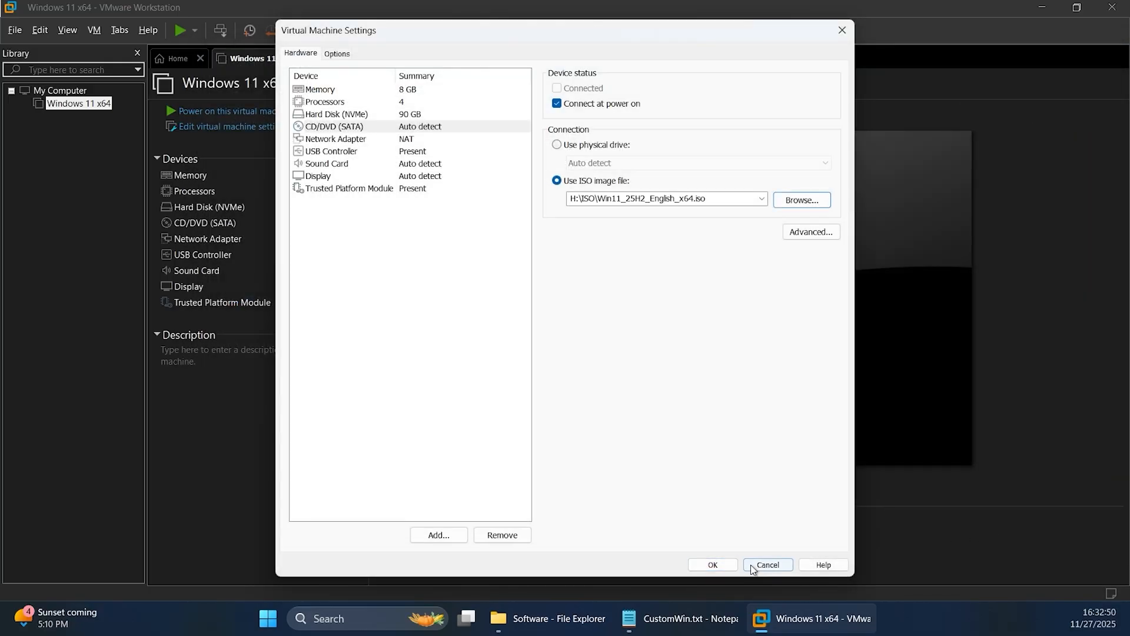
{"action": "left_click", "coordinate": [711, 563]}
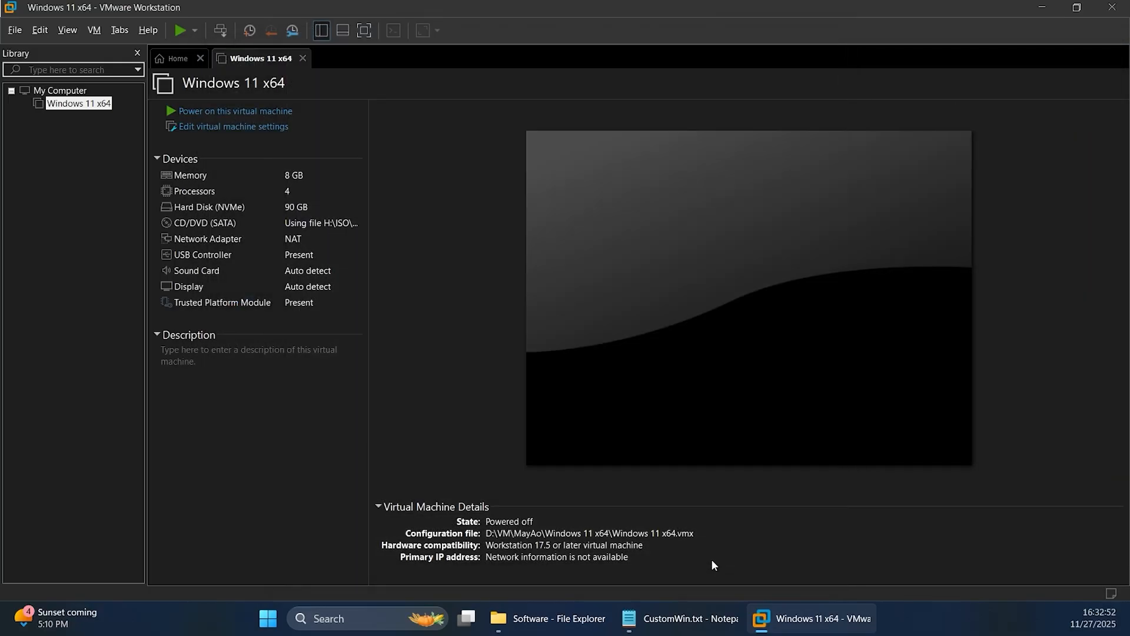
Power on the VM into Windows 11 Setup and keep the US keyboard settings
{"action": "left_click", "coordinate": [233, 110]}
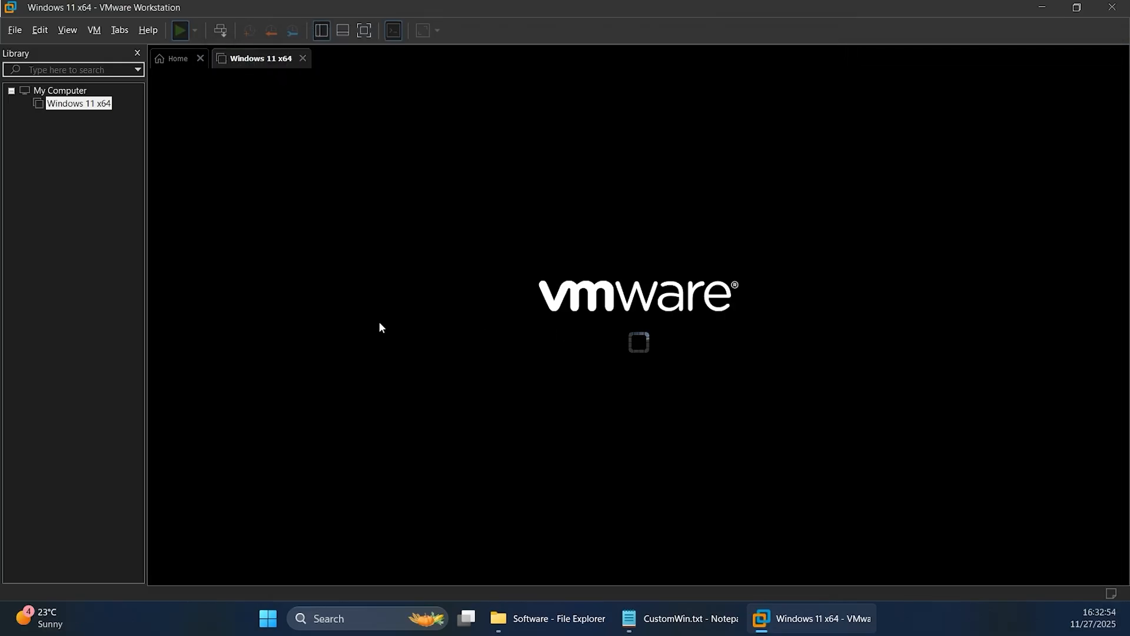
{"action": "mouse_move", "coordinate": [461, 348]}
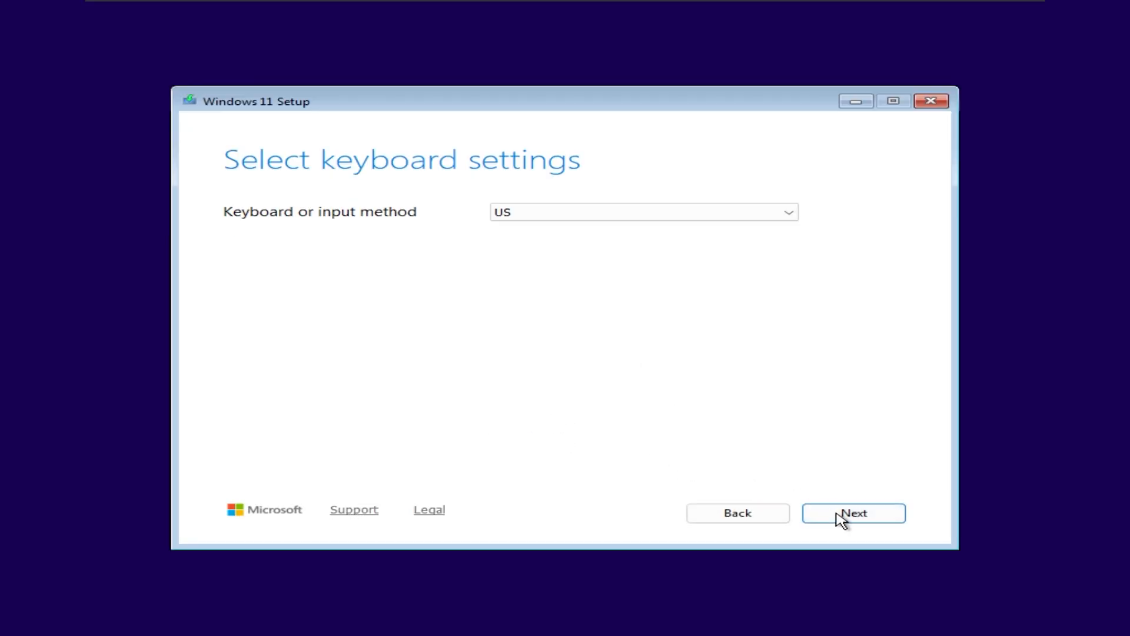
{"action": "left_click", "coordinate": [853, 512]}
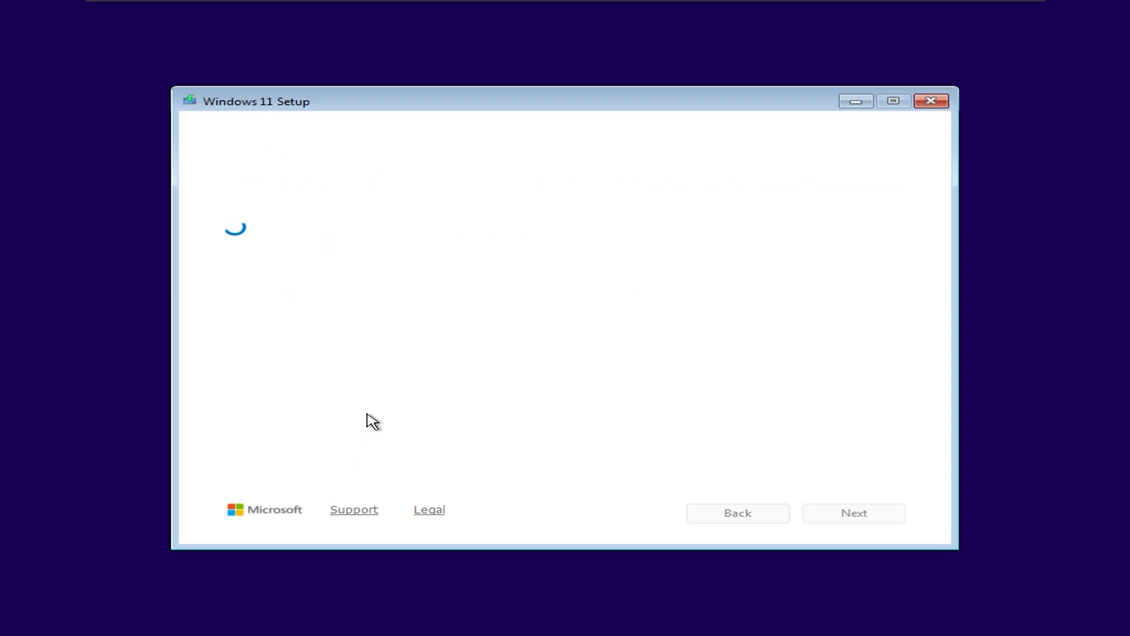
{"action": "mouse_move", "coordinate": [342, 411]}
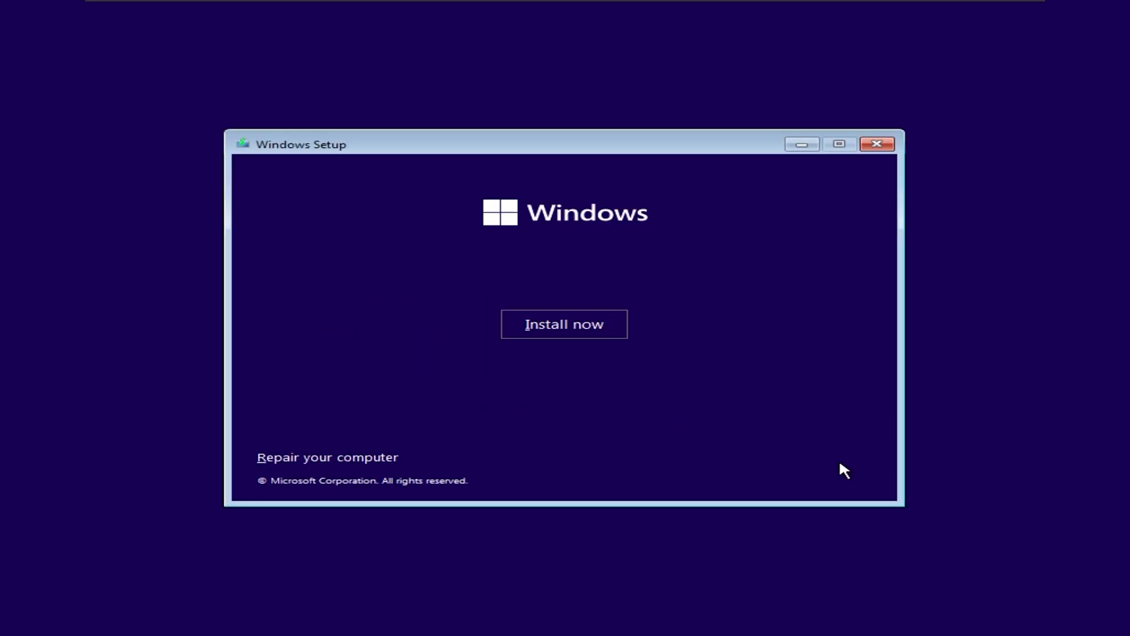
Install Windows 11 Pro without a product key, accepting the license, onto the 90 GB unallocated drive
{"action": "left_click", "coordinate": [564, 324]}
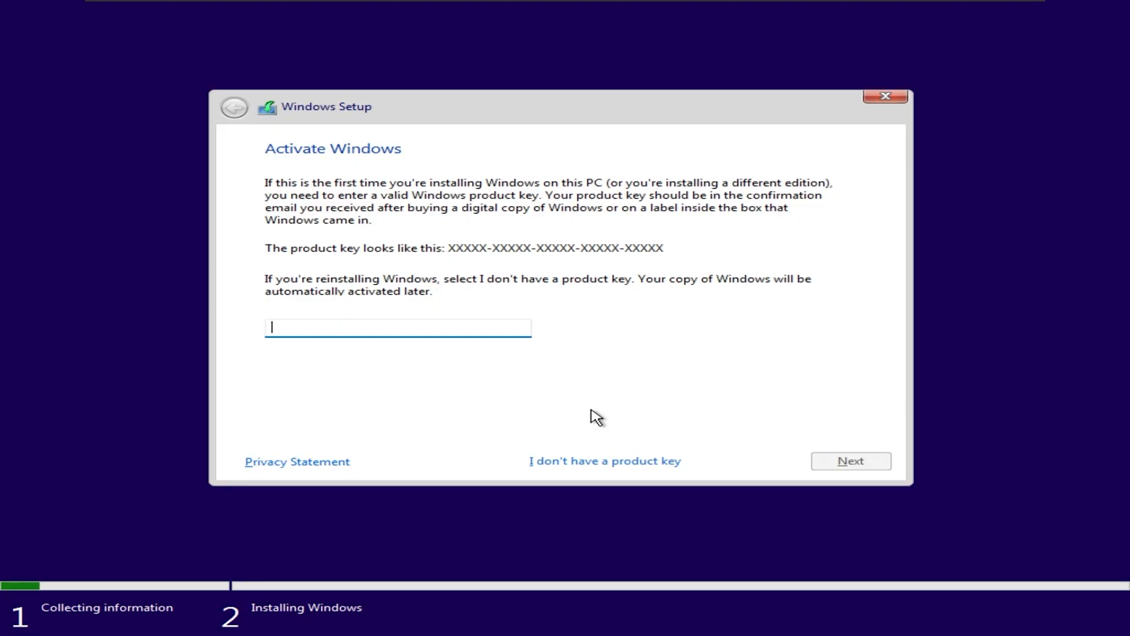
{"action": "left_click", "coordinate": [605, 460]}
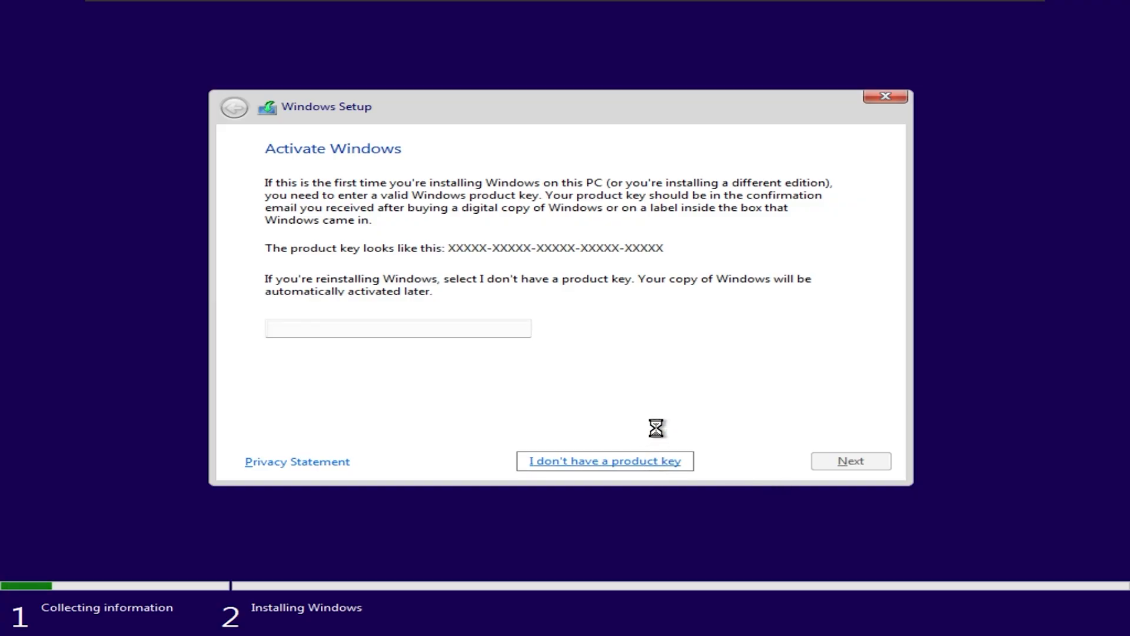
{"action": "left_click", "coordinate": [604, 460]}
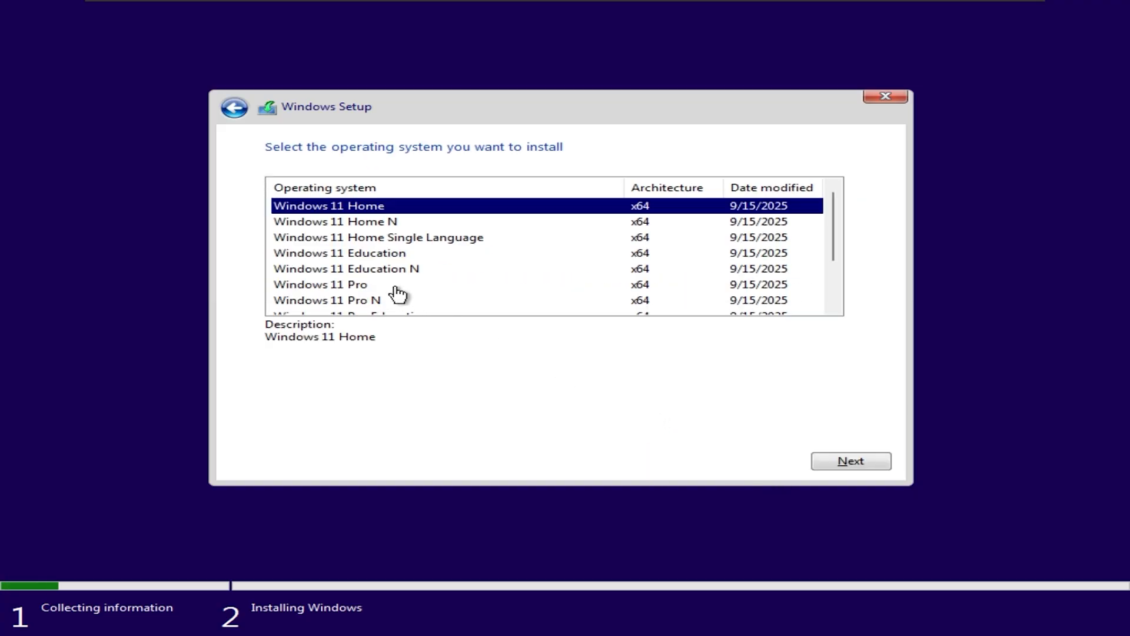
{"action": "left_click", "coordinate": [320, 284]}
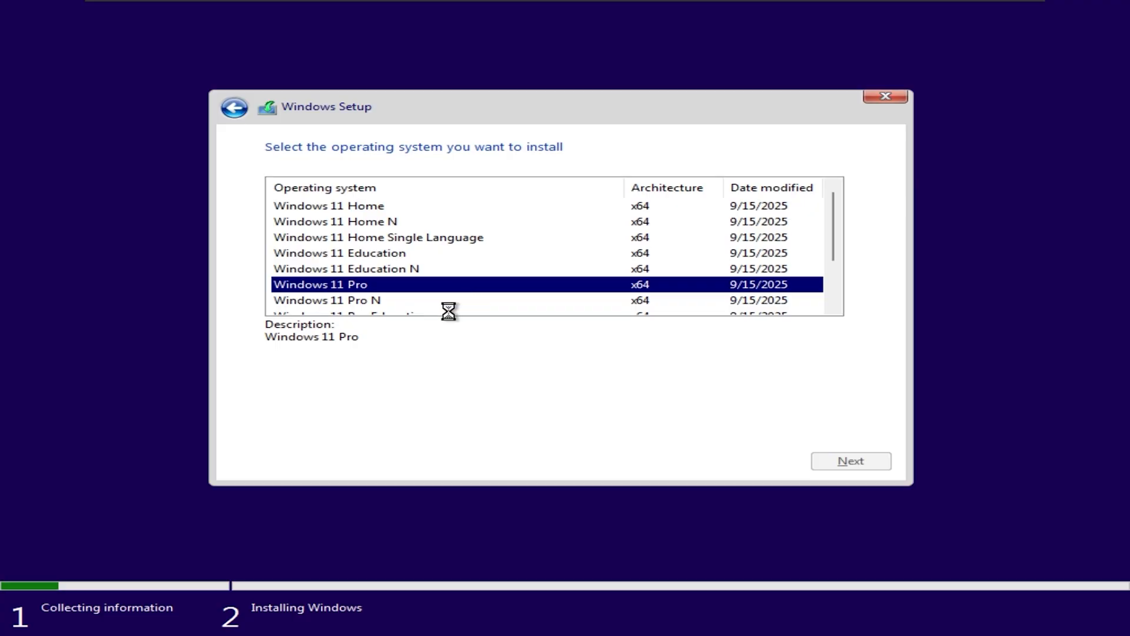
{"action": "mouse_move", "coordinate": [450, 315]}
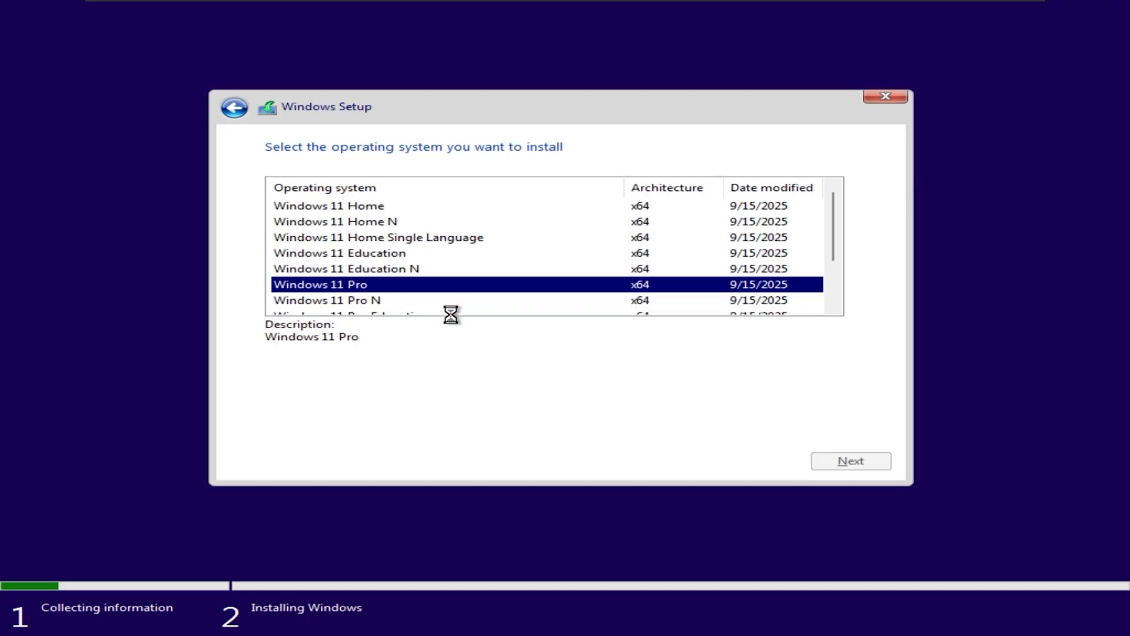
{"action": "left_click", "coordinate": [849, 460]}
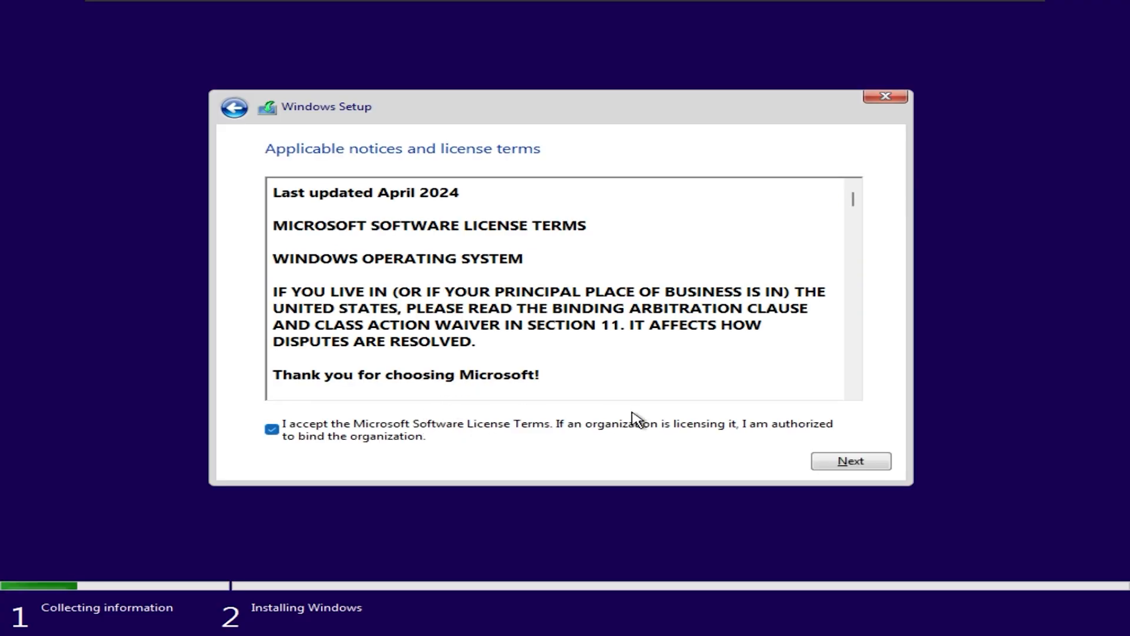
{"action": "left_click", "coordinate": [849, 461]}
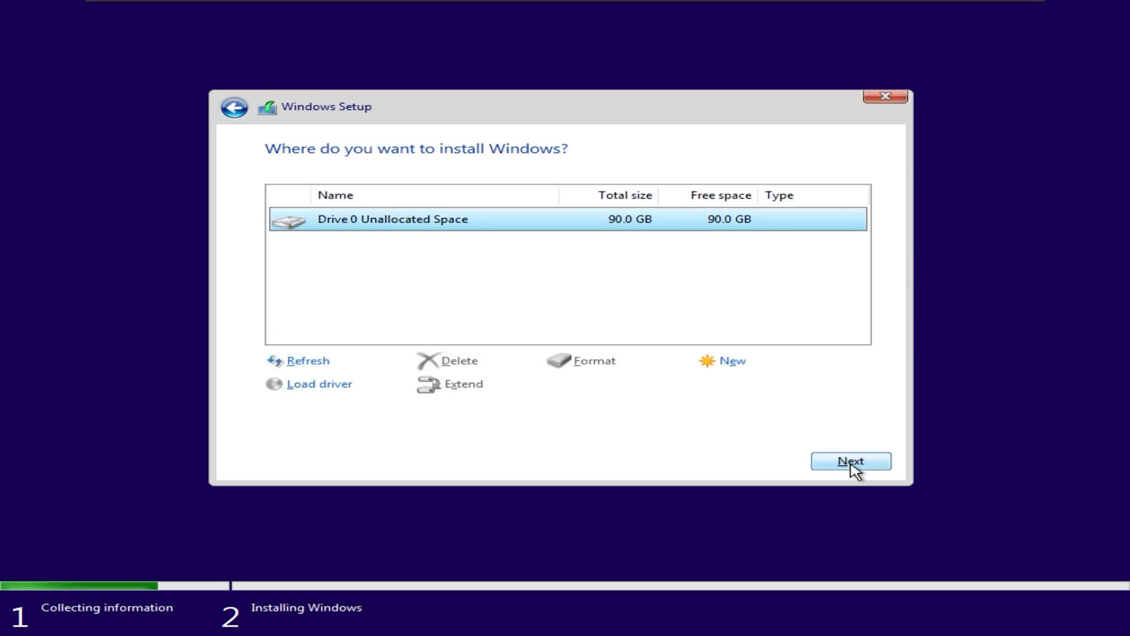
{"action": "left_click", "coordinate": [851, 460]}
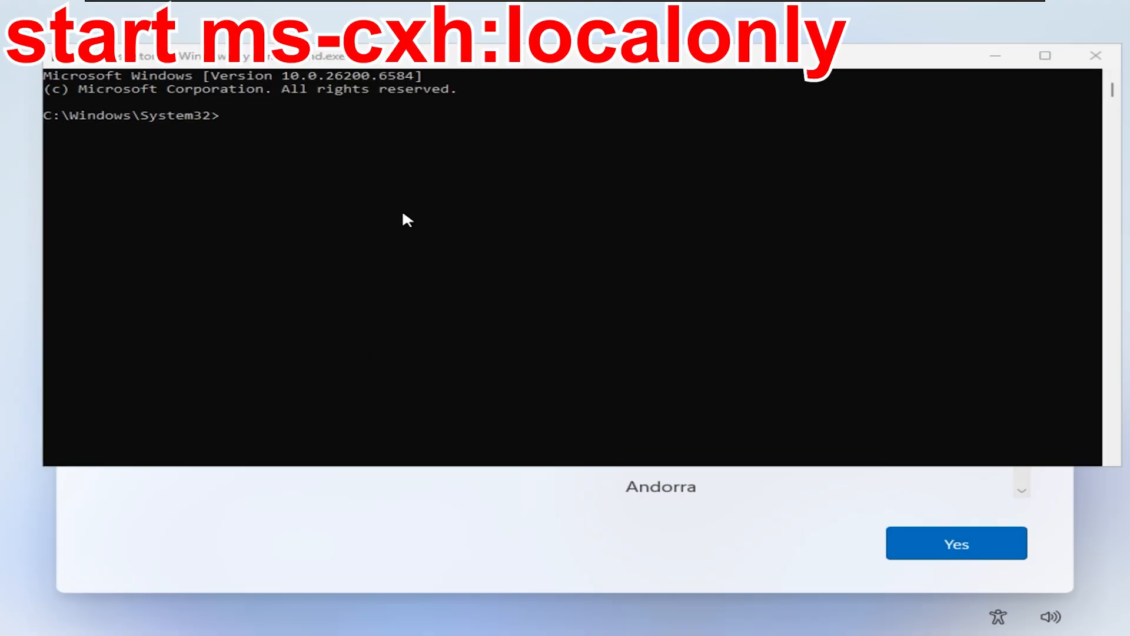
Run start ms-cxh:localonly and create a local user account to reach the desktop
{"action": "type", "text": "start"}
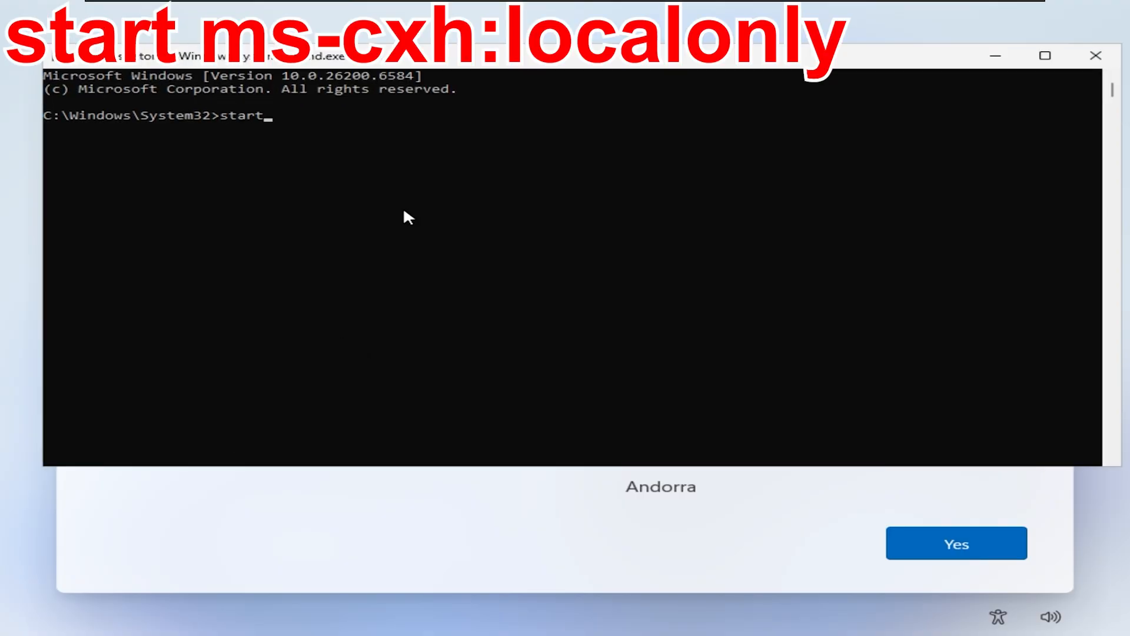
{"action": "type", "text": "ms-cxh"}
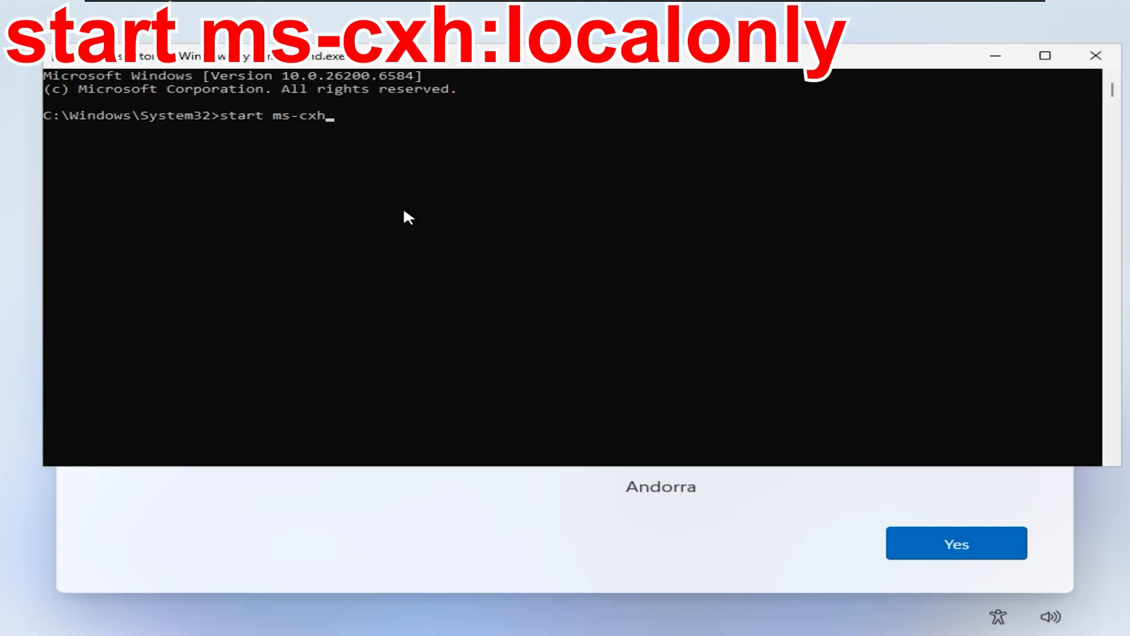
{"action": "type", "text": ":localonly"}
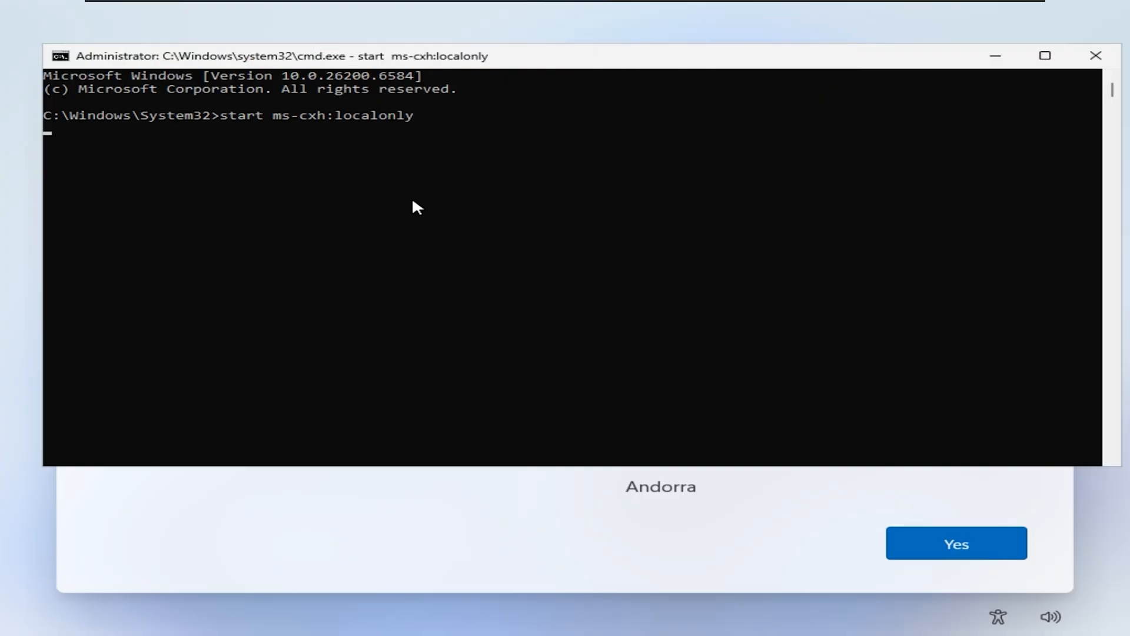
{"action": "key", "text": "enter"}
{"action": "type", "text": "V"}
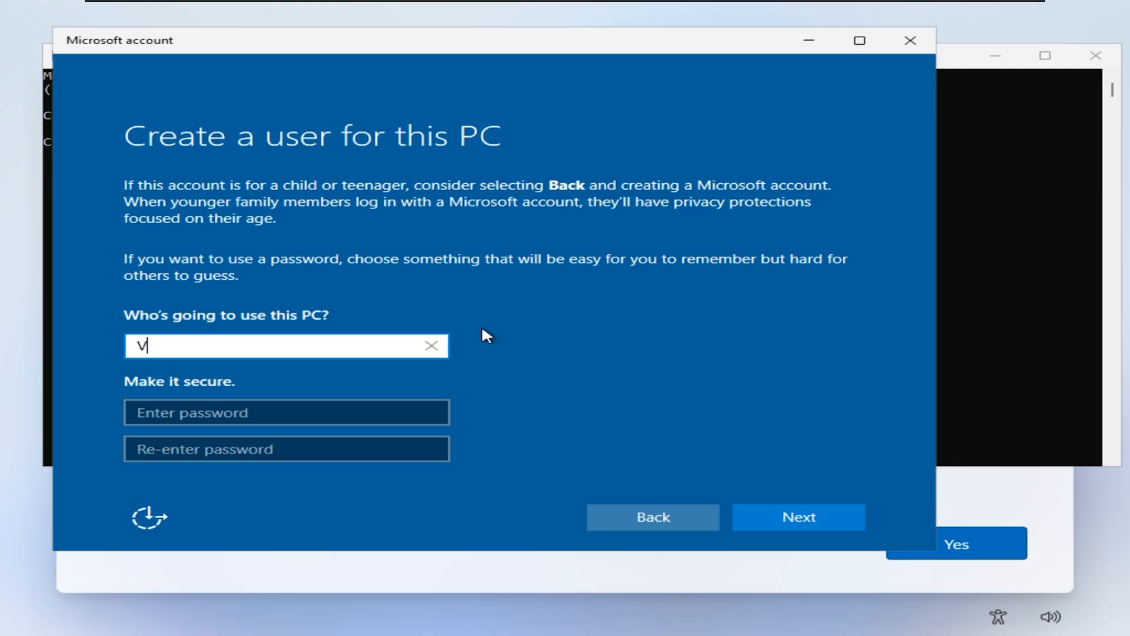
{"action": "left_click", "coordinate": [797, 517]}
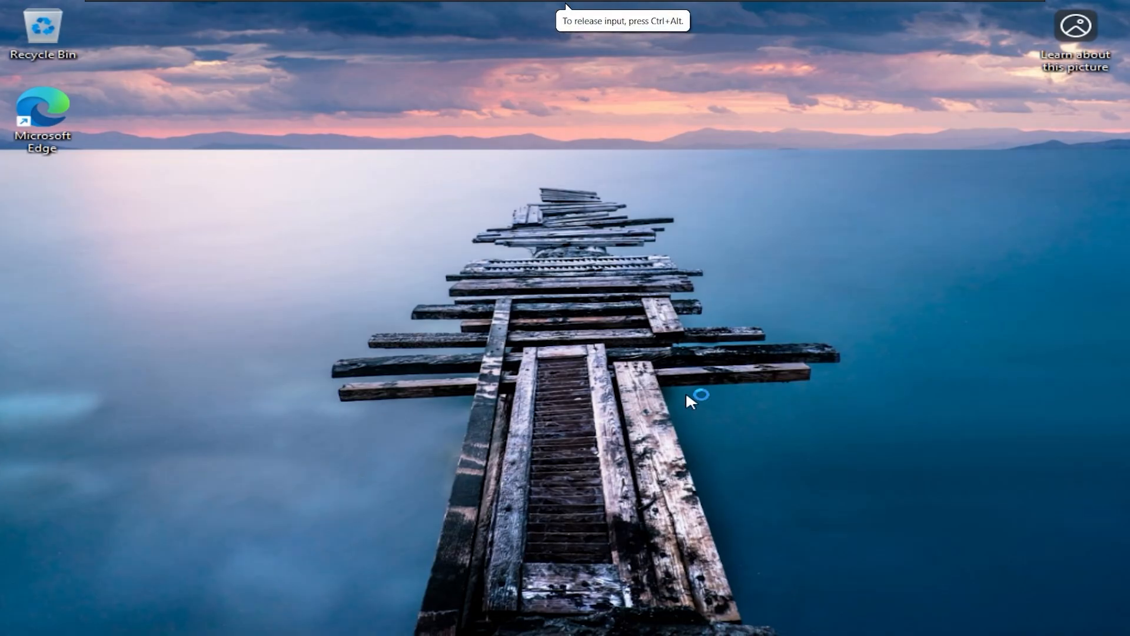
Start Install VMware Tools from the VM menu and open File Explorer in the guest
{"action": "left_click", "coordinate": [319, 615]}
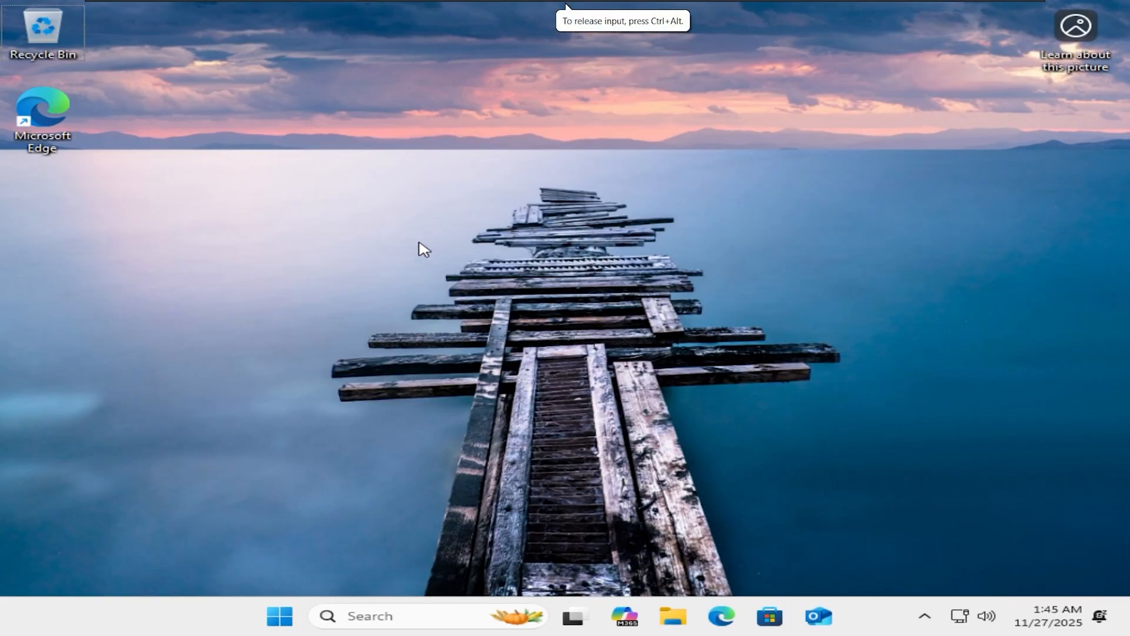
{"action": "left_click", "coordinate": [212, 11]}
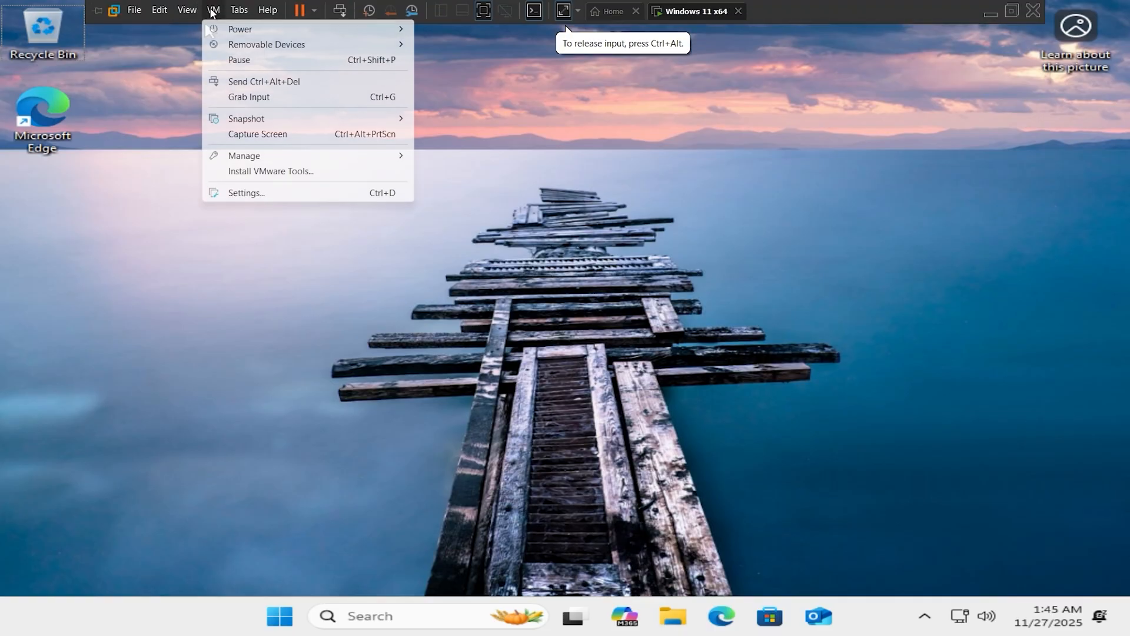
{"action": "left_click", "coordinate": [246, 163]}
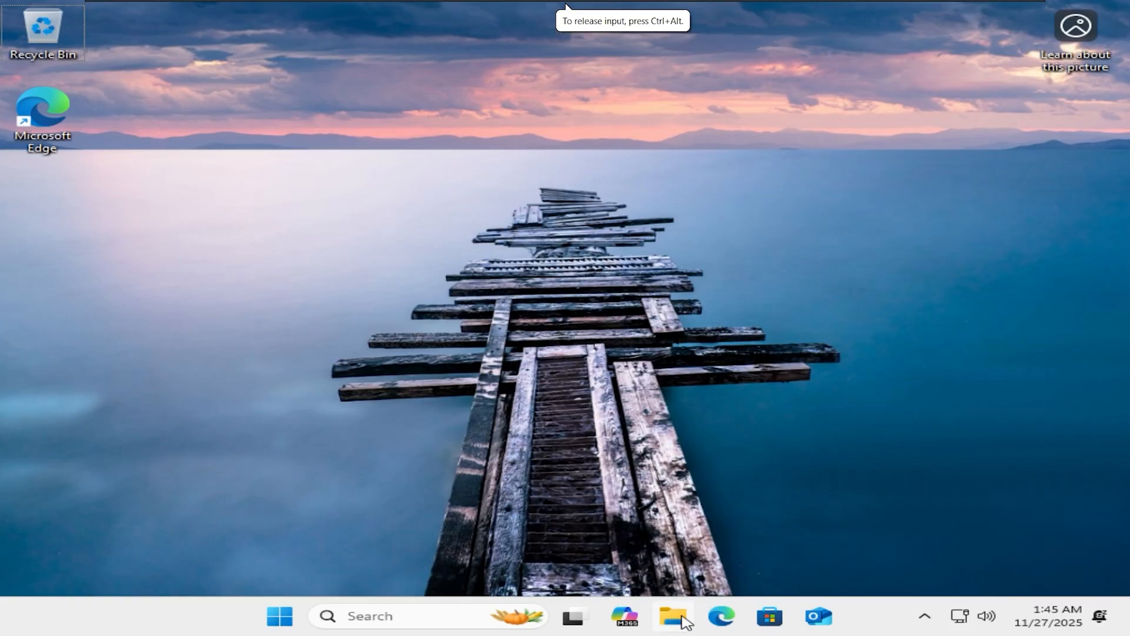
{"action": "left_click", "coordinate": [672, 616]}
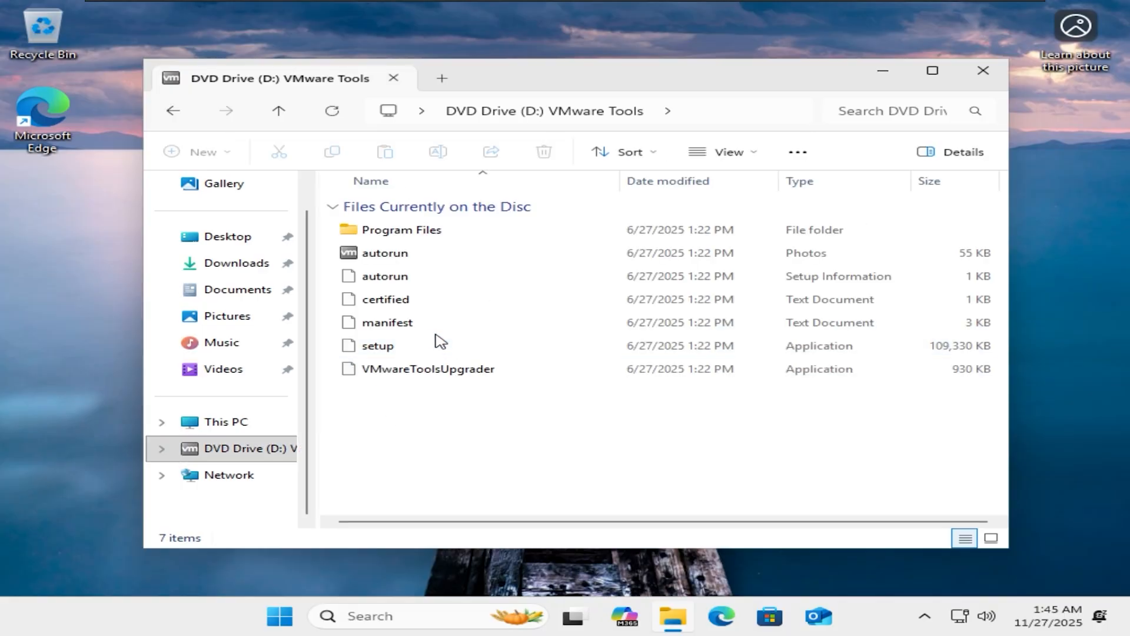
Run setup from the VMware Tools DVD and dismiss its restart prompt
{"action": "left_click", "coordinate": [378, 344]}
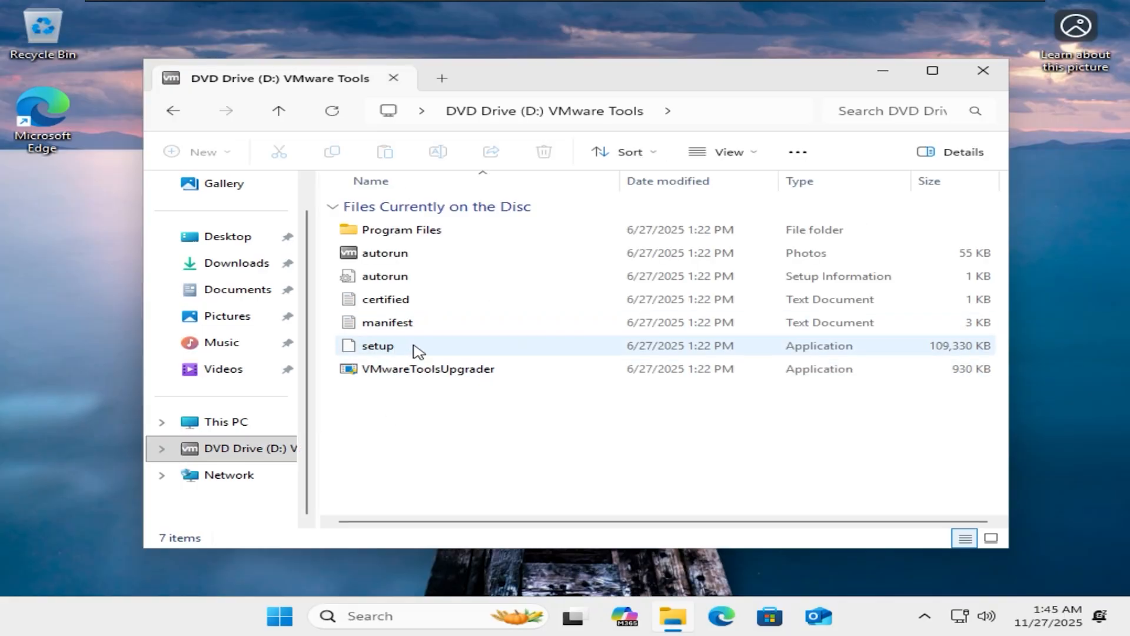
{"action": "left_click", "coordinate": [375, 345]}
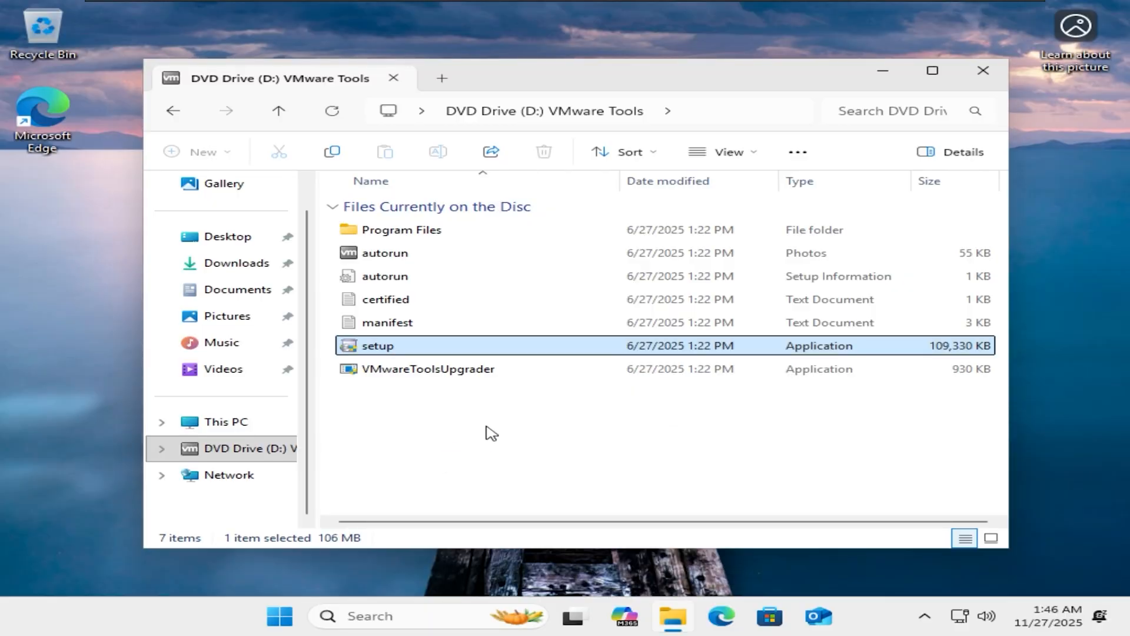
{"action": "double_click", "coordinate": [377, 345]}
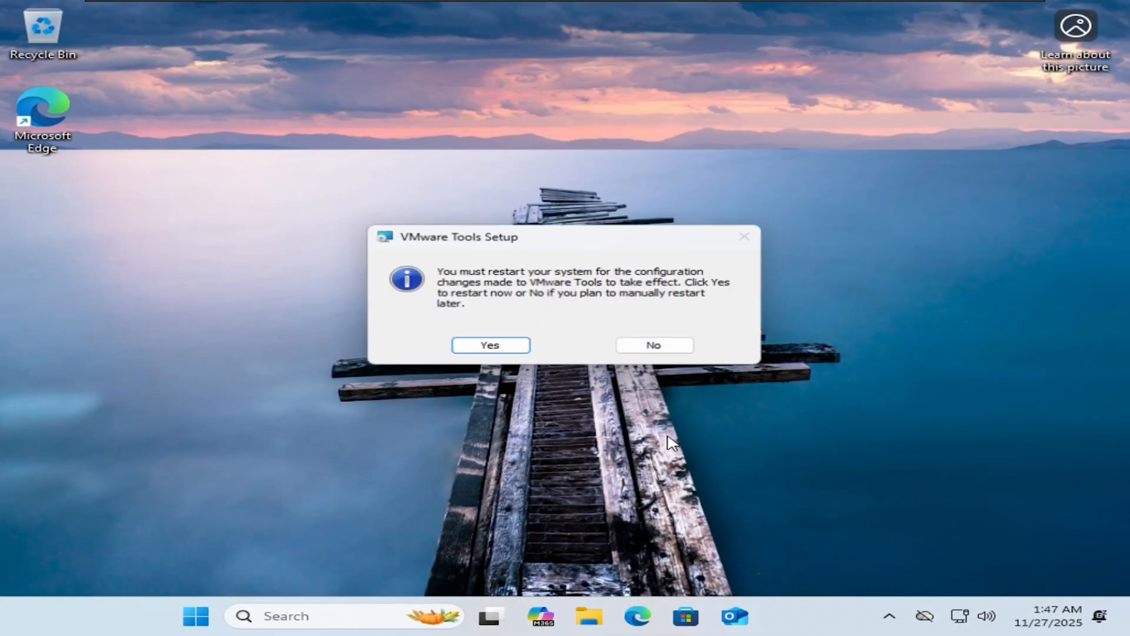
{"action": "left_click", "coordinate": [652, 345]}
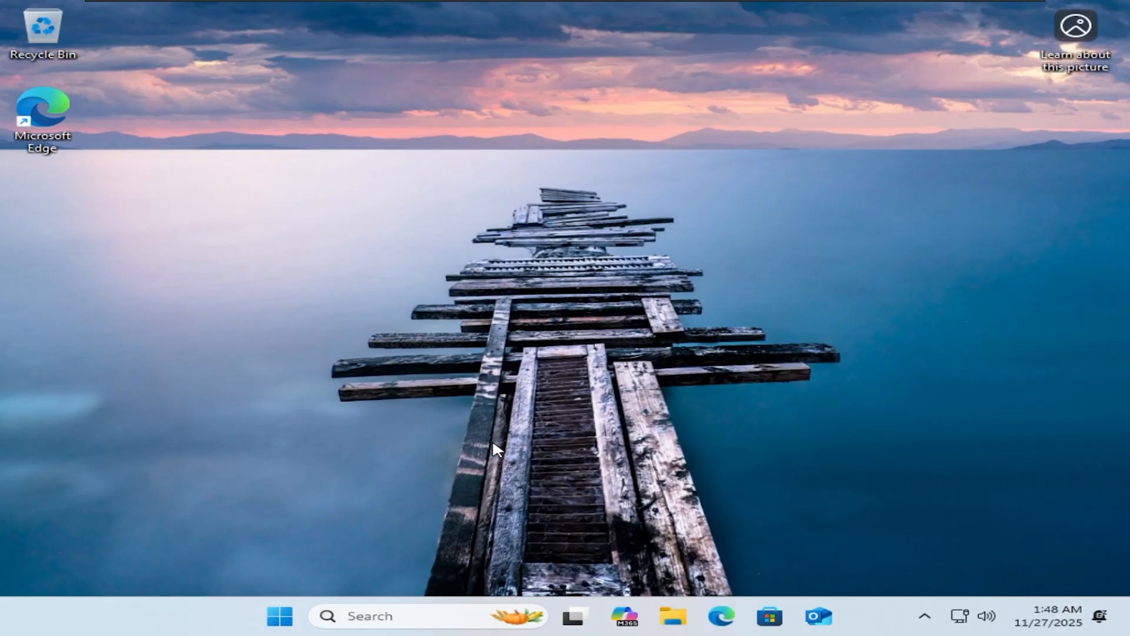
{"action": "mouse_move", "coordinate": [382, 490]}
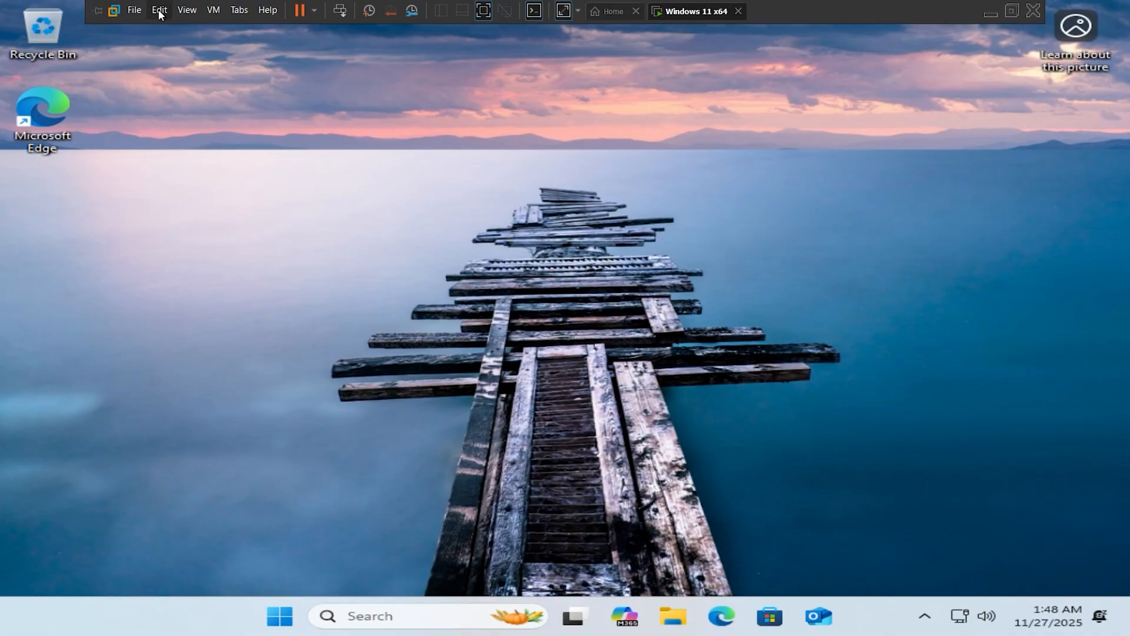
In VM Settings > Options > Shared Folders, choose Always enabled and start adding a share
{"action": "left_click", "coordinate": [159, 10]}
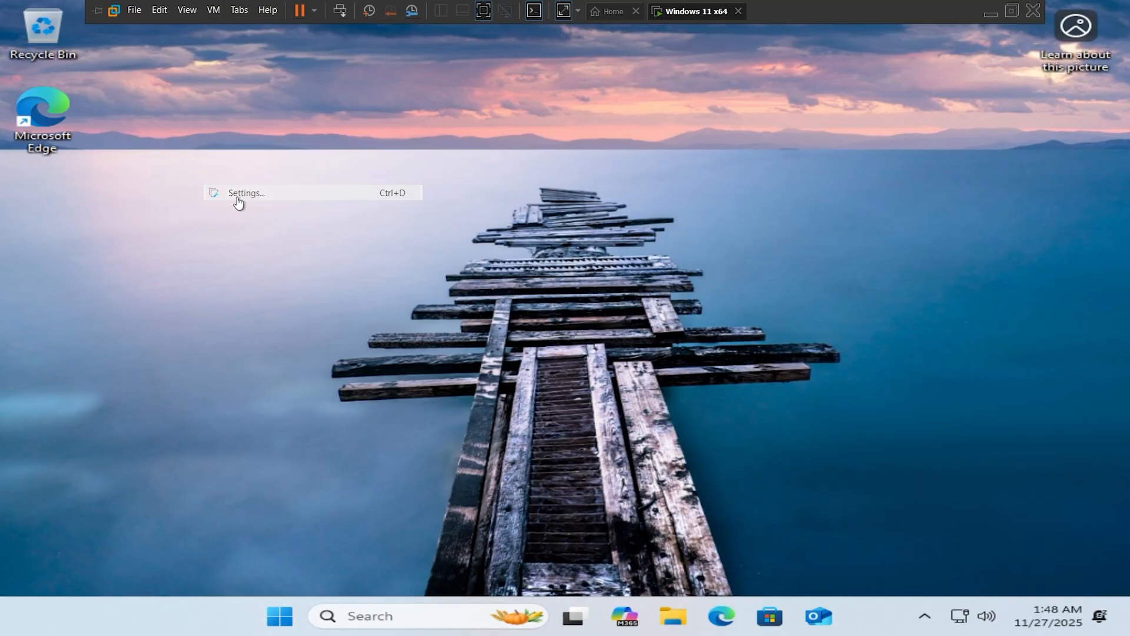
{"action": "left_click", "coordinate": [246, 191]}
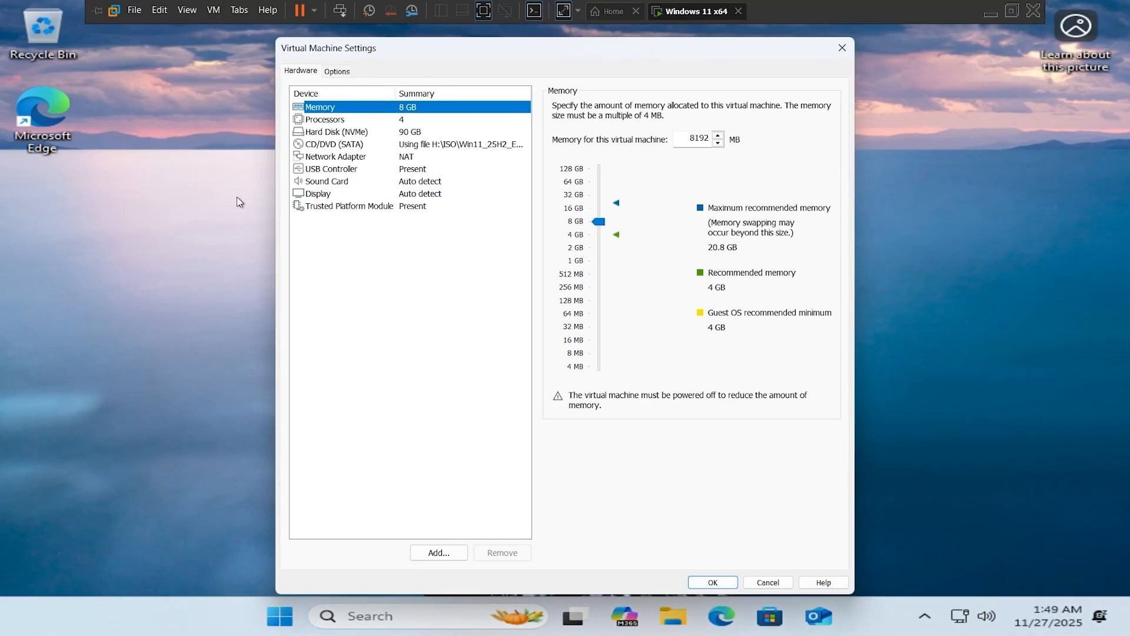
{"action": "left_click", "coordinate": [336, 71]}
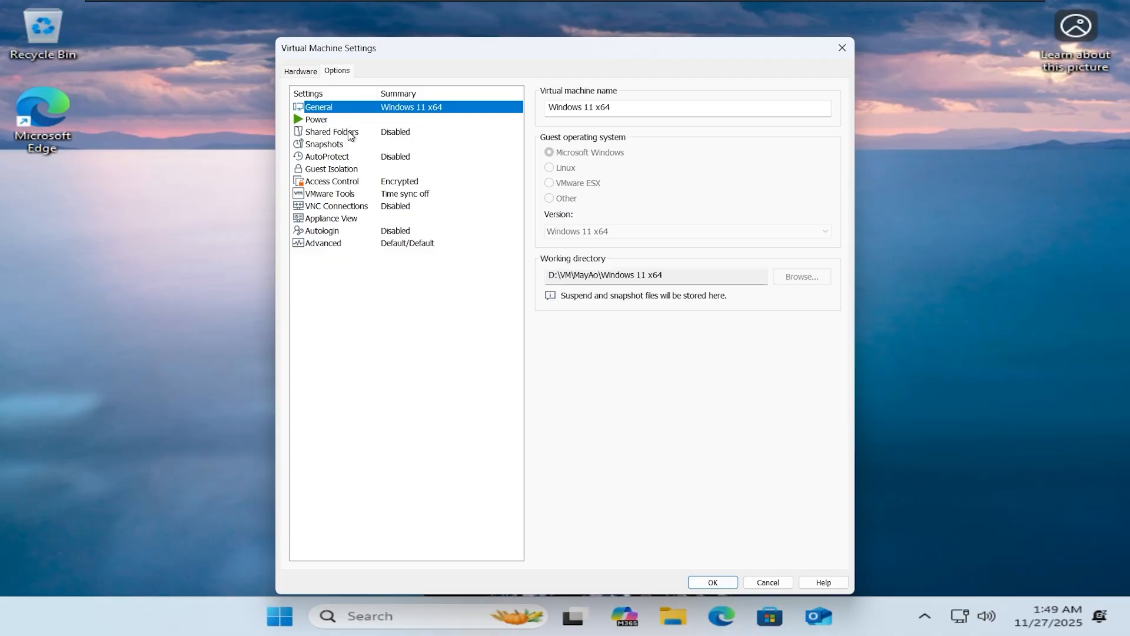
{"action": "left_click", "coordinate": [332, 130]}
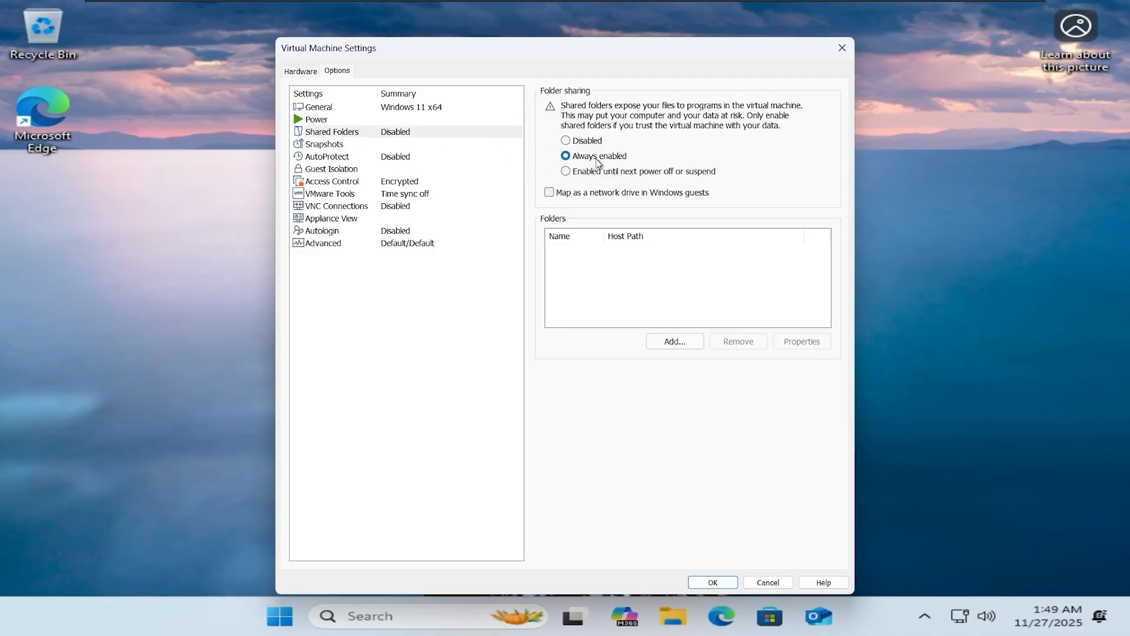
{"action": "left_click", "coordinate": [673, 341]}
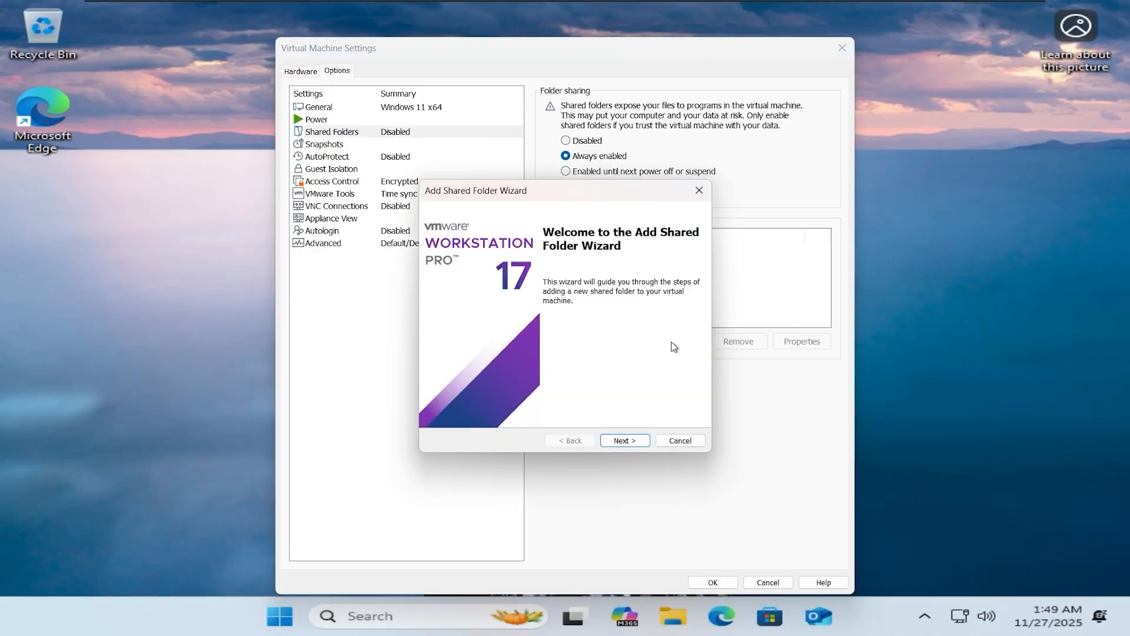
{"action": "left_click", "coordinate": [624, 440]}
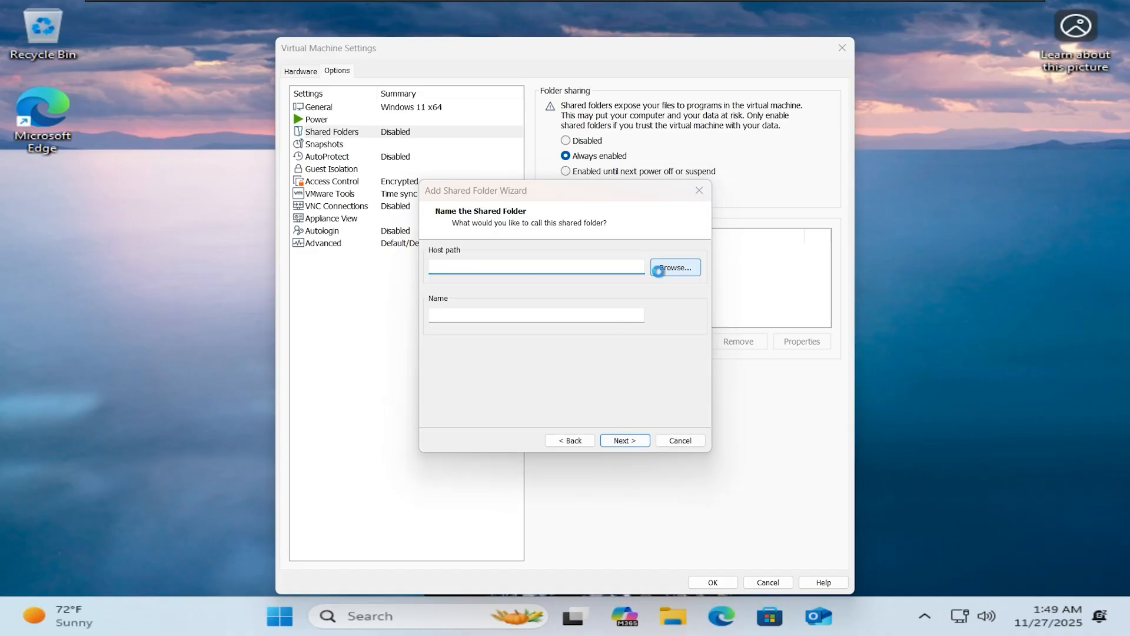
Share the host's H:\ drive under the name HOST and save the settings
{"action": "left_click", "coordinate": [673, 267]}
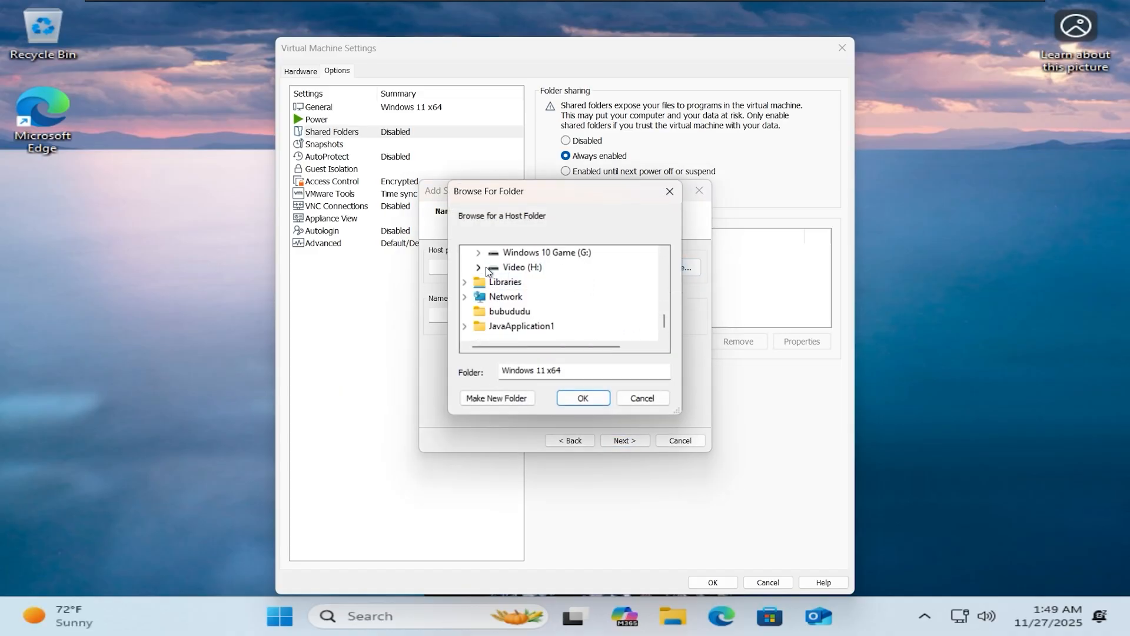
{"action": "left_click", "coordinate": [582, 398]}
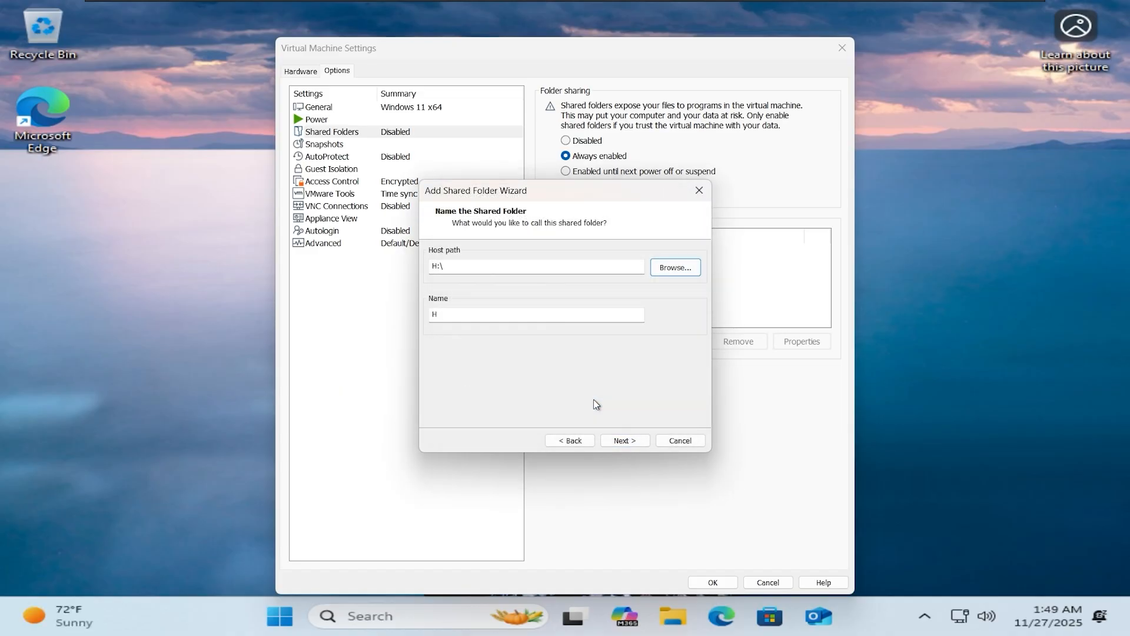
{"action": "left_click", "coordinate": [535, 313]}
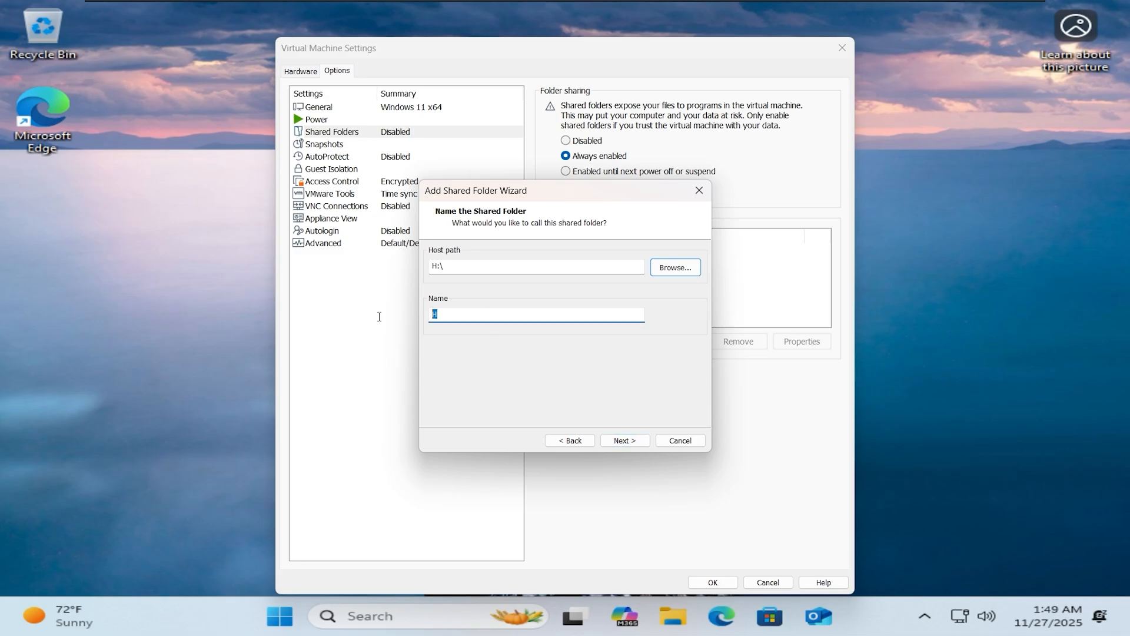
{"action": "type", "text": "HOS"}
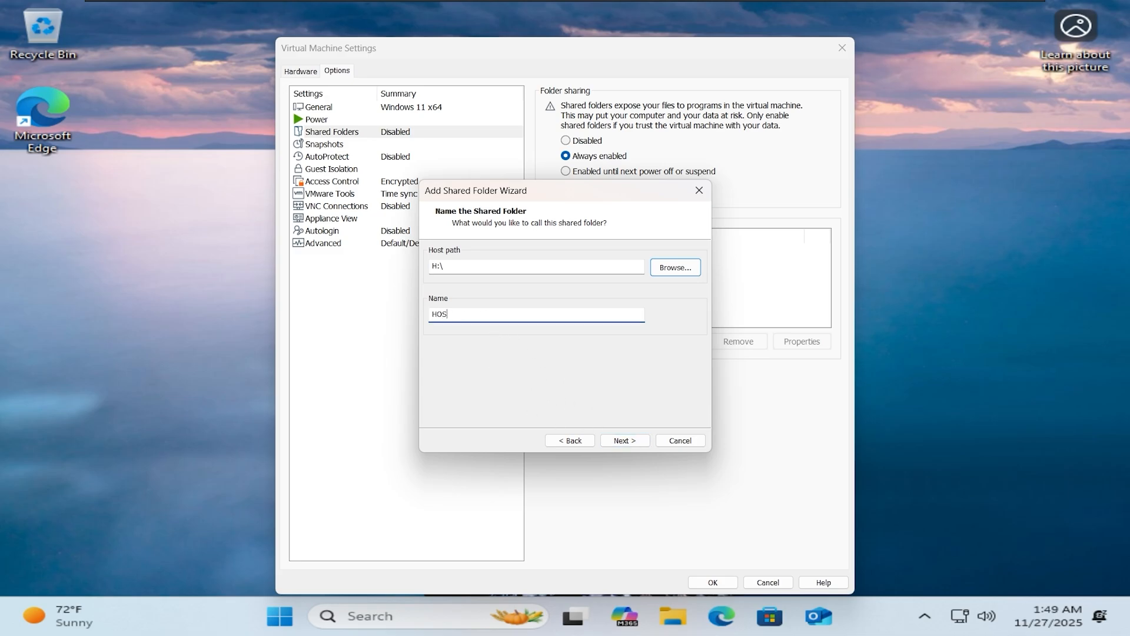
{"action": "left_click", "coordinate": [624, 440]}
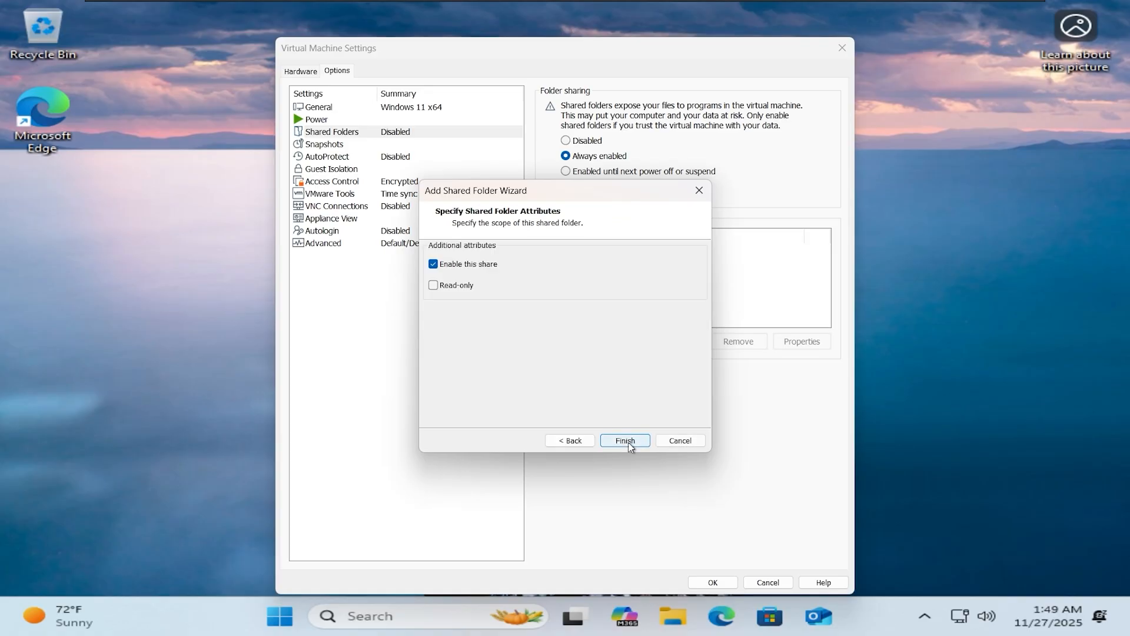
{"action": "left_click", "coordinate": [624, 440]}
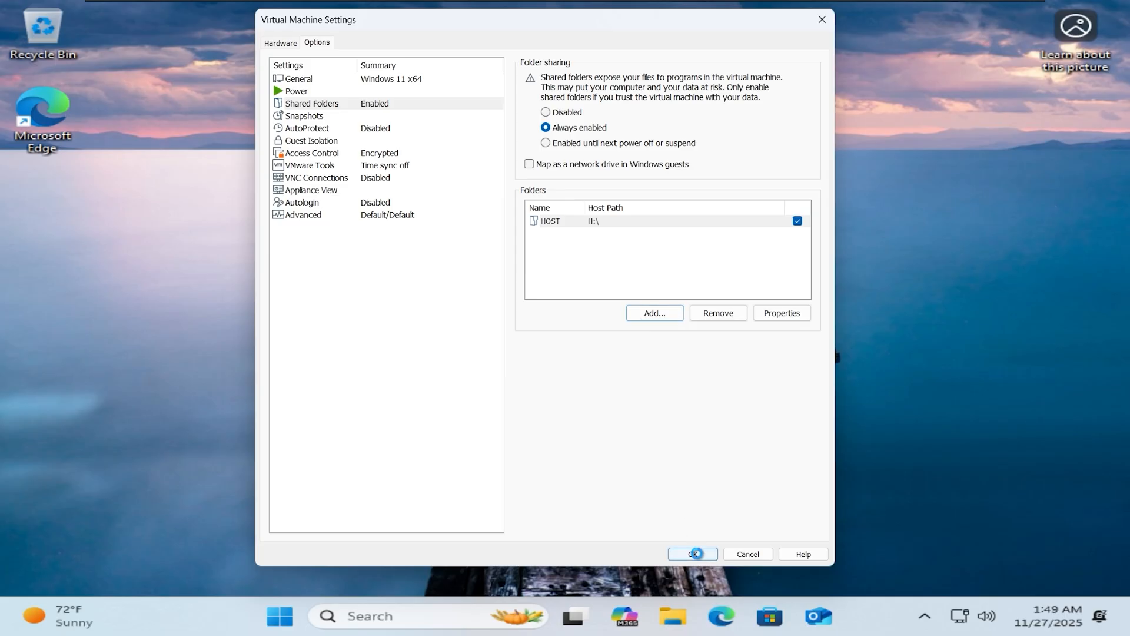
{"action": "left_click", "coordinate": [691, 553]}
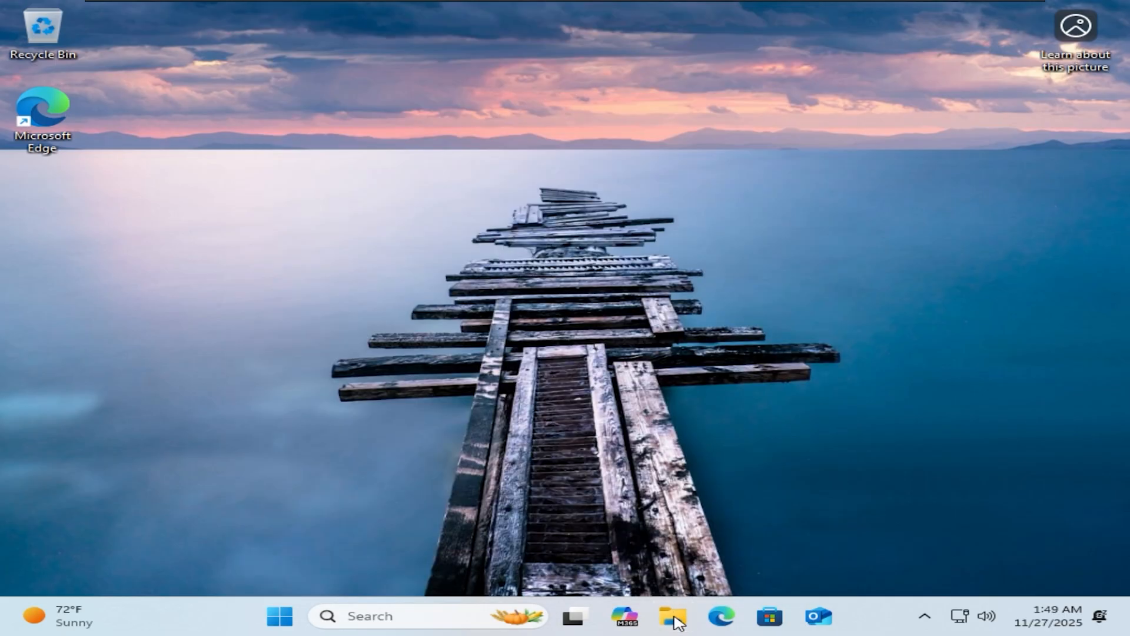
Reach the Network location in the VM's File Explorer, dismissing the discovery prompt
{"action": "left_click", "coordinate": [672, 615]}
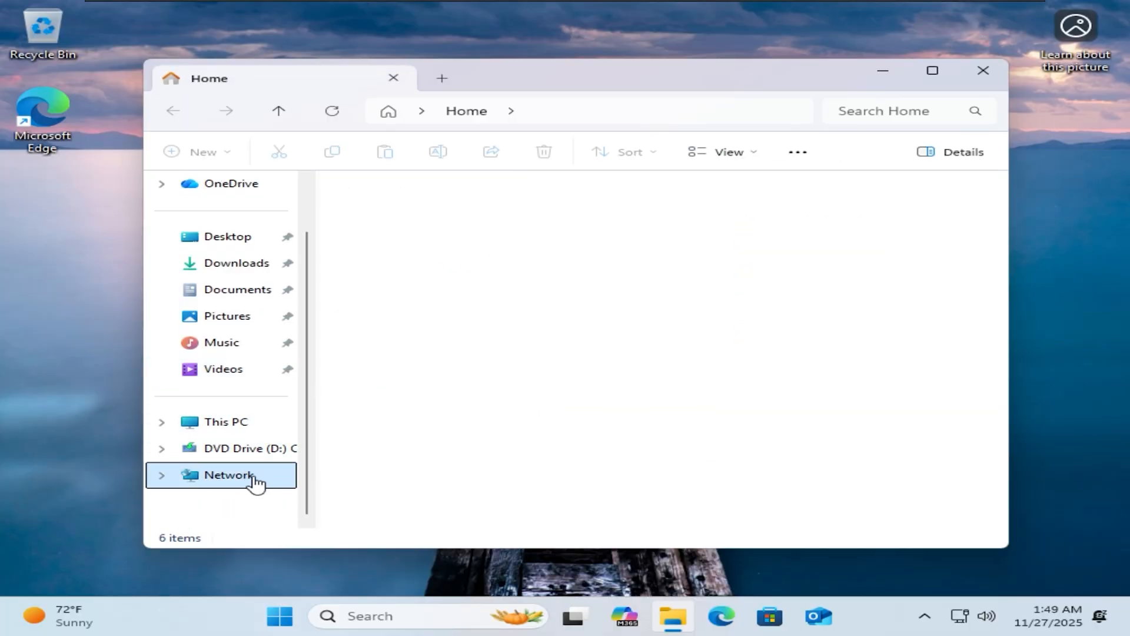
{"action": "left_click", "coordinate": [227, 474]}
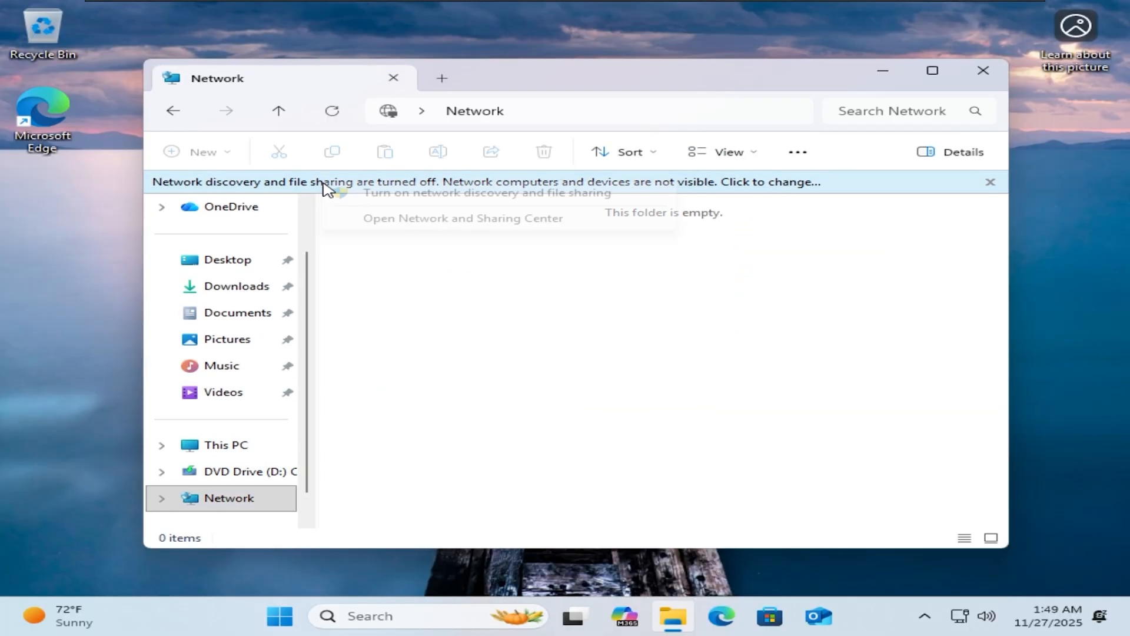
{"action": "left_click", "coordinate": [487, 192]}
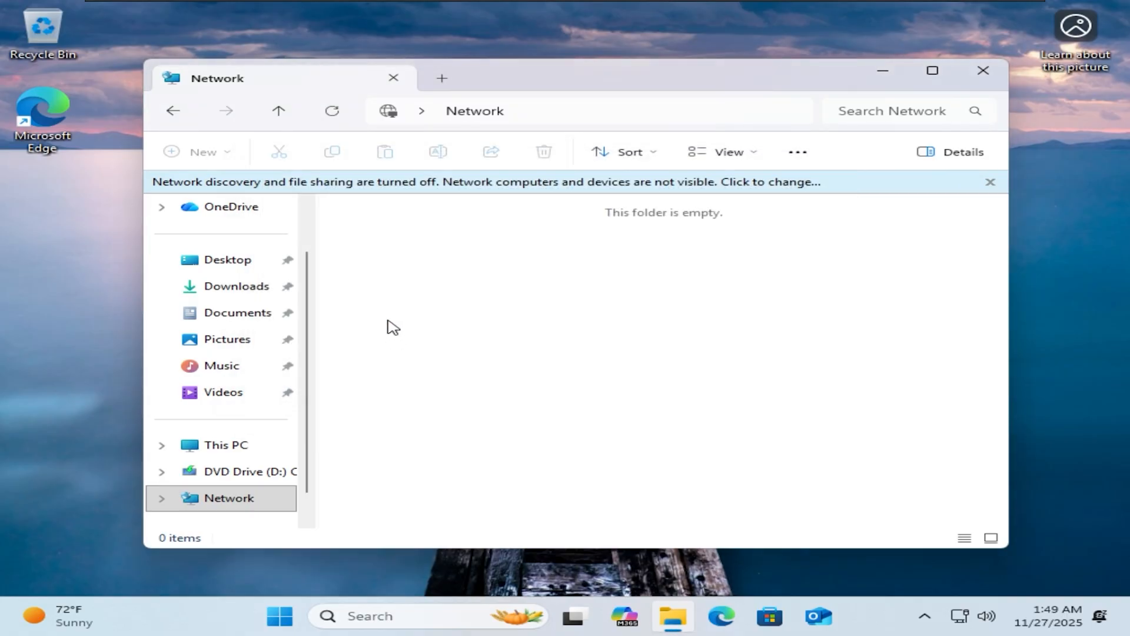
{"action": "mouse_move", "coordinate": [303, 408]}
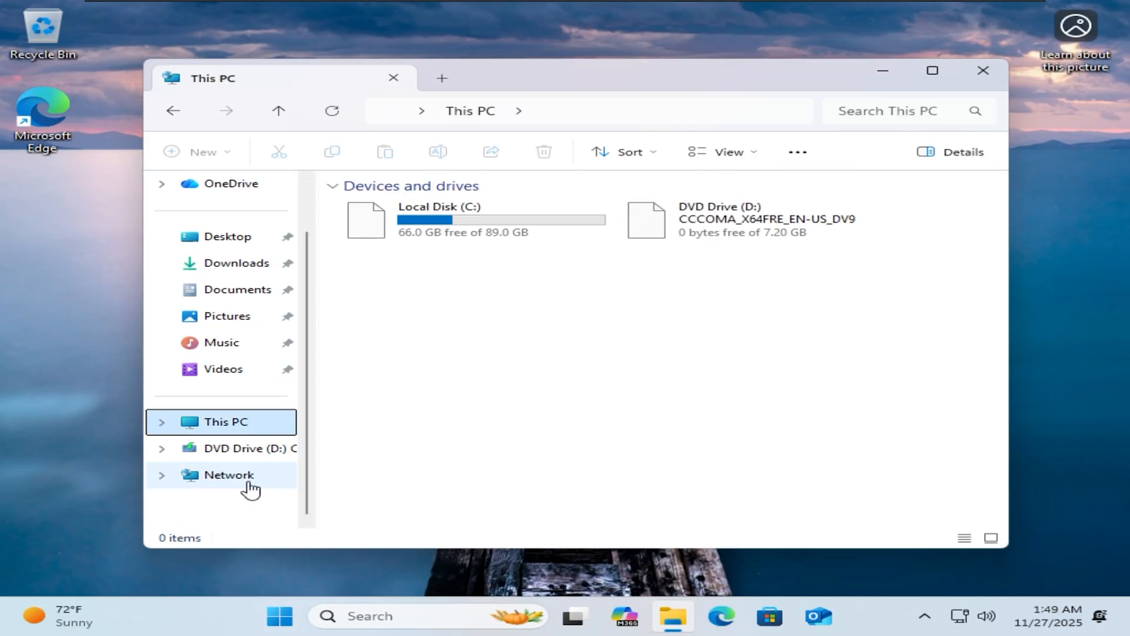
{"action": "left_click", "coordinate": [227, 474]}
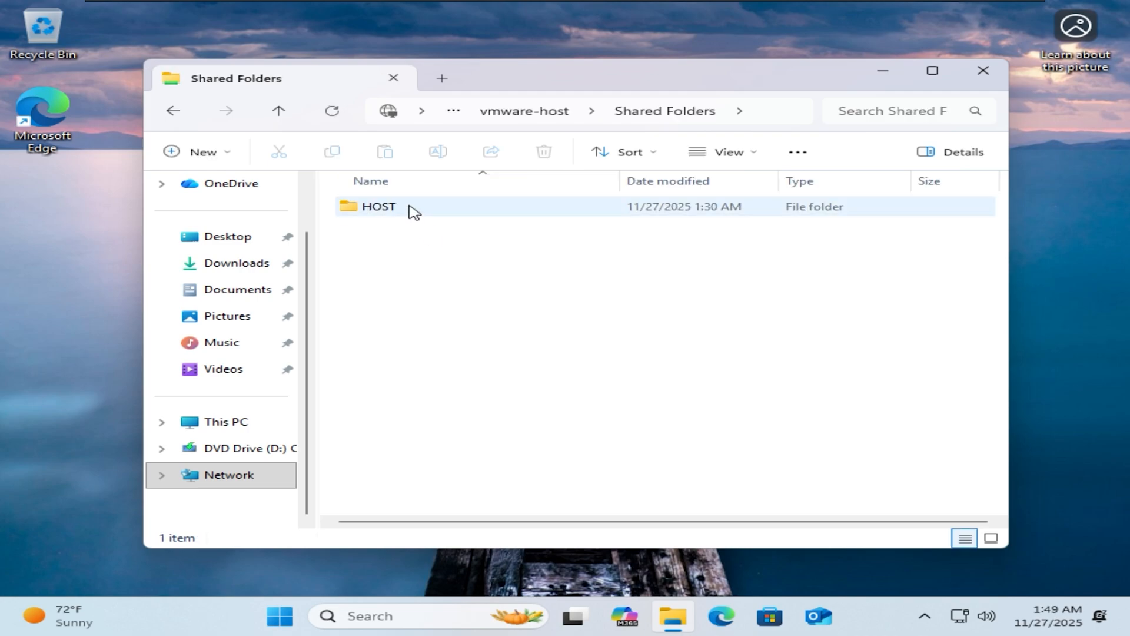
Enter the HOST shared folder and its Software subfolder
{"action": "double_click", "coordinate": [378, 206]}
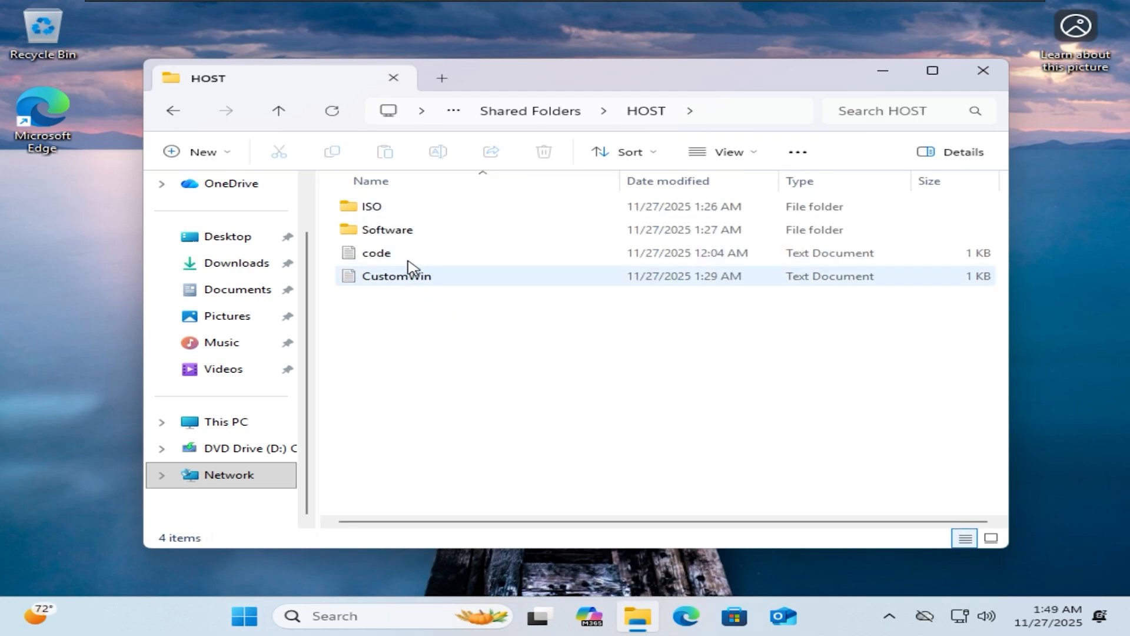
{"action": "left_click", "coordinate": [387, 229]}
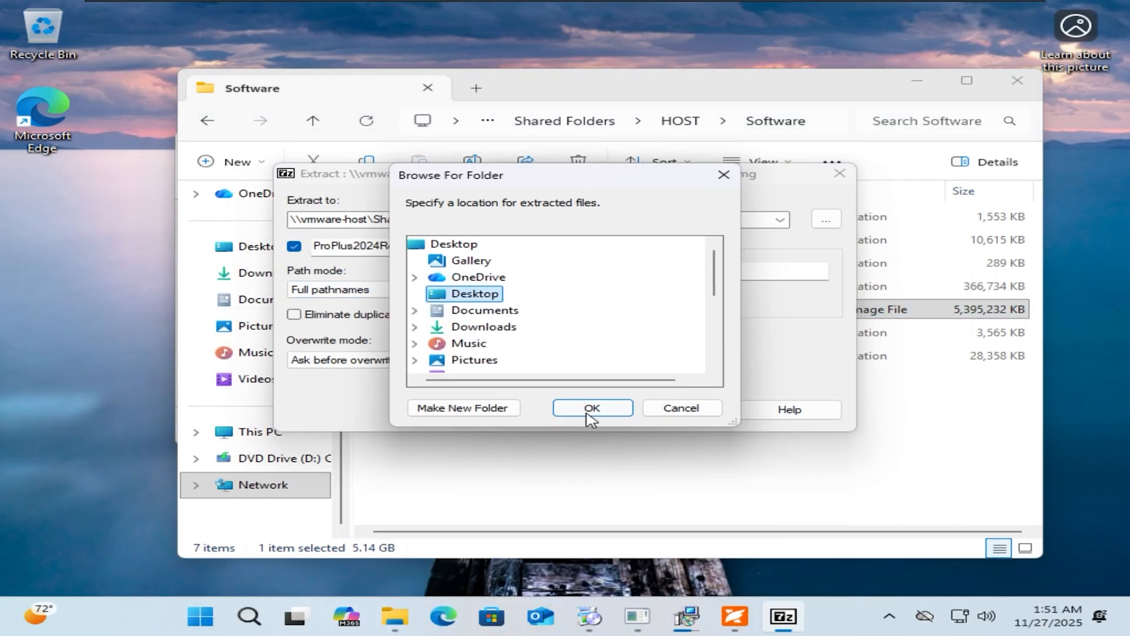
Extract the disc image from Software onto the VM desktop with 7-Zip
{"action": "left_click", "coordinate": [591, 408]}
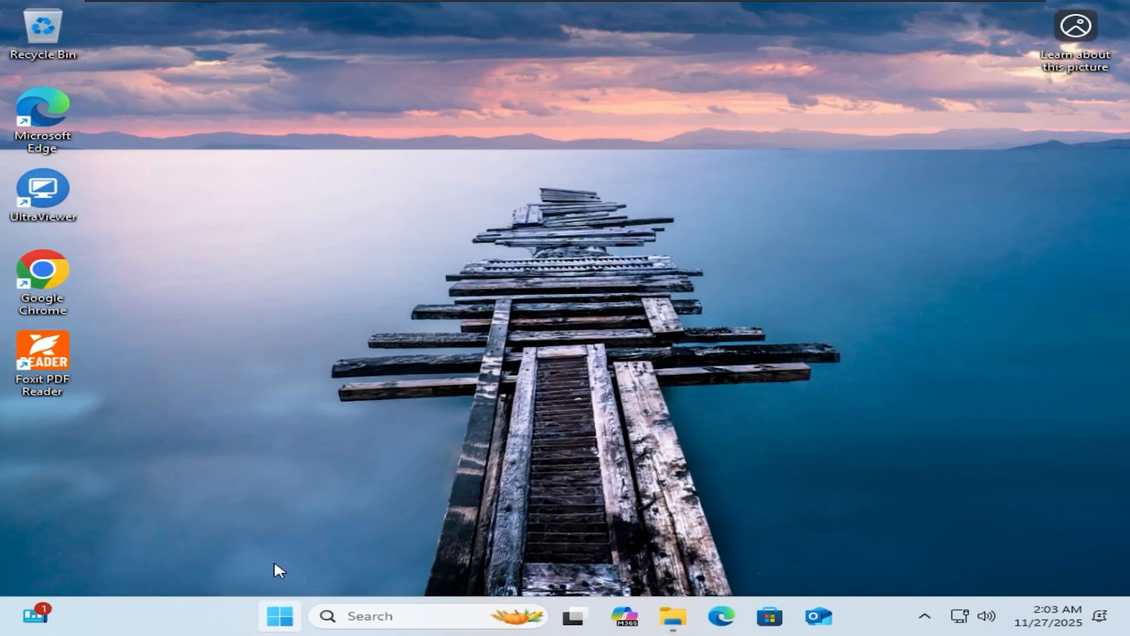
Search for Word and go to the folder holding the Office shortcuts
{"action": "type", "text": "w"}
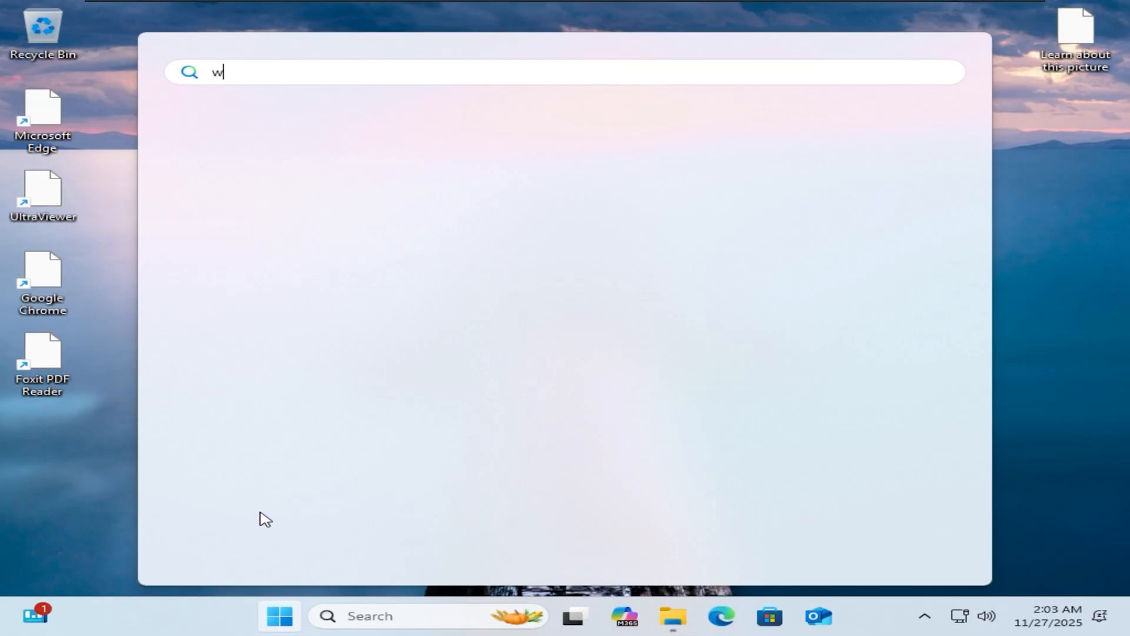
{"action": "type", "text": "ord"}
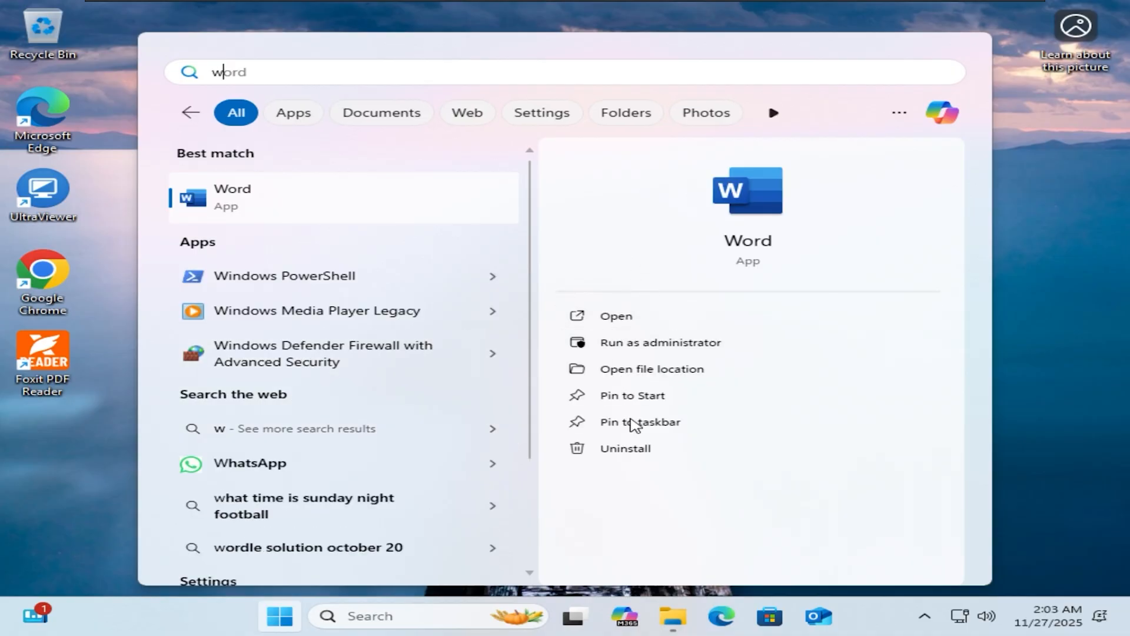
{"action": "left_click", "coordinate": [651, 368]}
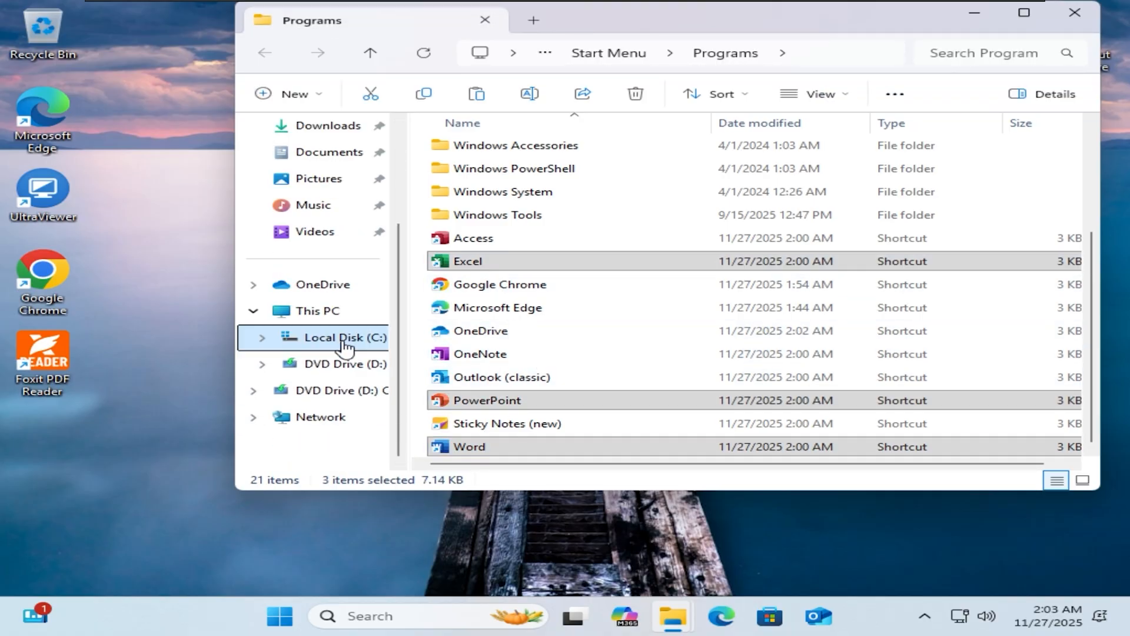
Paste the Word, Excel and PowerPoint shortcuts into C:\Users\Public\Public Desktop with admin permission
{"action": "left_click", "coordinate": [345, 338]}
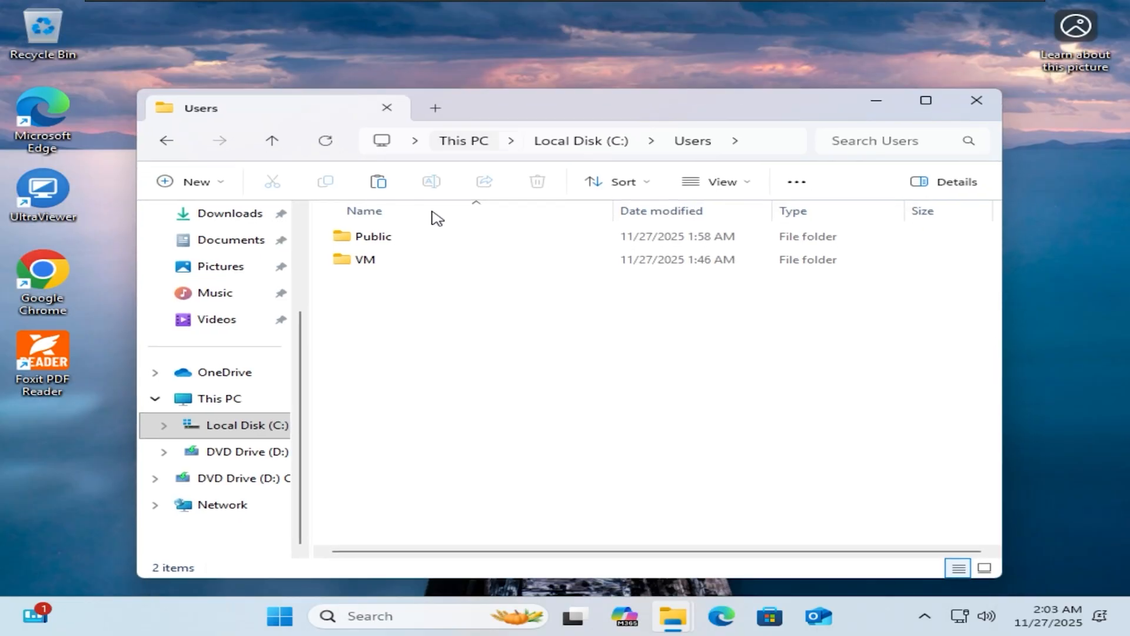
{"action": "double_click", "coordinate": [373, 237]}
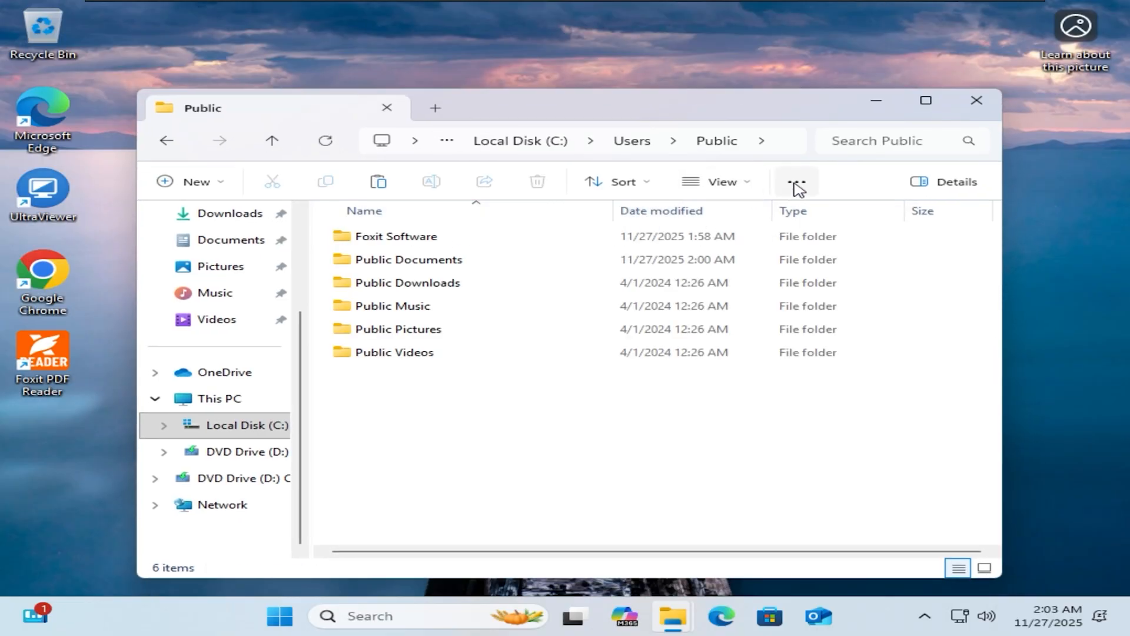
{"action": "left_click", "coordinate": [795, 181]}
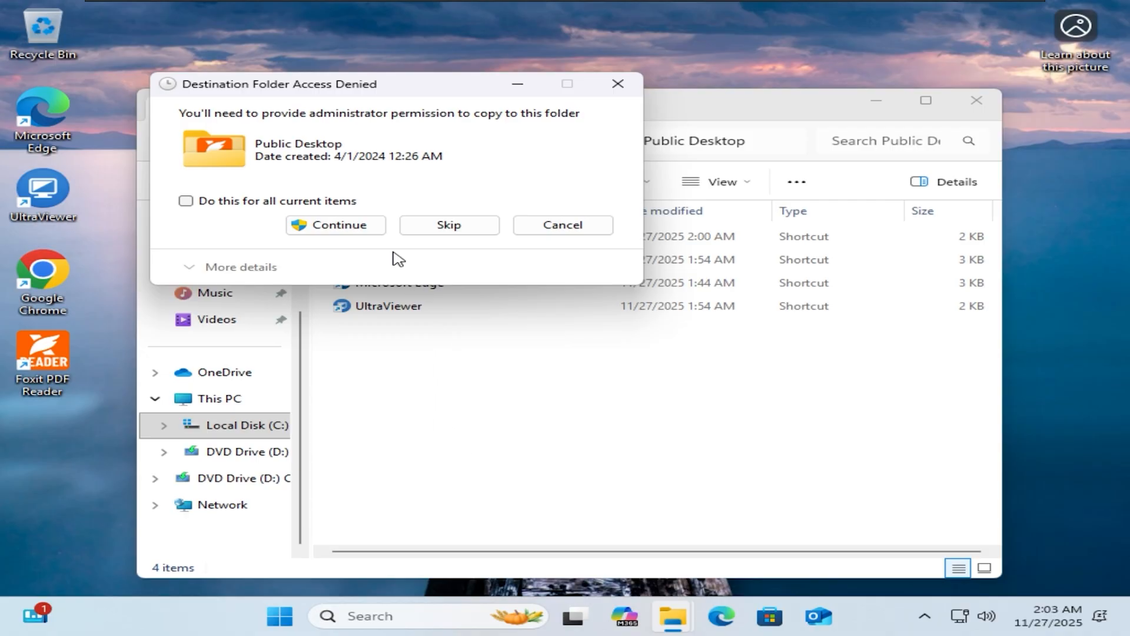
{"action": "left_click", "coordinate": [336, 224]}
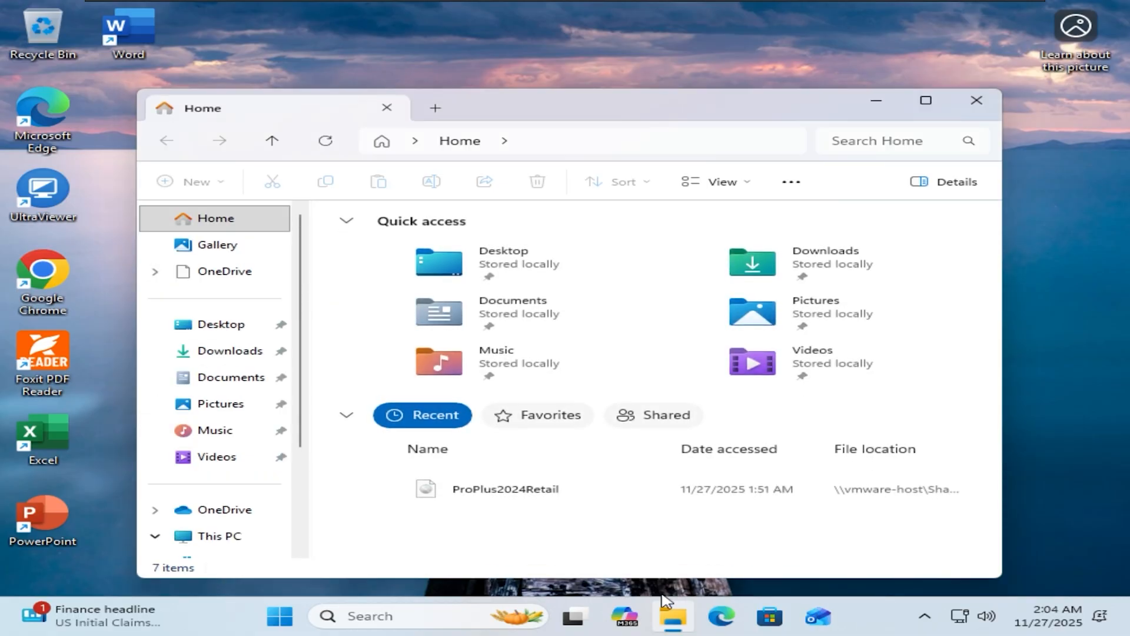
{"action": "mouse_move", "coordinate": [259, 479]}
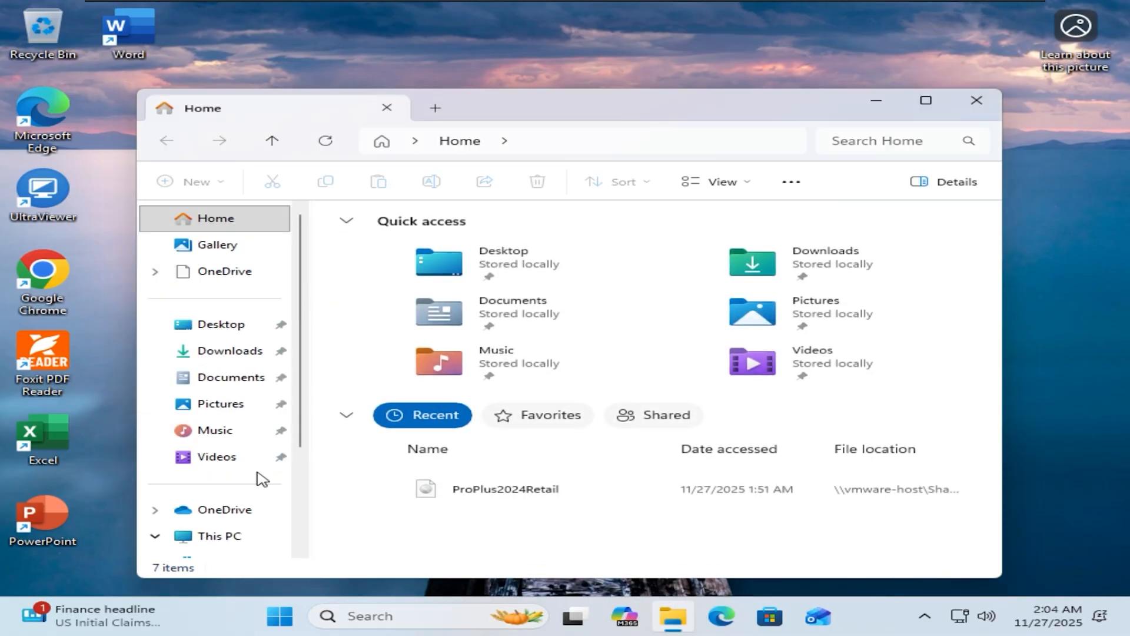
Run sysprep.exe from C:\Windows\System32\Sysprep and enter audit mode with Ctrl+Shift+F3
{"action": "left_click", "coordinate": [246, 425]}
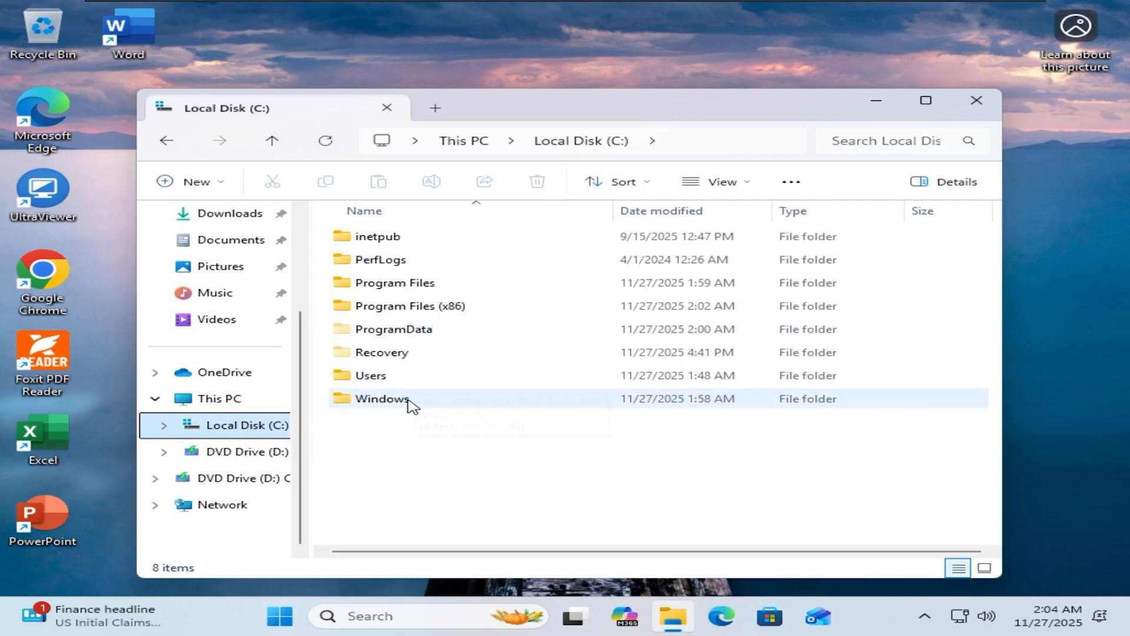
{"action": "double_click", "coordinate": [380, 399]}
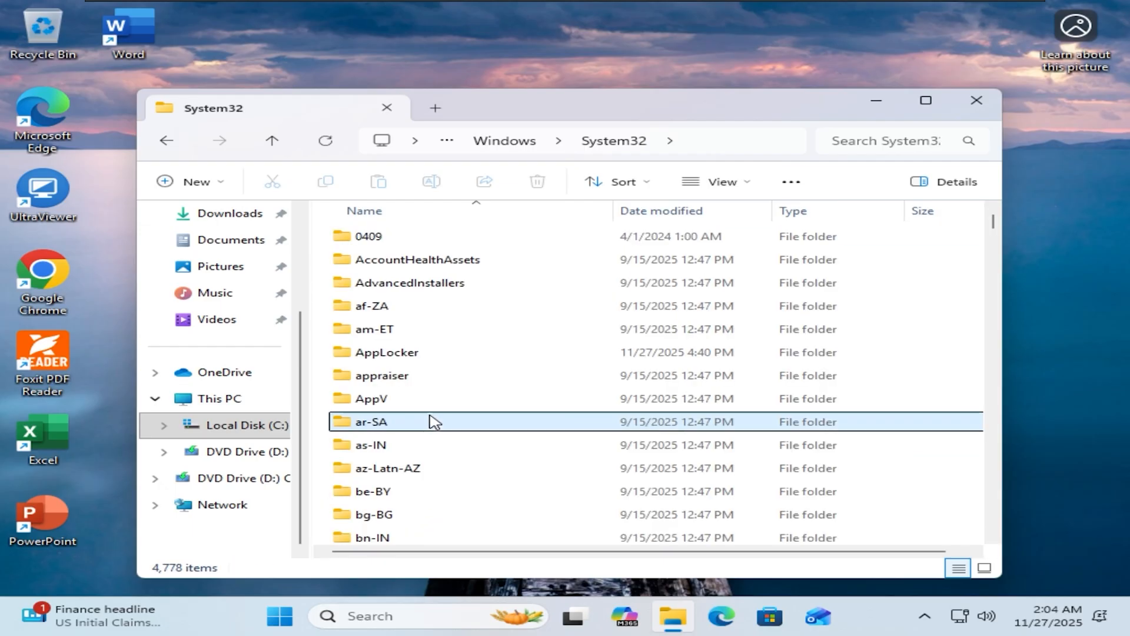
{"action": "left_click", "coordinate": [386, 439]}
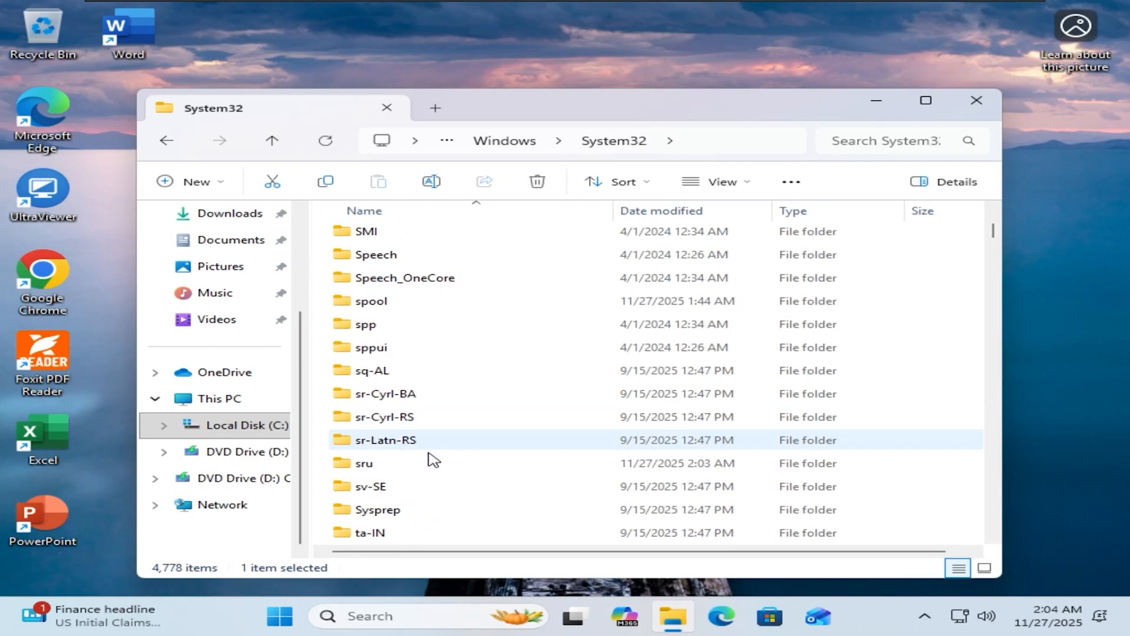
{"action": "scroll", "scroll_direction": "down", "scroll_amount": 3}
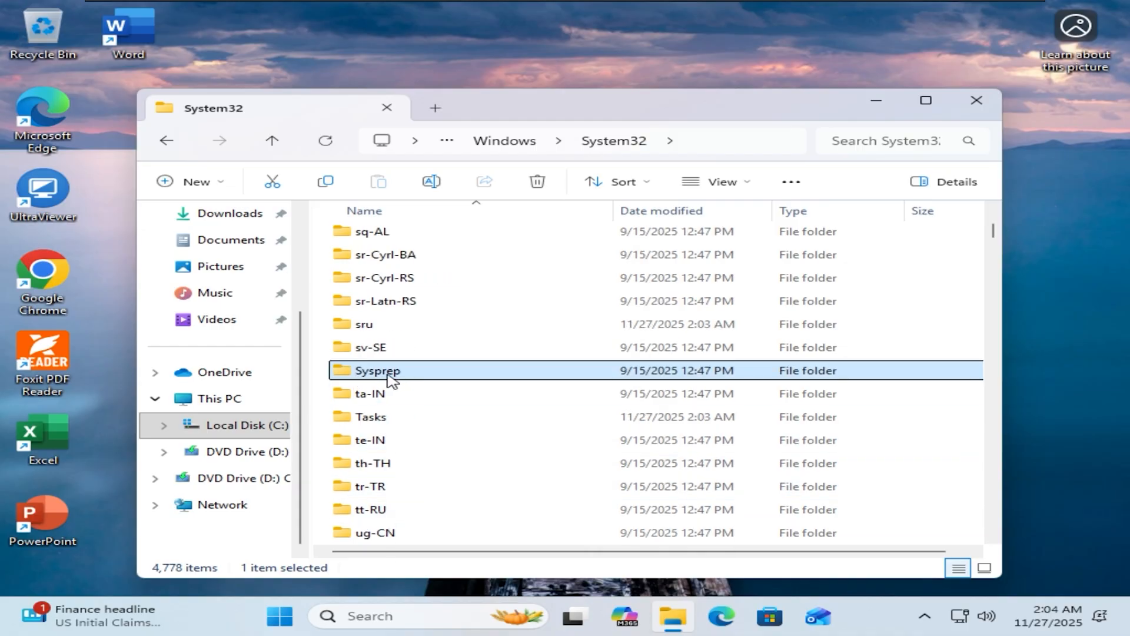
{"action": "double_click", "coordinate": [376, 370]}
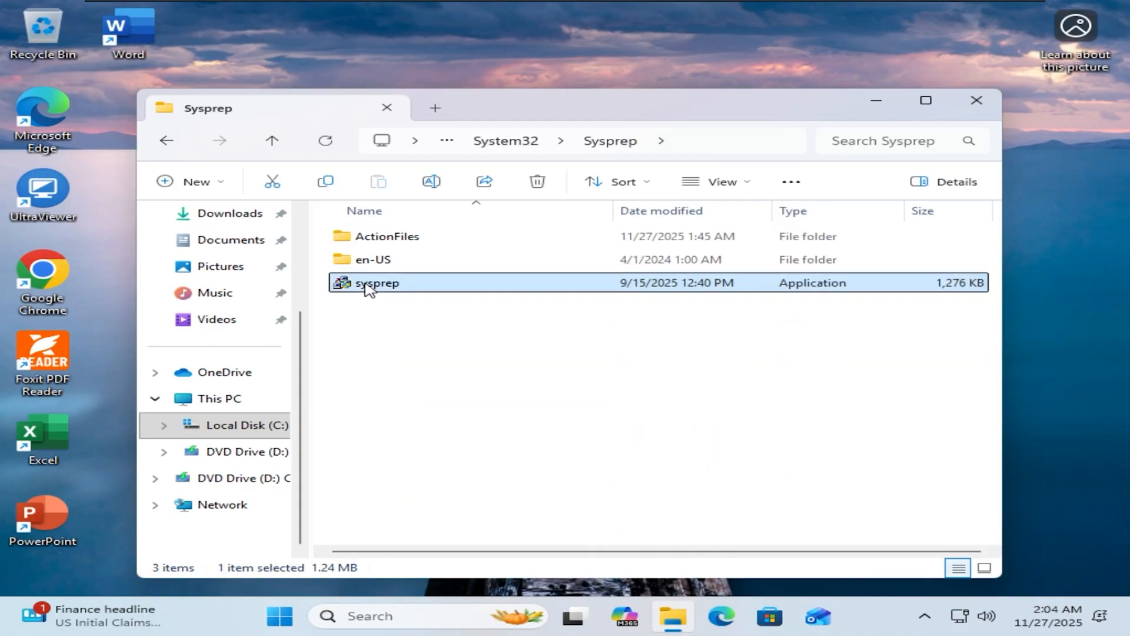
{"action": "double_click", "coordinate": [377, 282]}
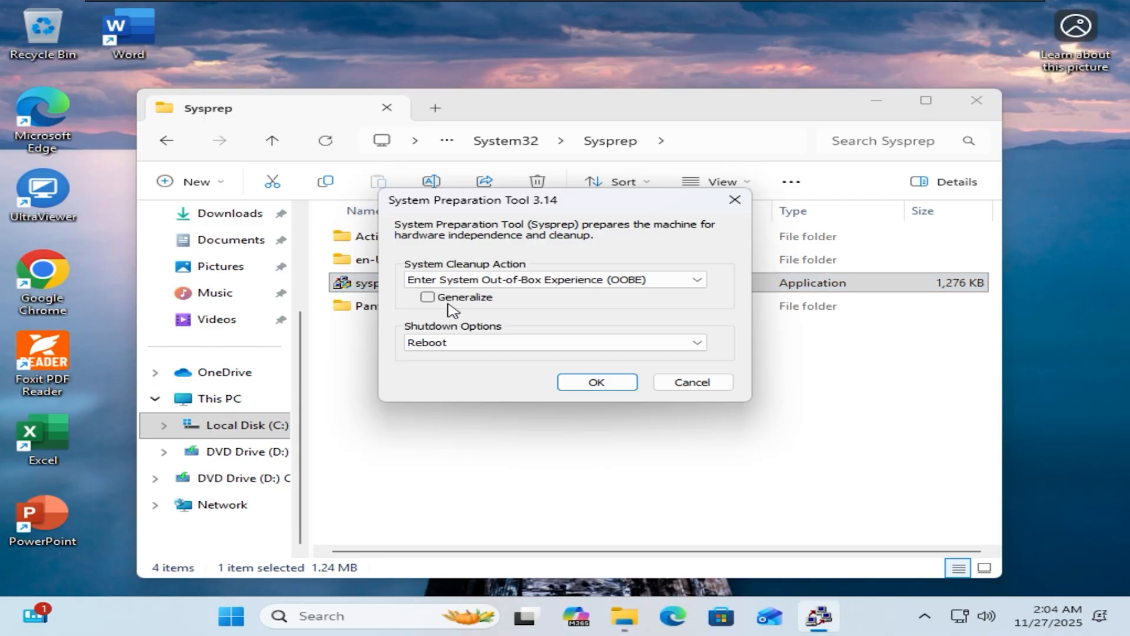
{"action": "key", "text": "ctrl+shift+f3"}
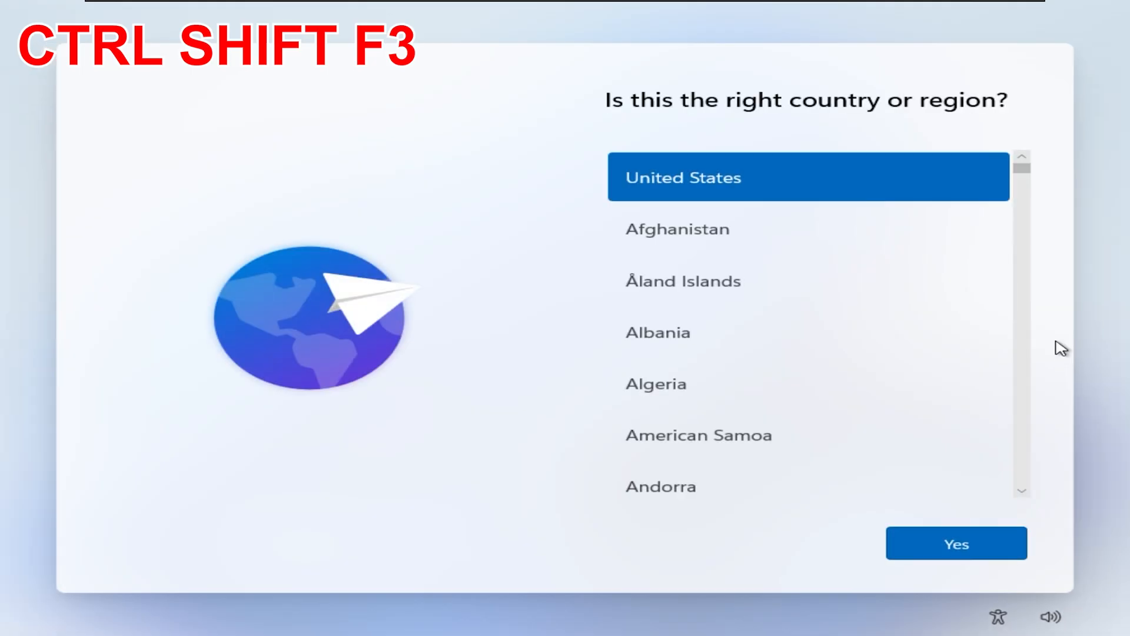
{"action": "mouse_move", "coordinate": [1040, 356]}
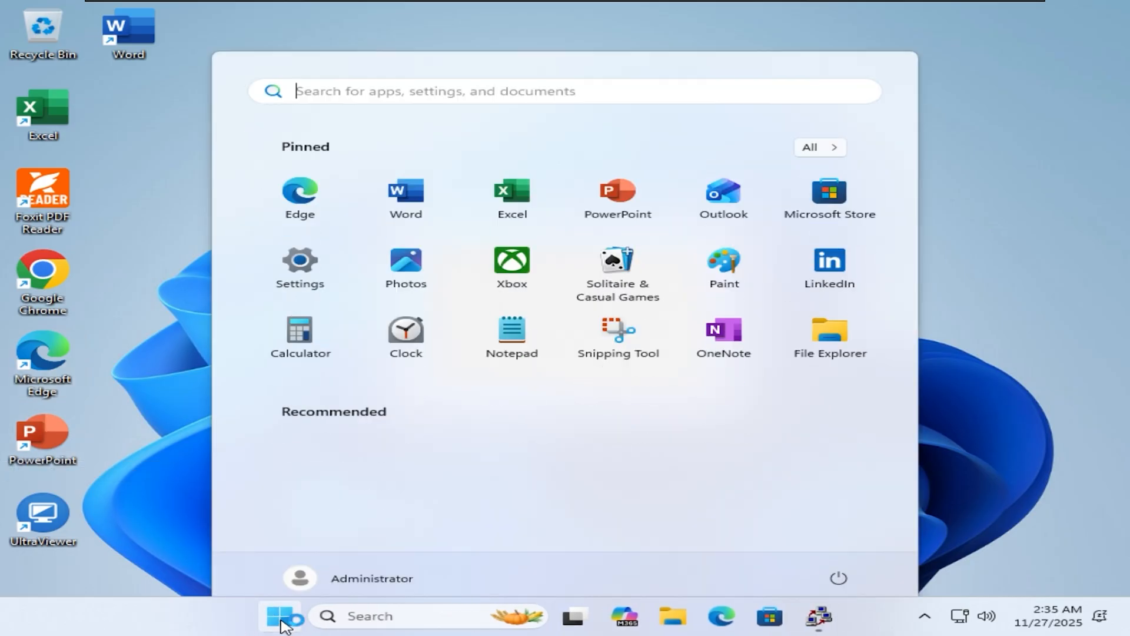
From Control Panel's User Accounts, select the VM account under Manage another account
{"action": "type", "text": "control p"}
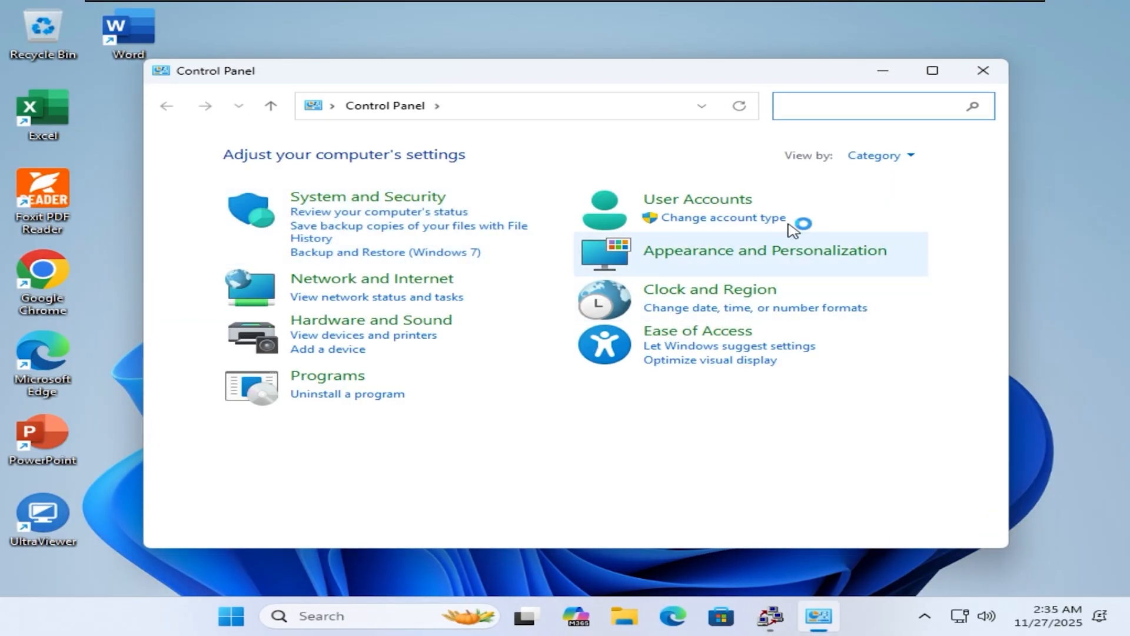
{"action": "left_click", "coordinate": [695, 199]}
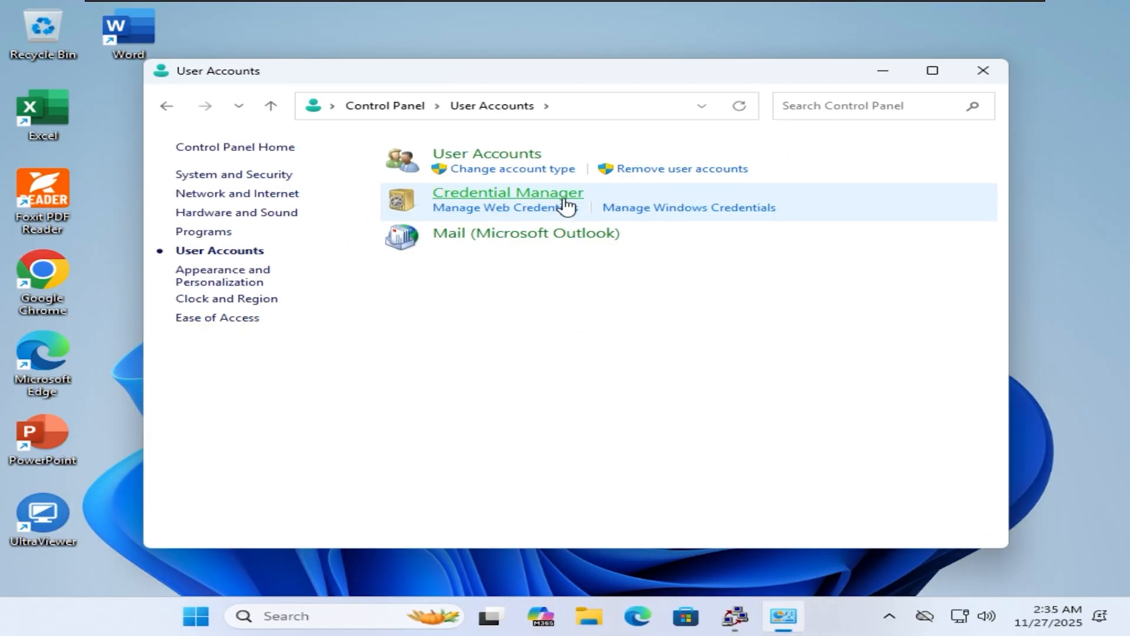
{"action": "left_click", "coordinate": [486, 153]}
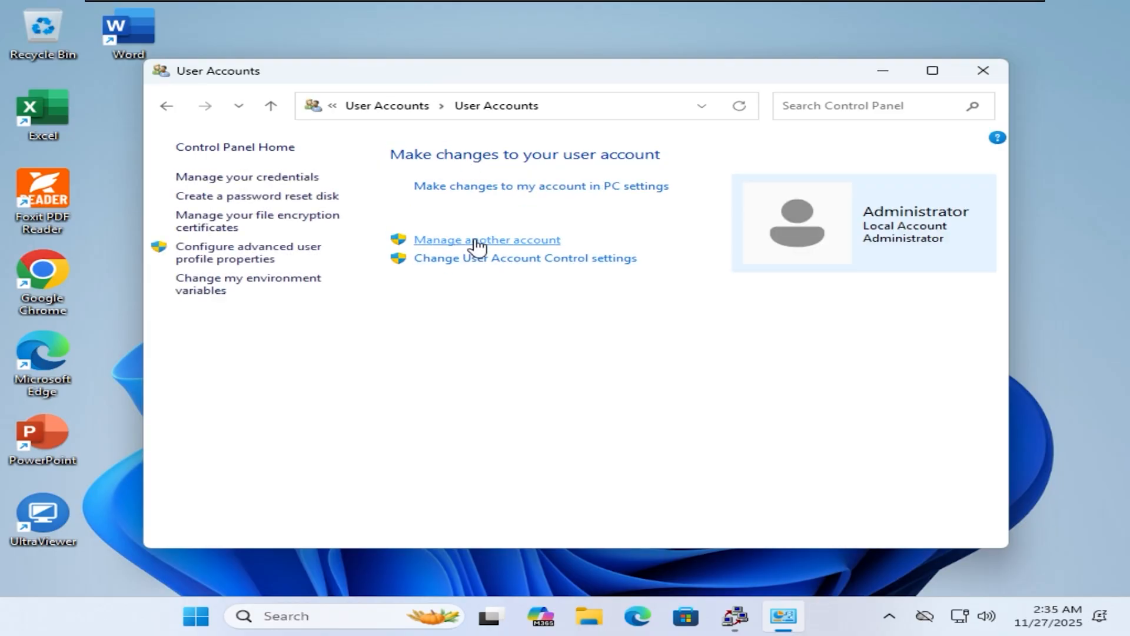
{"action": "left_click", "coordinate": [486, 239]}
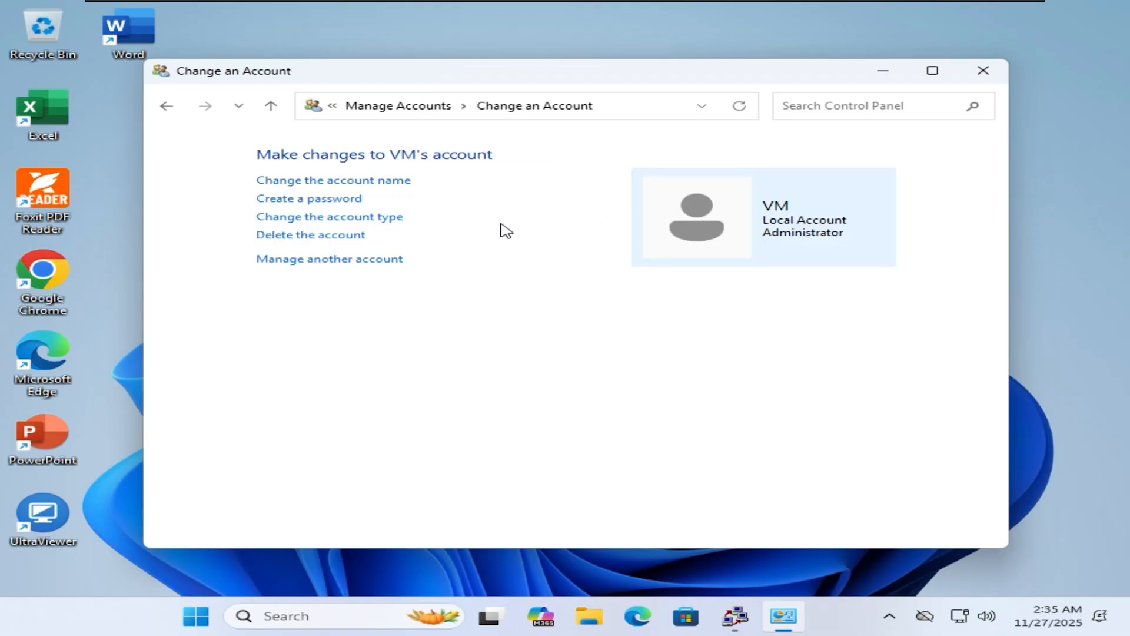
Delete the VM account together with its files, leaving only Administrator
{"action": "left_click", "coordinate": [309, 234]}
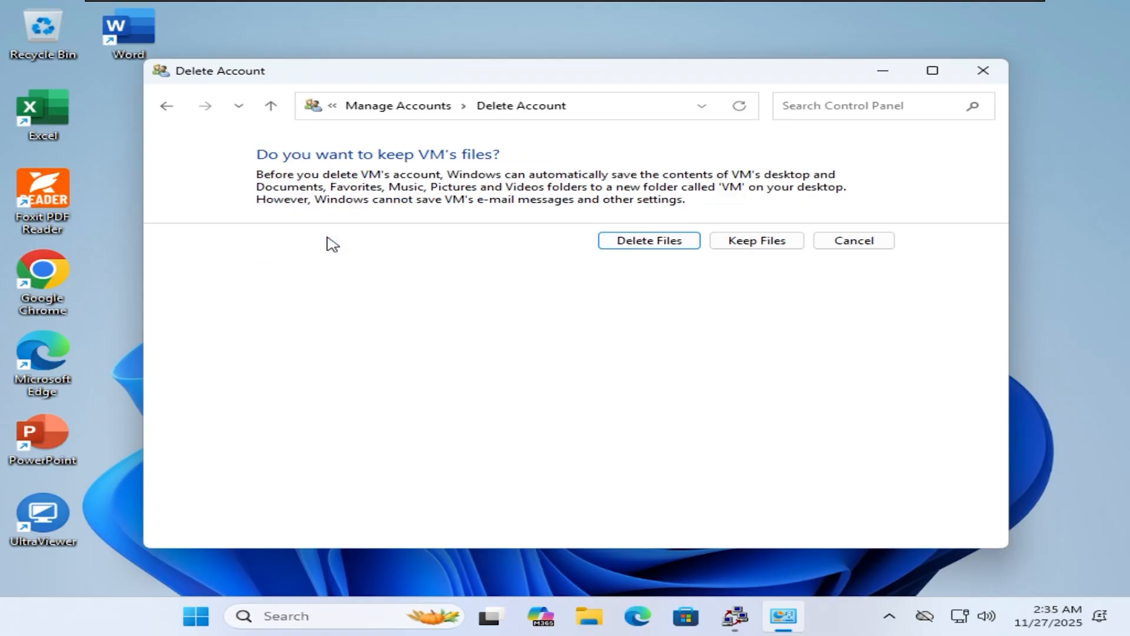
{"action": "left_click", "coordinate": [648, 240]}
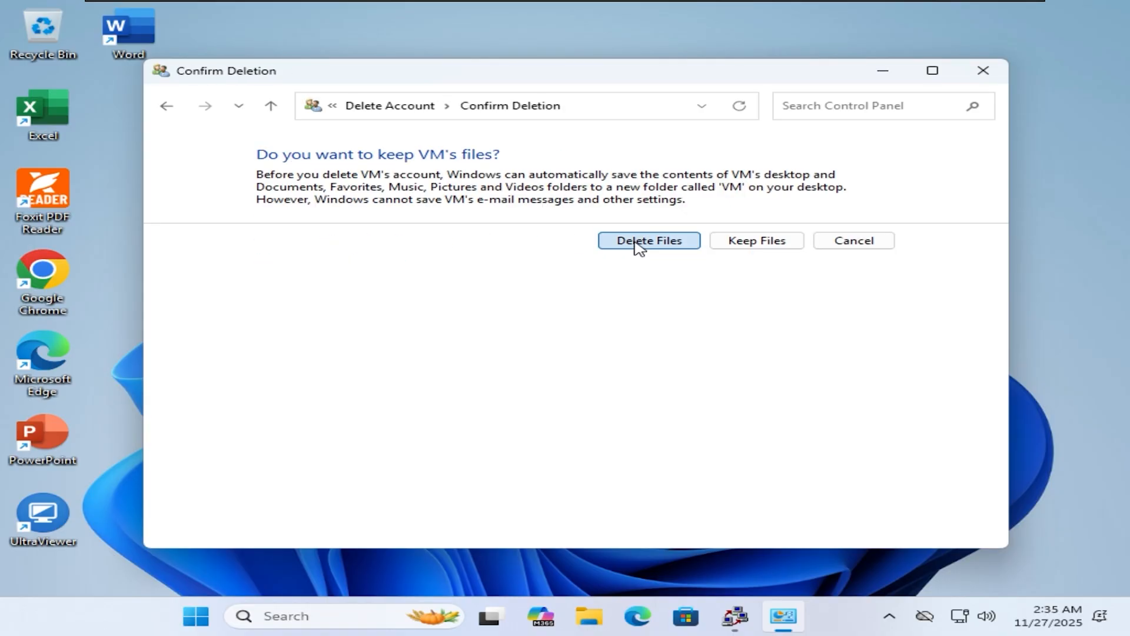
{"action": "left_click", "coordinate": [647, 240]}
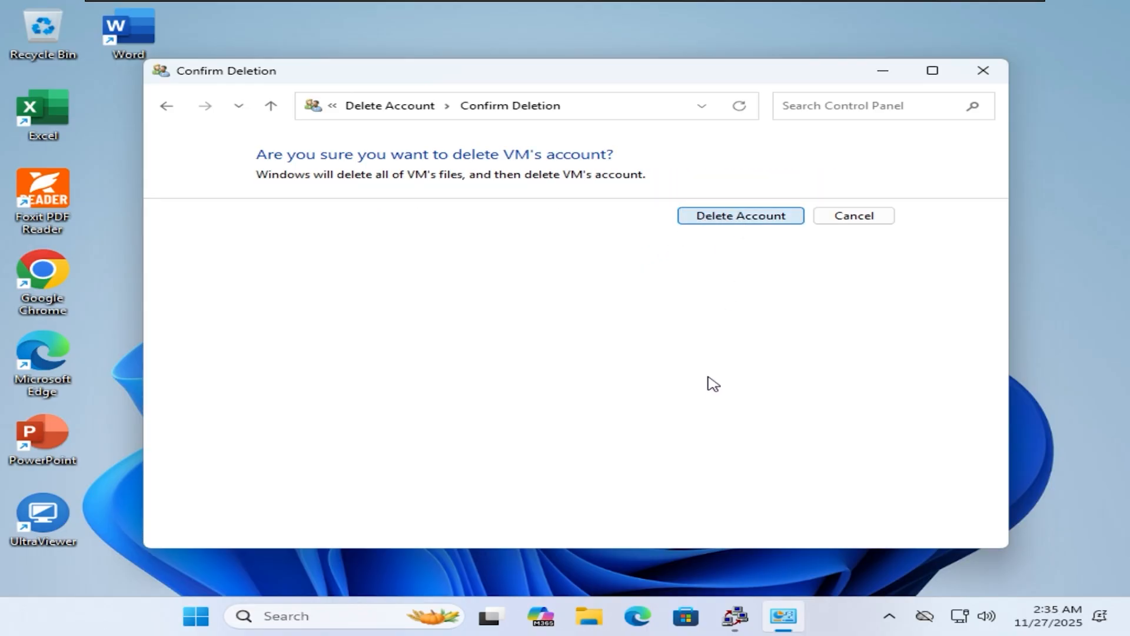
{"action": "mouse_move", "coordinate": [731, 349]}
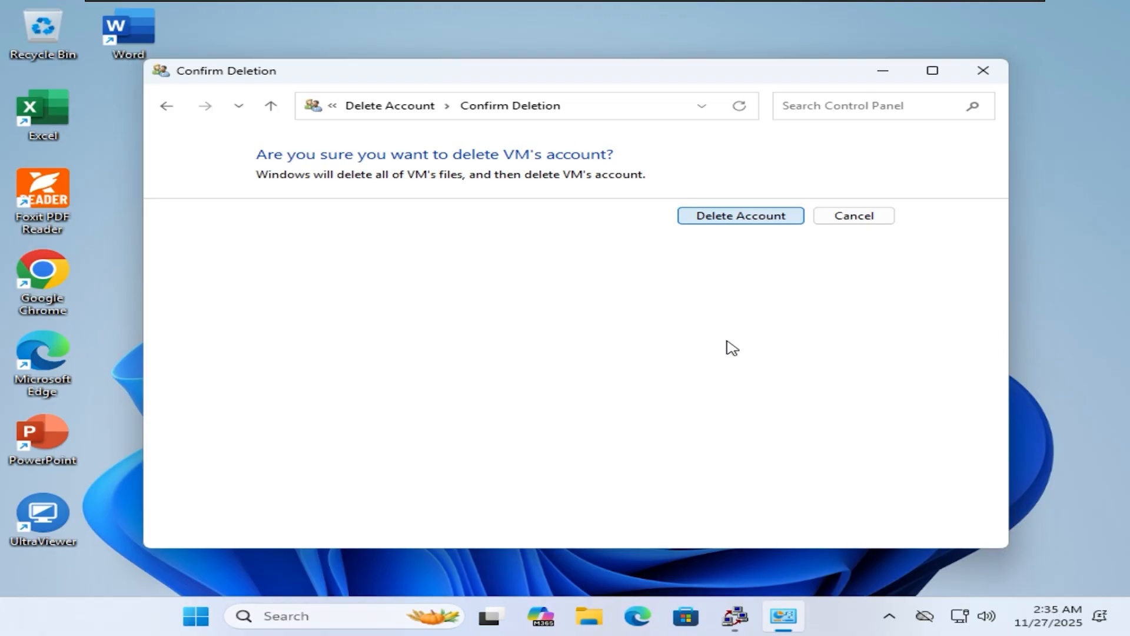
{"action": "left_click", "coordinate": [739, 215]}
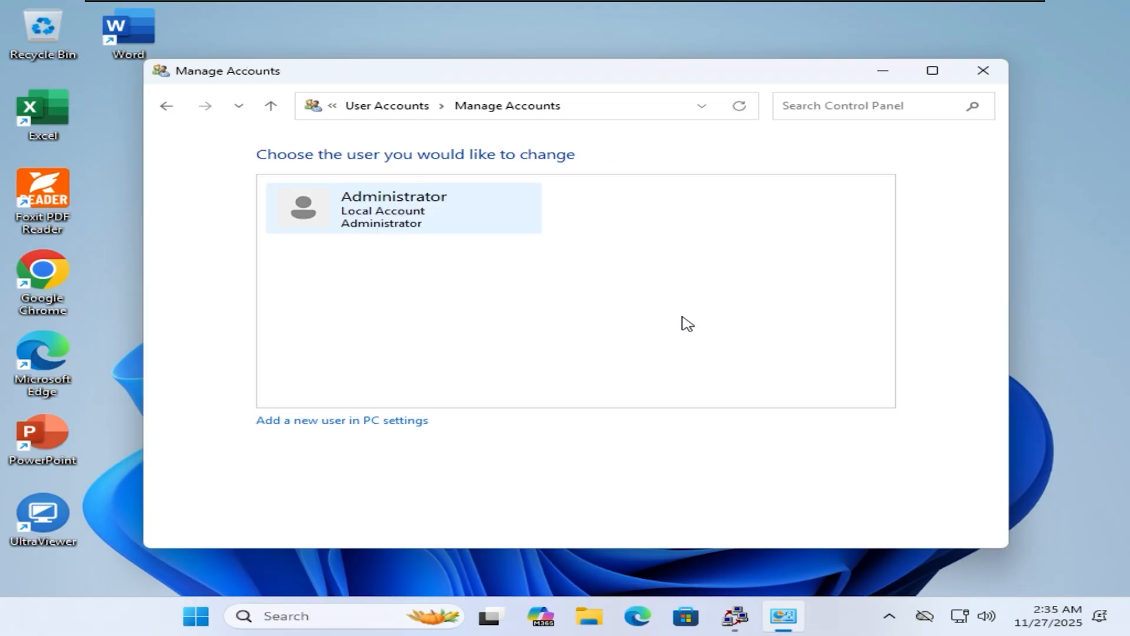
{"action": "mouse_move", "coordinate": [958, 120]}
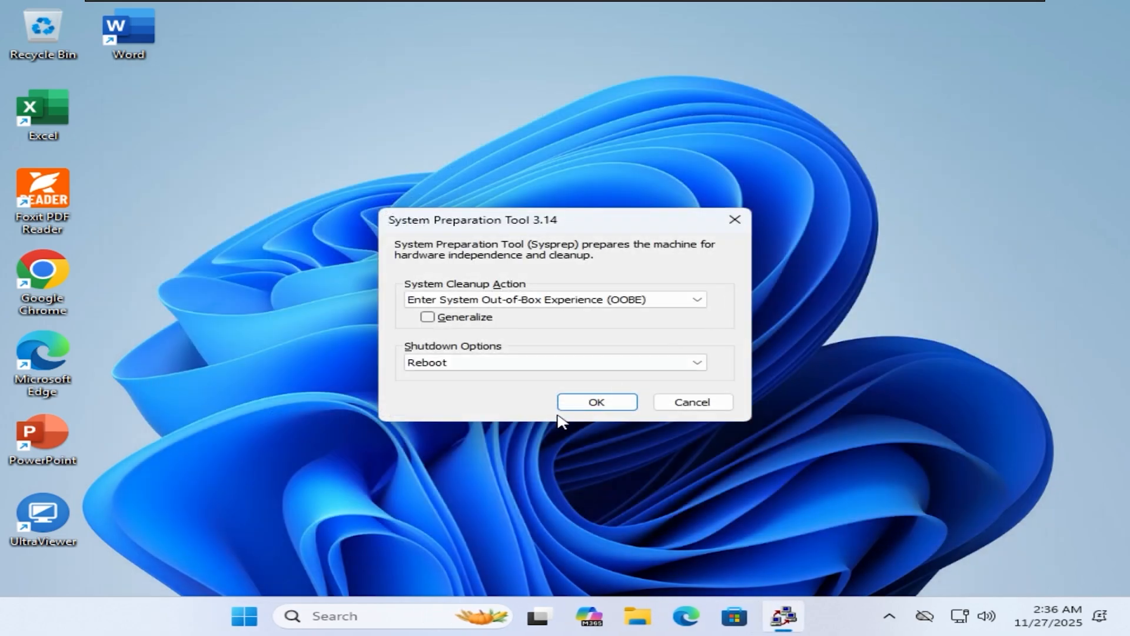
In Disk Management, shrink drive C: by 40960 MB
{"action": "right_click", "coordinate": [243, 616]}
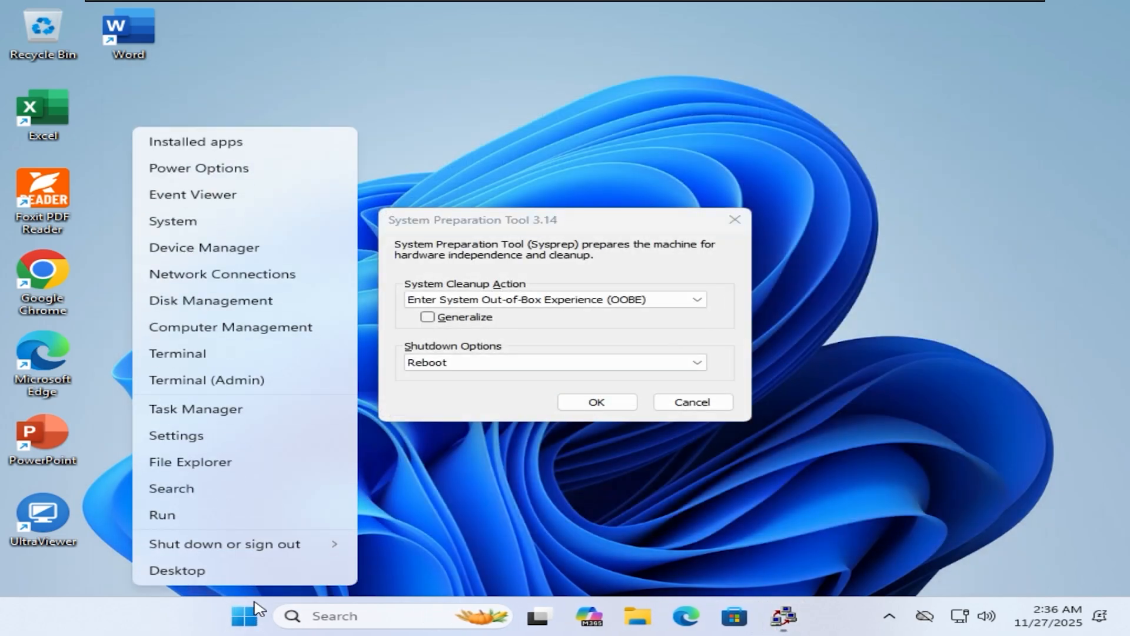
{"action": "left_click", "coordinate": [246, 303]}
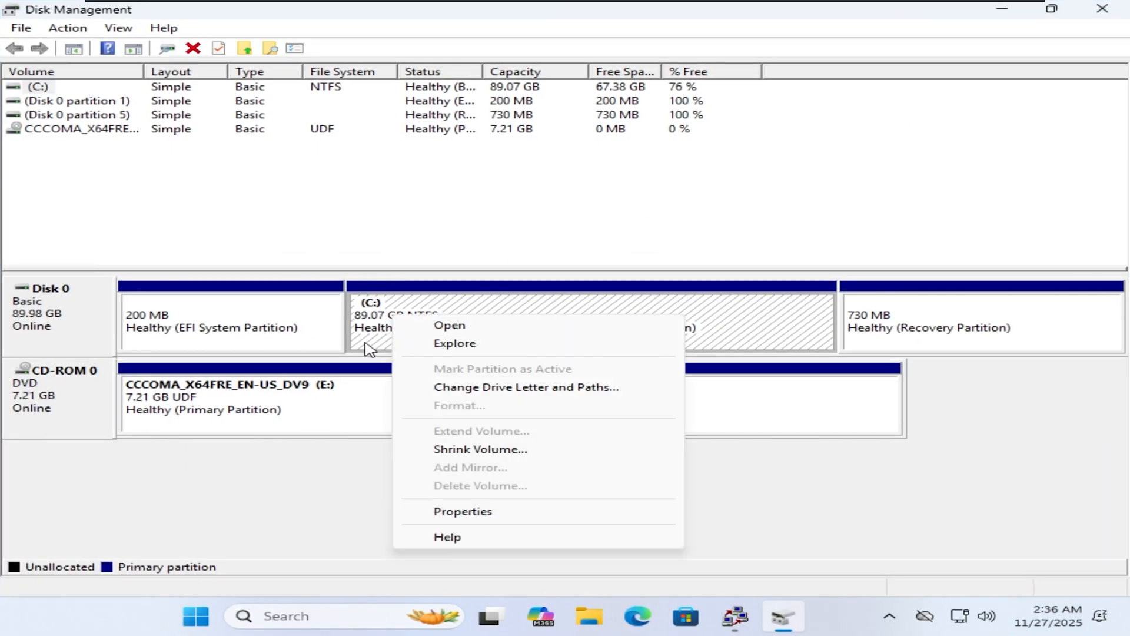
{"action": "left_click", "coordinate": [480, 449]}
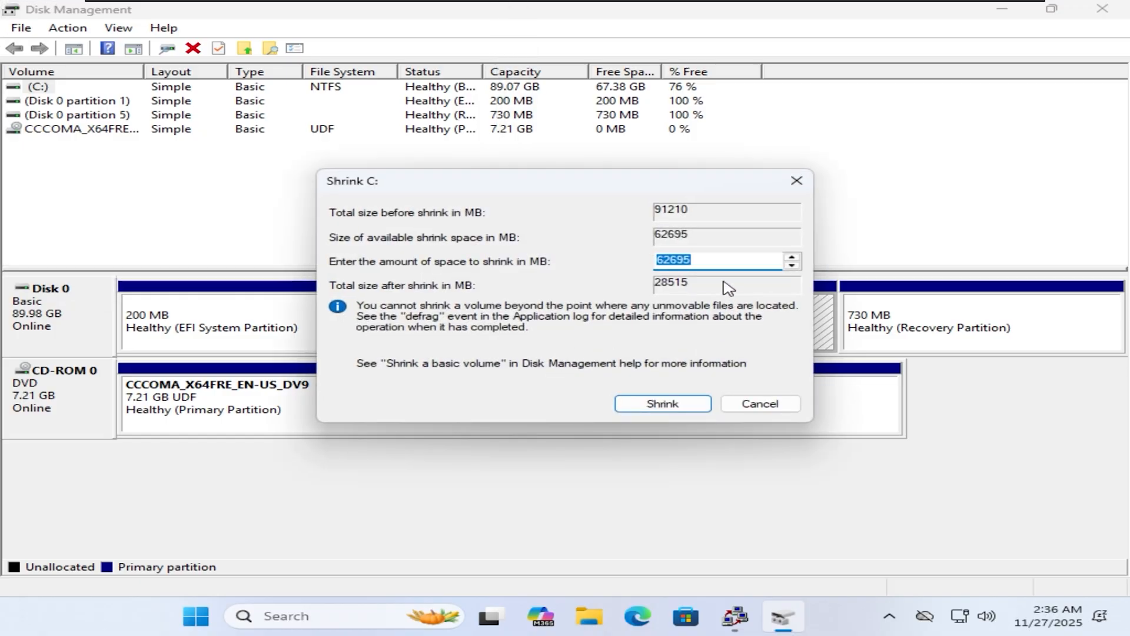
{"action": "type", "text": "40960"}
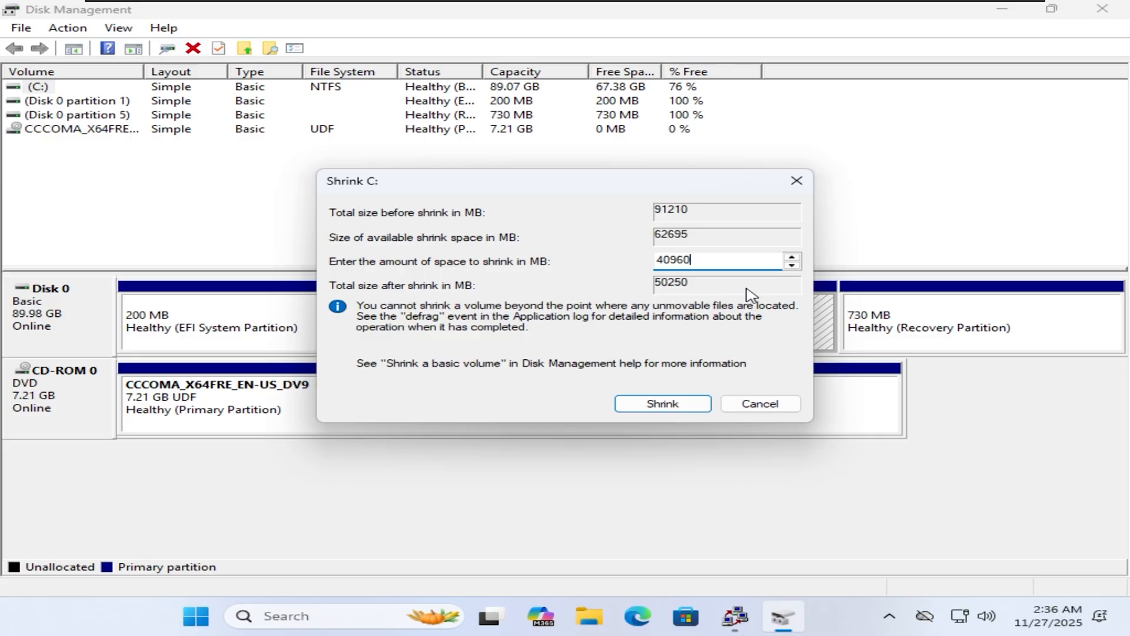
{"action": "left_click", "coordinate": [660, 403]}
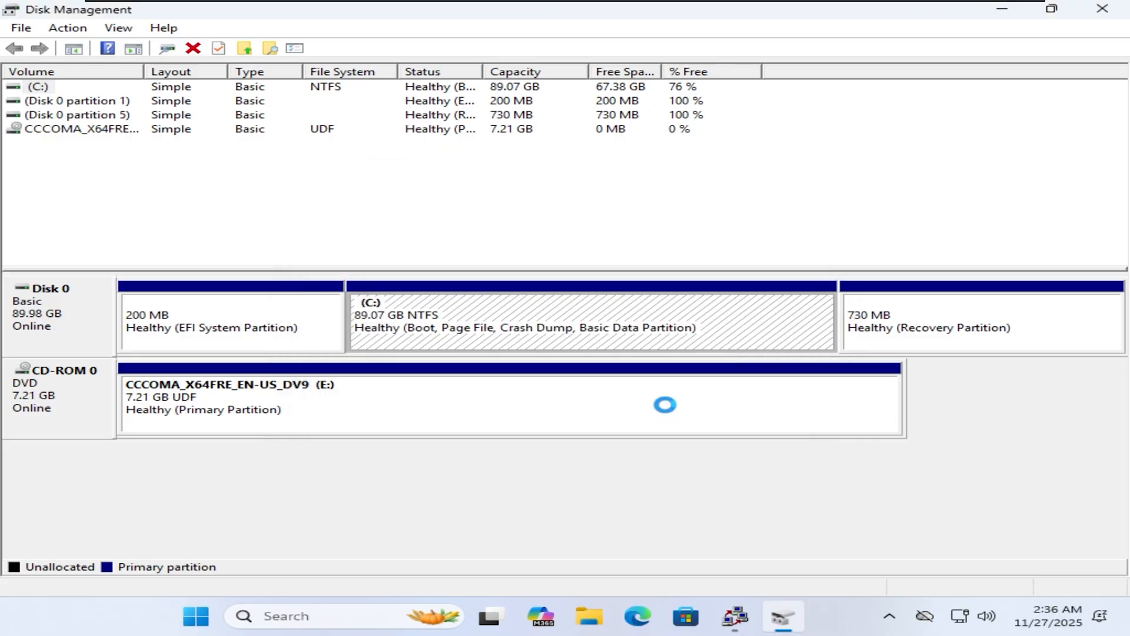
Create a new simple volume from the freed space as Data (D:), NTFS quick format
{"action": "right_click", "coordinate": [761, 322]}
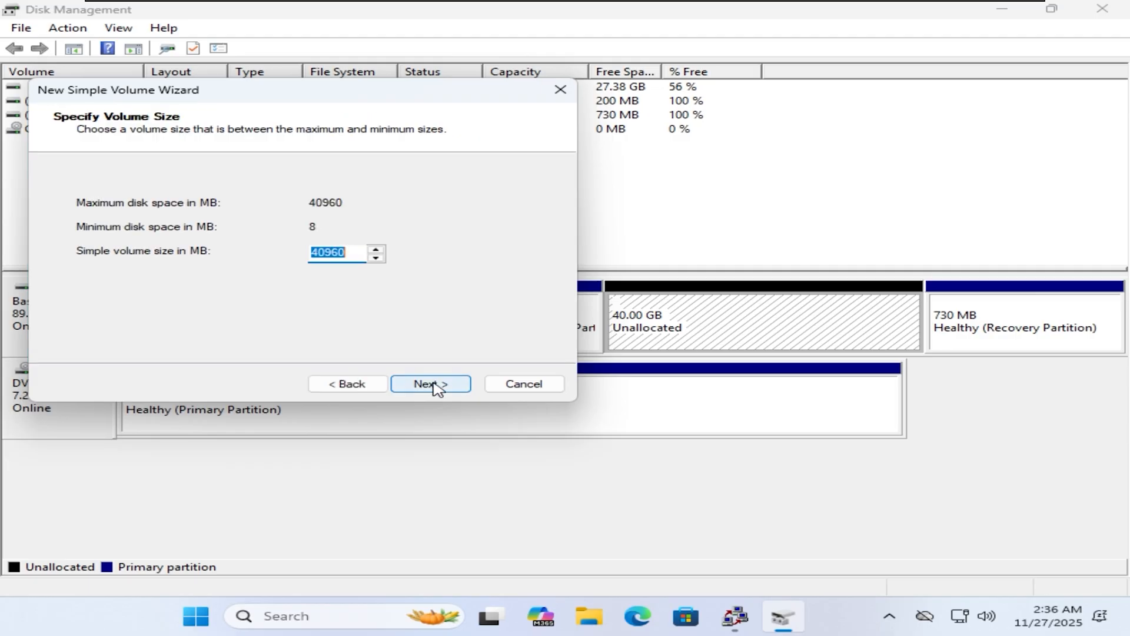
{"action": "left_click", "coordinate": [430, 382]}
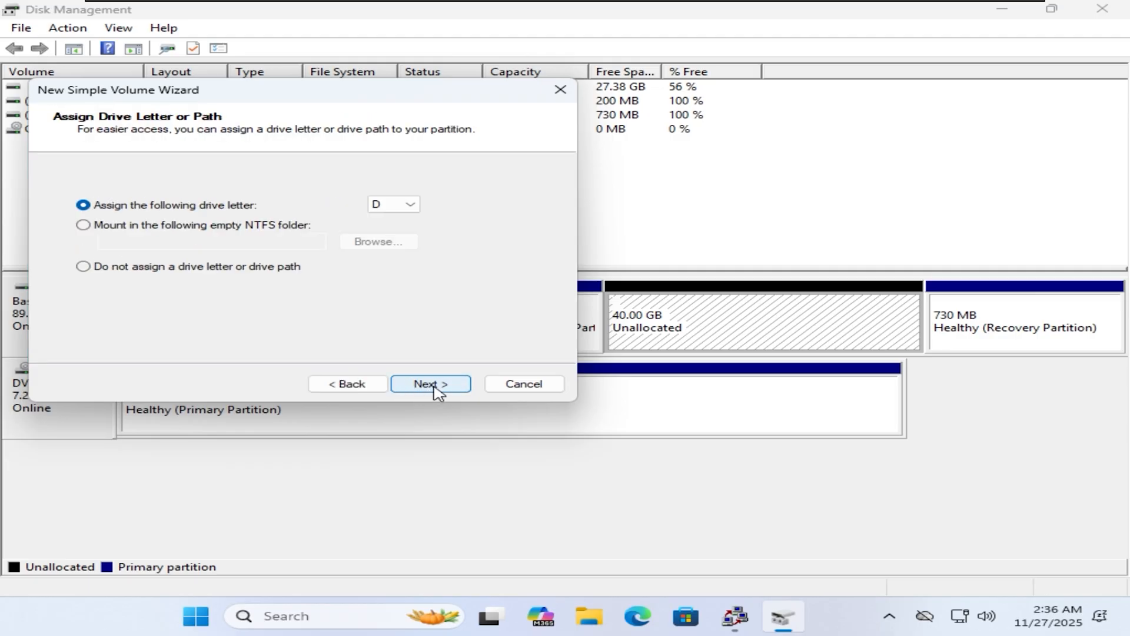
{"action": "left_click", "coordinate": [429, 383]}
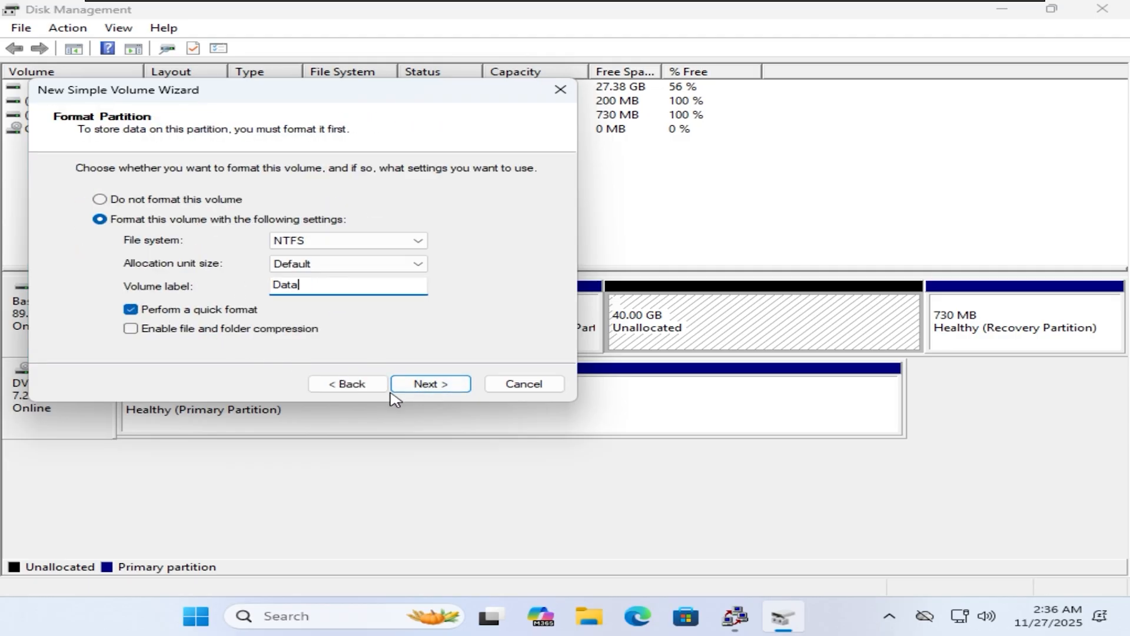
{"action": "left_click", "coordinate": [430, 383]}
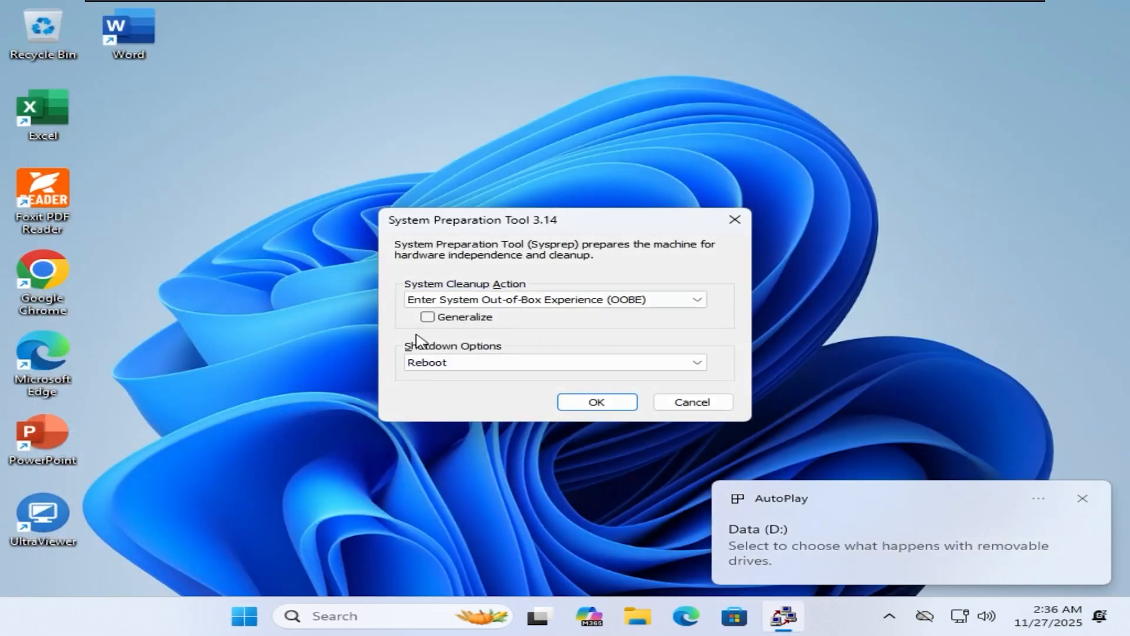
Confirm Sysprep so the VM restarts into the firmware Boot Manager
{"action": "left_click", "coordinate": [595, 401]}
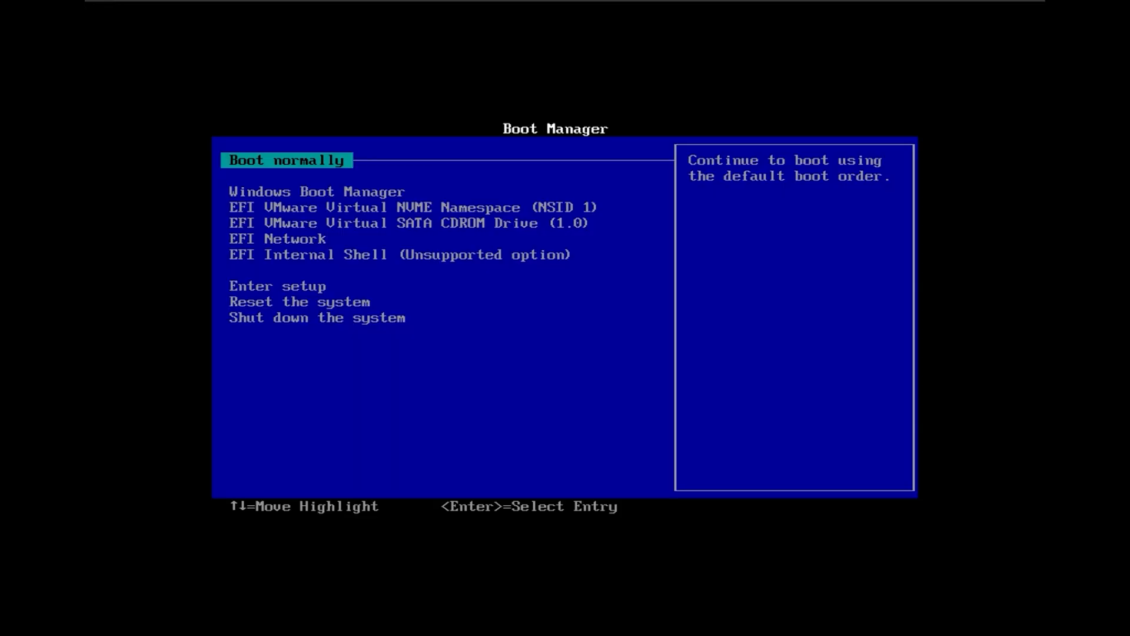
Boot the VM from the EFI VMware Virtual SATA CDROM Drive into Windows 11 Setup
{"action": "key", "text": "Down"}
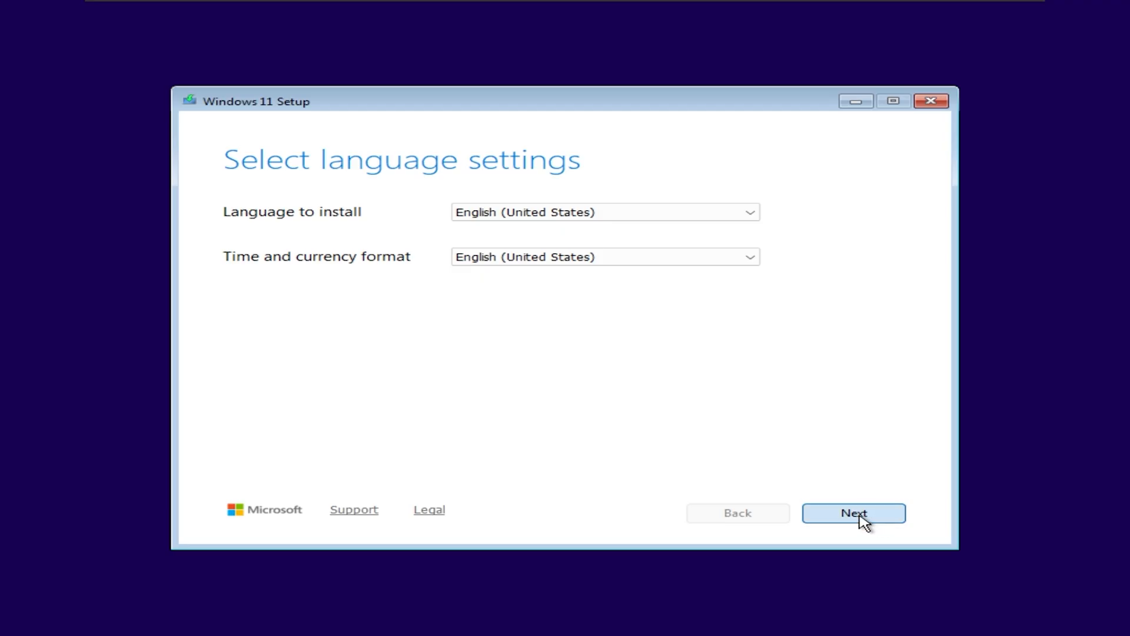
Switch Setup to its previous version and continue past the language screen to Install now
{"action": "left_click", "coordinate": [853, 512]}
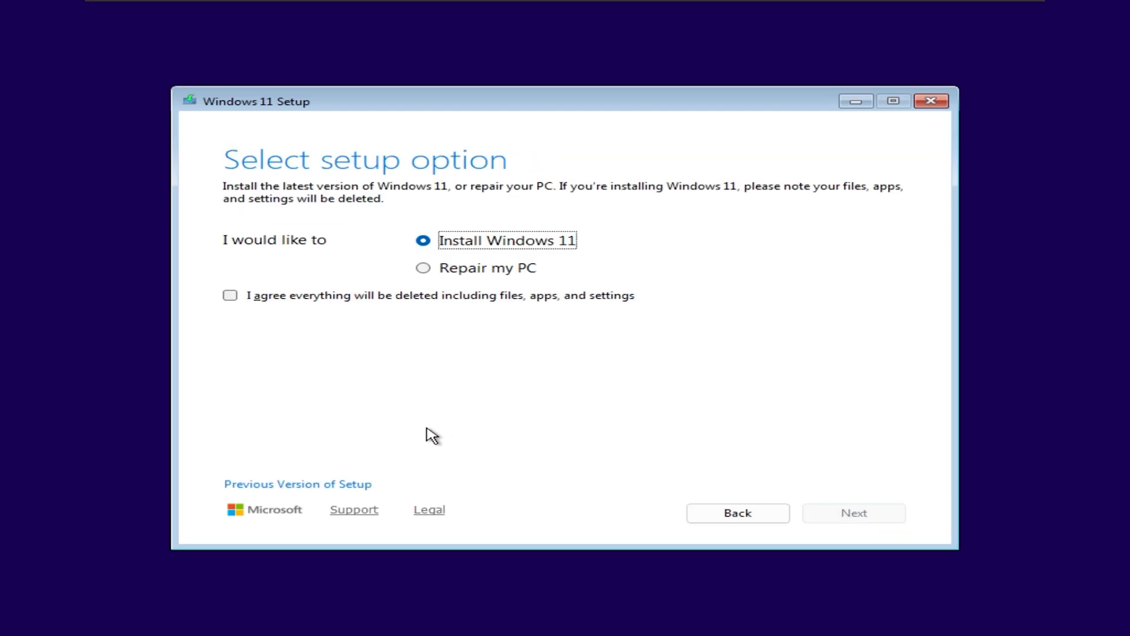
{"action": "left_click", "coordinate": [297, 484]}
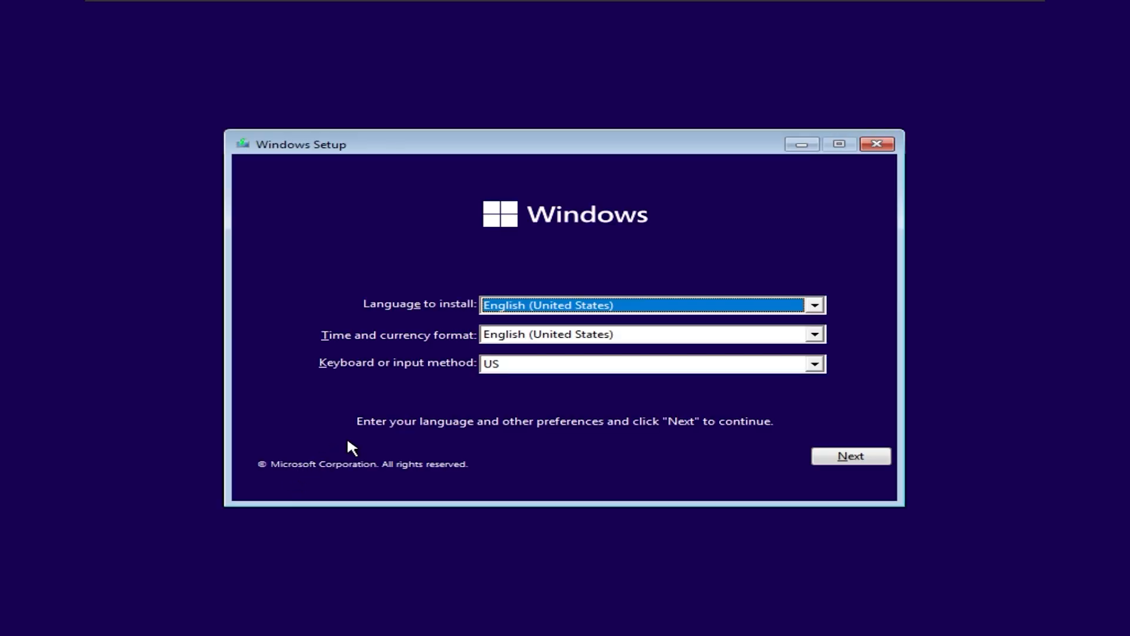
{"action": "left_click", "coordinate": [850, 455]}
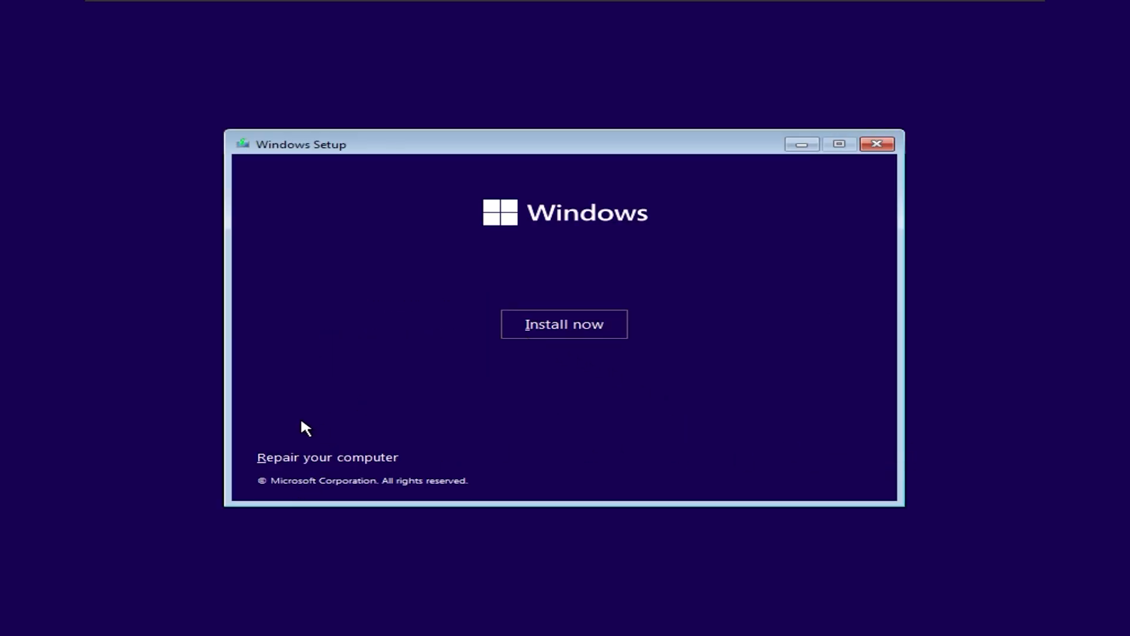
{"action": "left_click", "coordinate": [326, 457]}
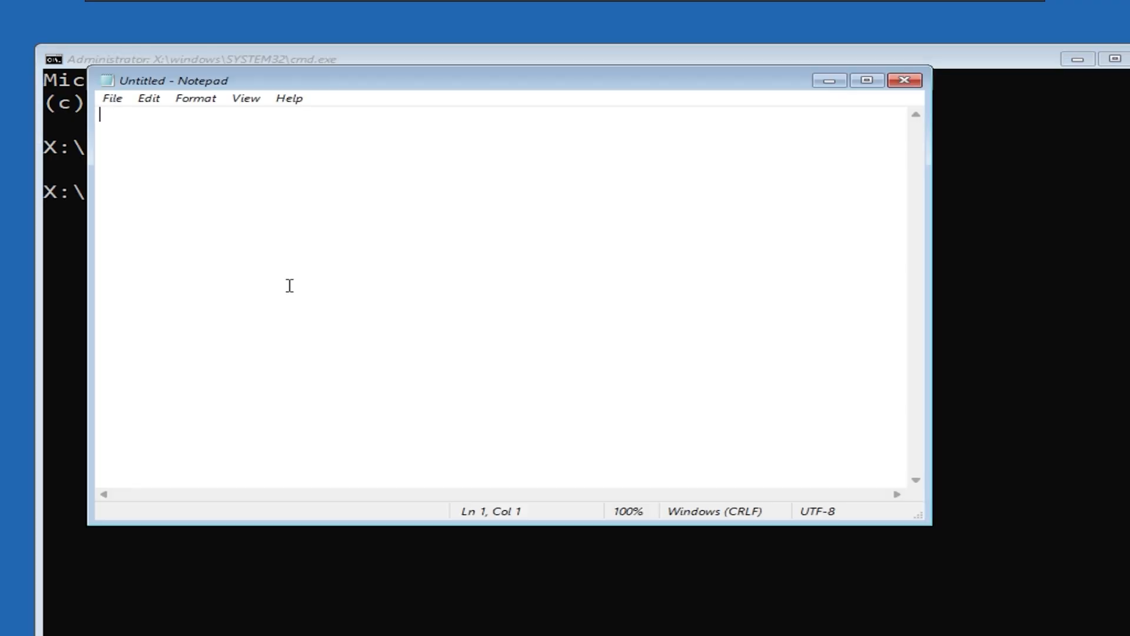
Use Notepad's File > Open window to show This PC's drives and check their letters
{"action": "left_click", "coordinate": [113, 98]}
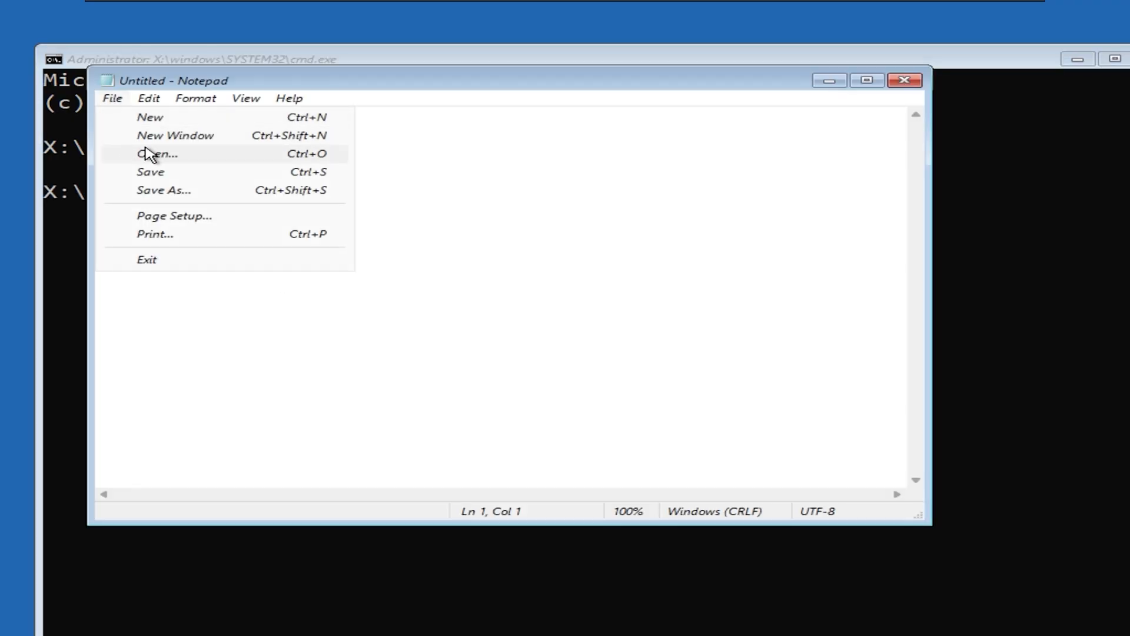
{"action": "left_click", "coordinate": [157, 153]}
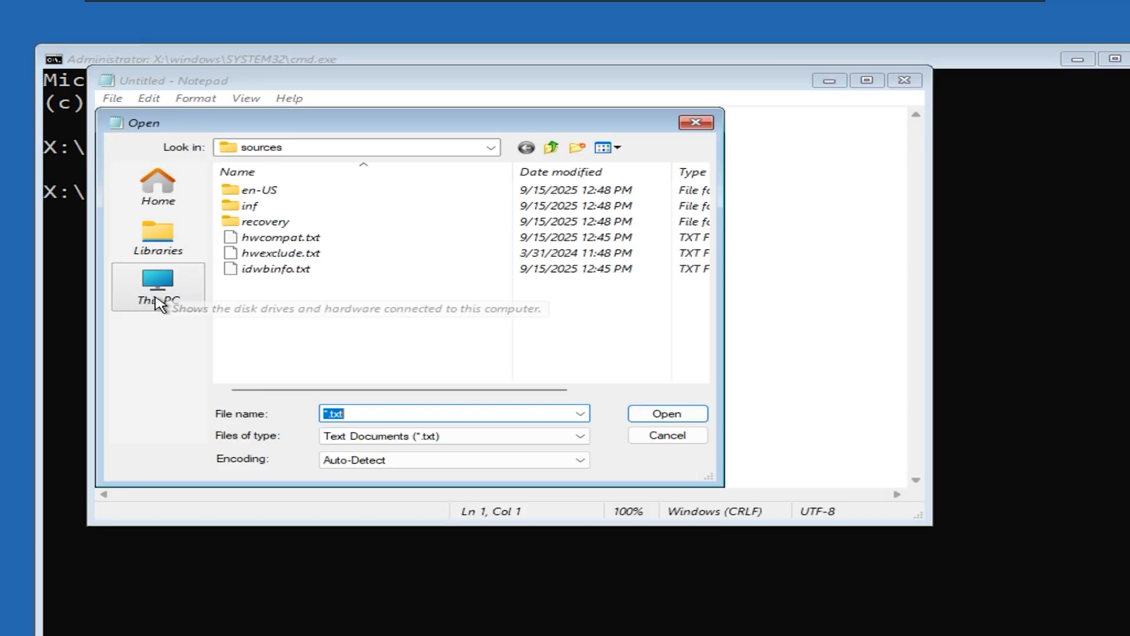
{"action": "left_click", "coordinate": [156, 285]}
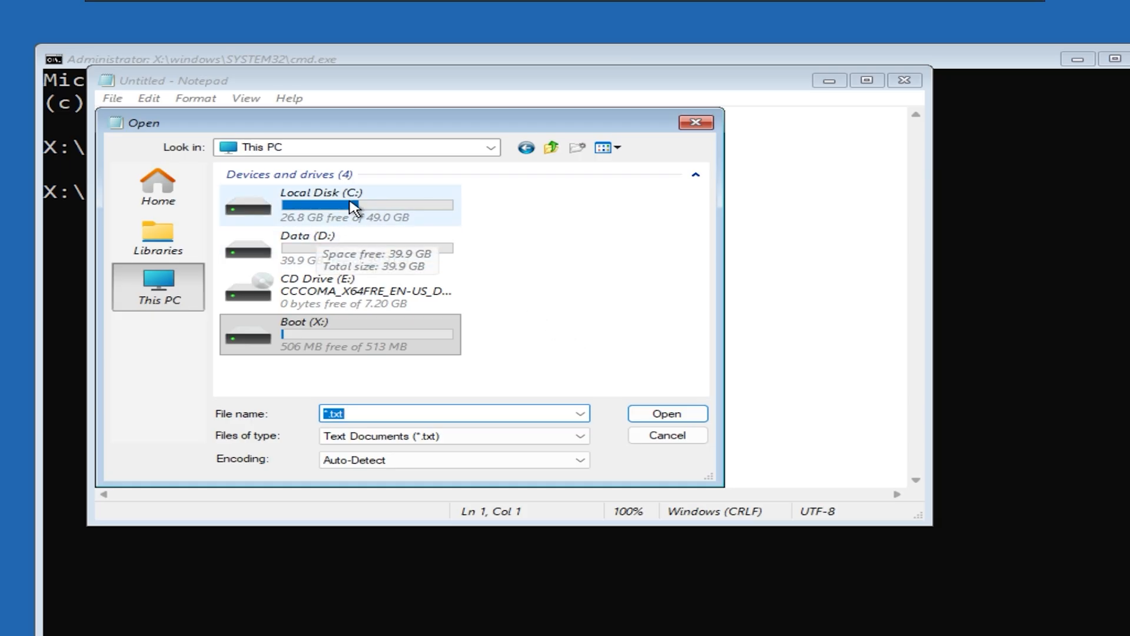
{"action": "left_click", "coordinate": [339, 248]}
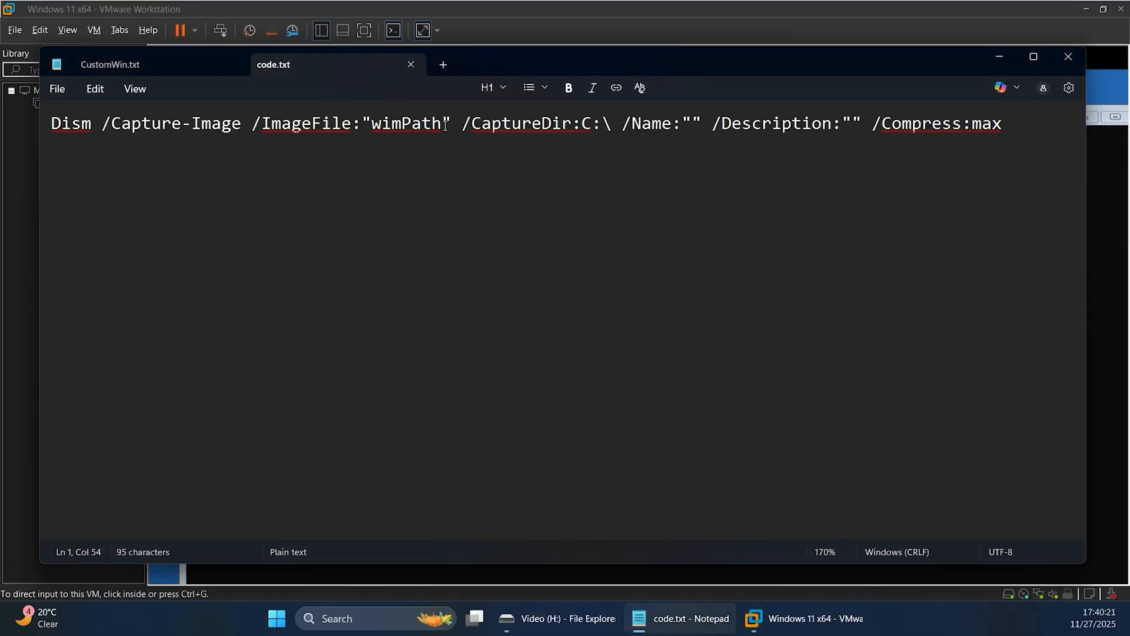
Set the DISM capture image file path to D:\install.wim in code.txt
{"action": "type", "text": "D"}
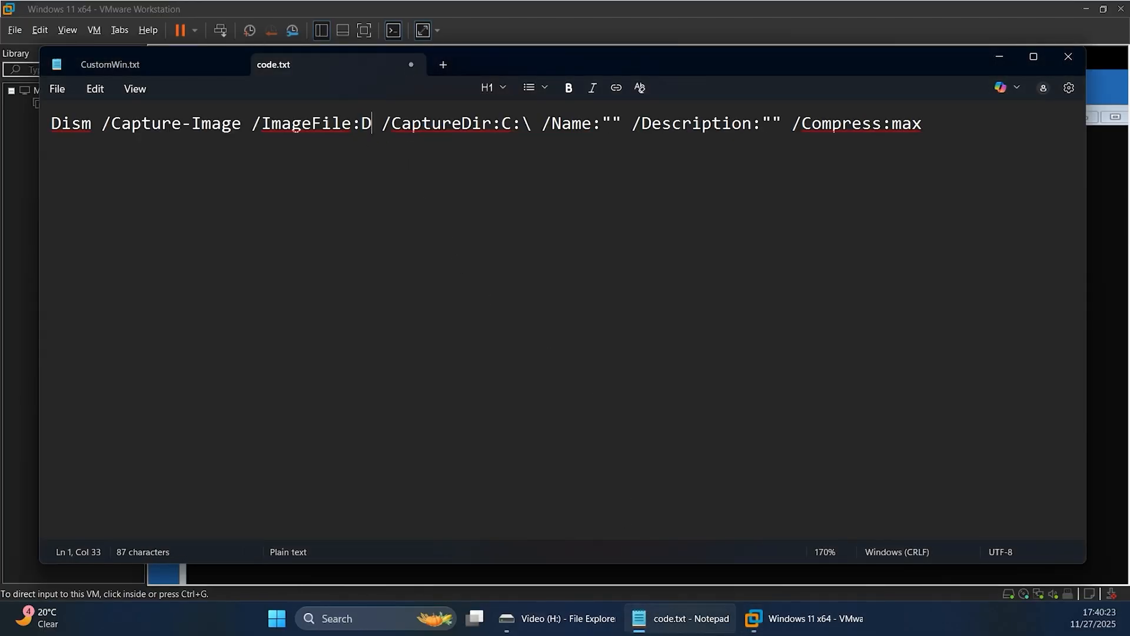
{"action": "type", "text": ":\\t"}
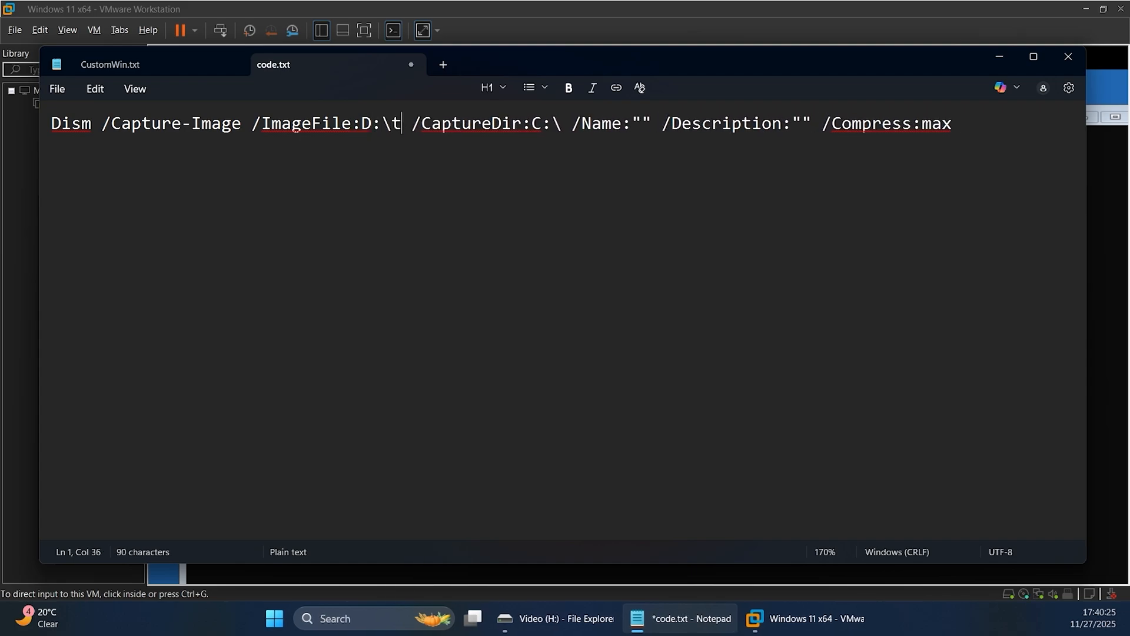
{"action": "key", "text": "Backspace"}
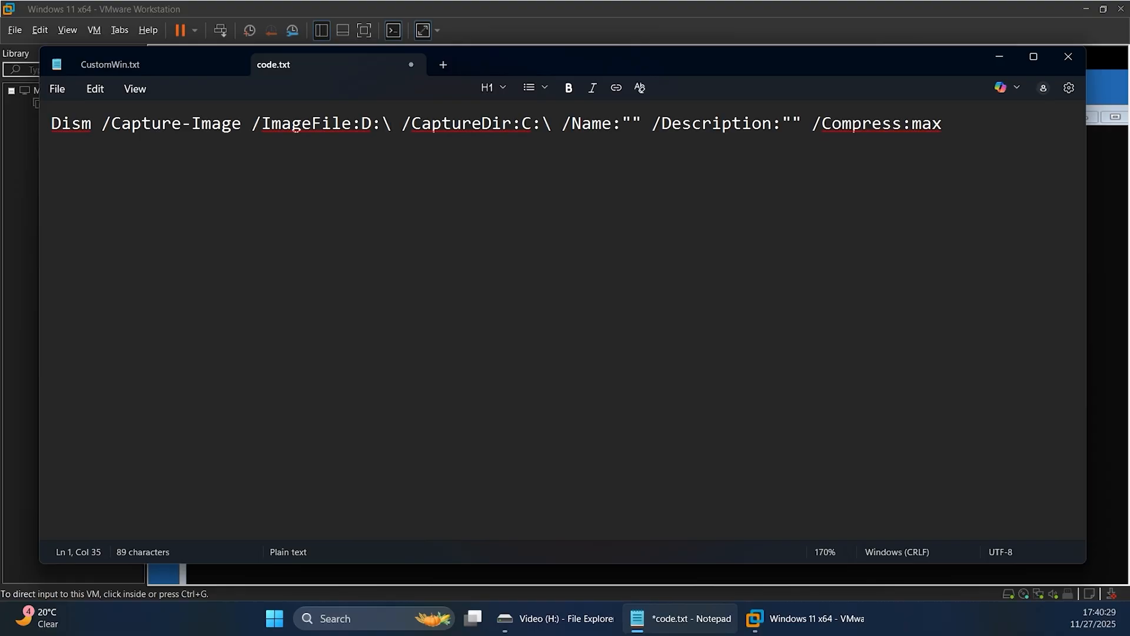
{"action": "left_click", "coordinate": [322, 124]}
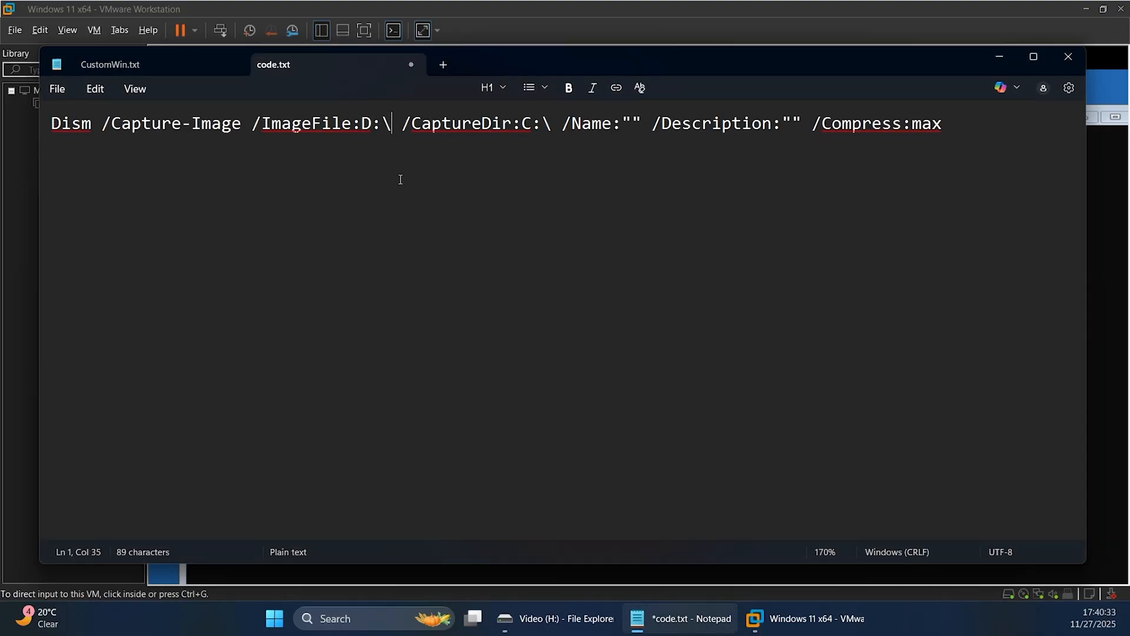
{"action": "type", "text": "install.wim"}
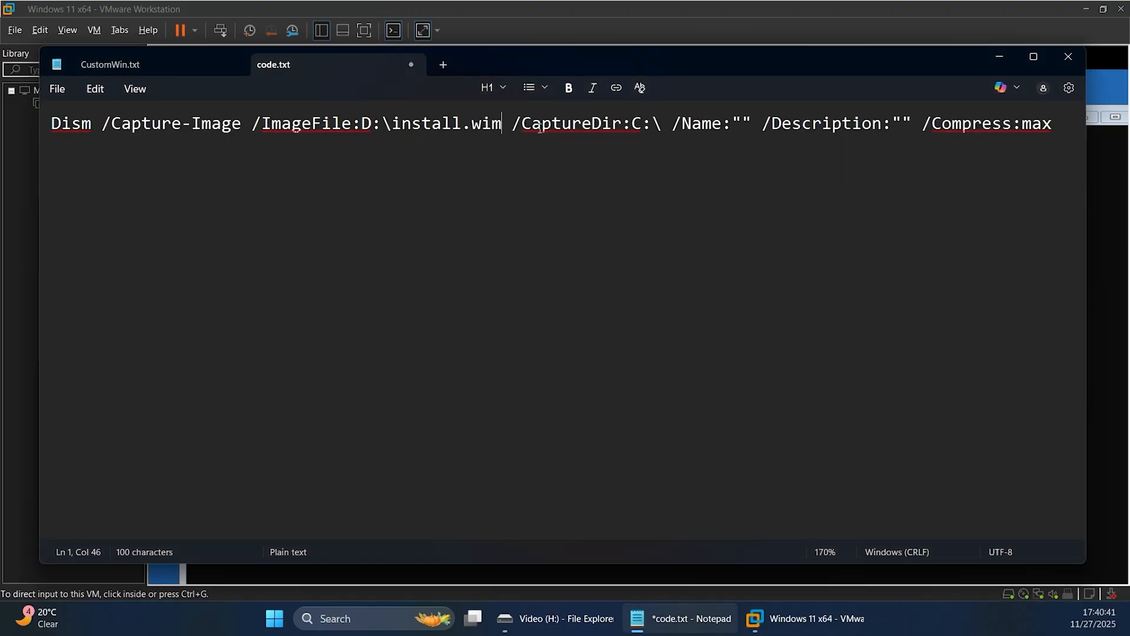
Enter Windows 11 Custom as the image name and begin the description value
{"action": "double_click", "coordinate": [645, 124]}
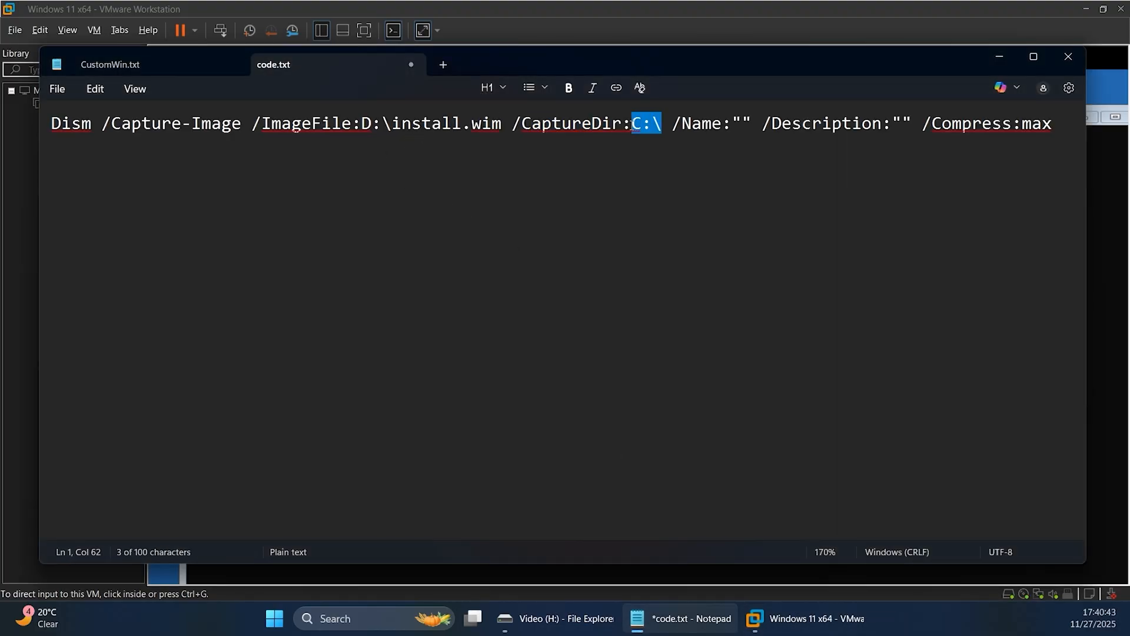
{"action": "type", "text": "W"}
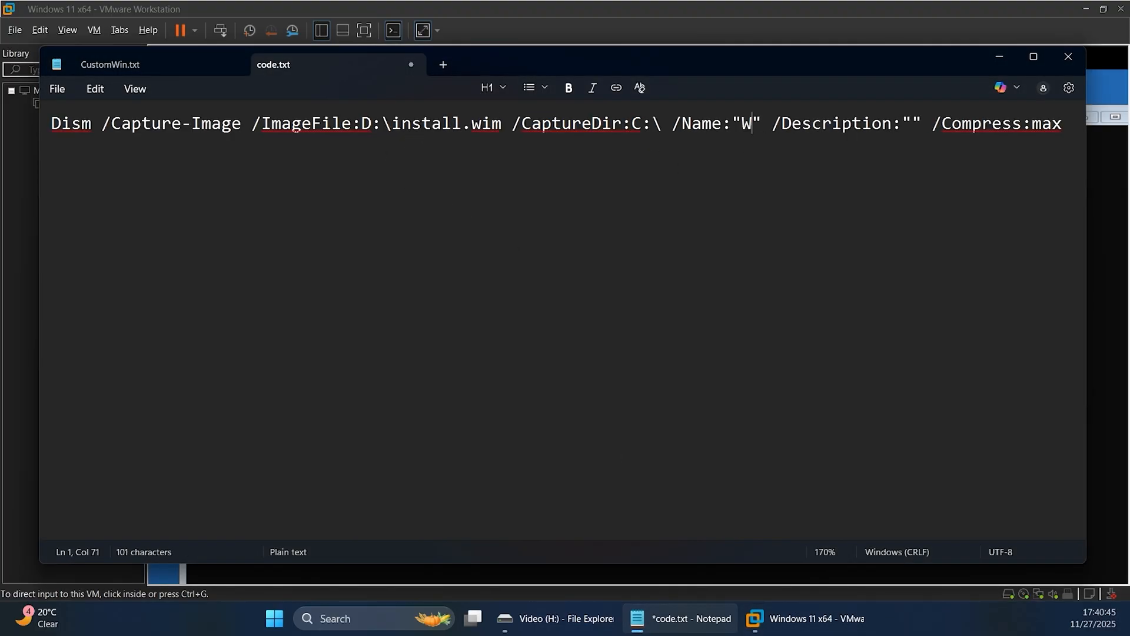
{"action": "type", "text": "indows 11"}
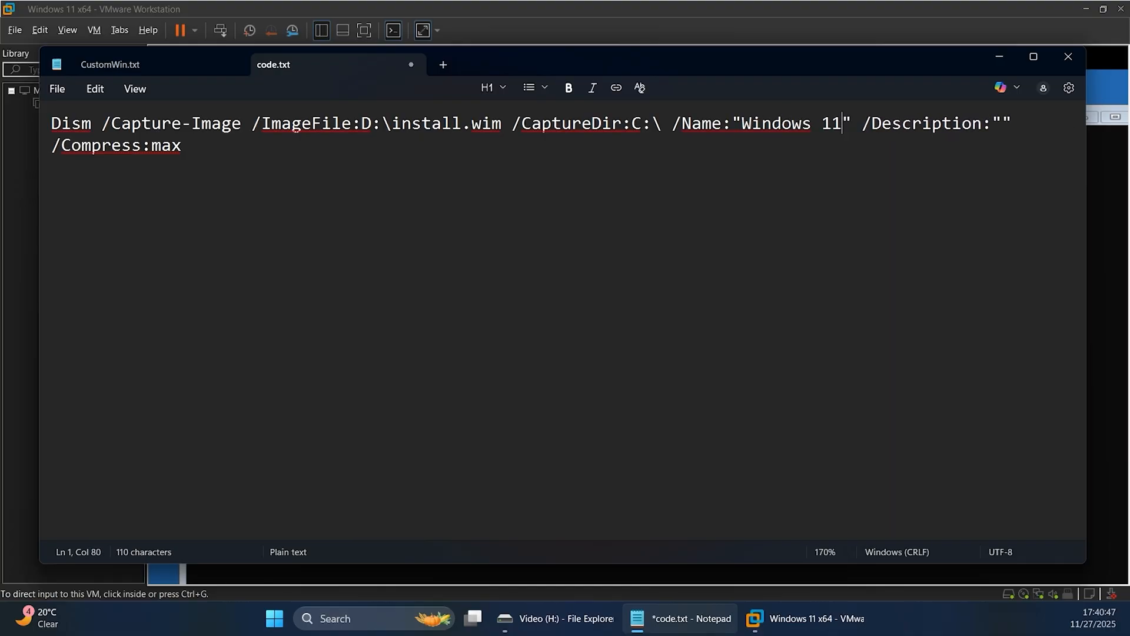
{"action": "type", "text": "Custom"}
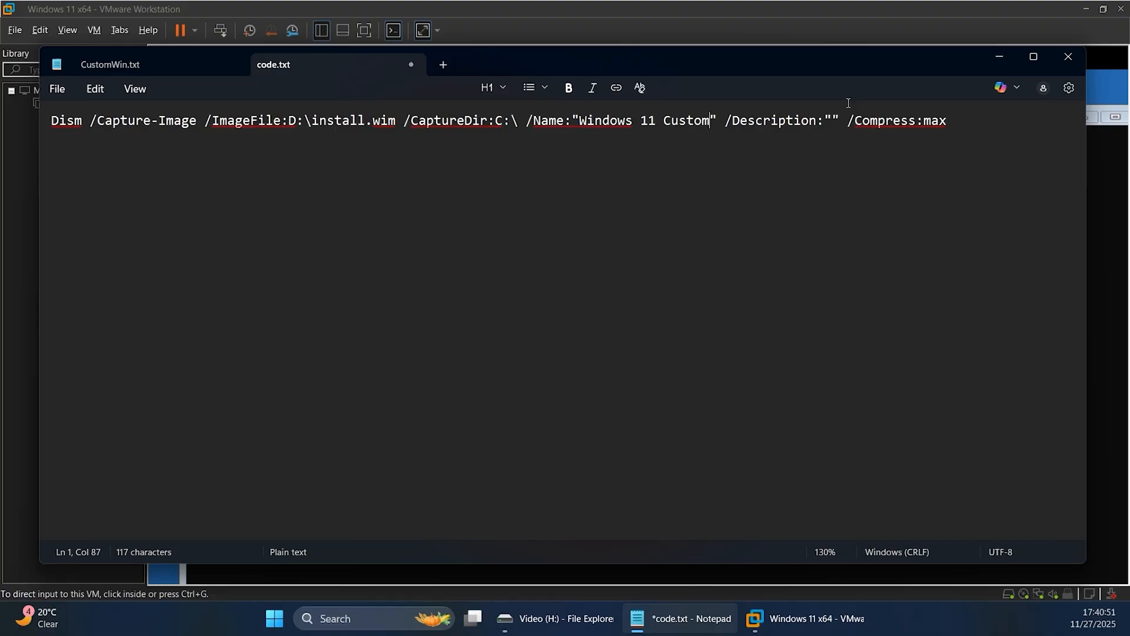
{"action": "type", "text": "x"}
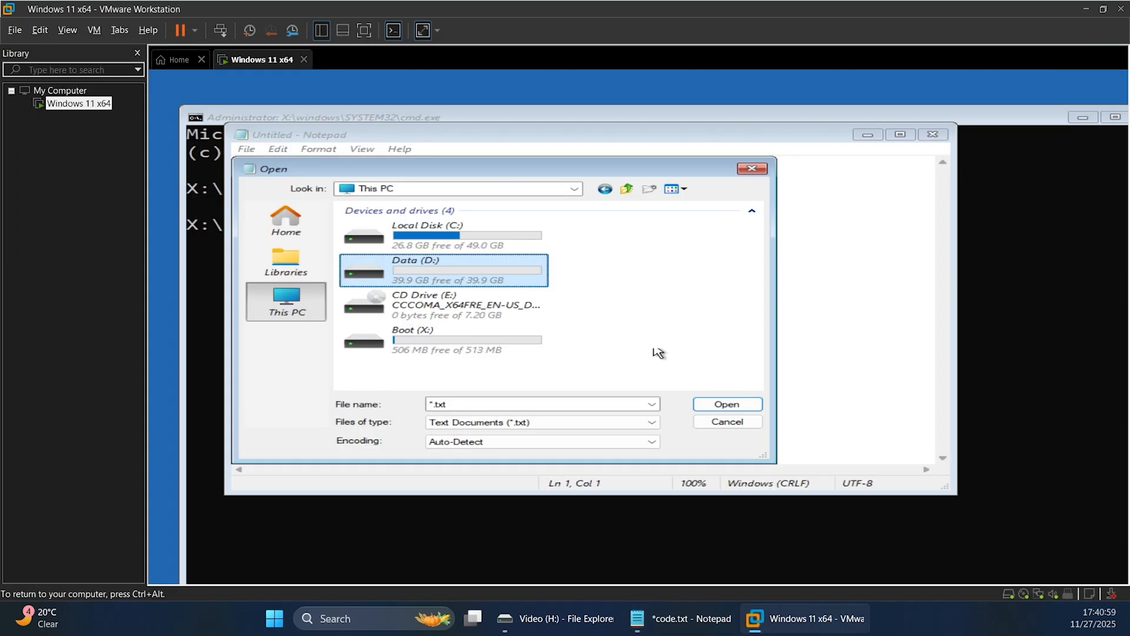
Dismiss the Data drive's not-implemented message and switch between host Notepad and the VM
{"action": "left_click", "coordinate": [725, 403]}
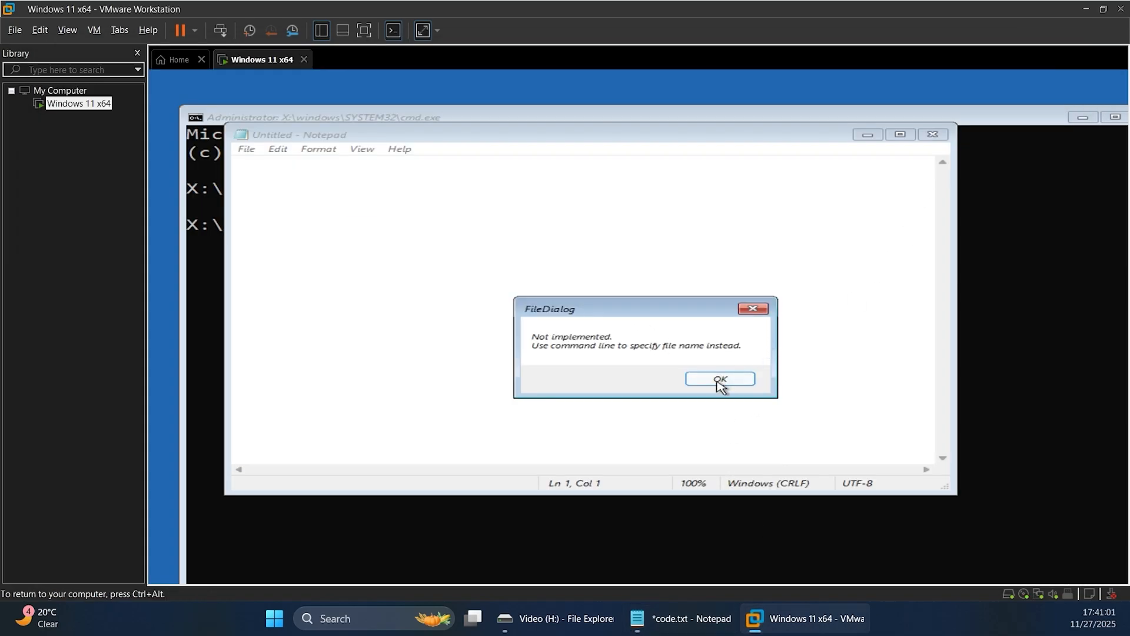
{"action": "left_click", "coordinate": [718, 379]}
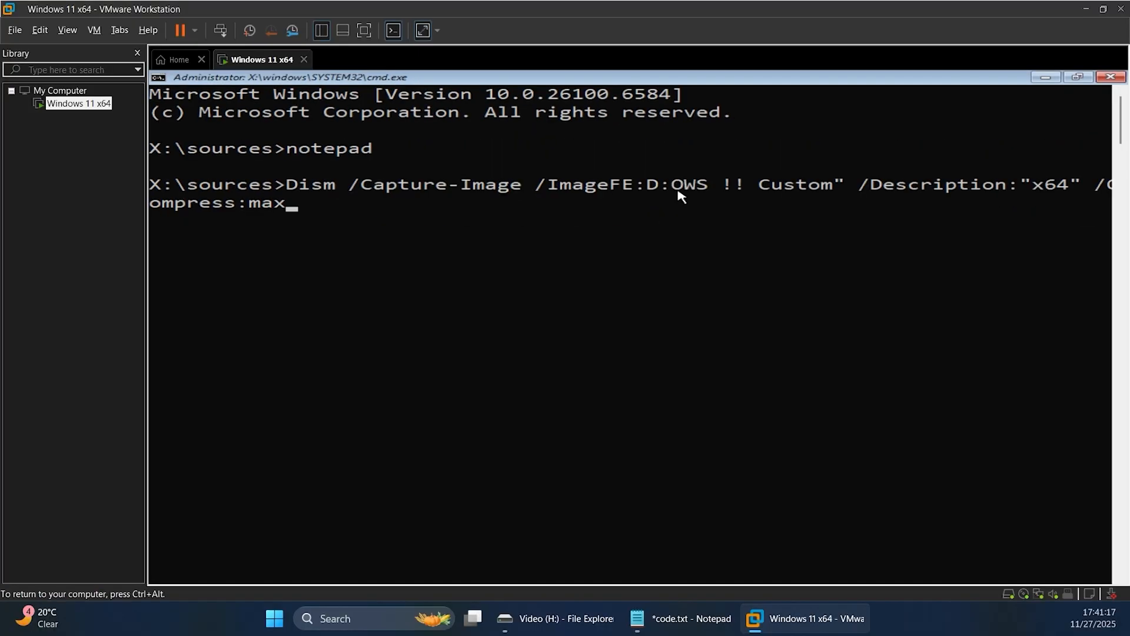
{"action": "left_click", "coordinate": [678, 618]}
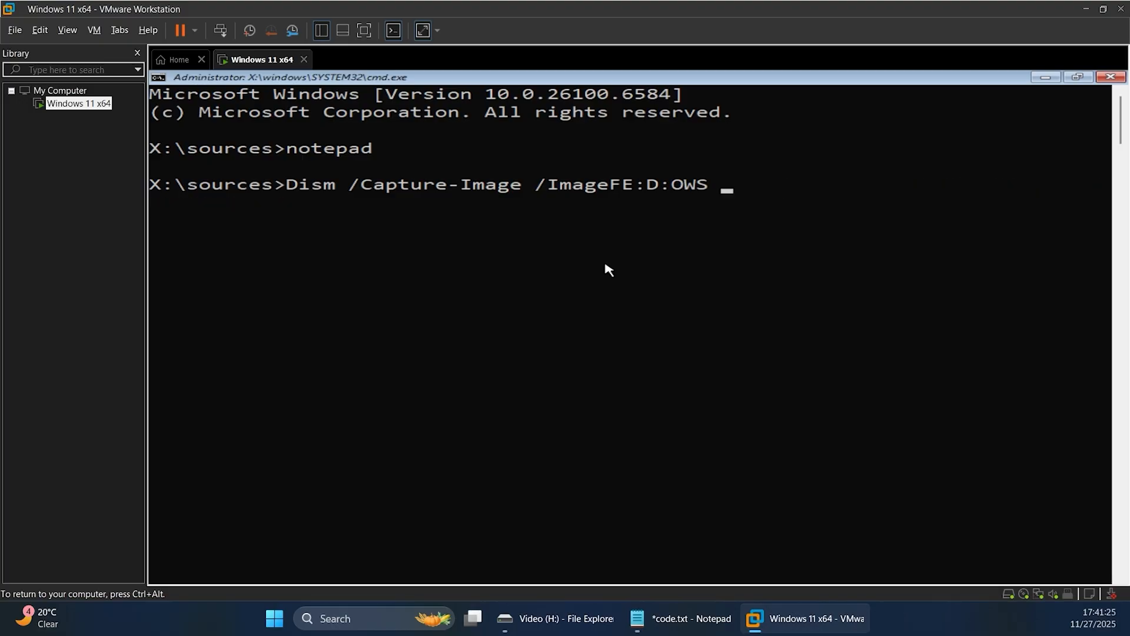
{"action": "left_click", "coordinate": [40, 30]}
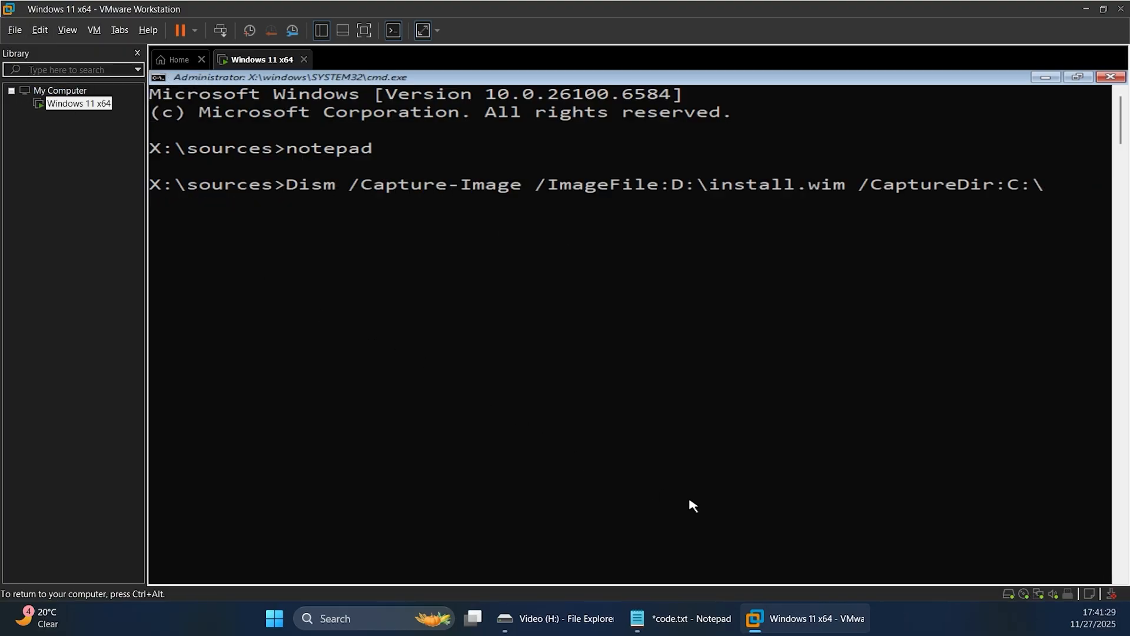
Paste the Dism /Capture-Image command into the VM's setup command prompt and run it
{"action": "left_click", "coordinate": [678, 617]}
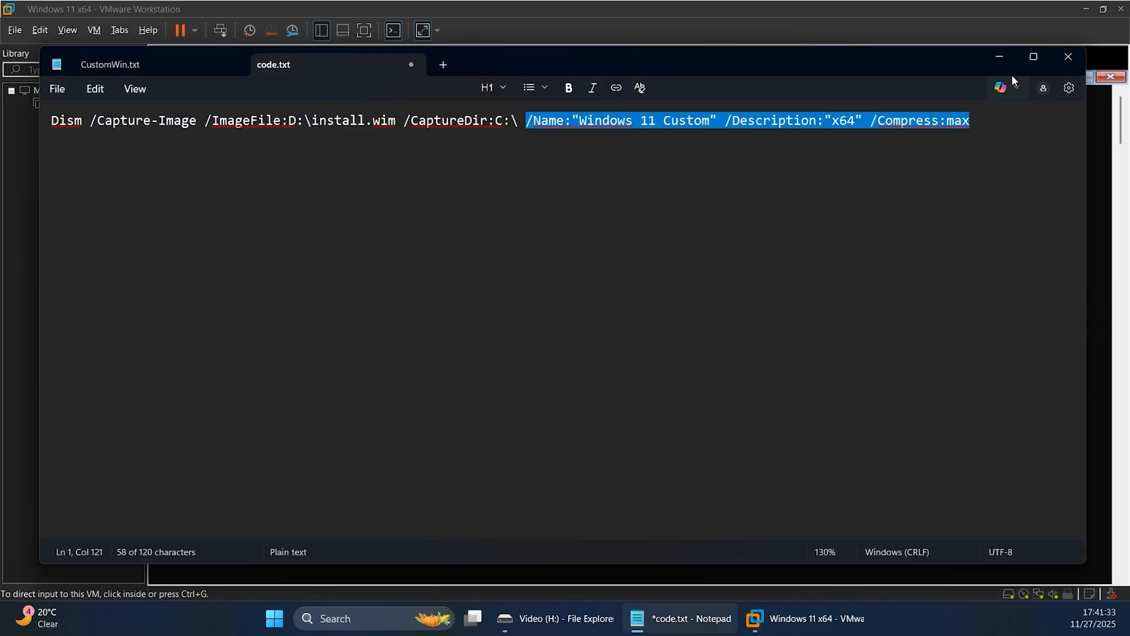
{"action": "left_click", "coordinate": [40, 30]}
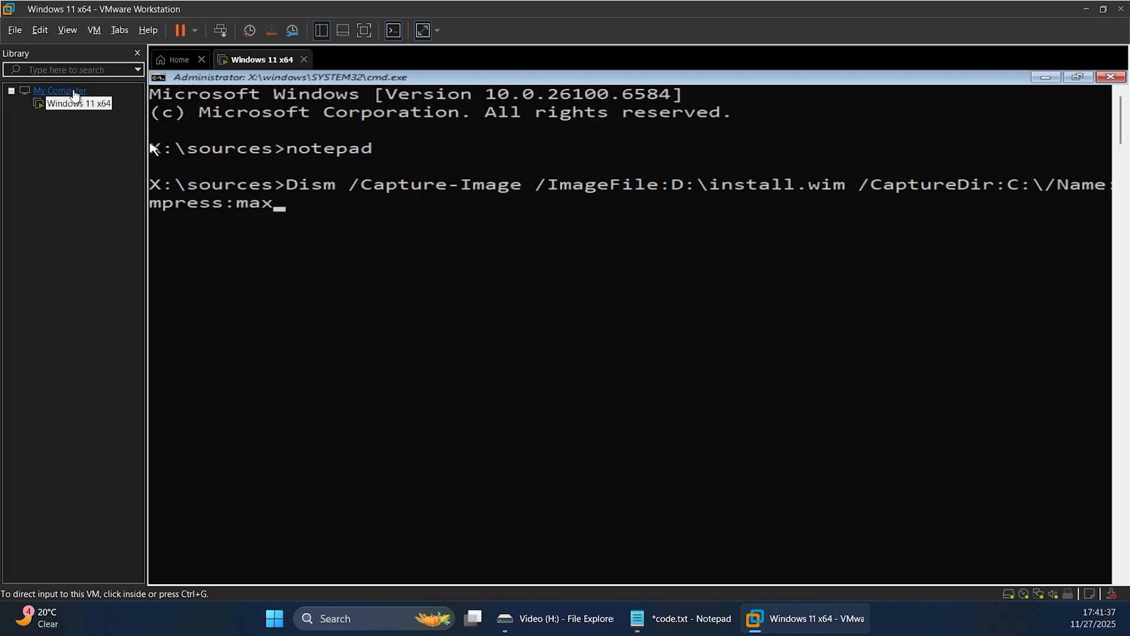
{"action": "left_click", "coordinate": [633, 258]}
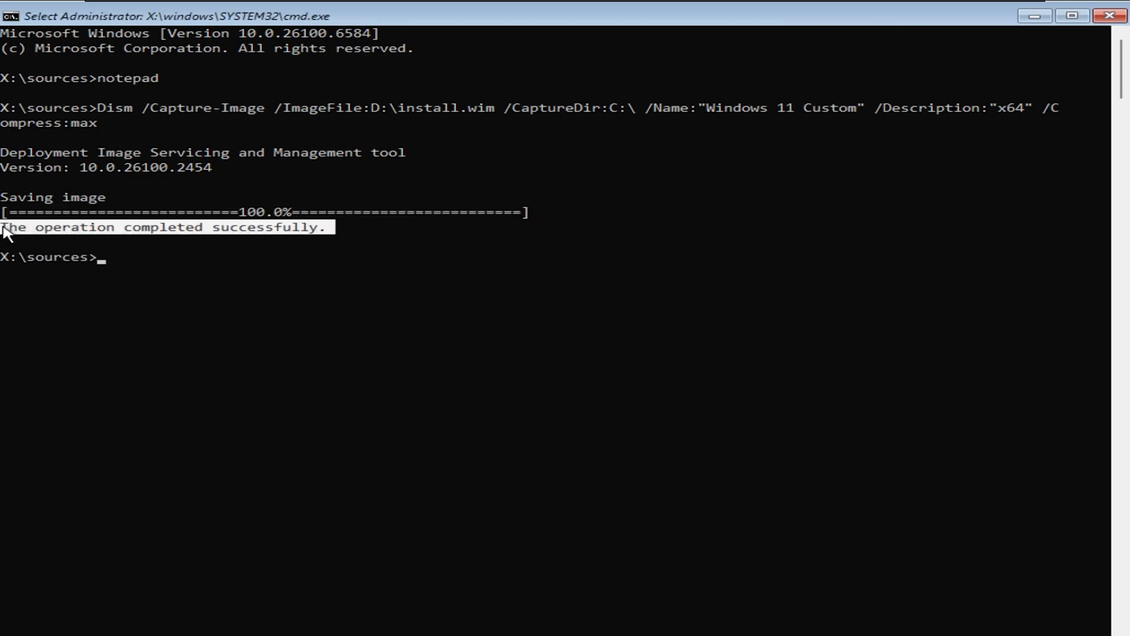
{"action": "mouse_move", "coordinate": [1116, 14]}
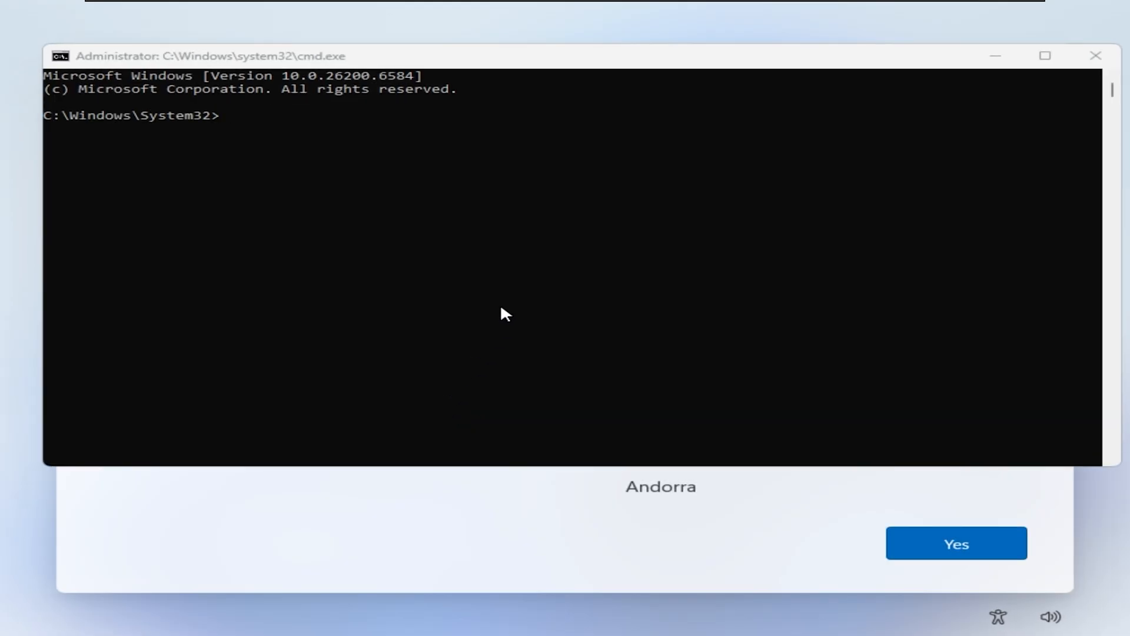
Run start ms-cxh:localonly from the OOBE prompt and create the local user VM
{"action": "type", "text": "start ms-cx"}
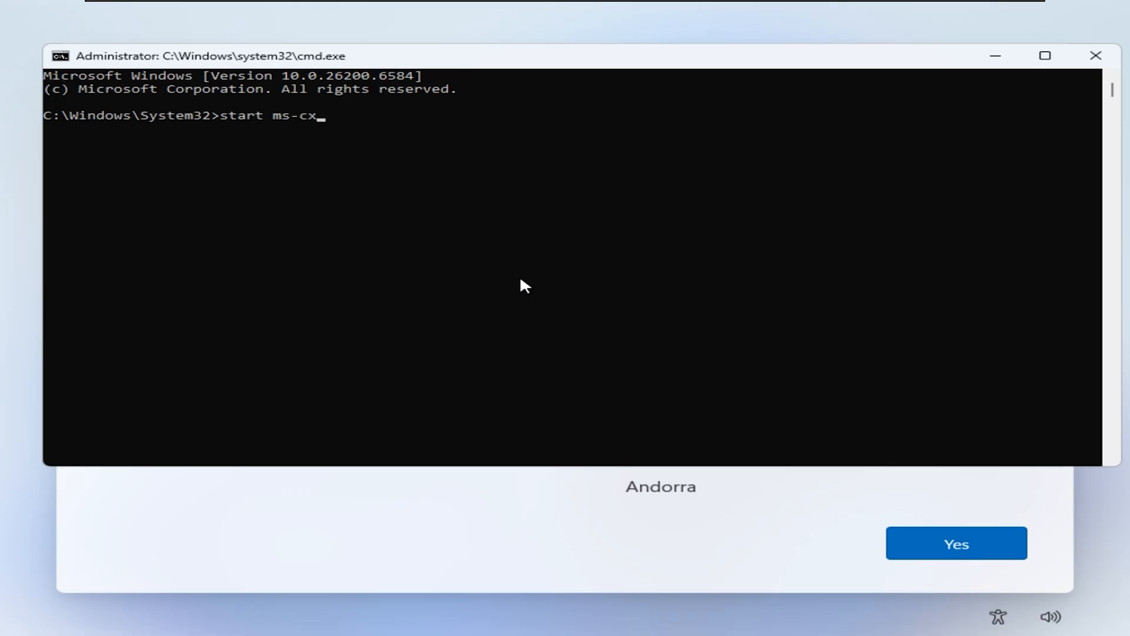
{"action": "type", "text": "h:localonl"}
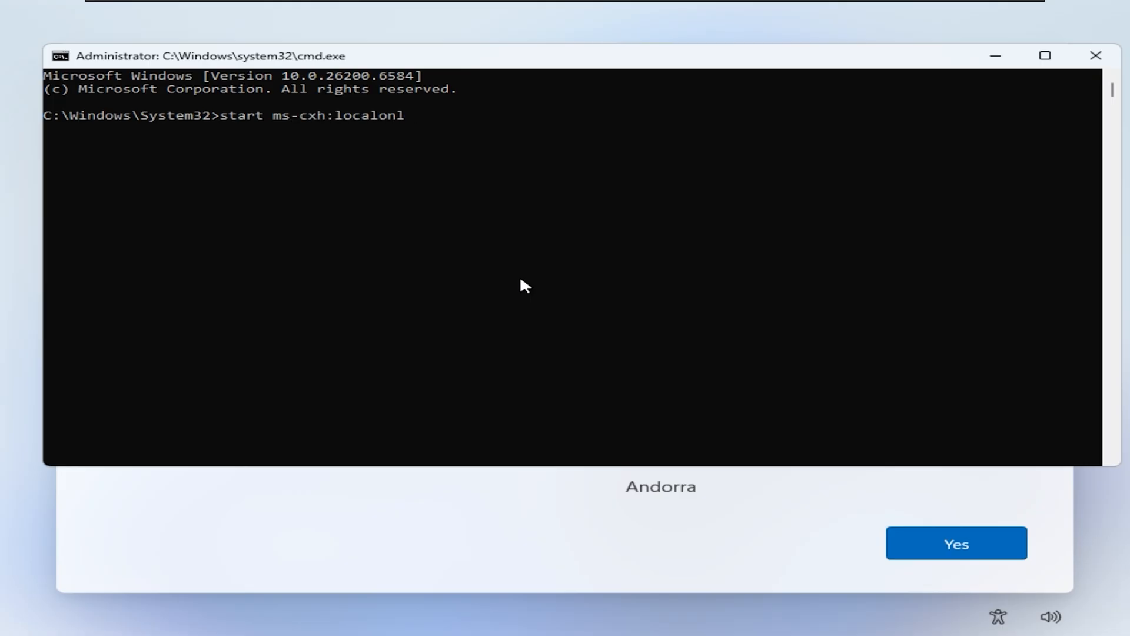
{"action": "key", "text": "enter"}
{"action": "type", "text": "VM"}
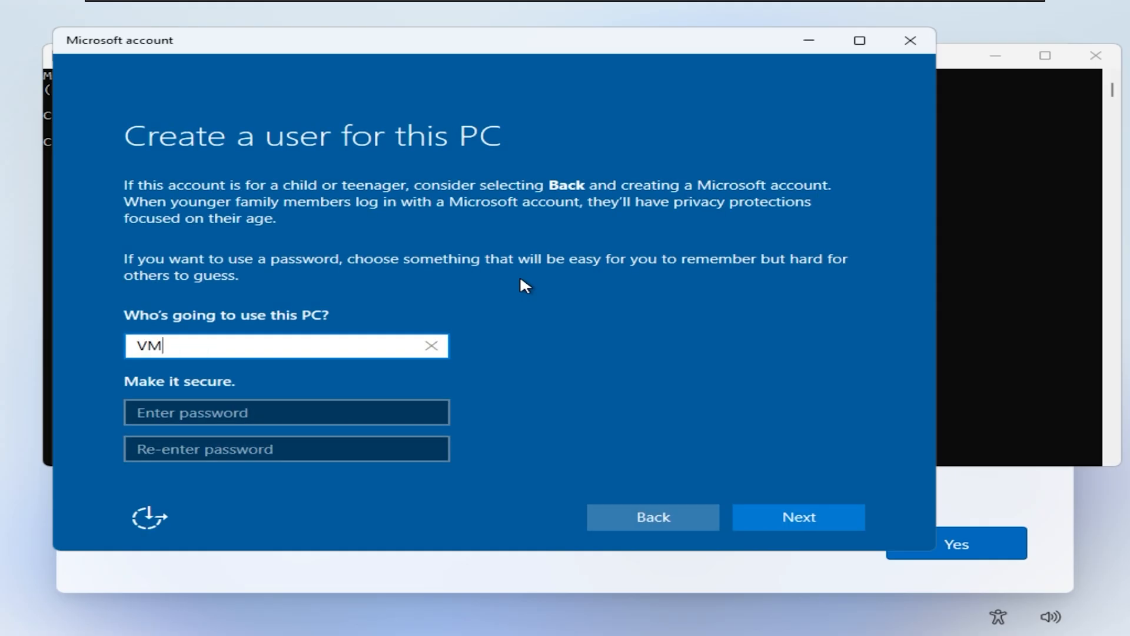
{"action": "left_click", "coordinate": [798, 517]}
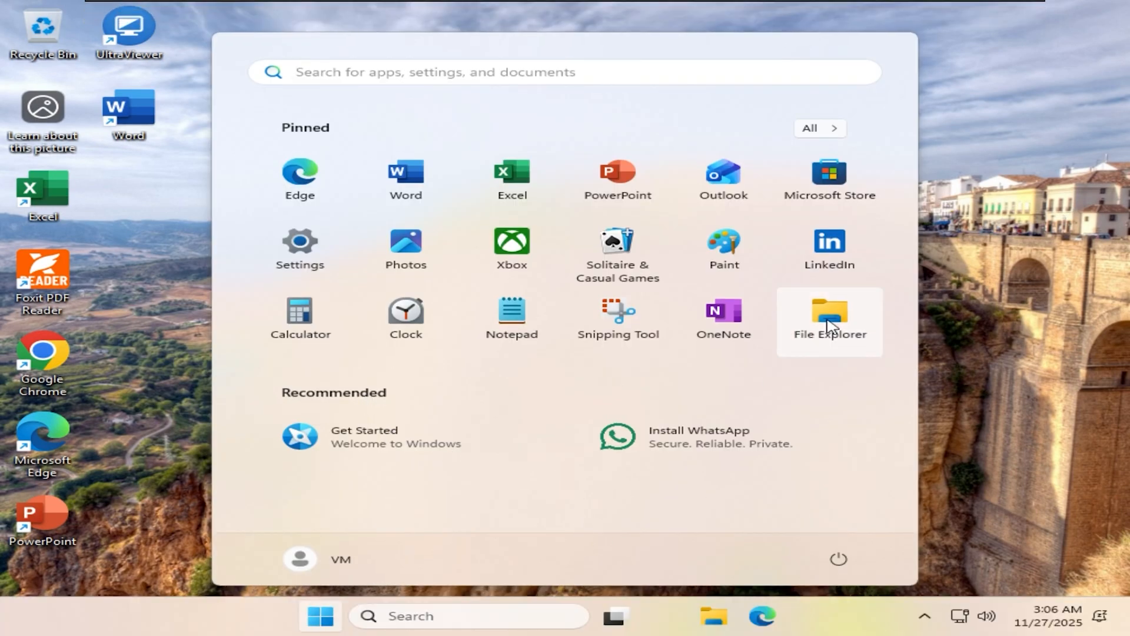
Run setup from the VMware Tools DVD drive in the guest and finish the wizard
{"action": "left_click", "coordinate": [828, 313]}
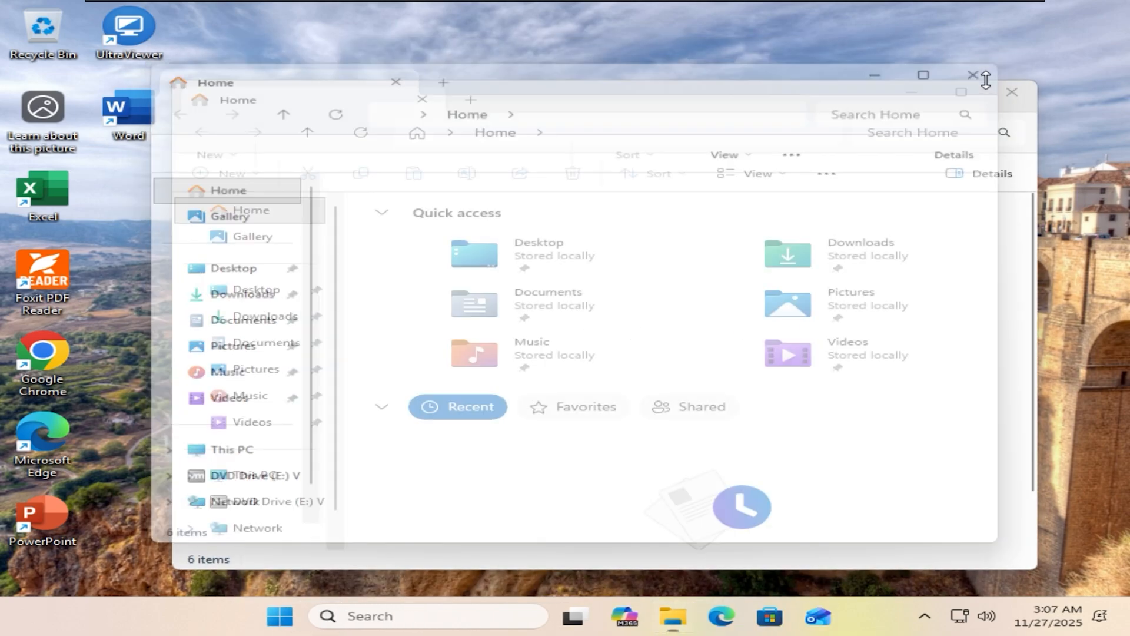
{"action": "left_click", "coordinate": [256, 501]}
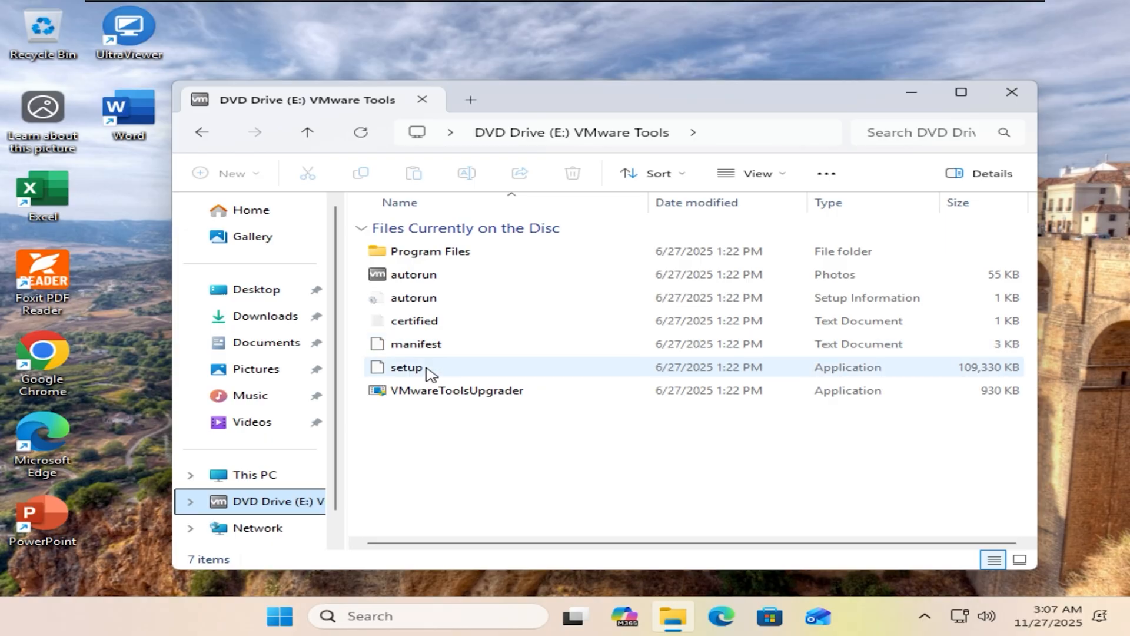
{"action": "left_click", "coordinate": [404, 367]}
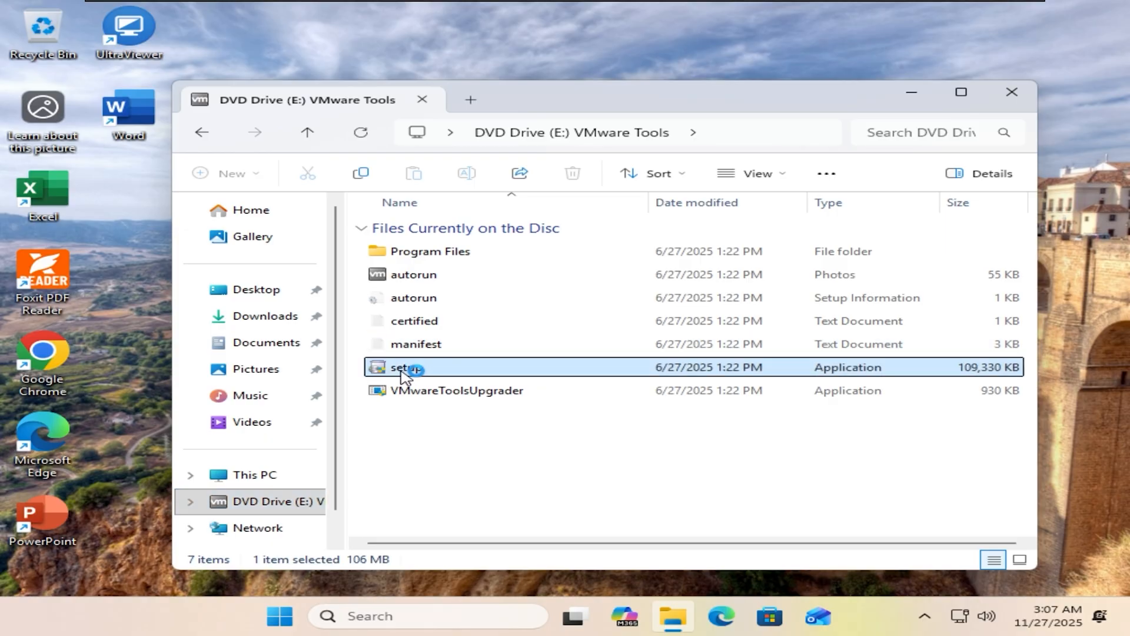
{"action": "double_click", "coordinate": [407, 367]}
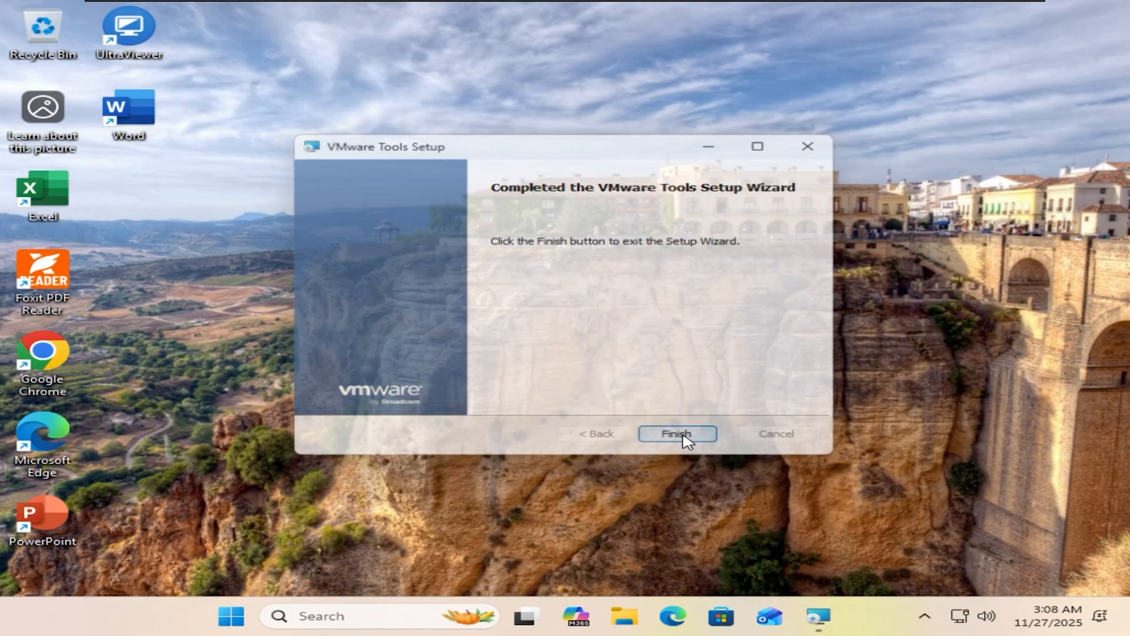
{"action": "left_click", "coordinate": [676, 434]}
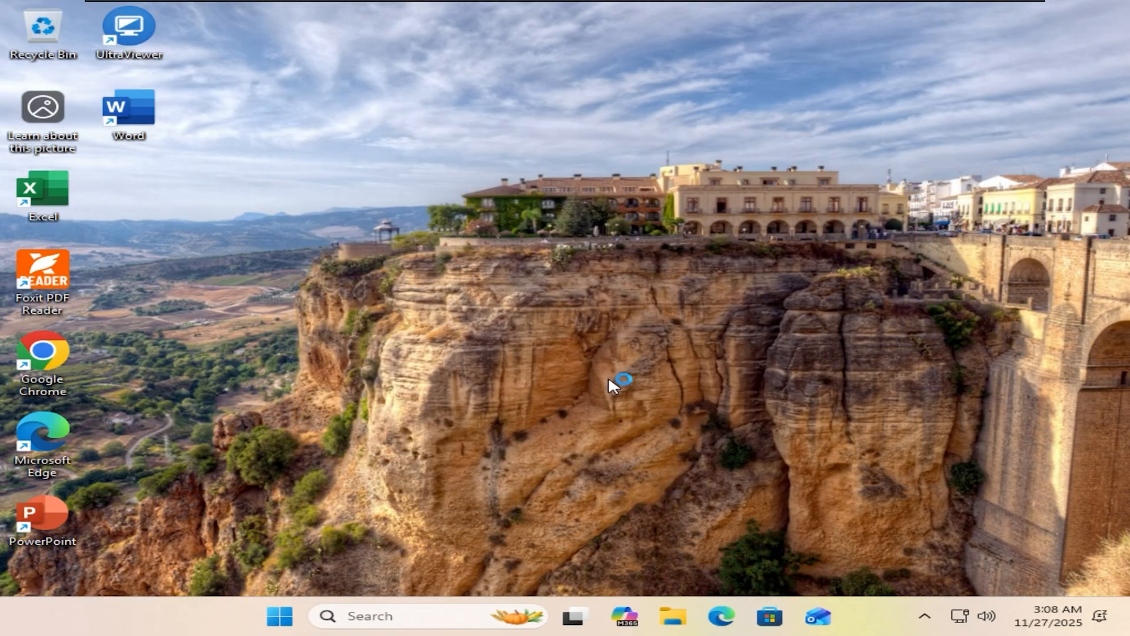
{"action": "mouse_move", "coordinate": [216, 36]}
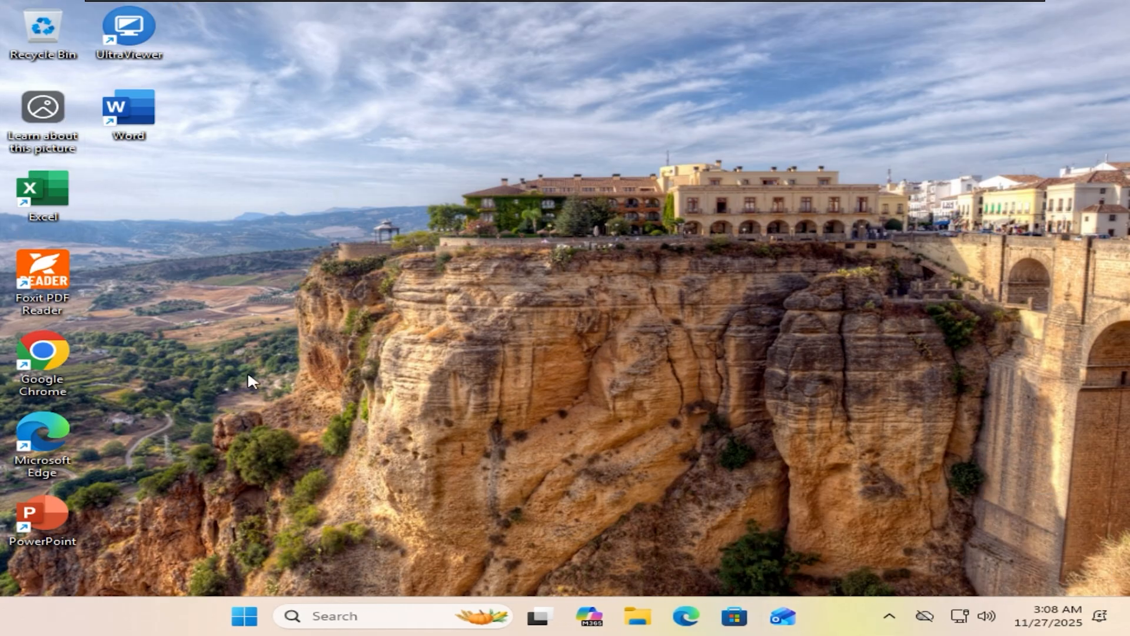
{"action": "mouse_move", "coordinate": [545, 492]}
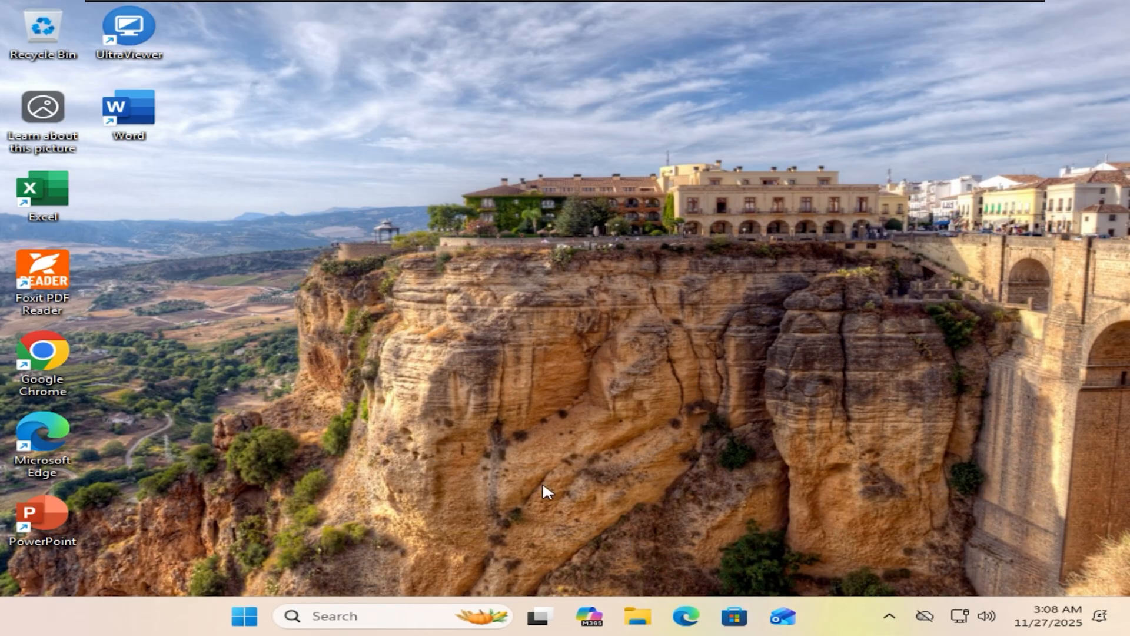
Browse Network > vmware-host Shared Folders > HOST and enter its ISO folder
{"action": "left_click", "coordinate": [633, 616]}
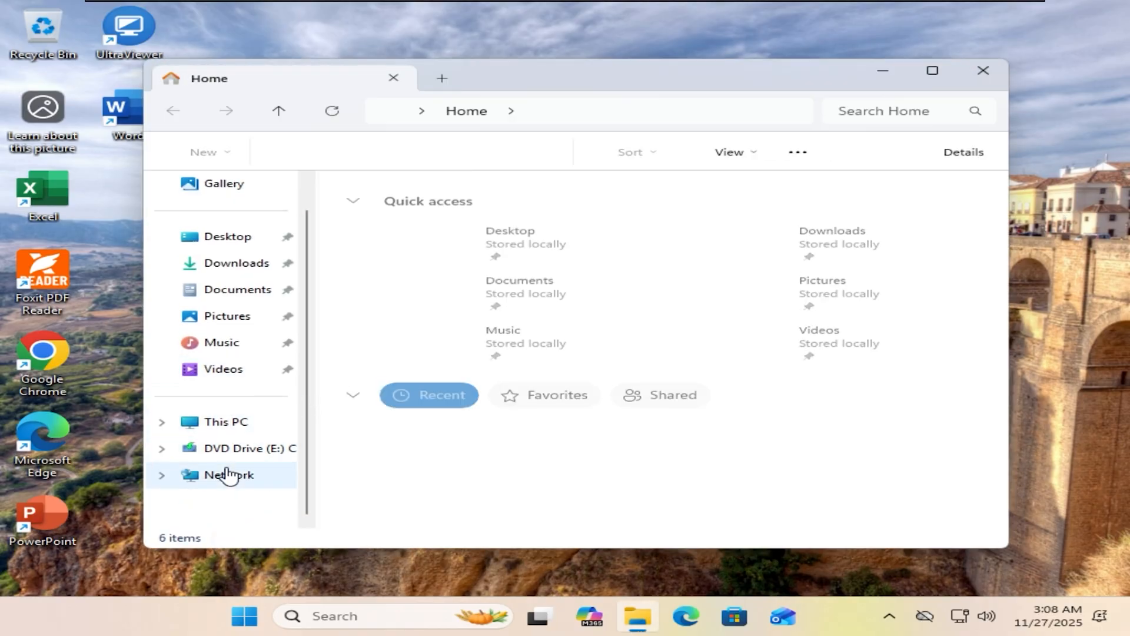
{"action": "left_click", "coordinate": [227, 475]}
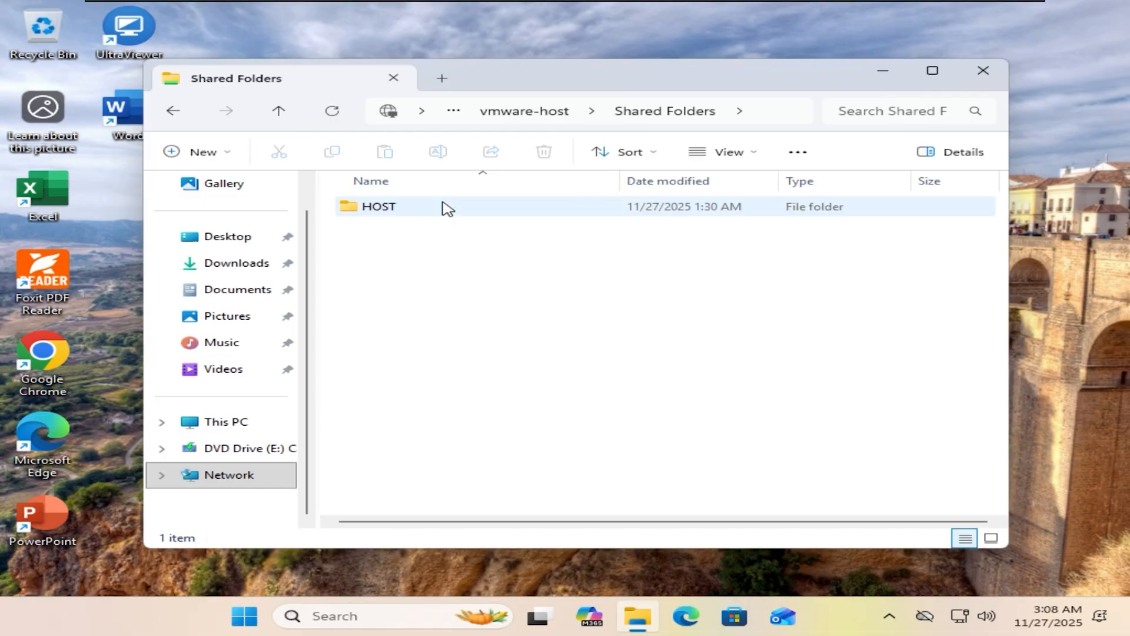
{"action": "double_click", "coordinate": [378, 206]}
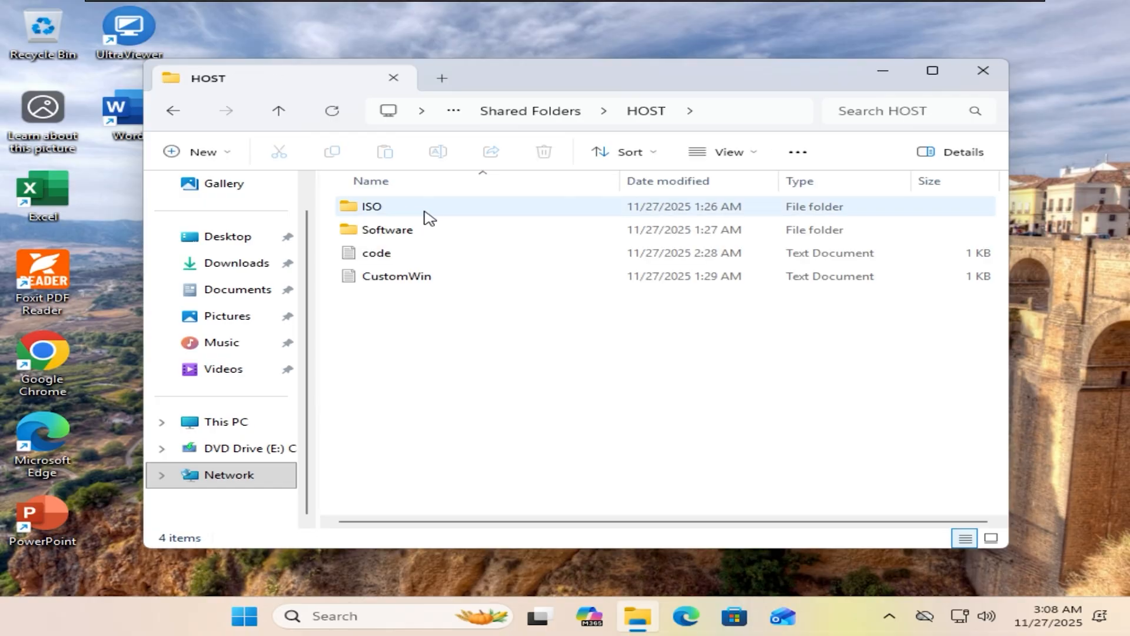
{"action": "double_click", "coordinate": [372, 206]}
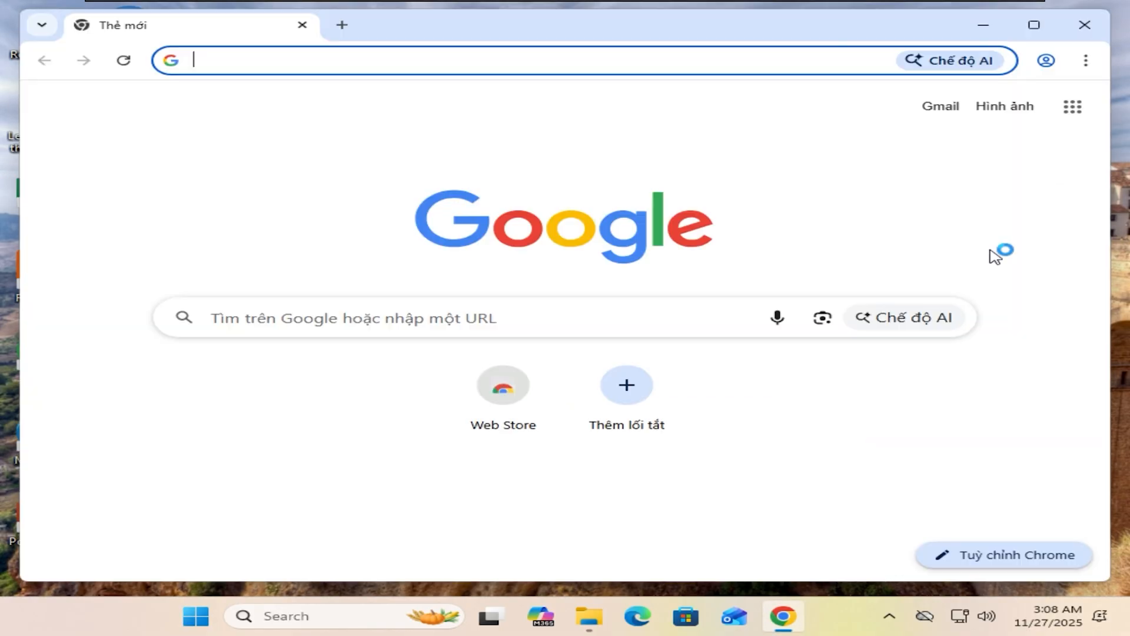
Search Google for anyburn and reach the download page on anyburn.com
{"action": "type", "text": "a"}
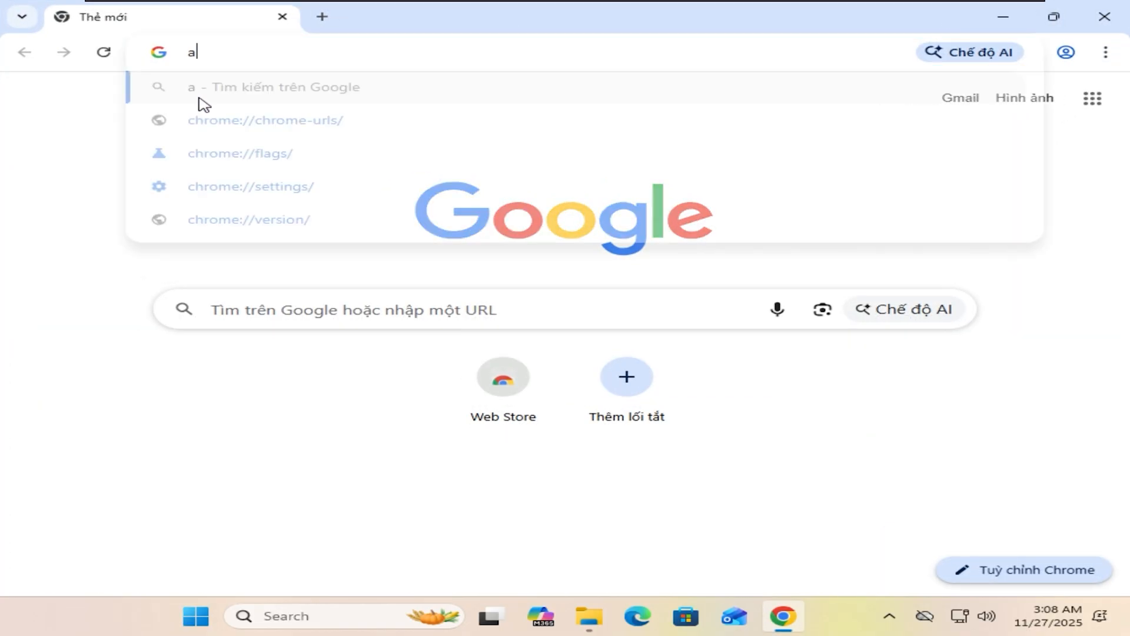
{"action": "type", "text": "nyburn&oq=anyburn&gs_lcrp=EgZjaHJvbWUyBggAEEUYOTIHCAEQABiABDIGCAIQABgeMgYI..."}
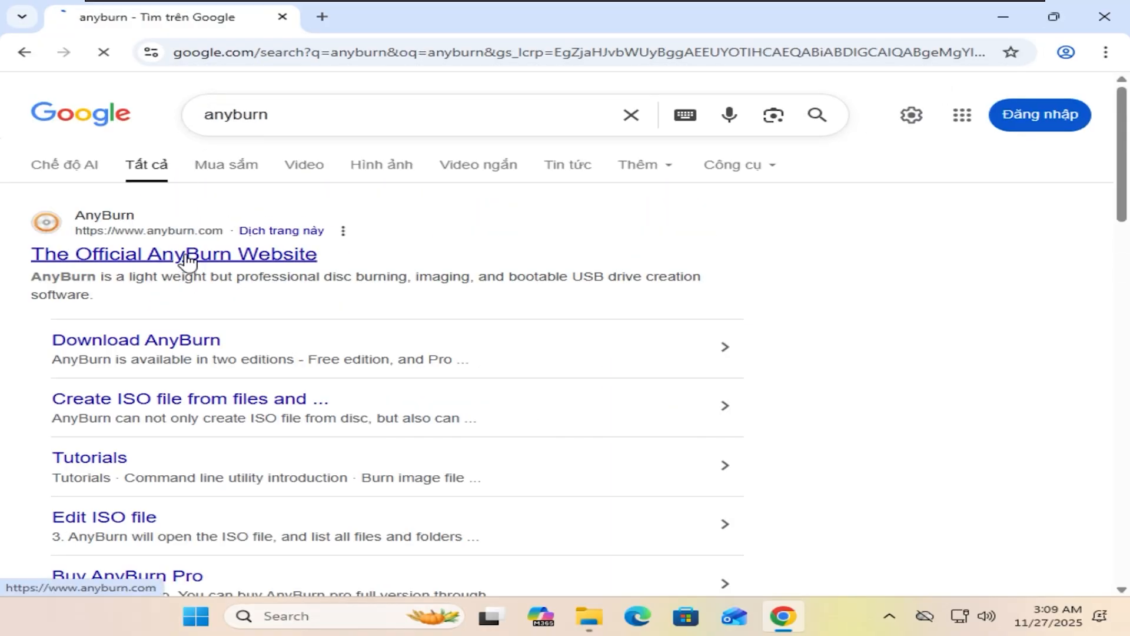
{"action": "left_click", "coordinate": [173, 255]}
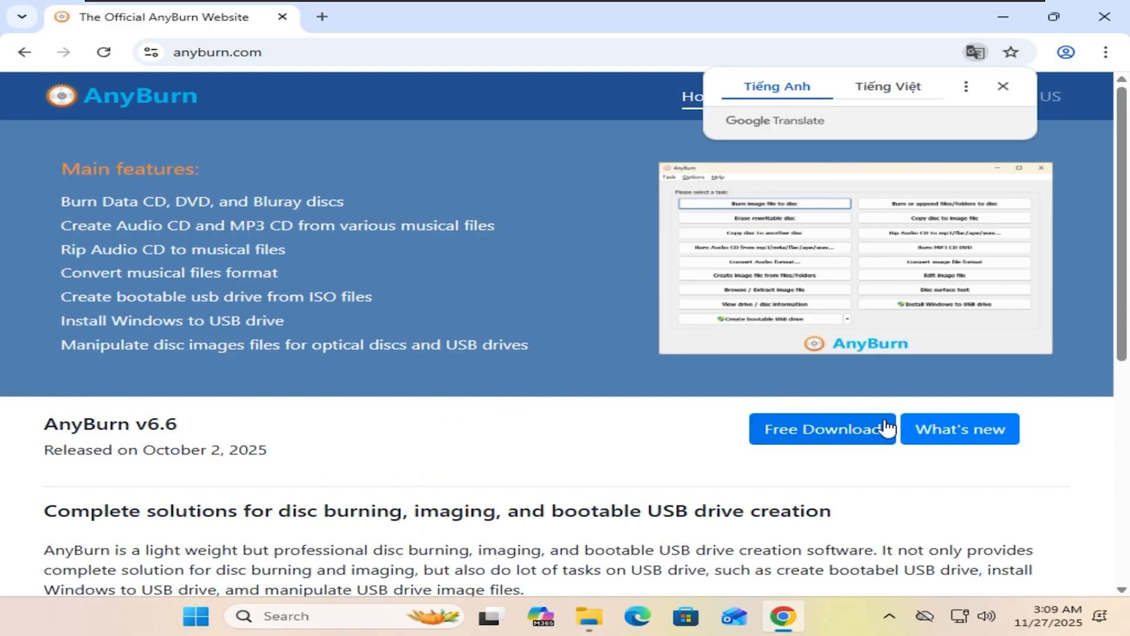
{"action": "left_click", "coordinate": [821, 429]}
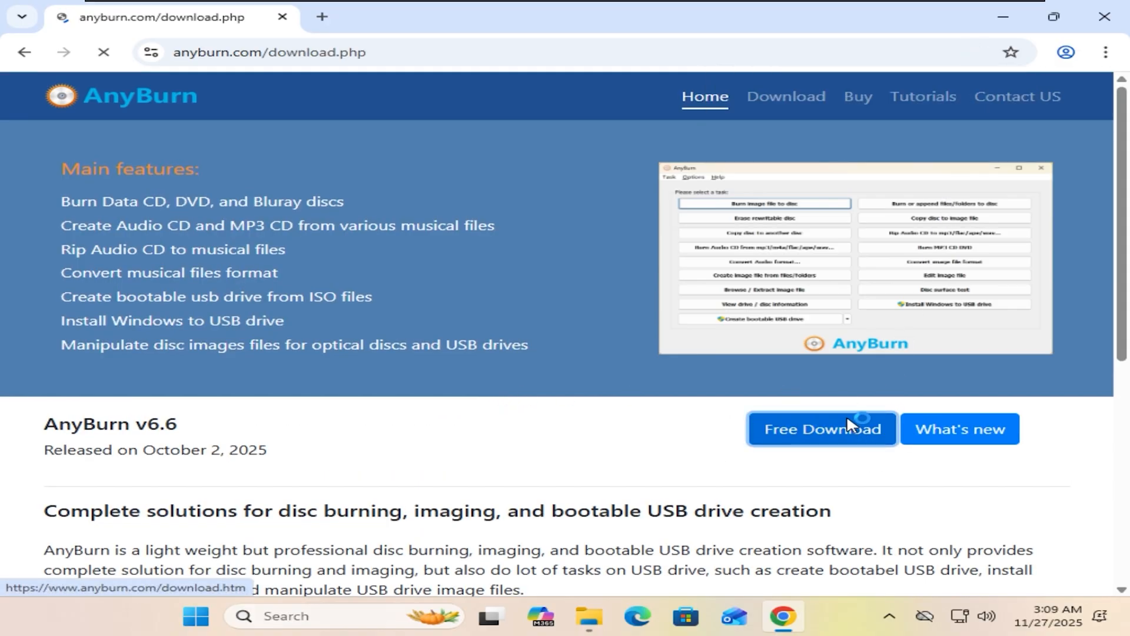
Download the 64-bit & 32-bit free edition and launch anyburn_setup.exe from Downloads
{"action": "left_click", "coordinate": [820, 429]}
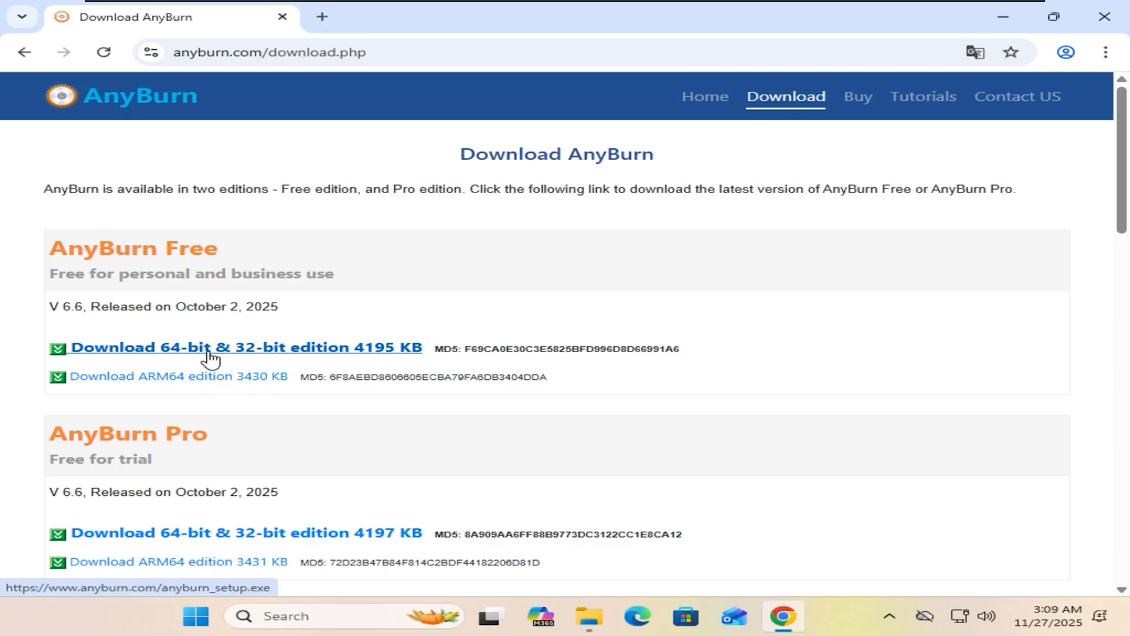
{"action": "left_click", "coordinate": [244, 346]}
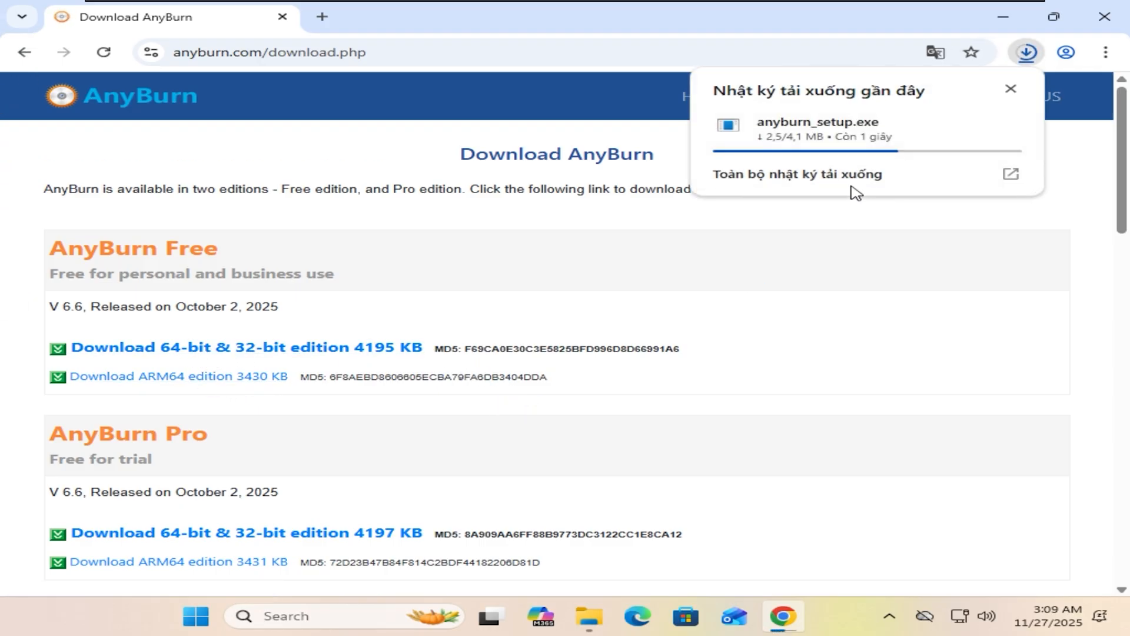
{"action": "left_click", "coordinate": [794, 174]}
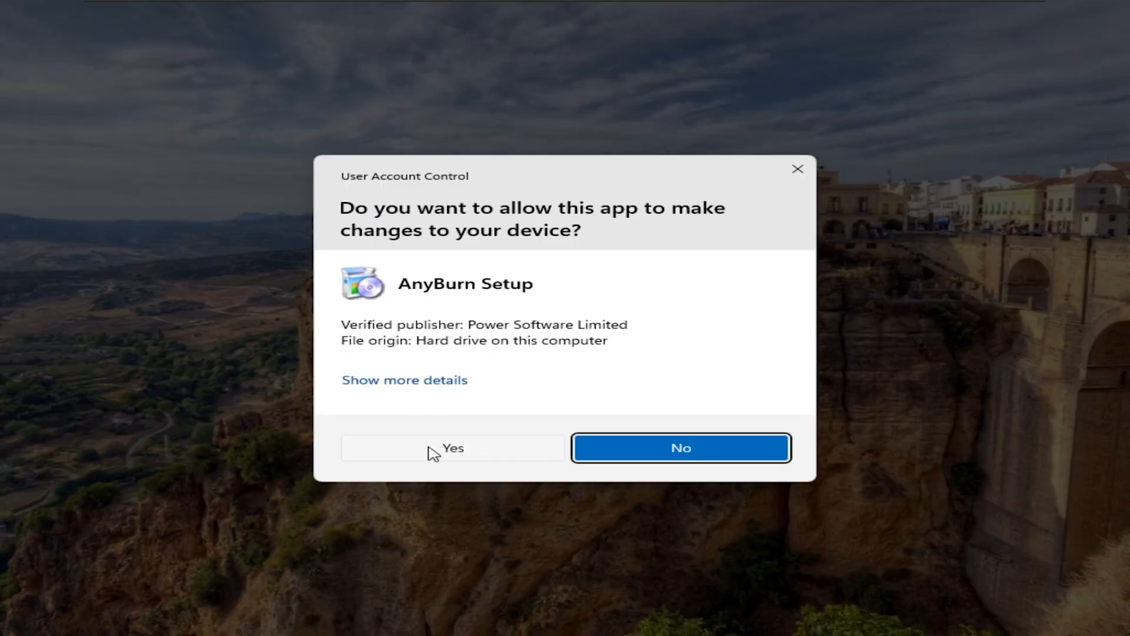
Approve UAC, finish setup launching AnyBurn, and show the Data (D:) drive
{"action": "left_click", "coordinate": [452, 447]}
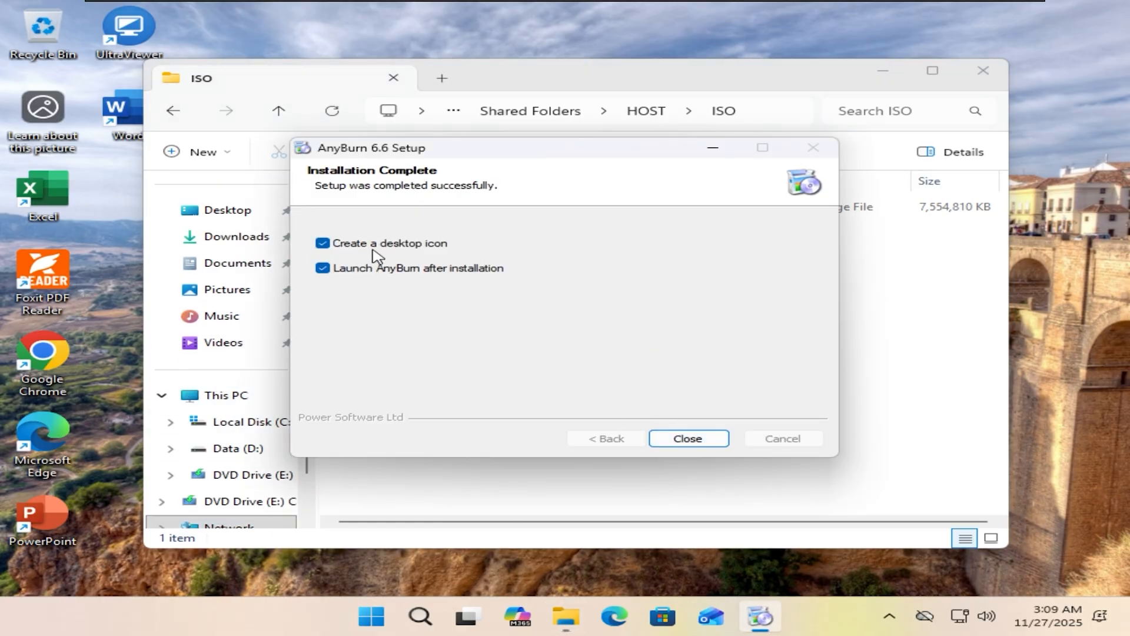
{"action": "left_click", "coordinate": [686, 437]}
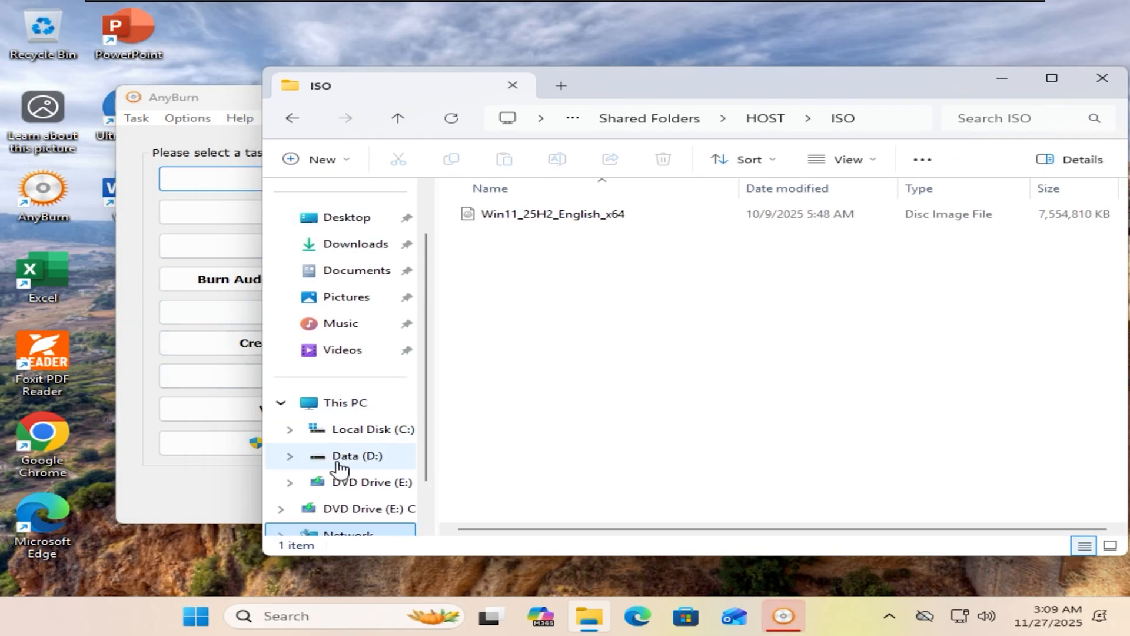
{"action": "left_click", "coordinate": [355, 455]}
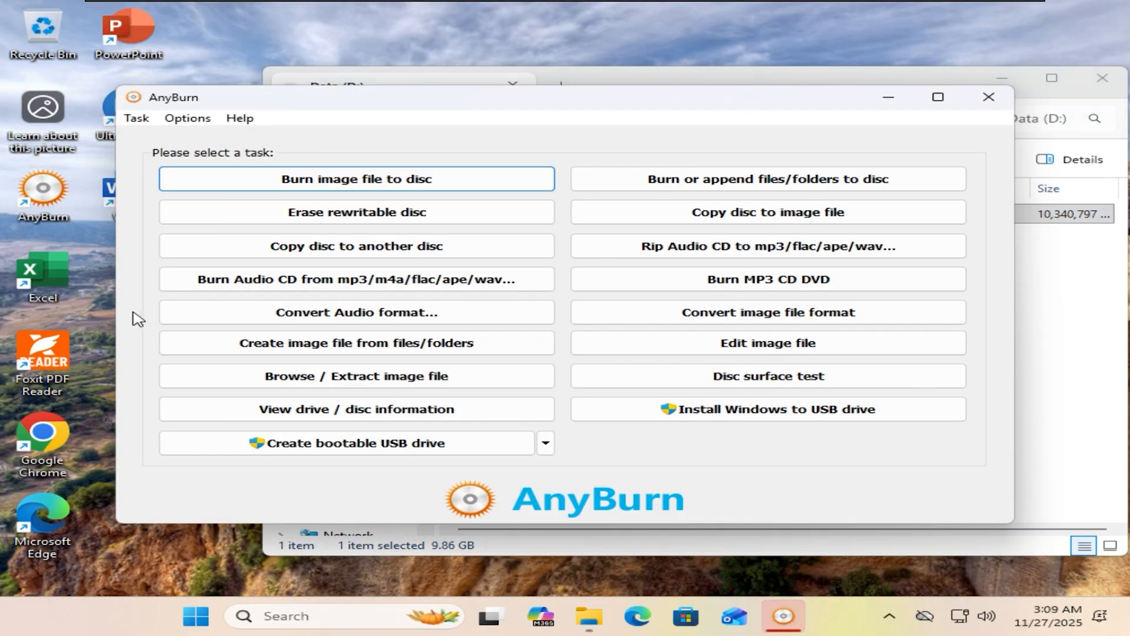
{"action": "mouse_move", "coordinate": [760, 343]}
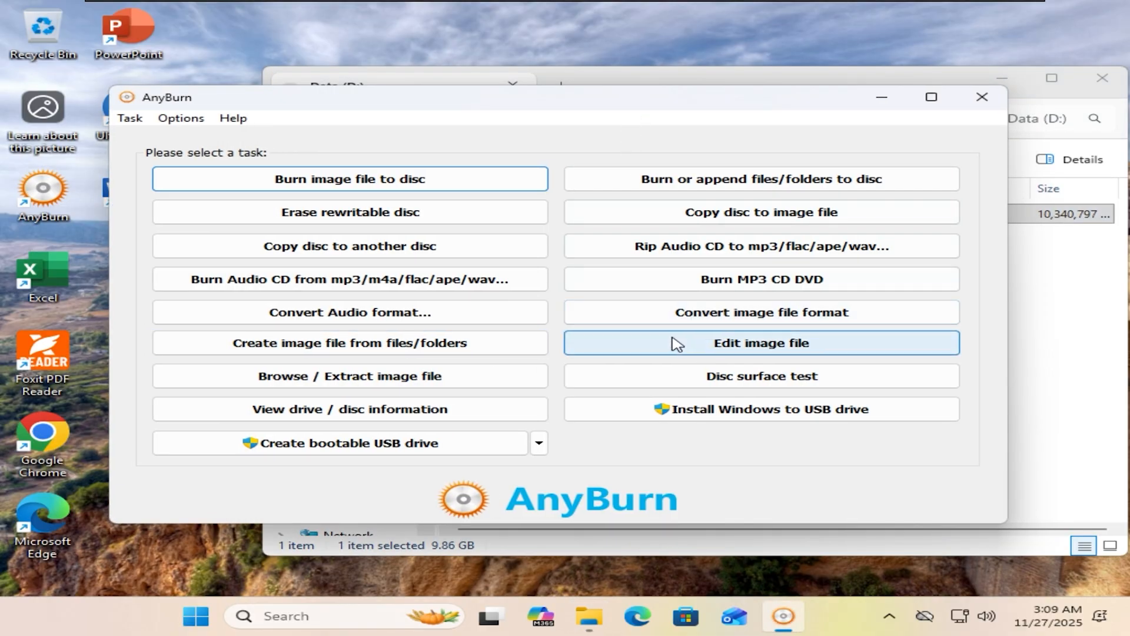
Start Edit image file and browse past Data (D:) to the network shared folders
{"action": "left_click", "coordinate": [760, 342]}
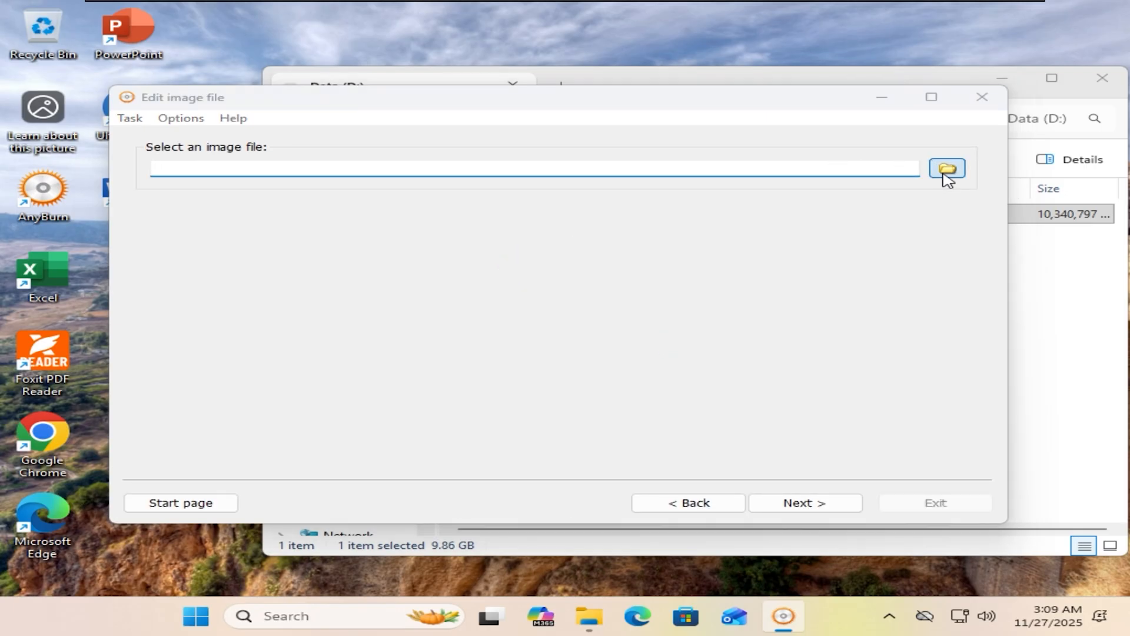
{"action": "left_click", "coordinate": [946, 168]}
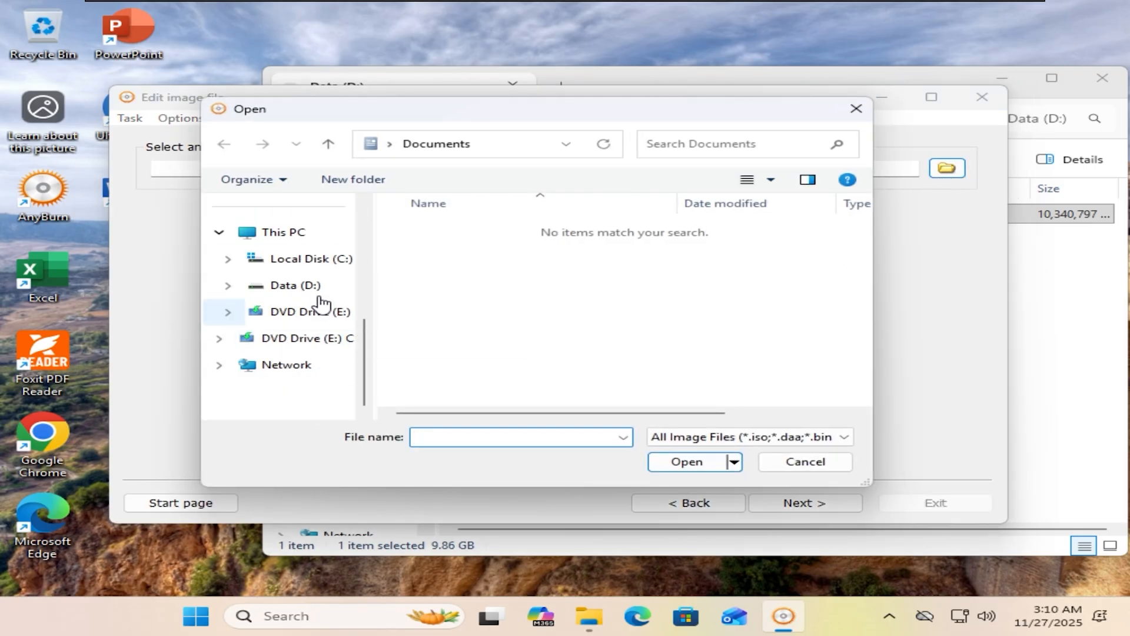
{"action": "left_click", "coordinate": [295, 285]}
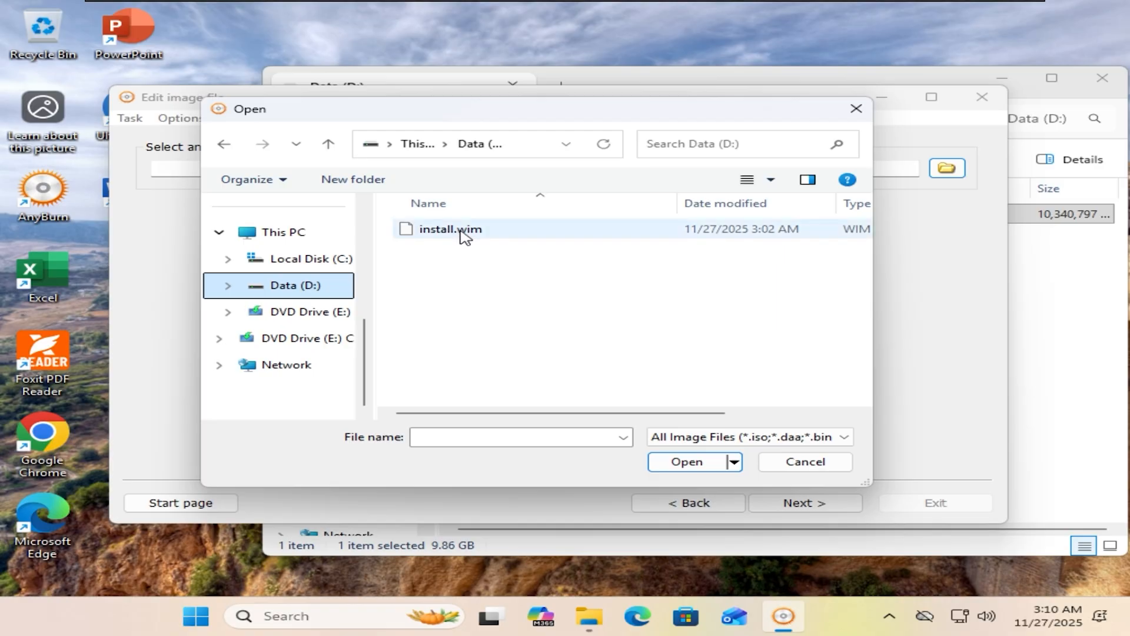
{"action": "left_click", "coordinate": [287, 364]}
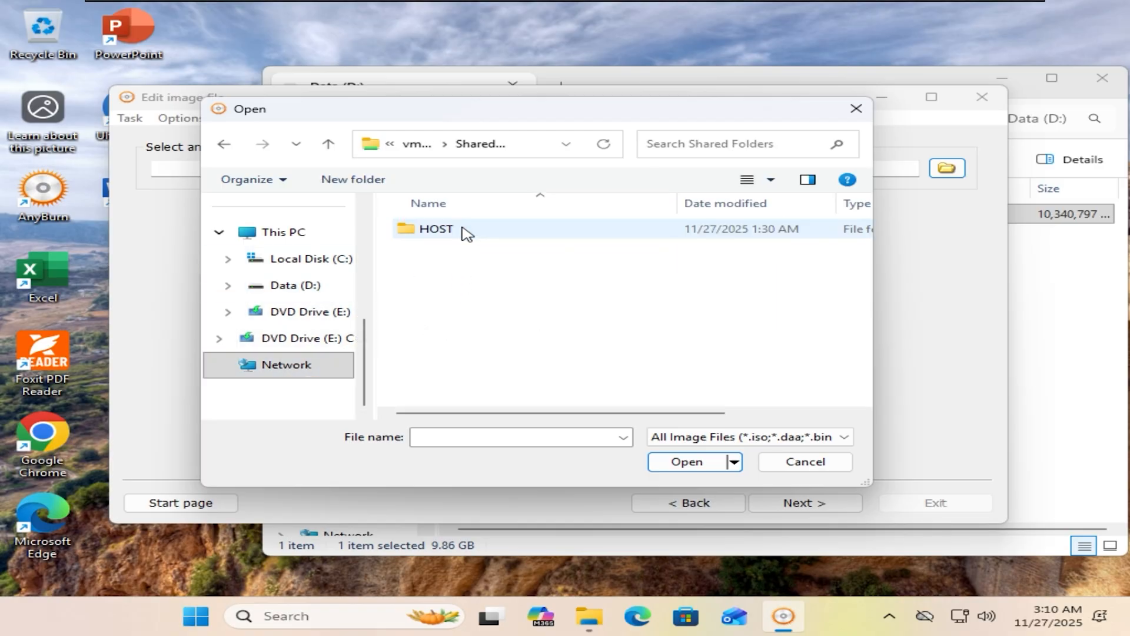
Load Win11_25H2_English_x64.iso from the HOST share's ISO folder into the editor
{"action": "double_click", "coordinate": [436, 228]}
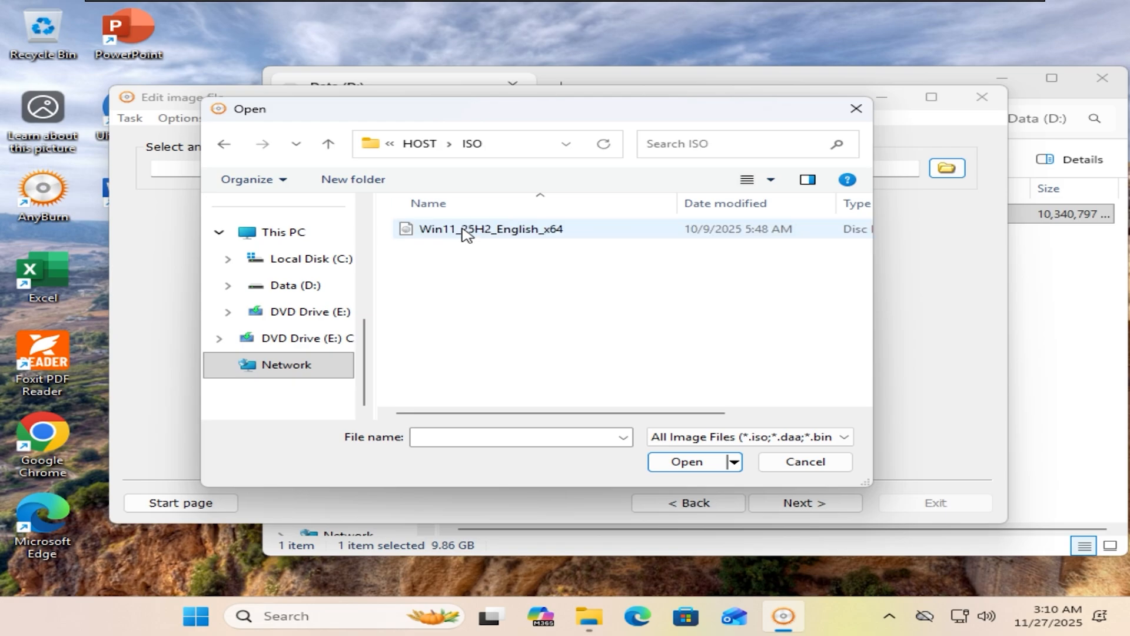
{"action": "left_click", "coordinate": [685, 461]}
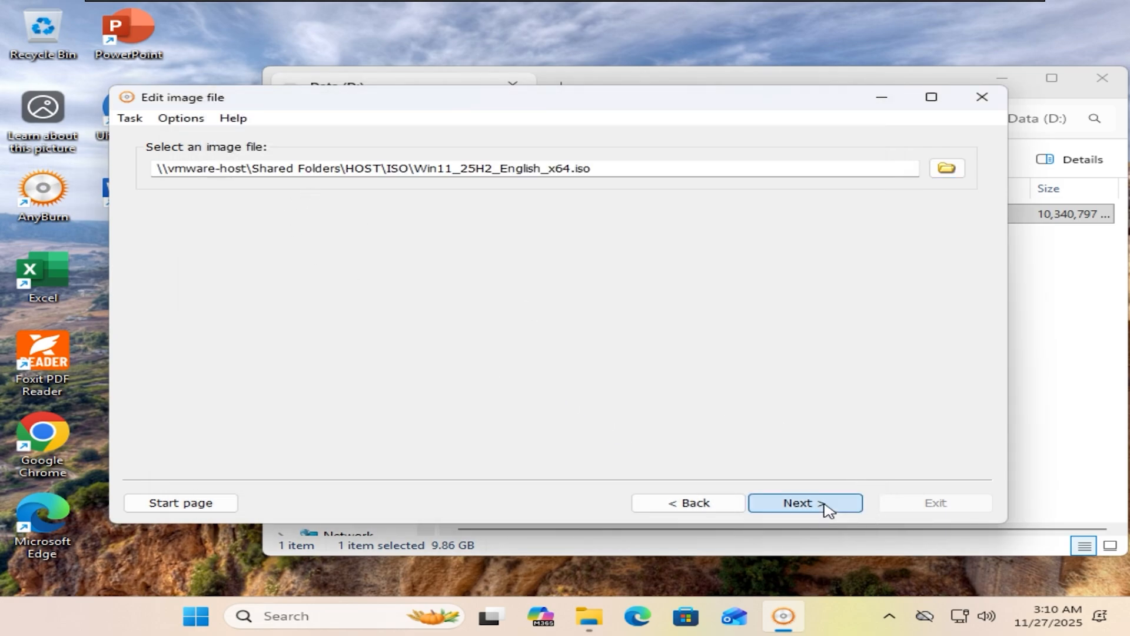
{"action": "left_click", "coordinate": [804, 502]}
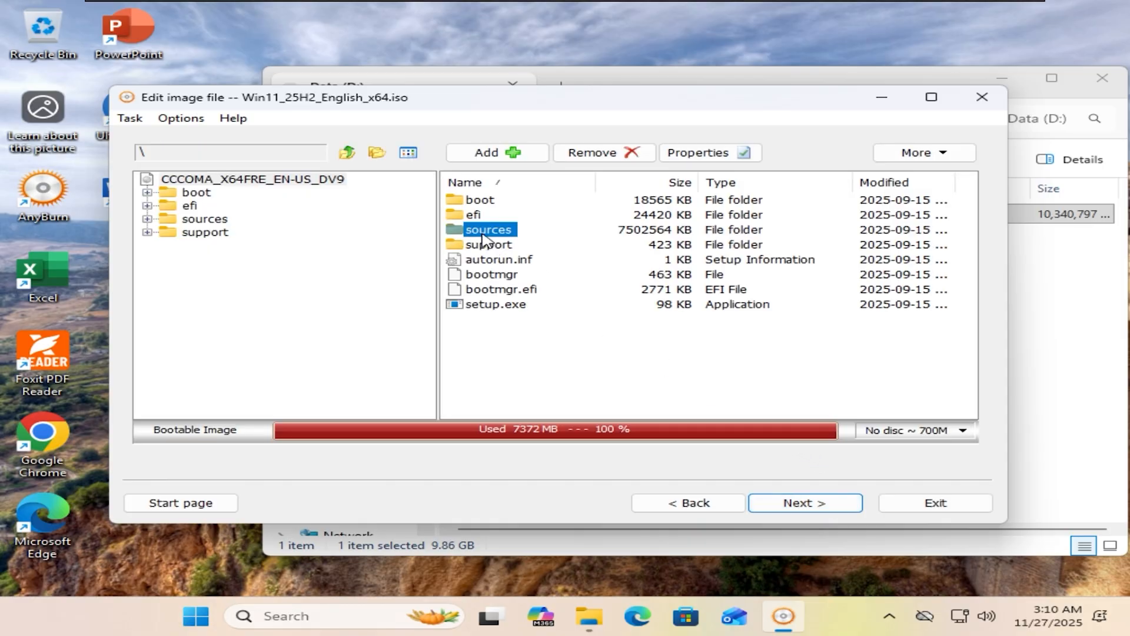
Remove the original install.wim from the image's sources folder and begin adding a file
{"action": "double_click", "coordinate": [488, 229]}
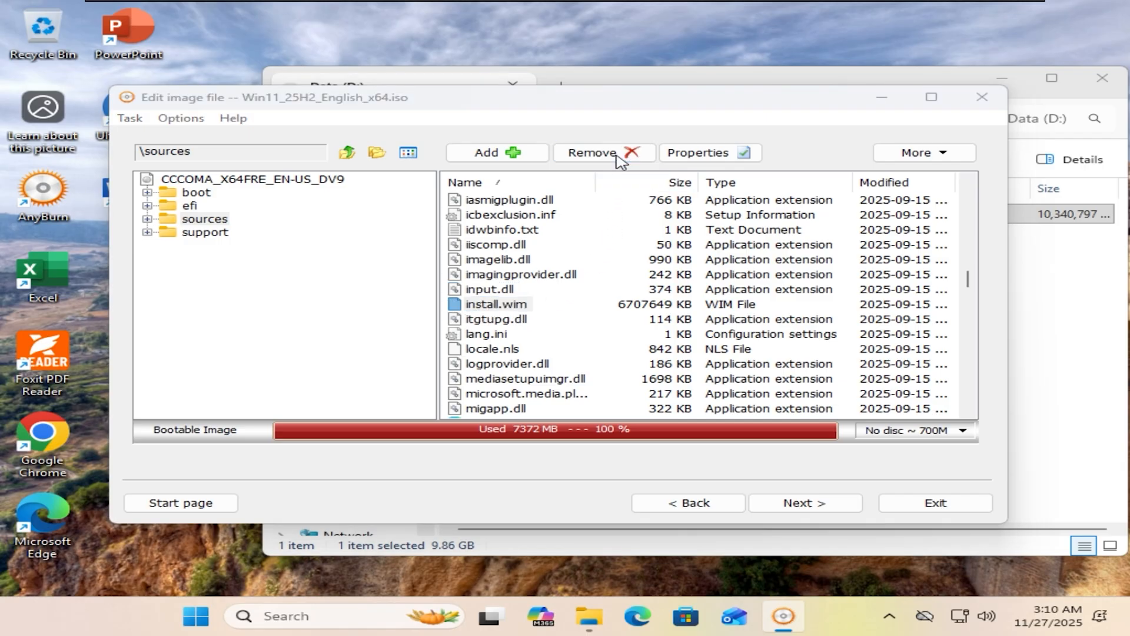
{"action": "left_click", "coordinate": [604, 151]}
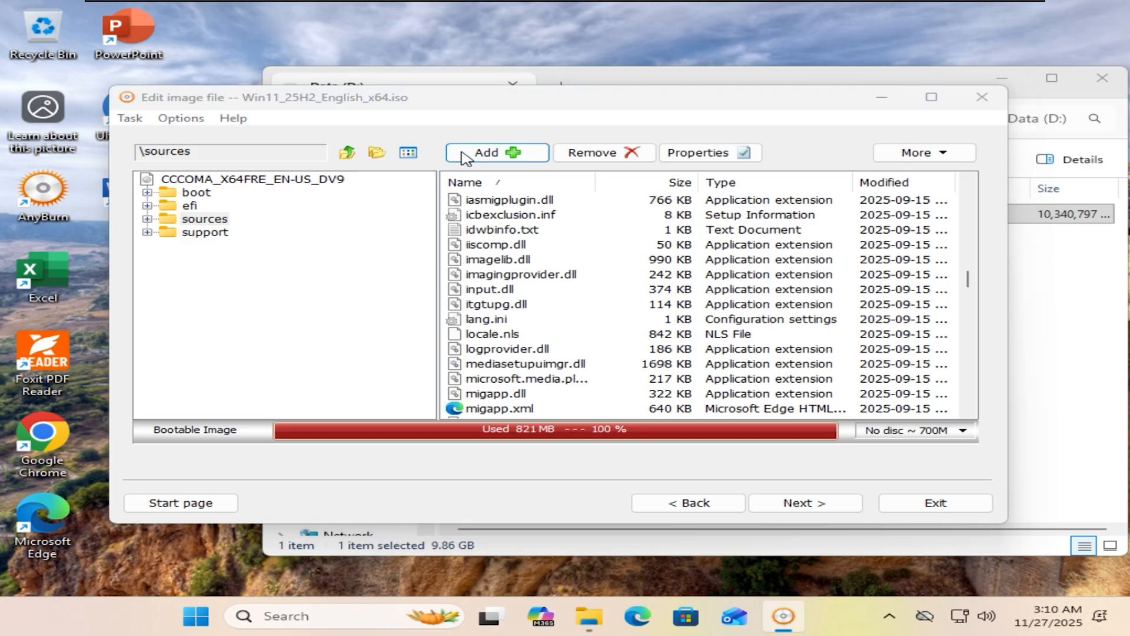
{"action": "left_click", "coordinate": [496, 152]}
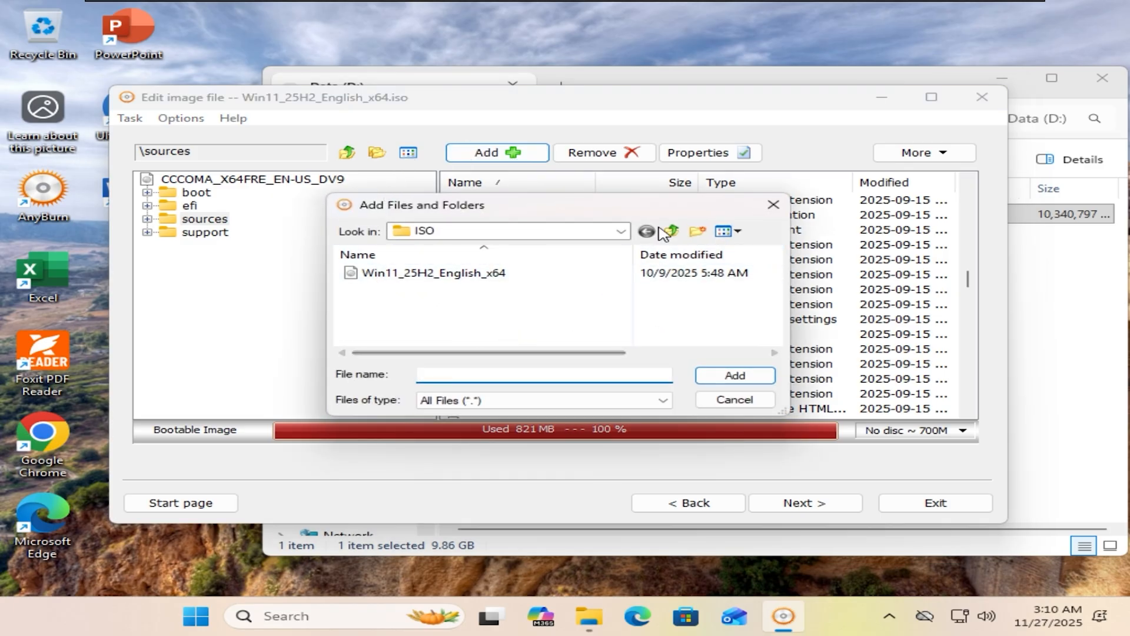
{"action": "left_click", "coordinate": [618, 232]}
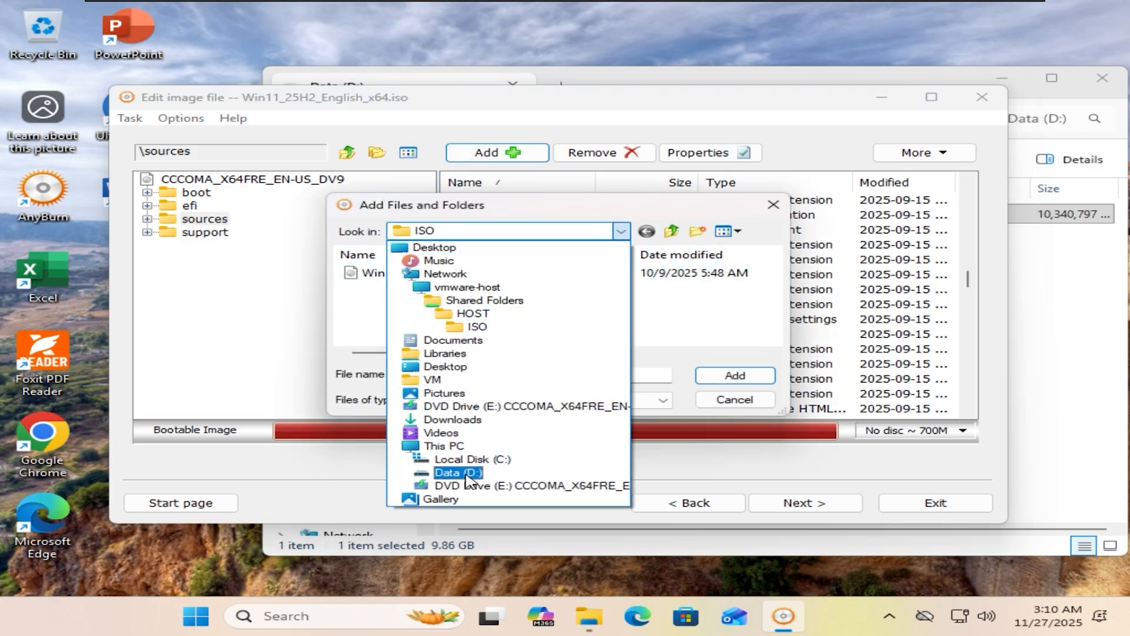
Add the captured install.wim from Data (D:) into sources and proceed to output settings
{"action": "left_click", "coordinate": [466, 472]}
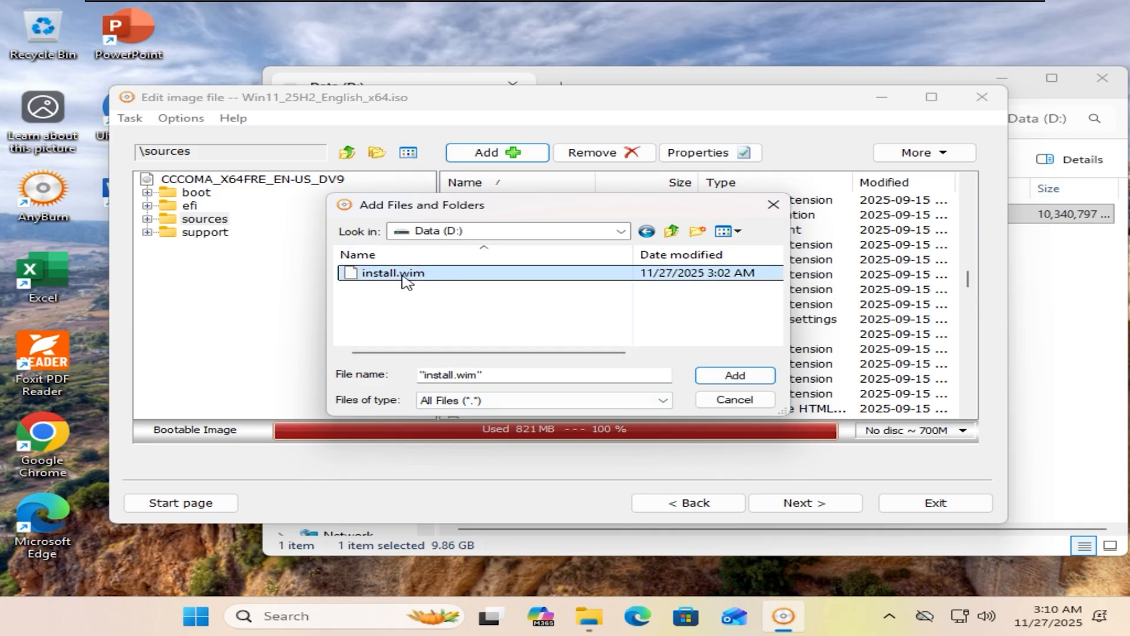
{"action": "left_click", "coordinate": [733, 376]}
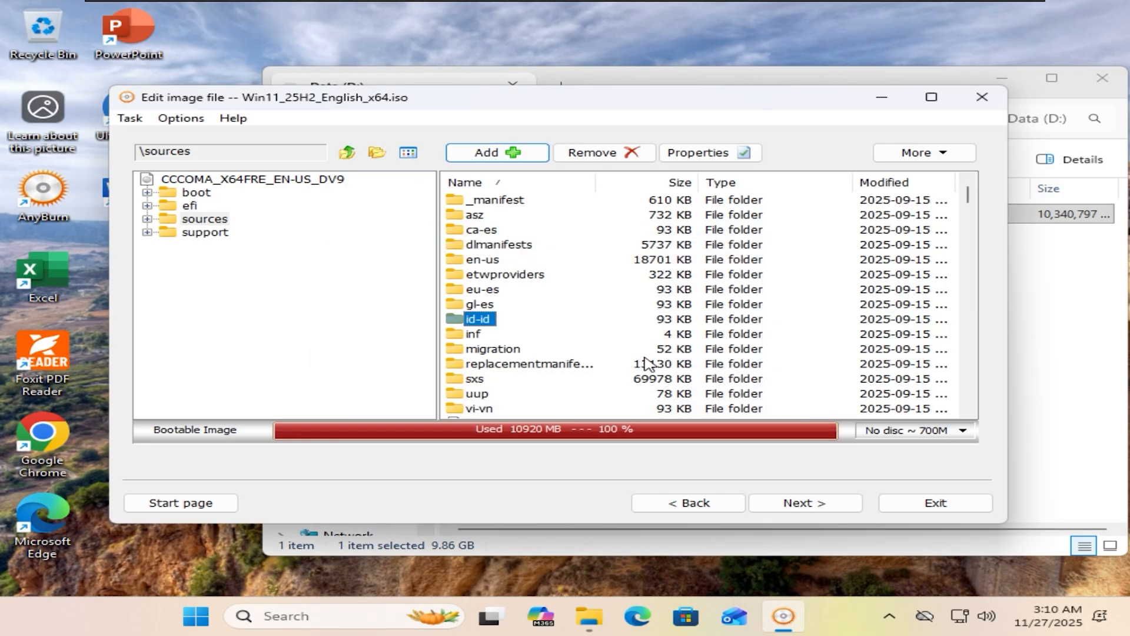
{"action": "scroll", "scroll_direction": "down", "scroll_amount": 3}
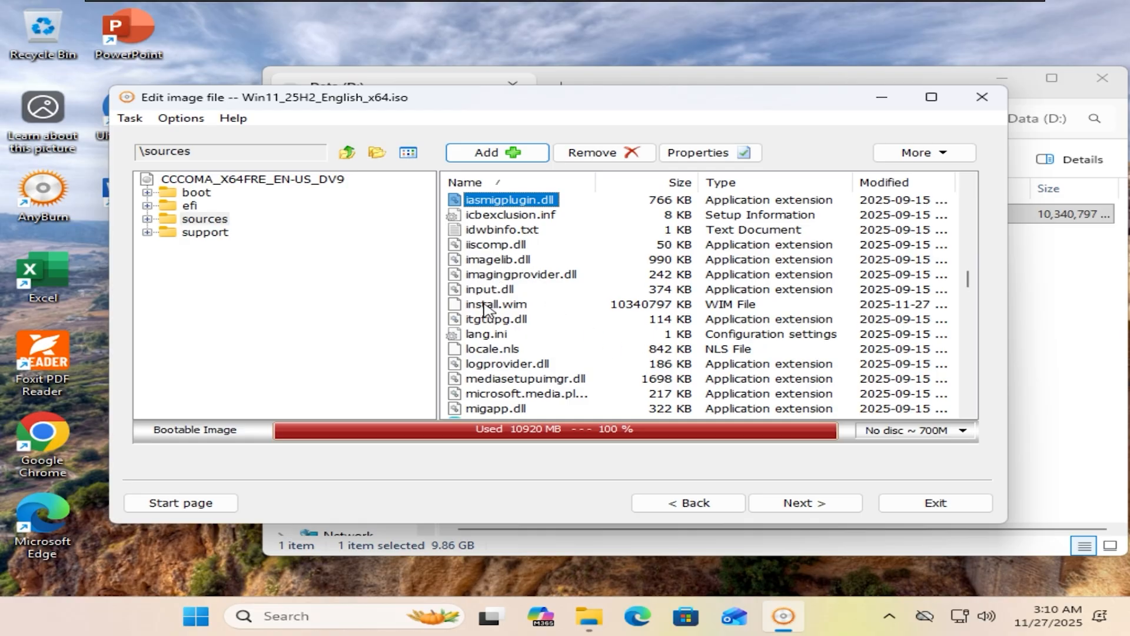
{"action": "left_click", "coordinate": [495, 303]}
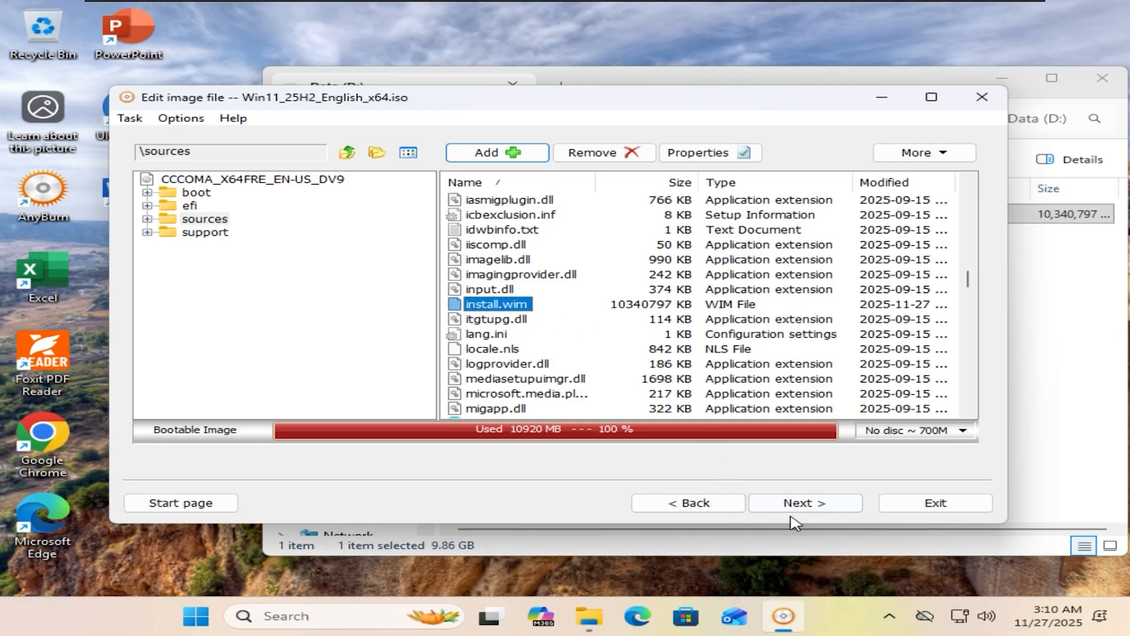
{"action": "left_click", "coordinate": [803, 502]}
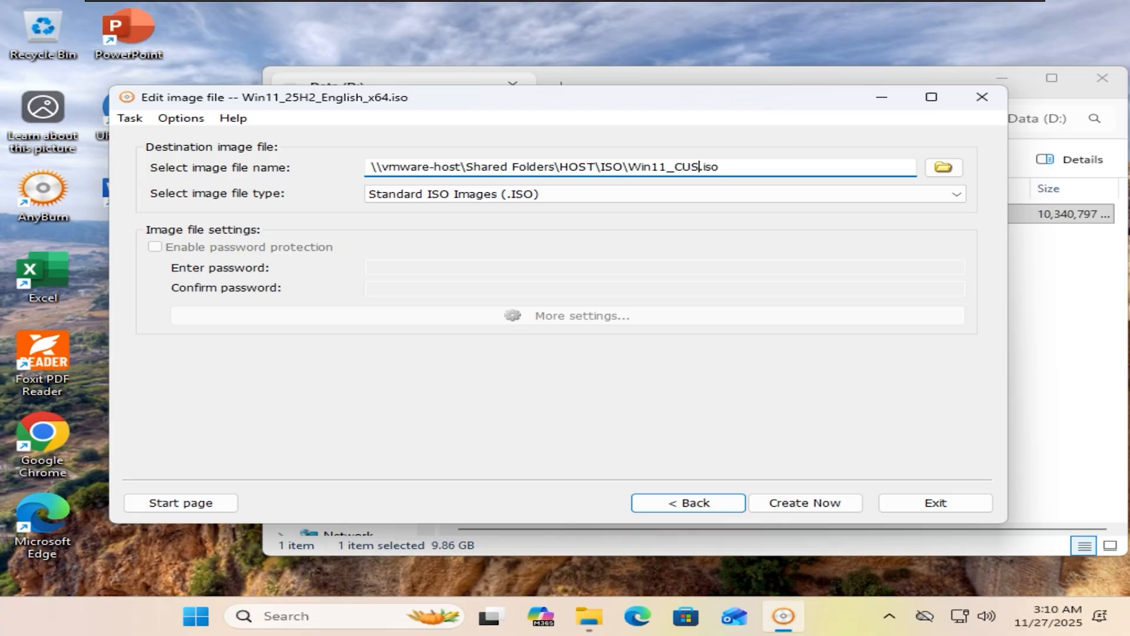
Write Win11_CUS.iso to the HOST share's ISO folder and exit AnyBurn when done
{"action": "left_click", "coordinate": [804, 502]}
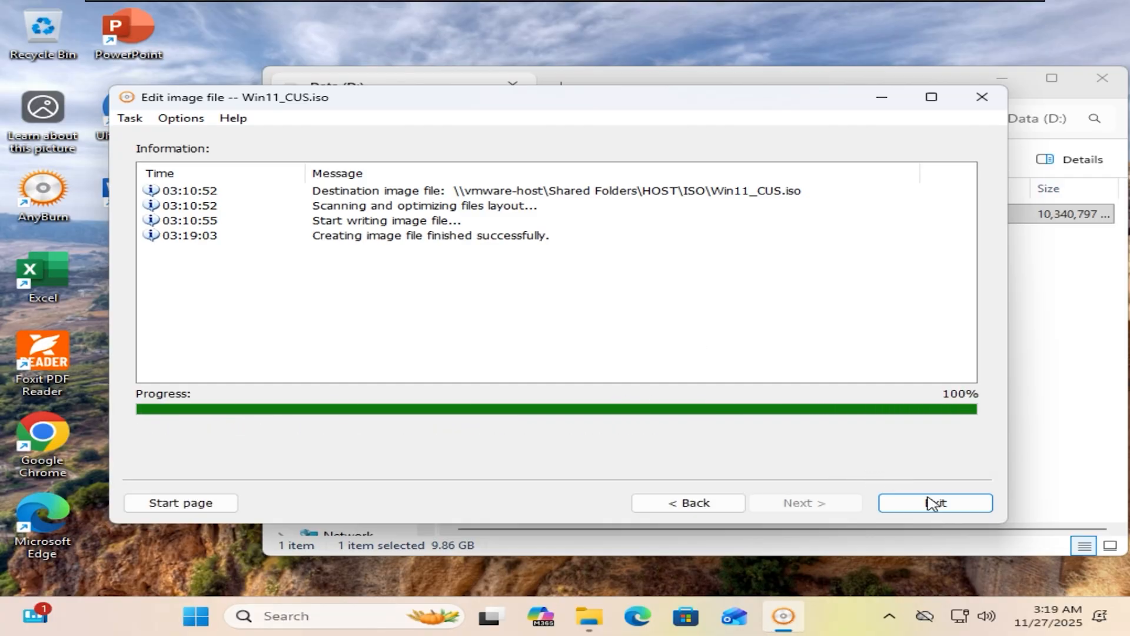
{"action": "left_click", "coordinate": [934, 502]}
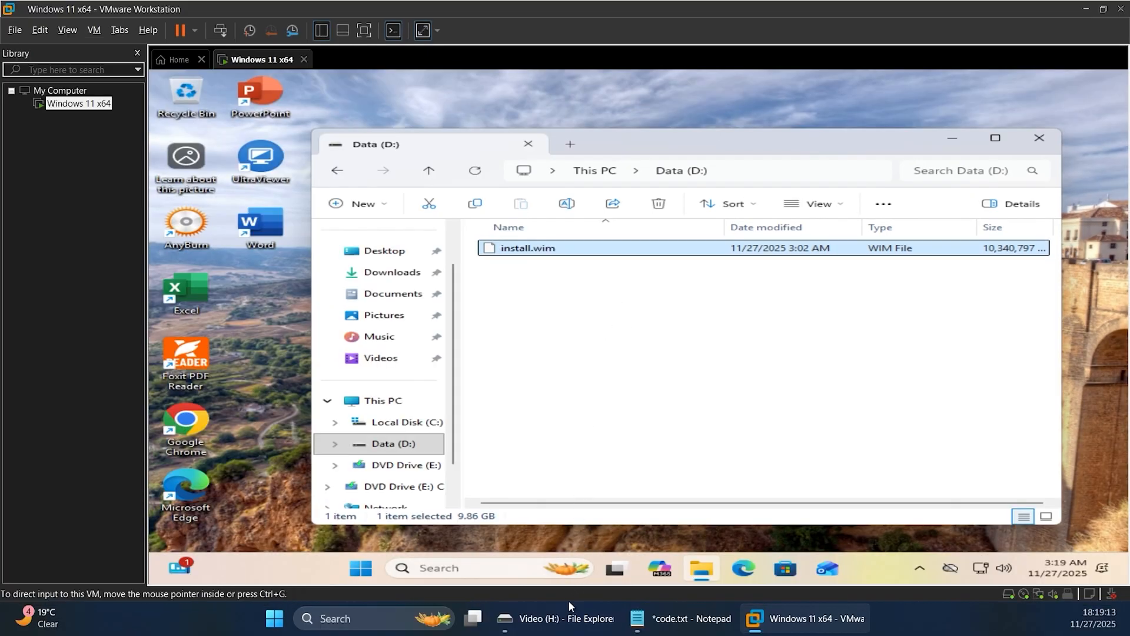
{"action": "left_click", "coordinate": [551, 618]}
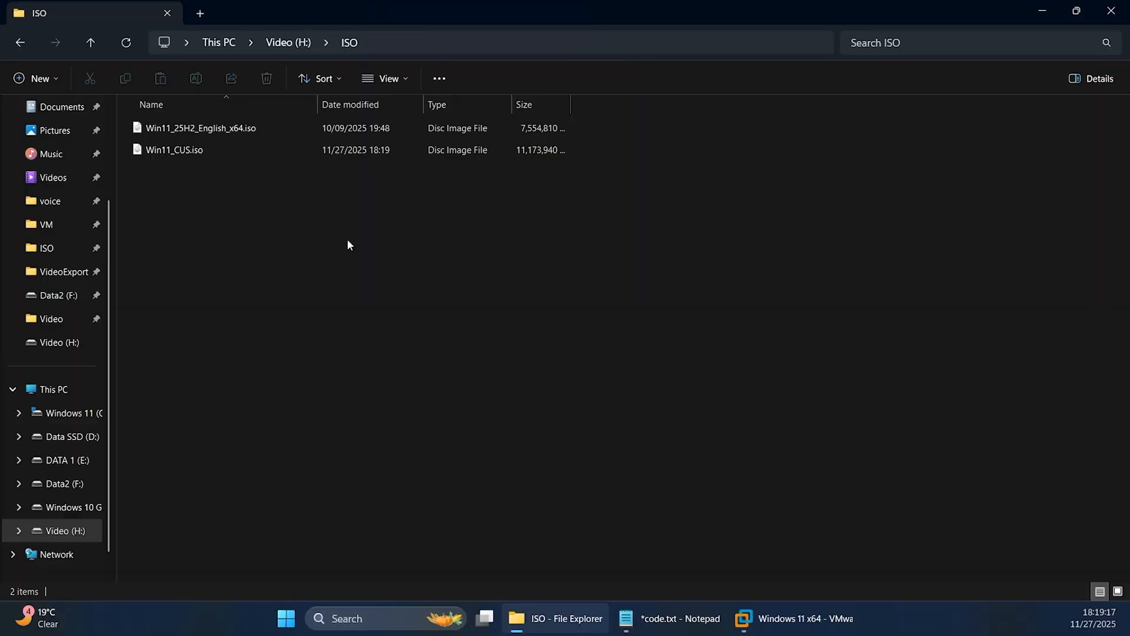
{"action": "left_click", "coordinate": [202, 127]}
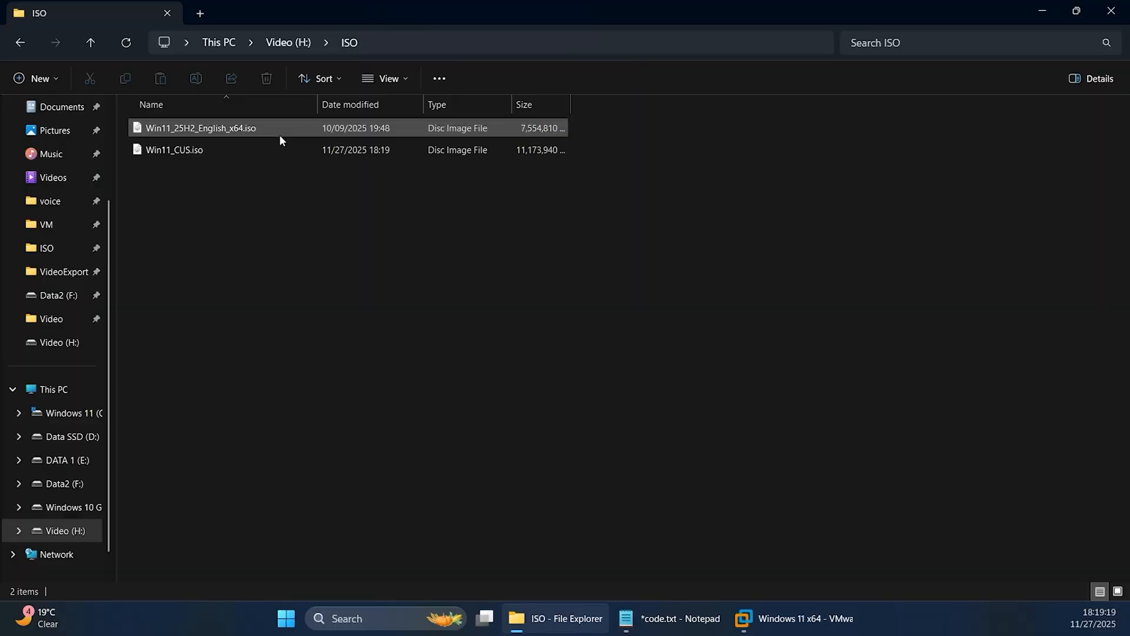
{"action": "left_click", "coordinate": [174, 149]}
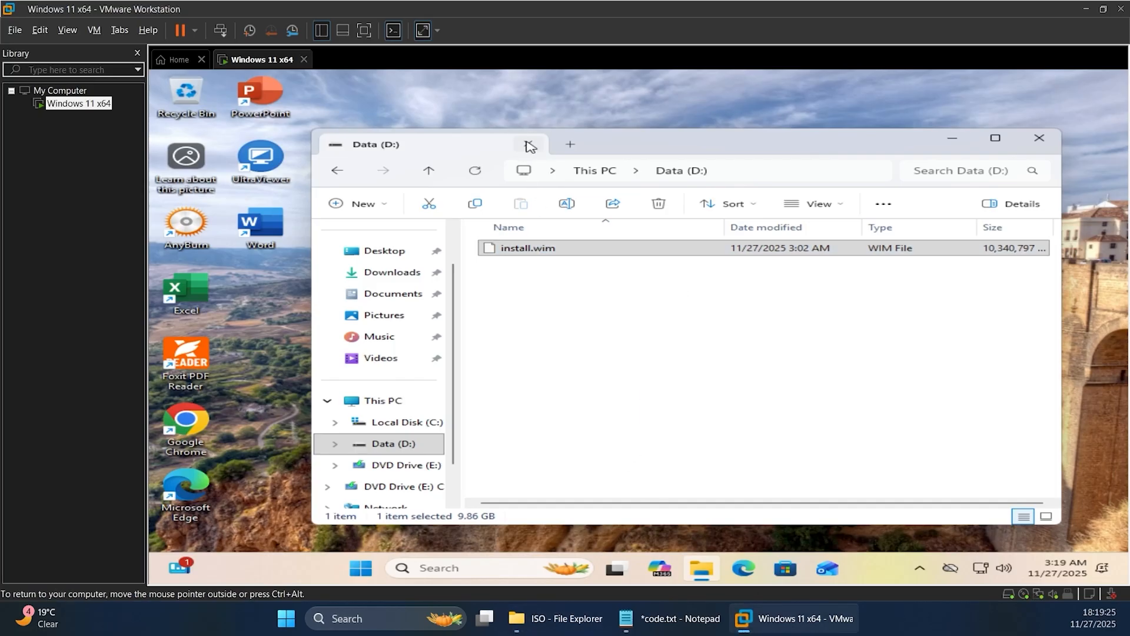
Close the Data (D:) window and restart the VM so it boots into Windows Setup
{"action": "left_click", "coordinate": [95, 30]}
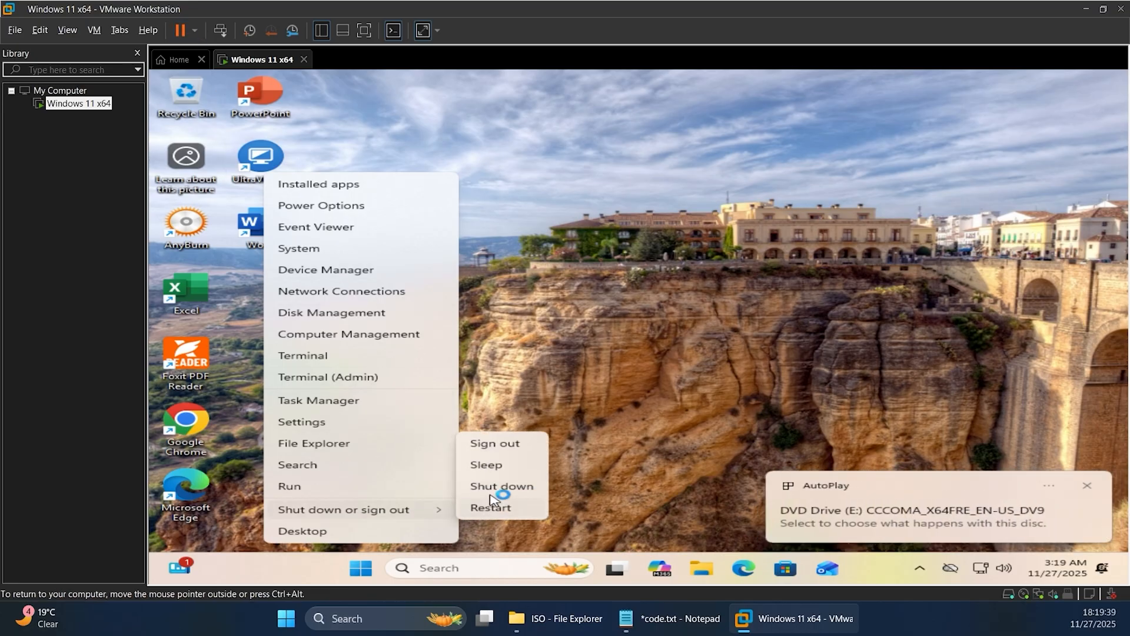
{"action": "left_click", "coordinate": [490, 506]}
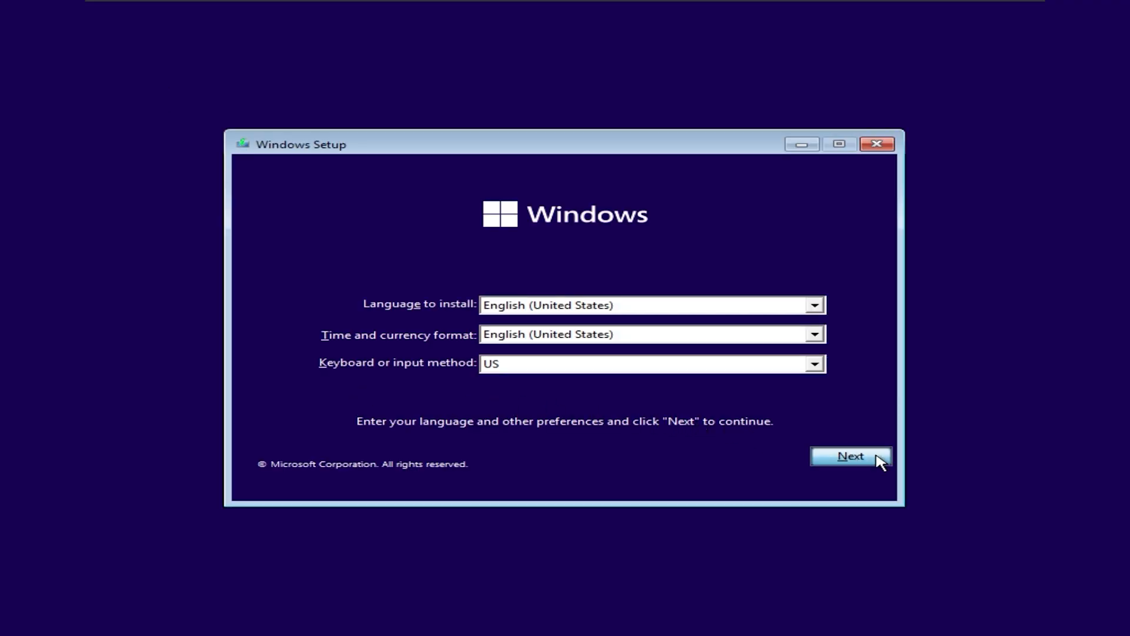
Accept default language settings, skip the product key and agree to the license terms
{"action": "left_click", "coordinate": [850, 456]}
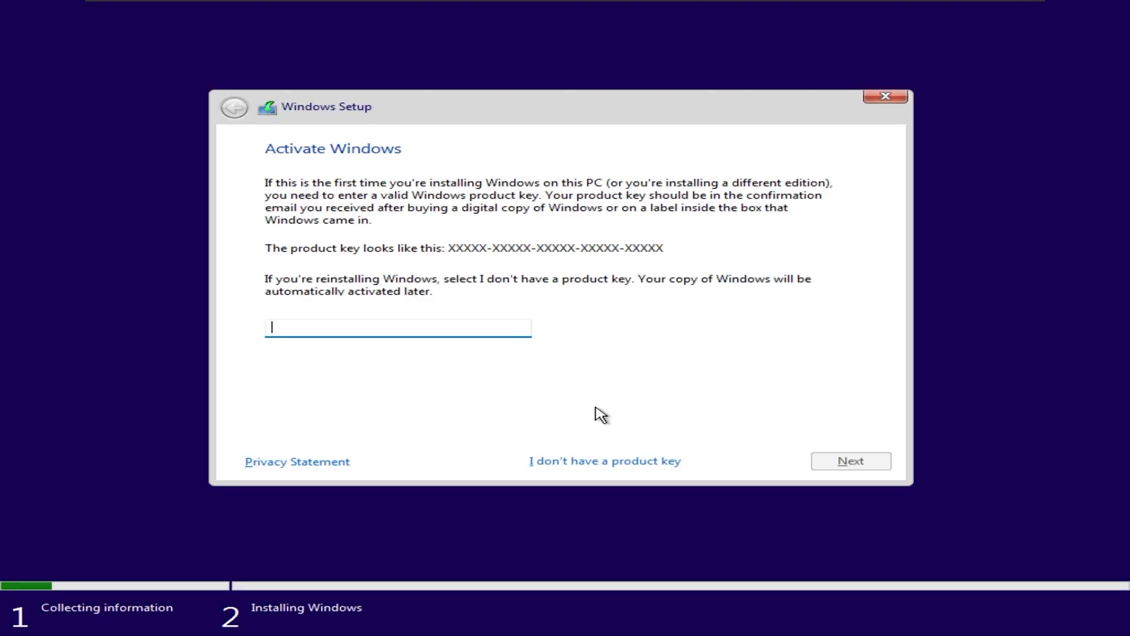
{"action": "left_click", "coordinate": [603, 460]}
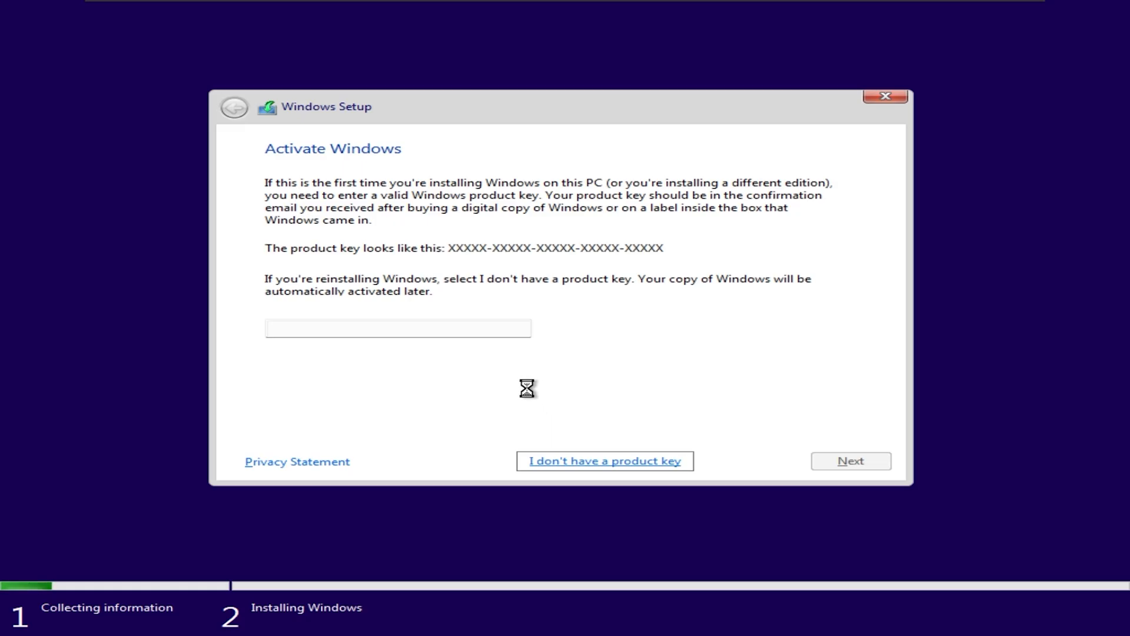
{"action": "left_click", "coordinate": [604, 460]}
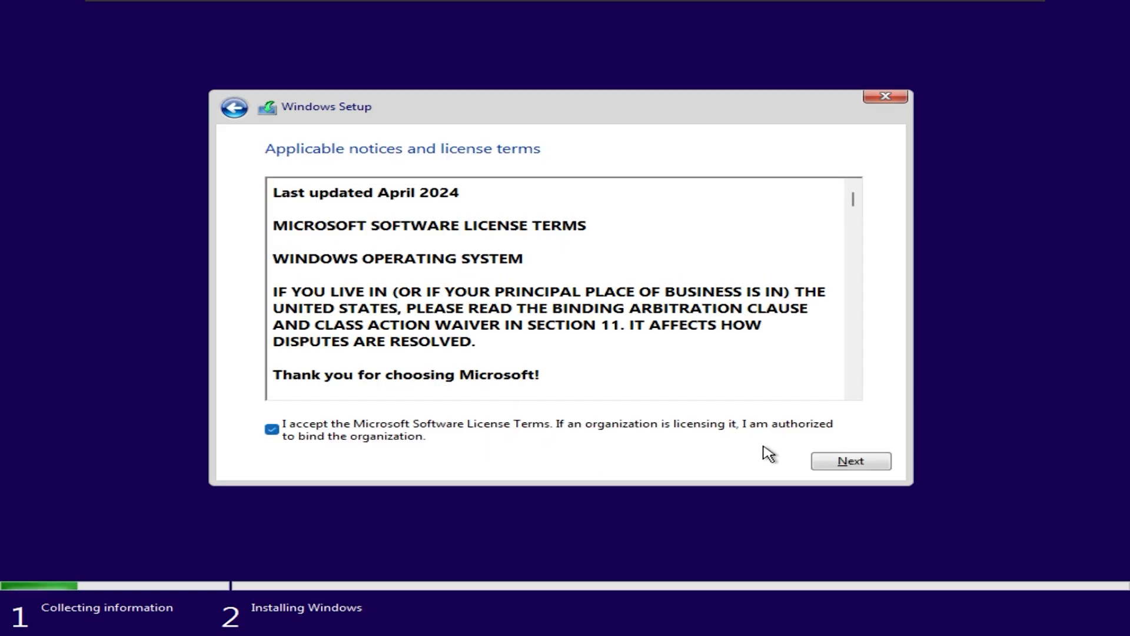
{"action": "left_click", "coordinate": [849, 460]}
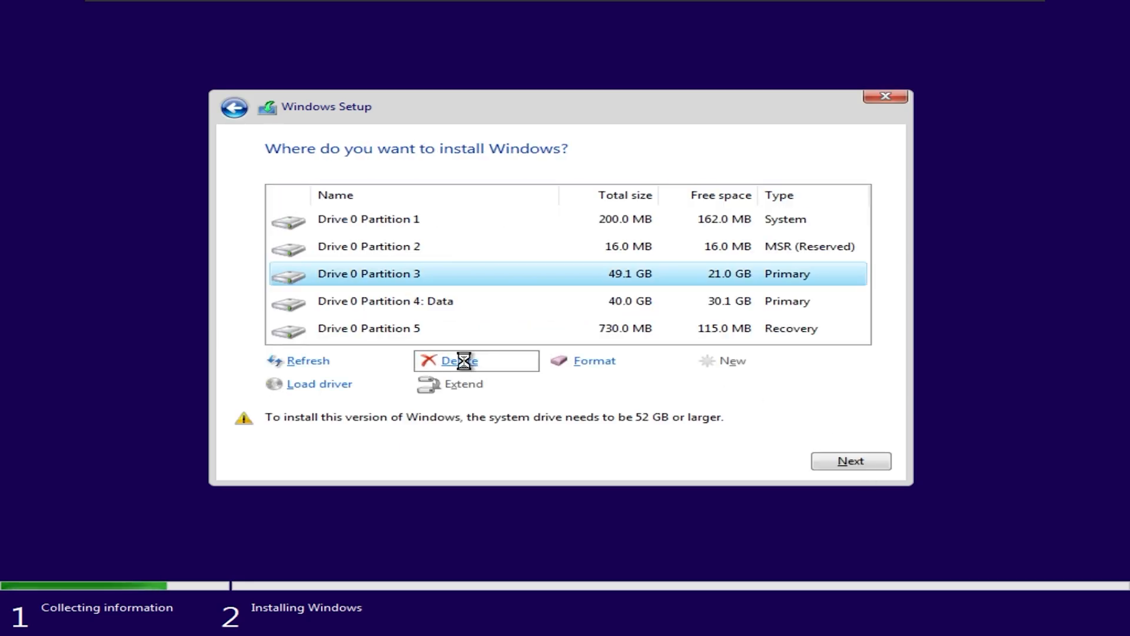
Delete the existing drive 0 partition, install Windows 11 and review the new desktop's apps
{"action": "left_click", "coordinate": [457, 360]}
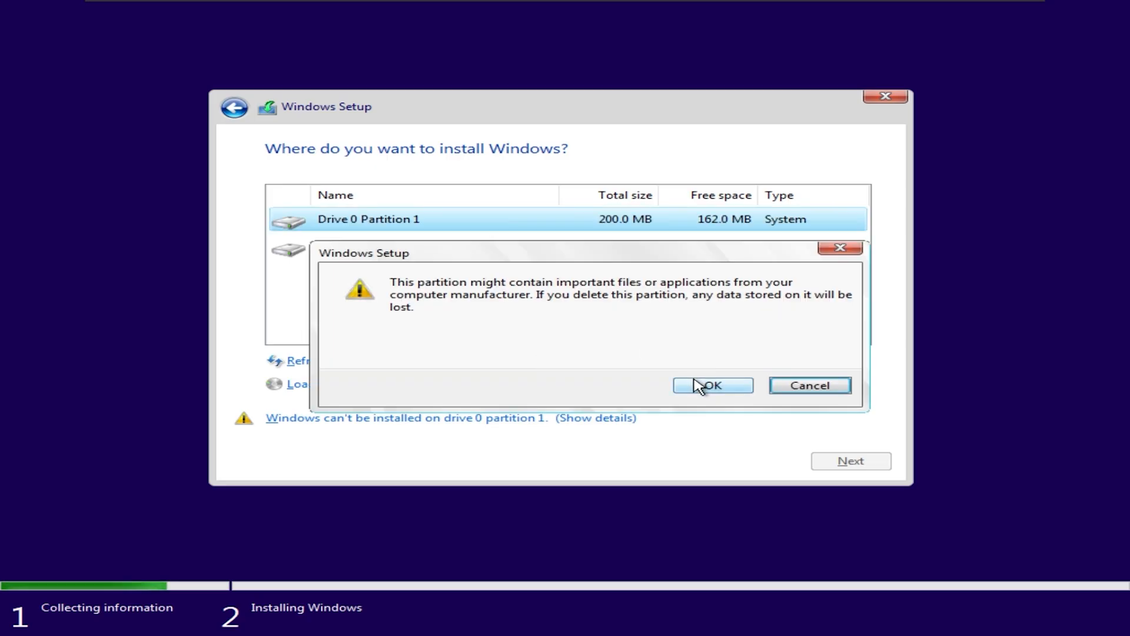
{"action": "left_click", "coordinate": [712, 385]}
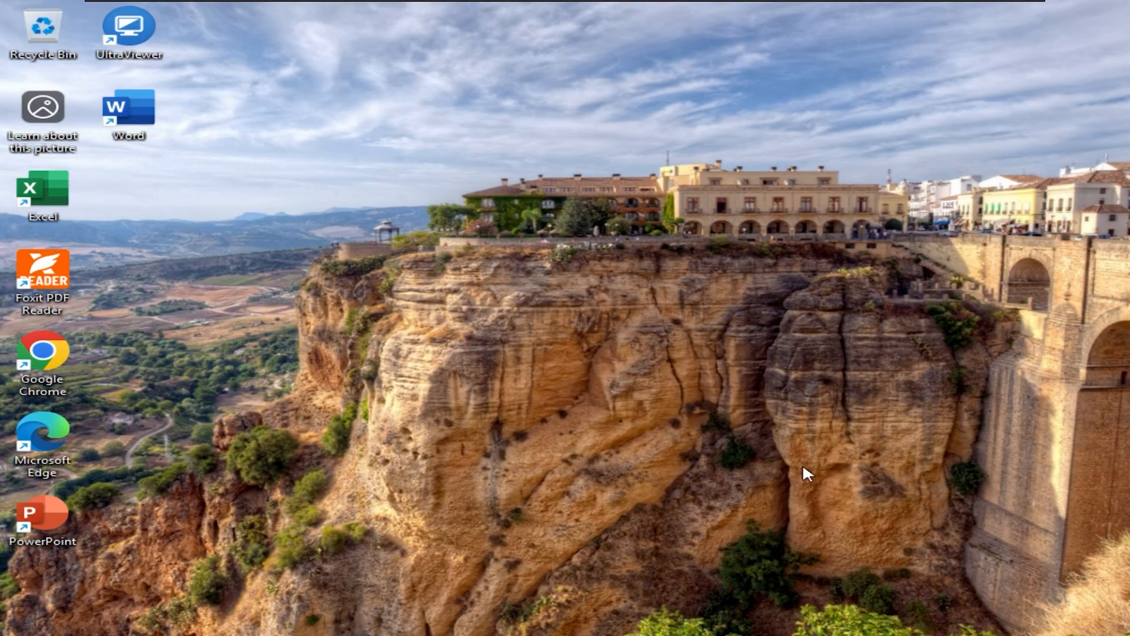
{"action": "left_click", "coordinate": [319, 616]}
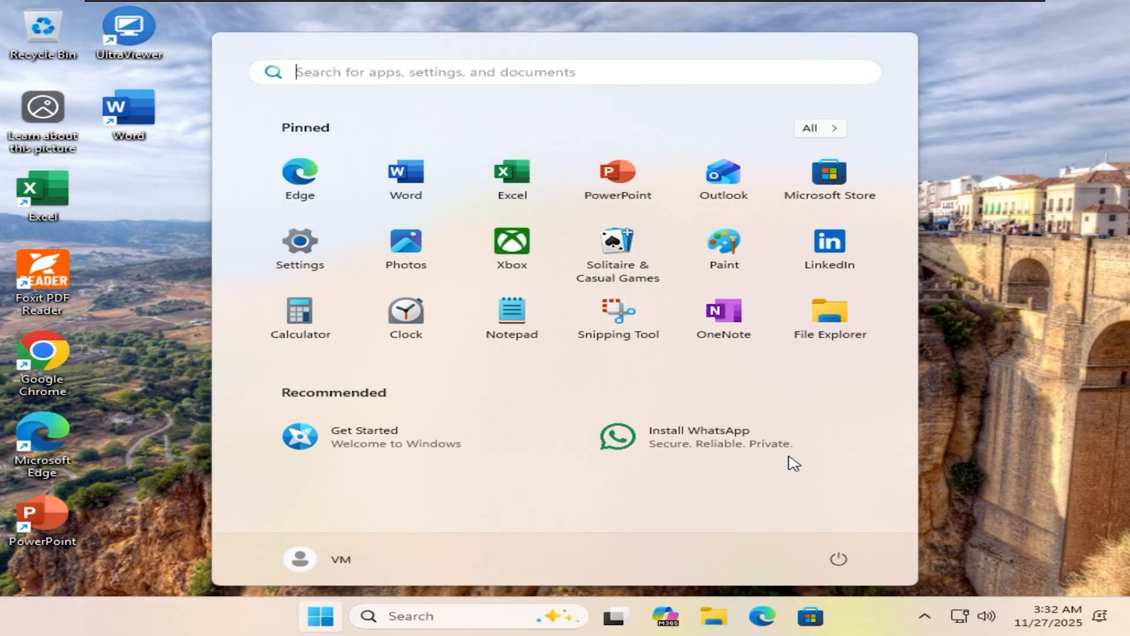